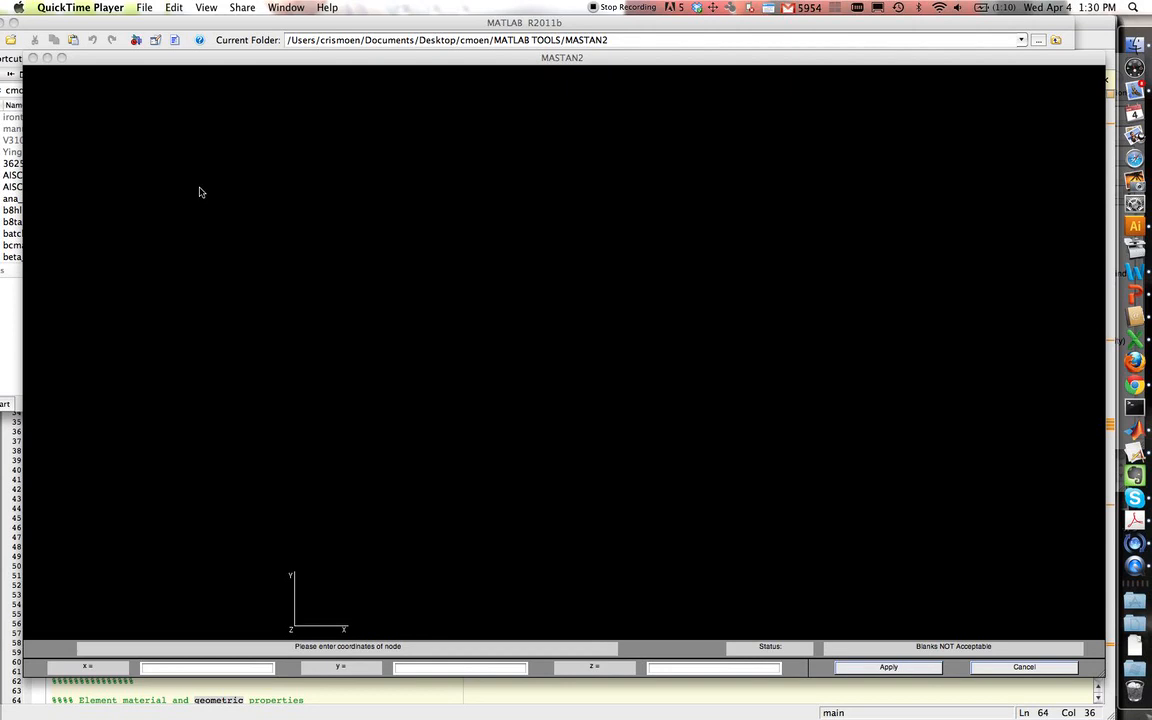
mouse_move(219, 526)
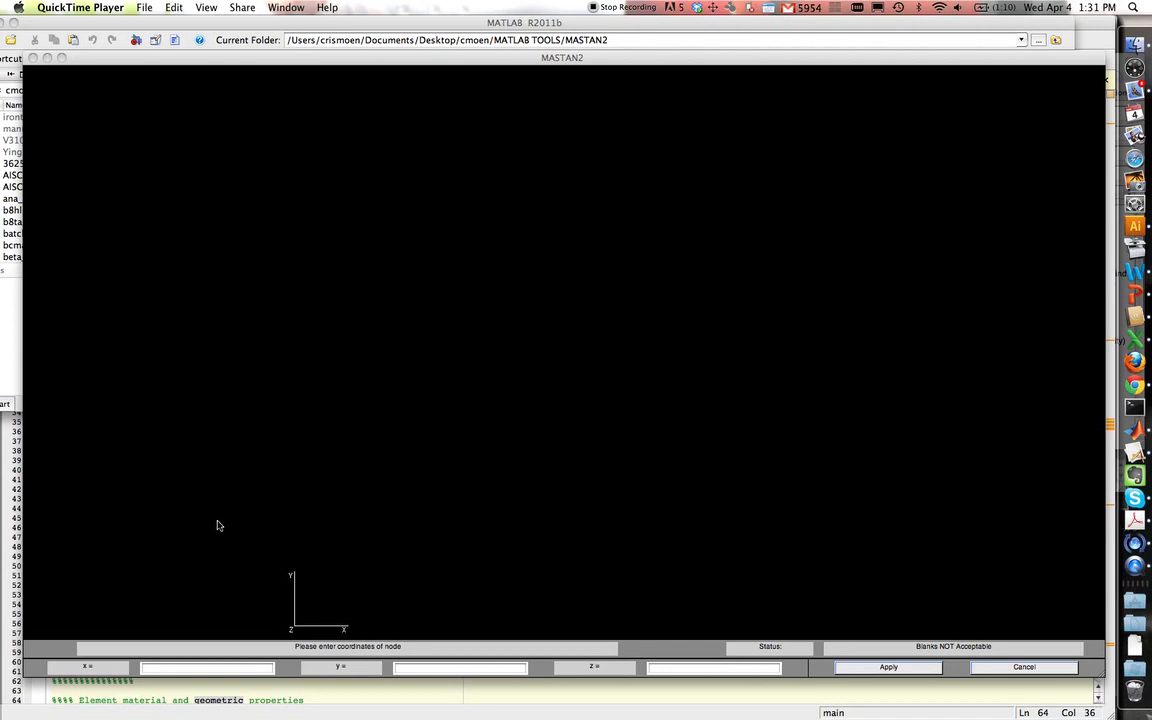
- Begin entering node 1 at the origin by selecting the x-coordinate field
left_click(205, 667)
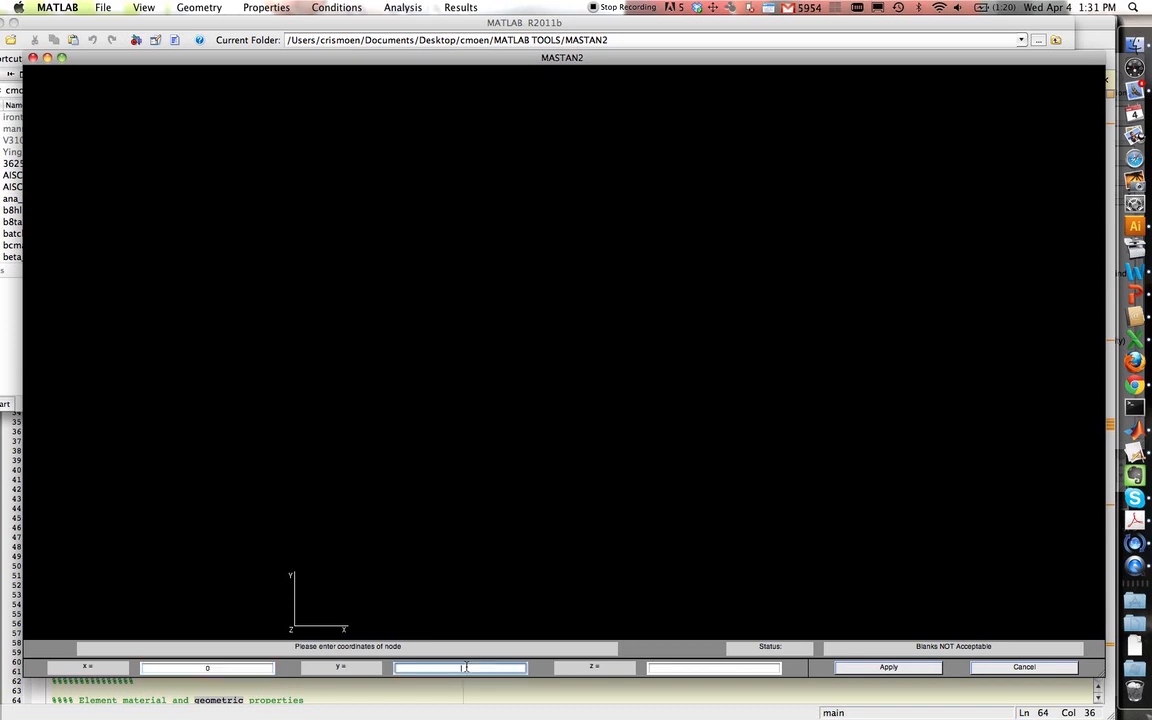
- Add nodes N1–N4 at x = 0, 120, 240 and 360, with y = z = 0
type("0")
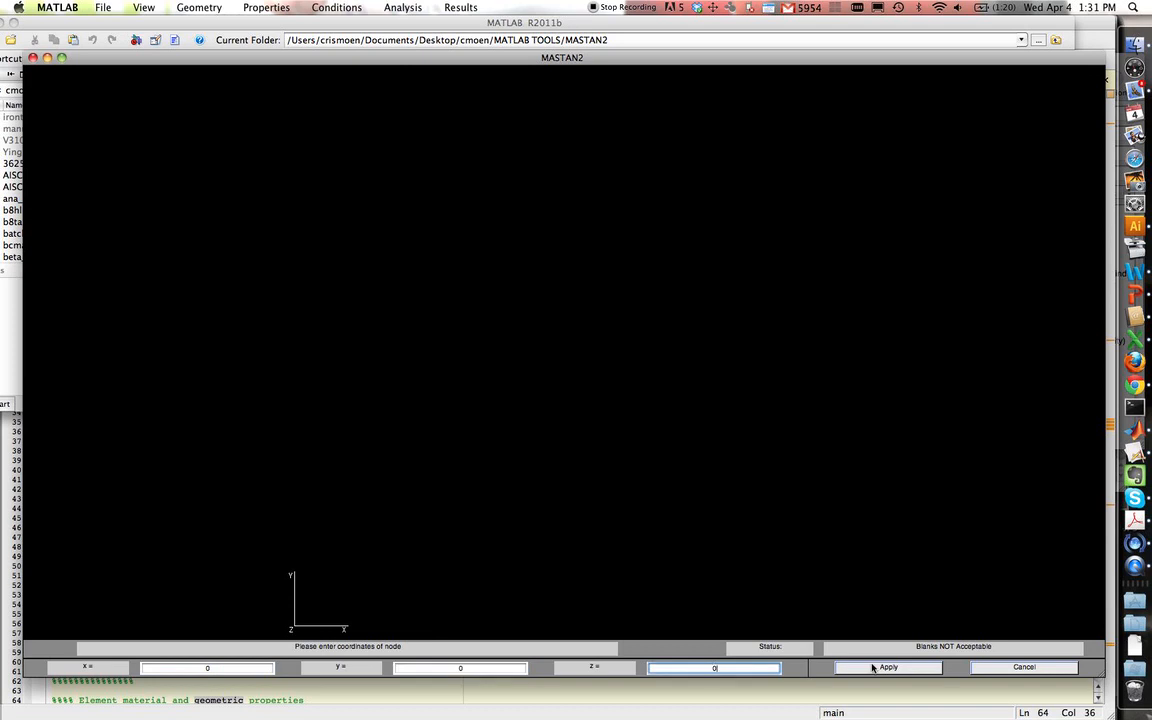
left_click(886, 667)
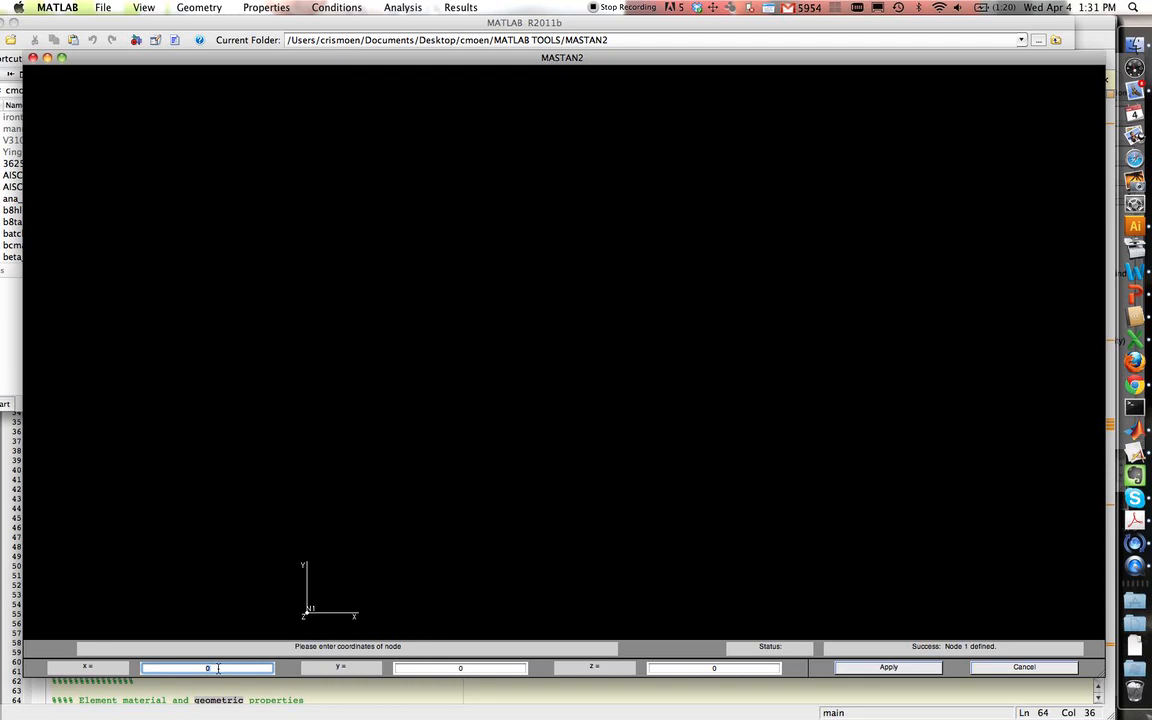
type("120")
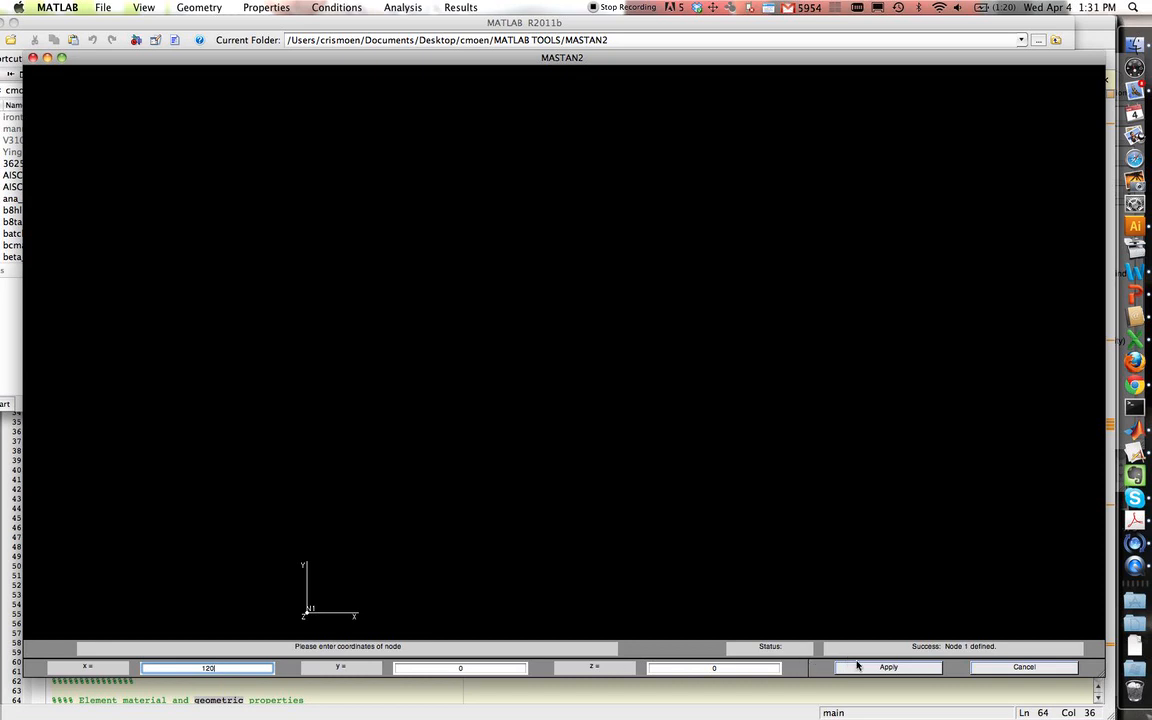
left_click(887, 667)
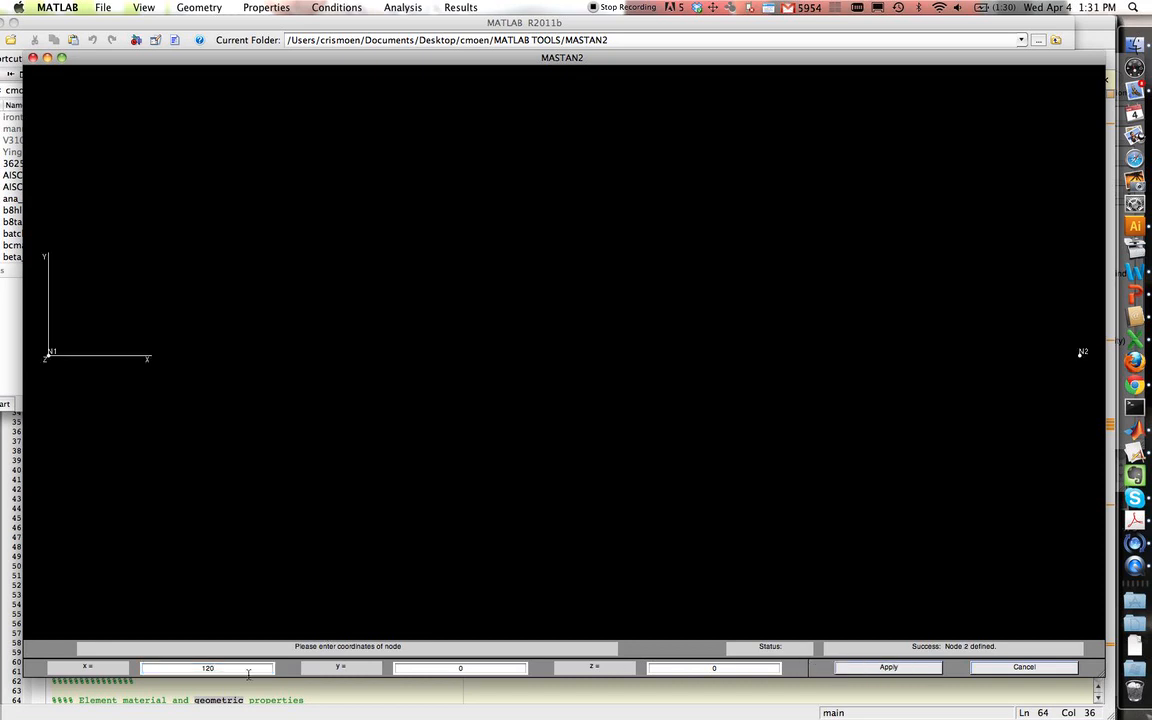
left_click(205, 667)
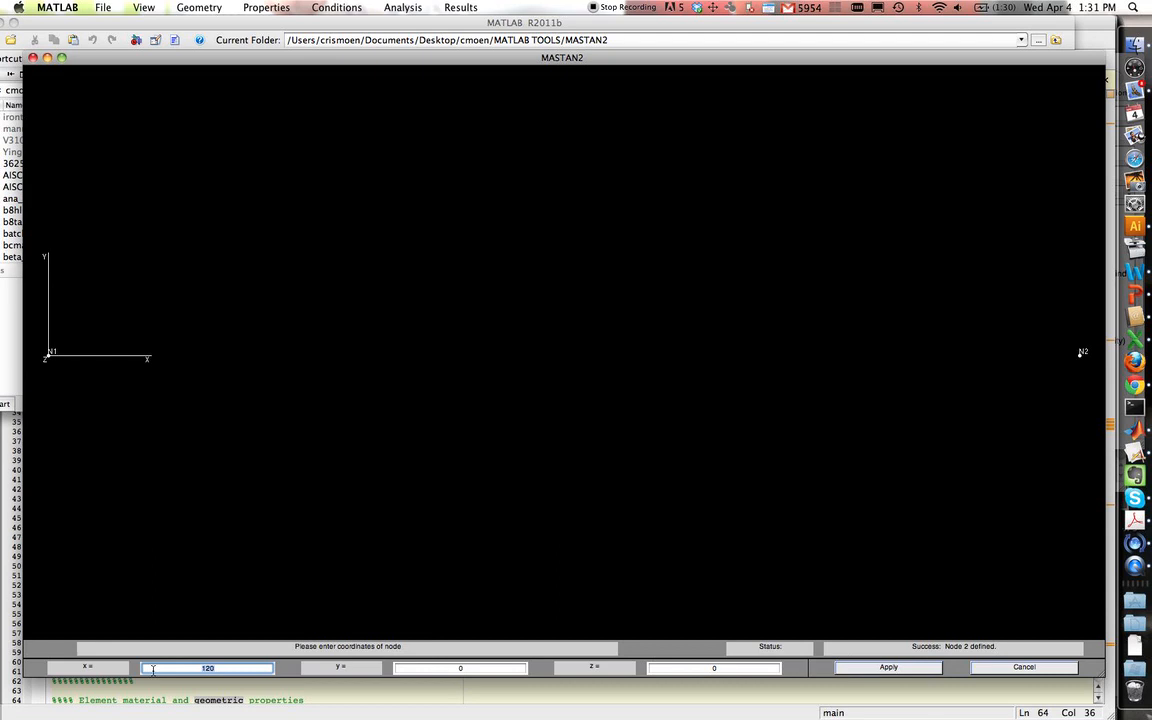
type("240")
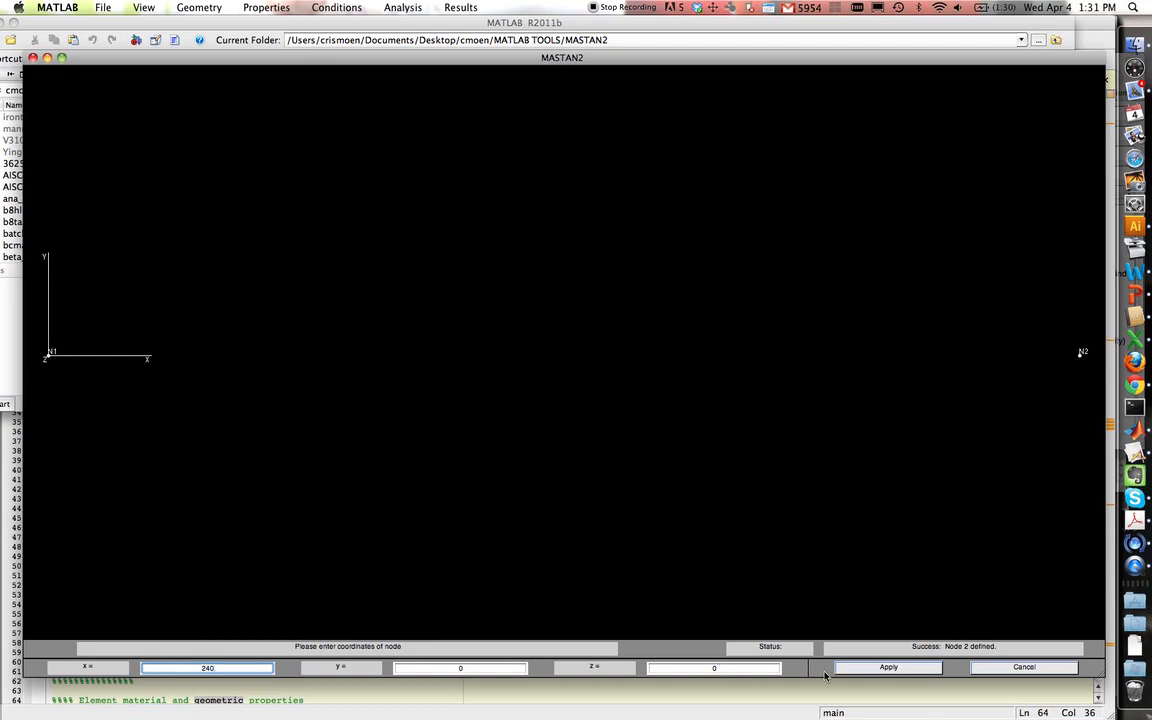
left_click(887, 667)
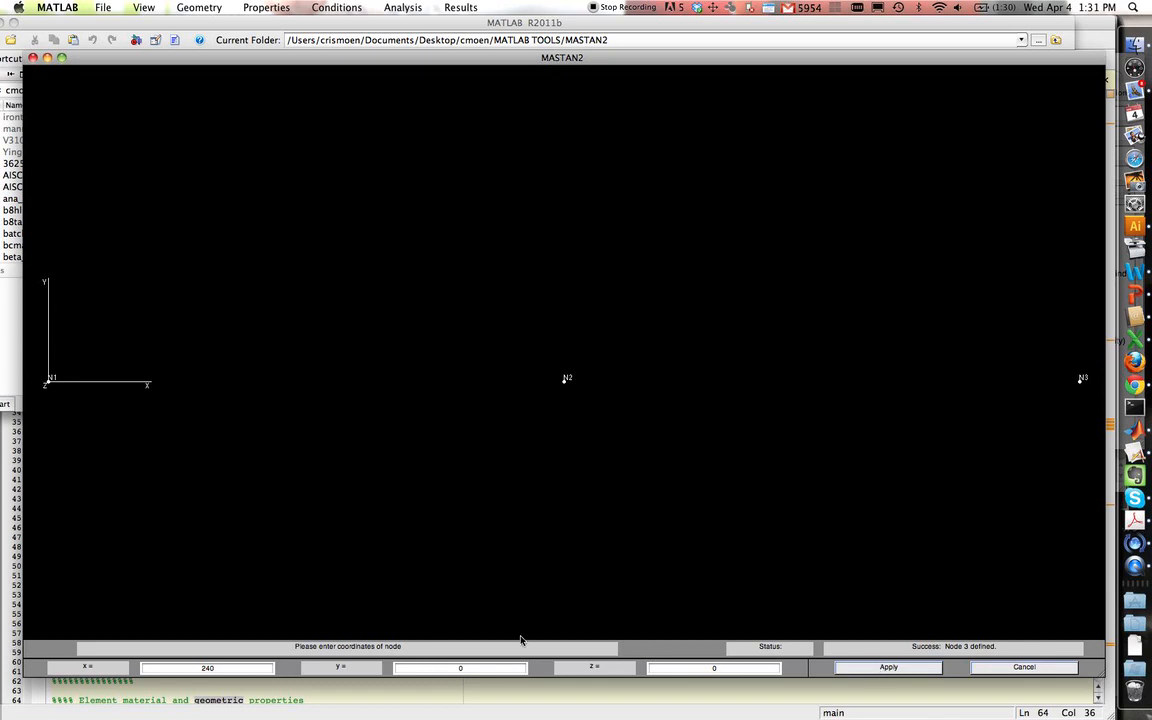
left_click(205, 667)
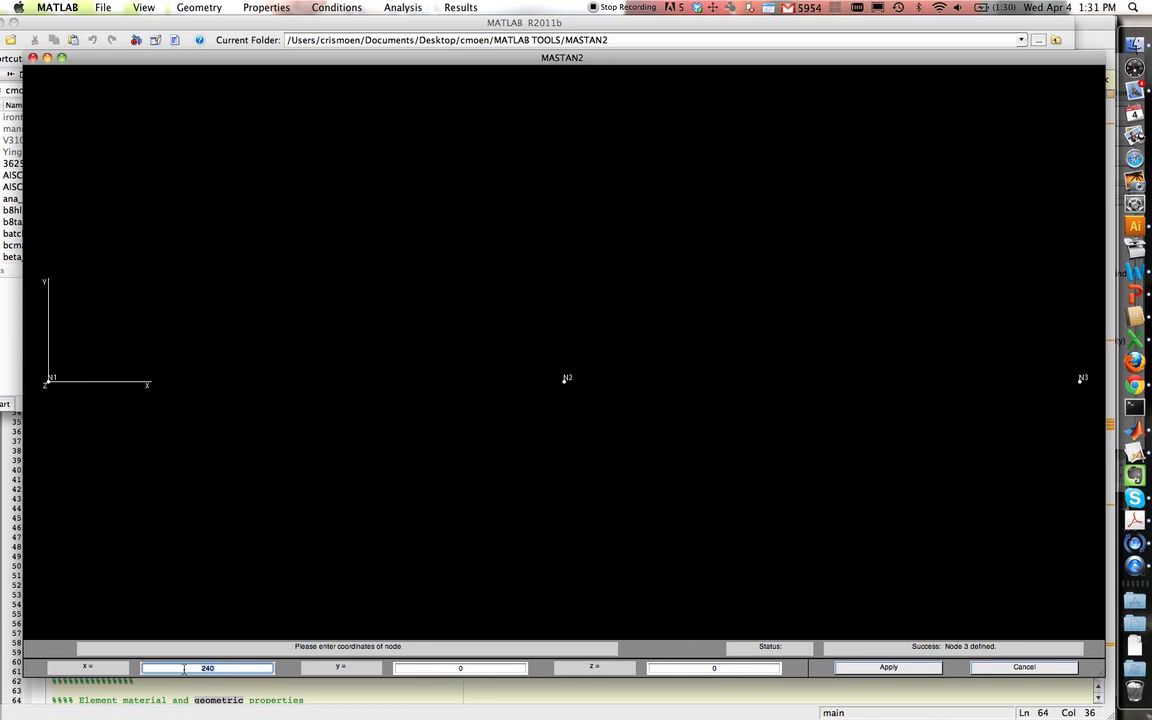
left_click(887, 667)
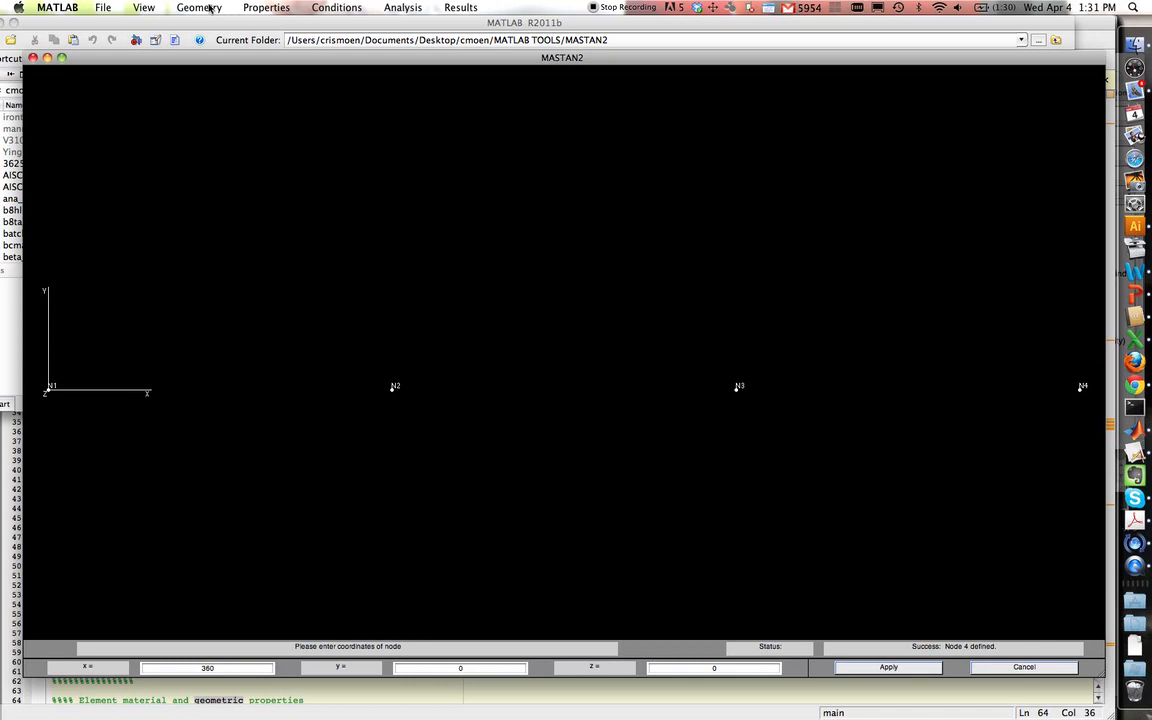
- Create elements E1 (N1–N2), E2 (N2–N3) and E3 (N3–N4) via Define Element
left_click(198, 8)
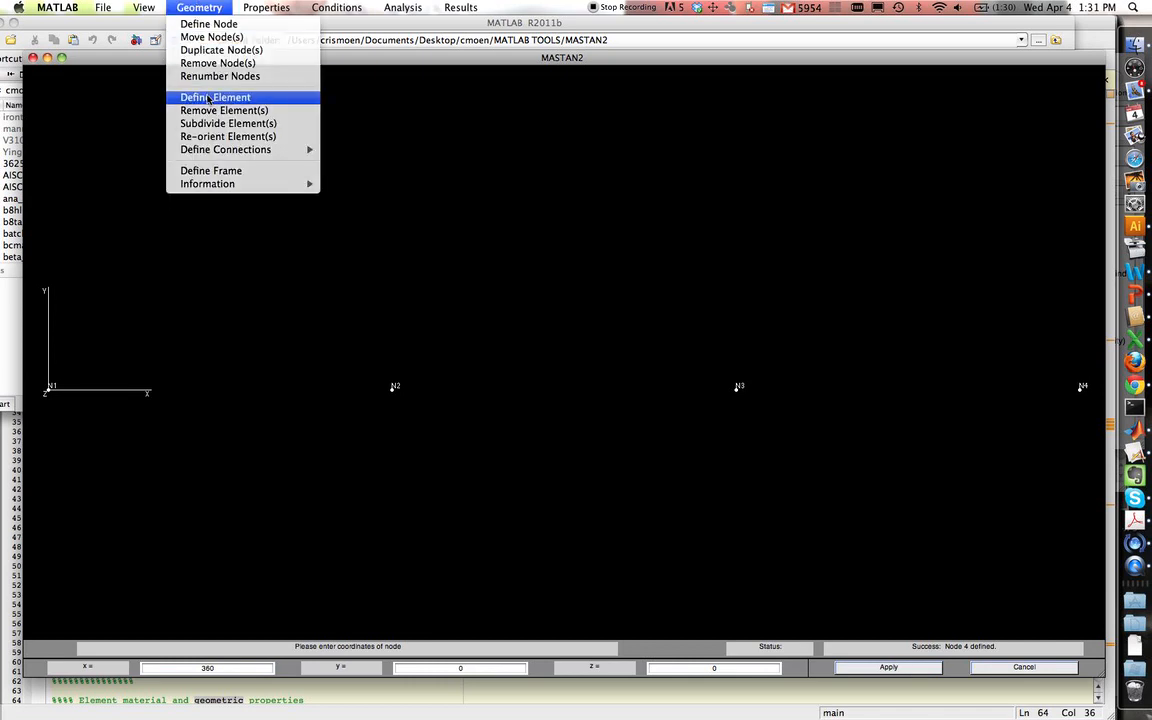
left_click(215, 97)
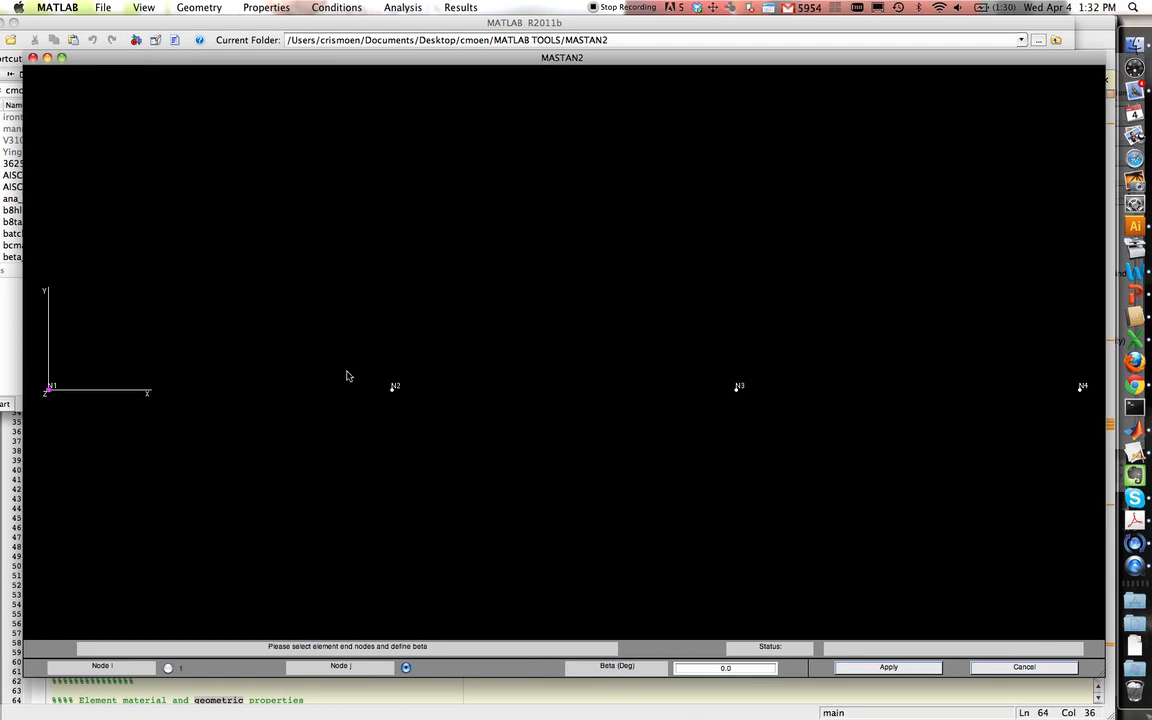
left_click(394, 388)
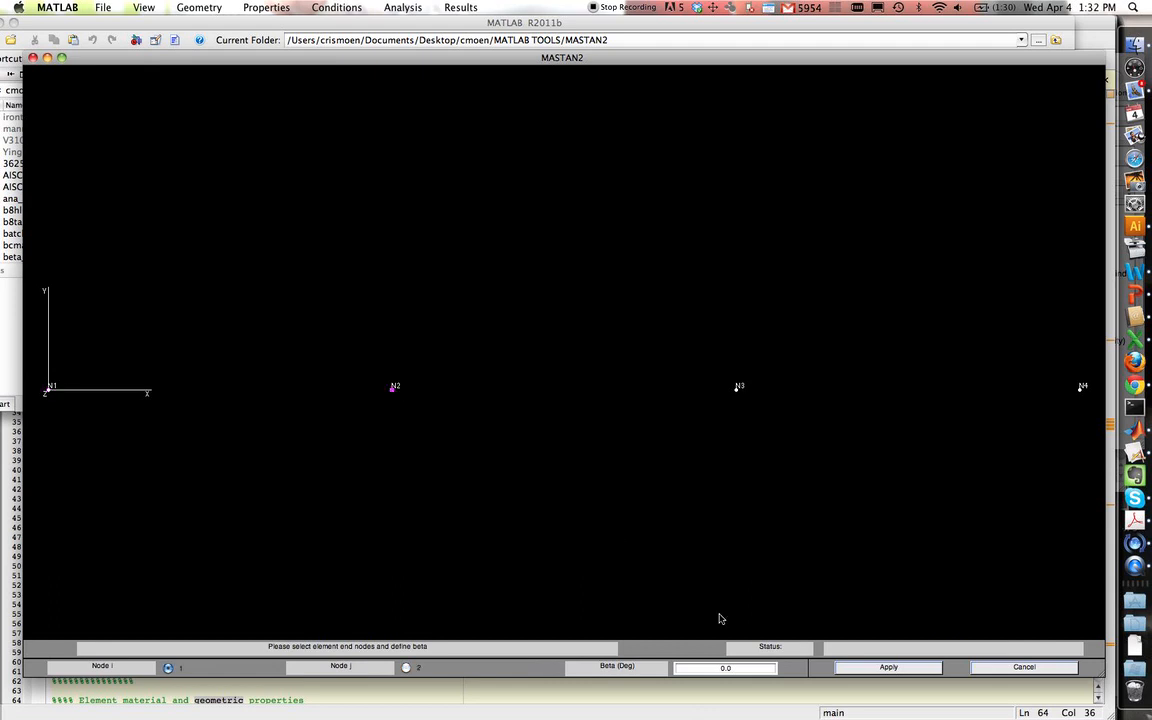
left_click(886, 667)
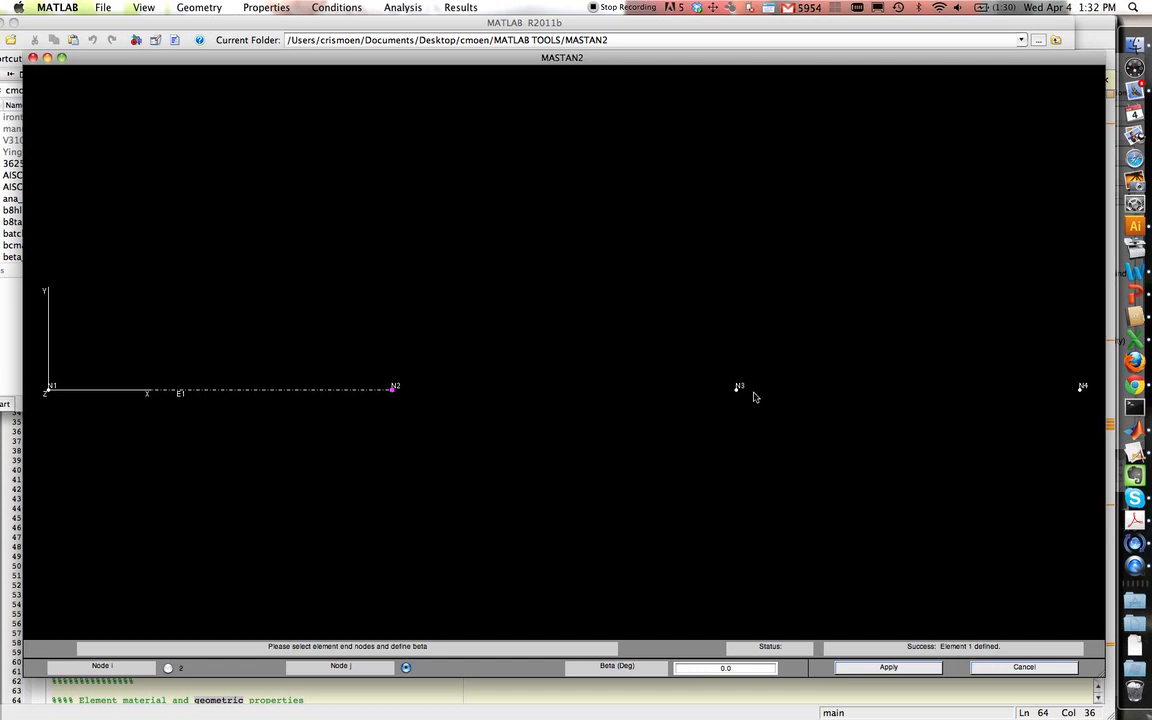
left_click(738, 387)
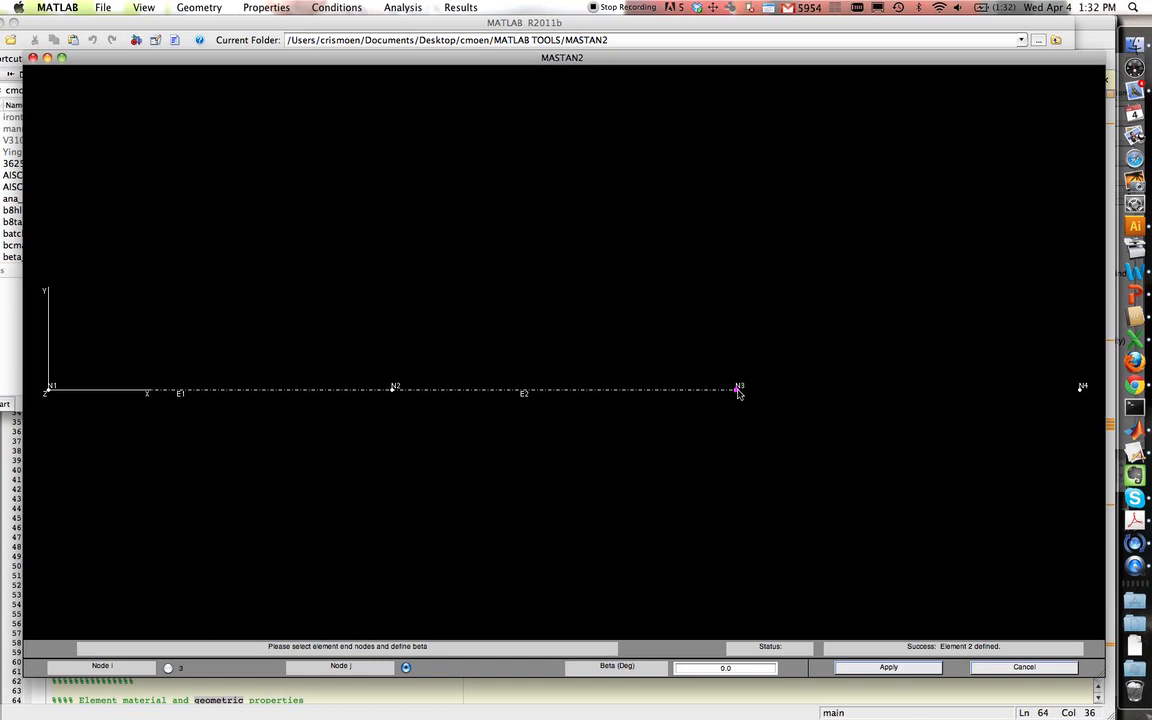
mouse_move(1081, 396)
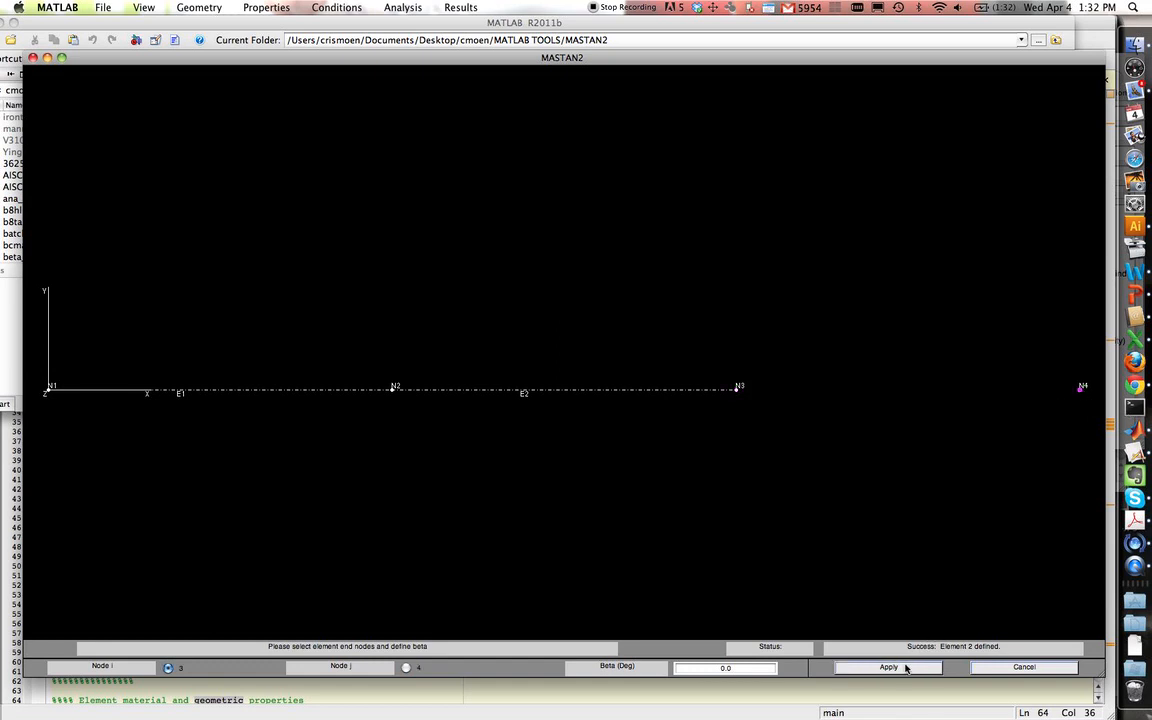
left_click(887, 667)
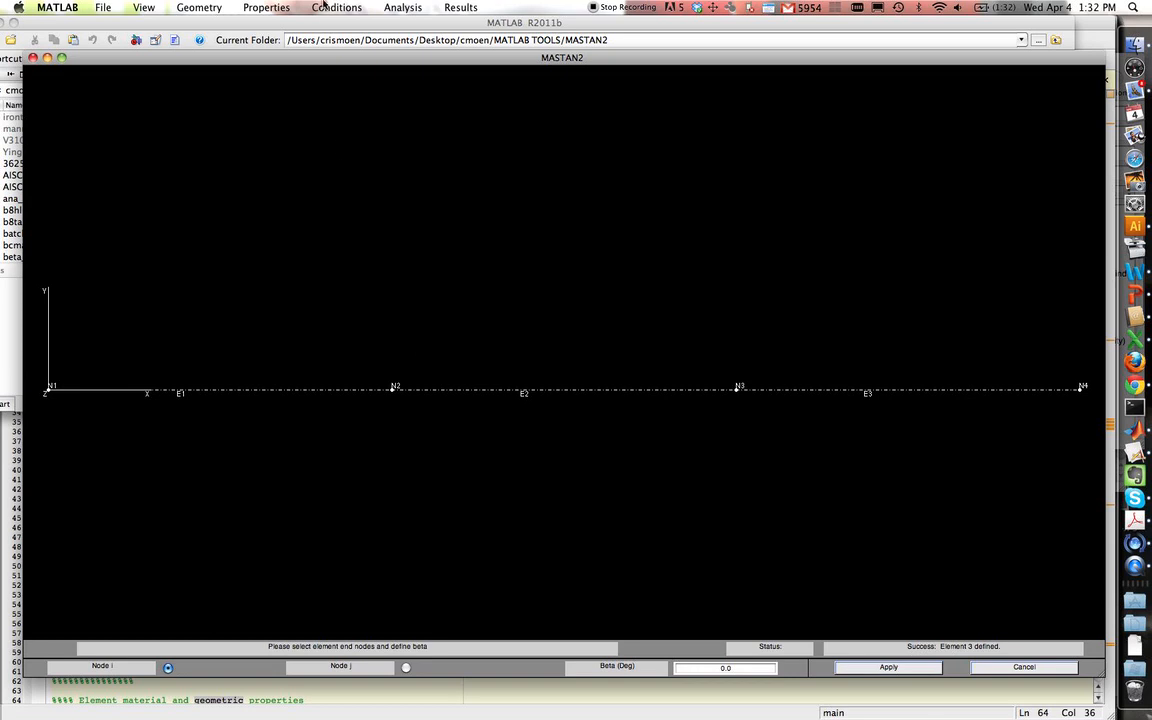
- Pin node N1 against x and y displacement and give node N4 a y-only roller
left_click(337, 7)
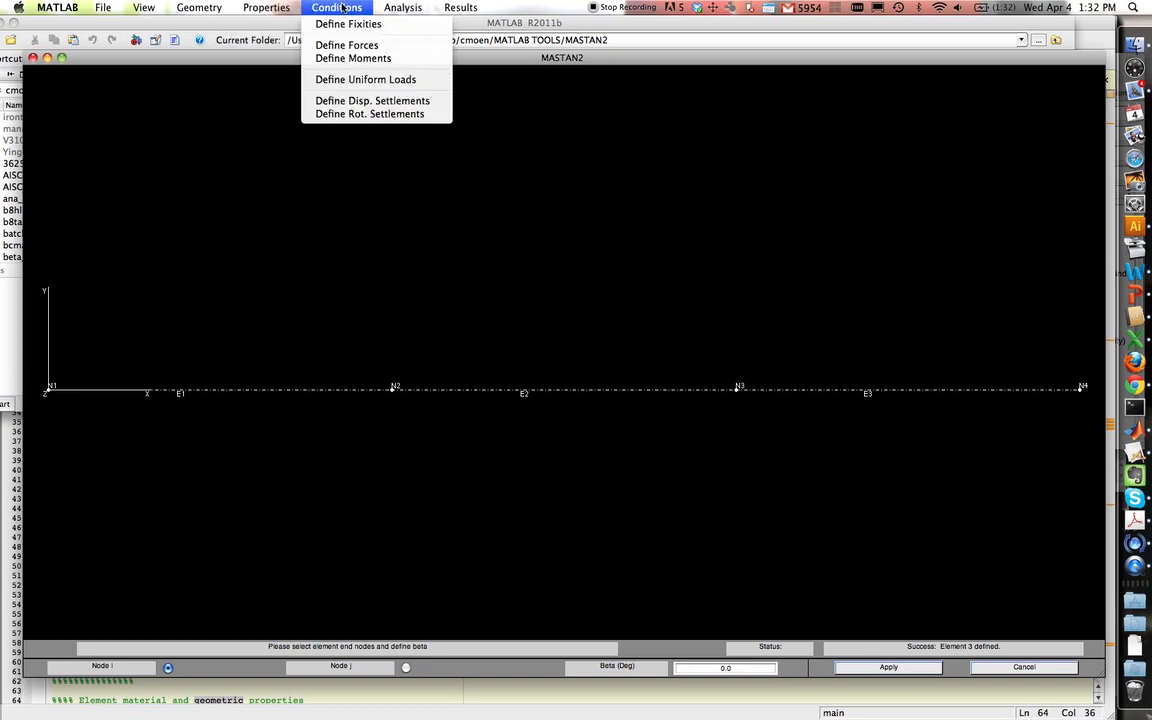
left_click(347, 23)
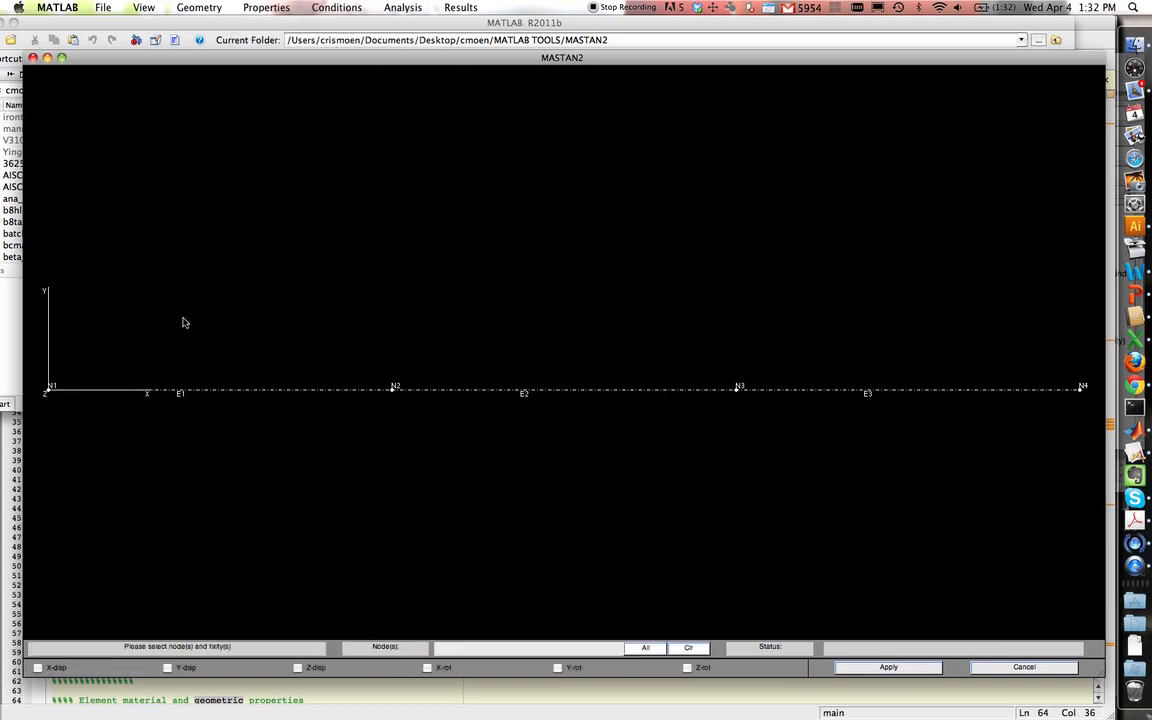
left_click(50, 390)
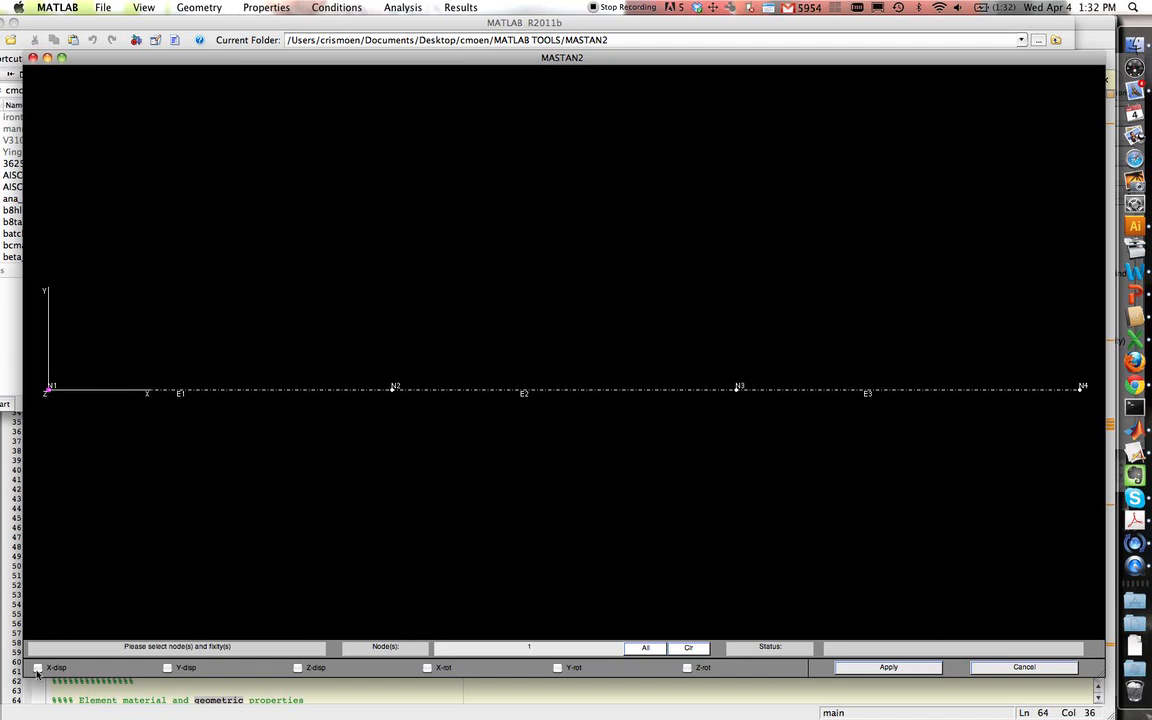
left_click(38, 667)
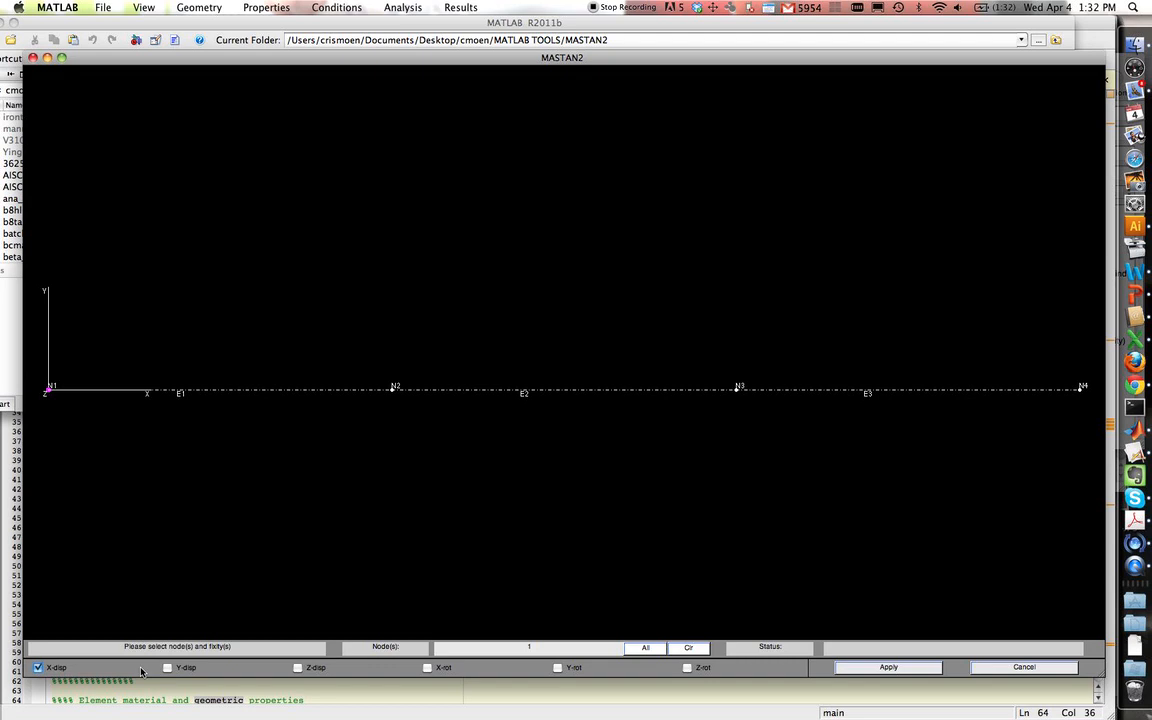
left_click(168, 667)
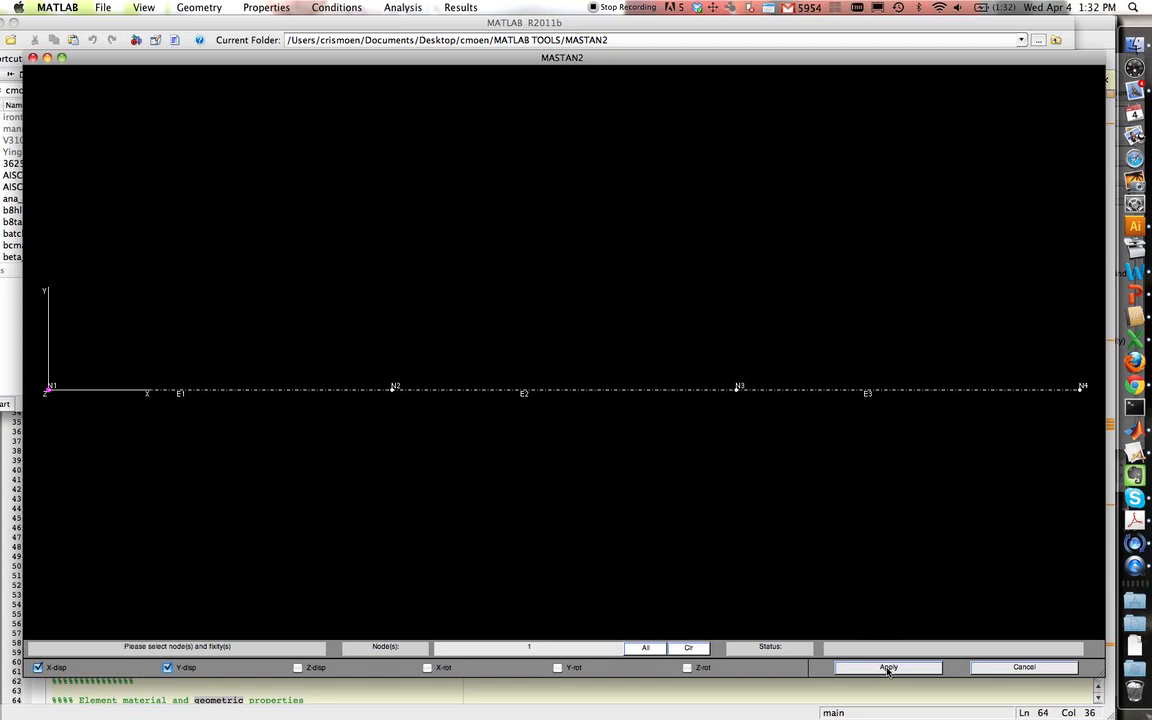
left_click(887, 667)
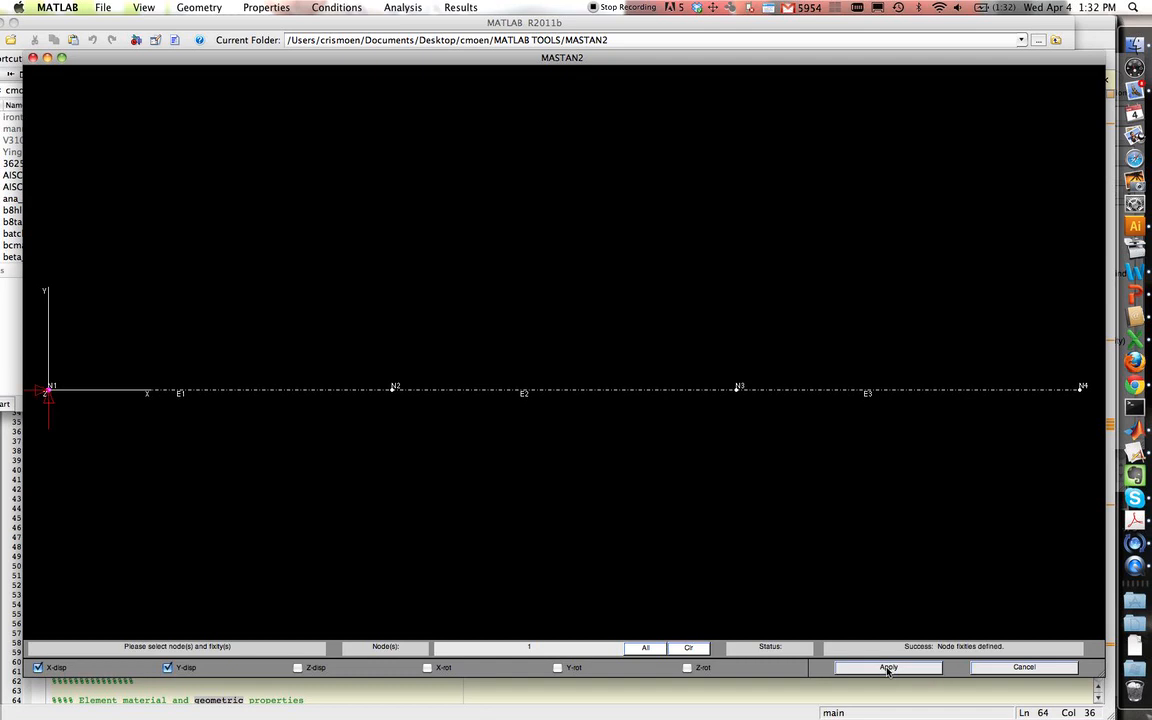
mouse_move(558, 637)
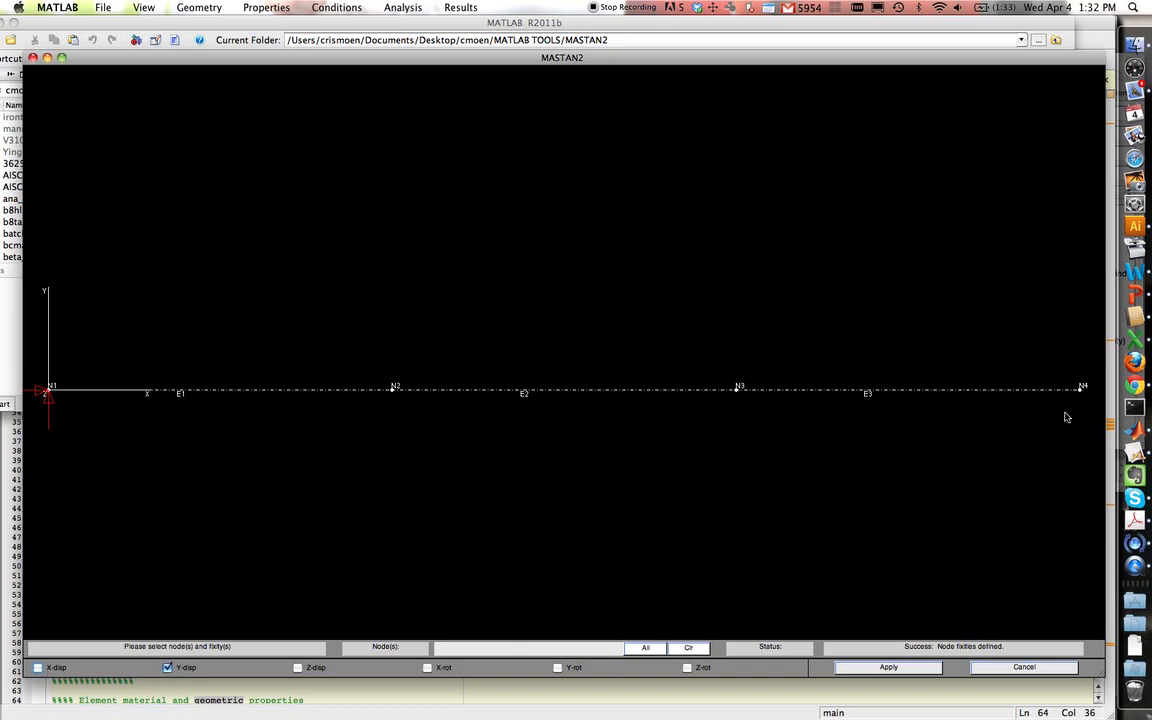
left_click(1082, 388)
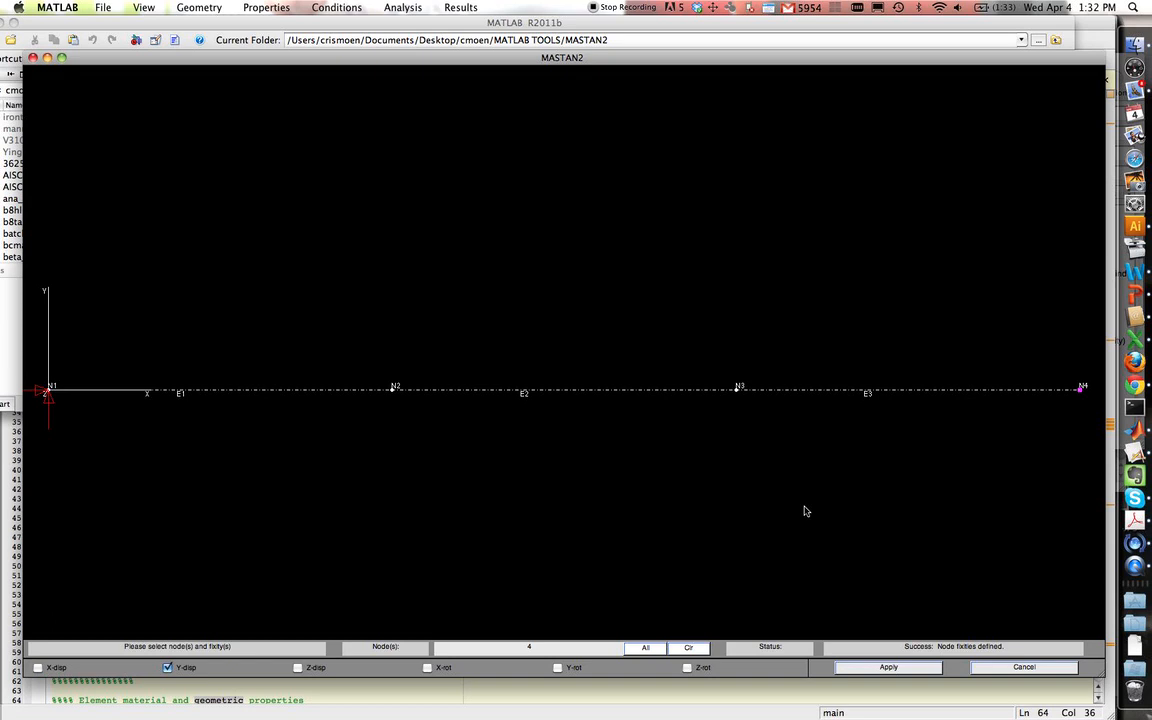
left_click(887, 667)
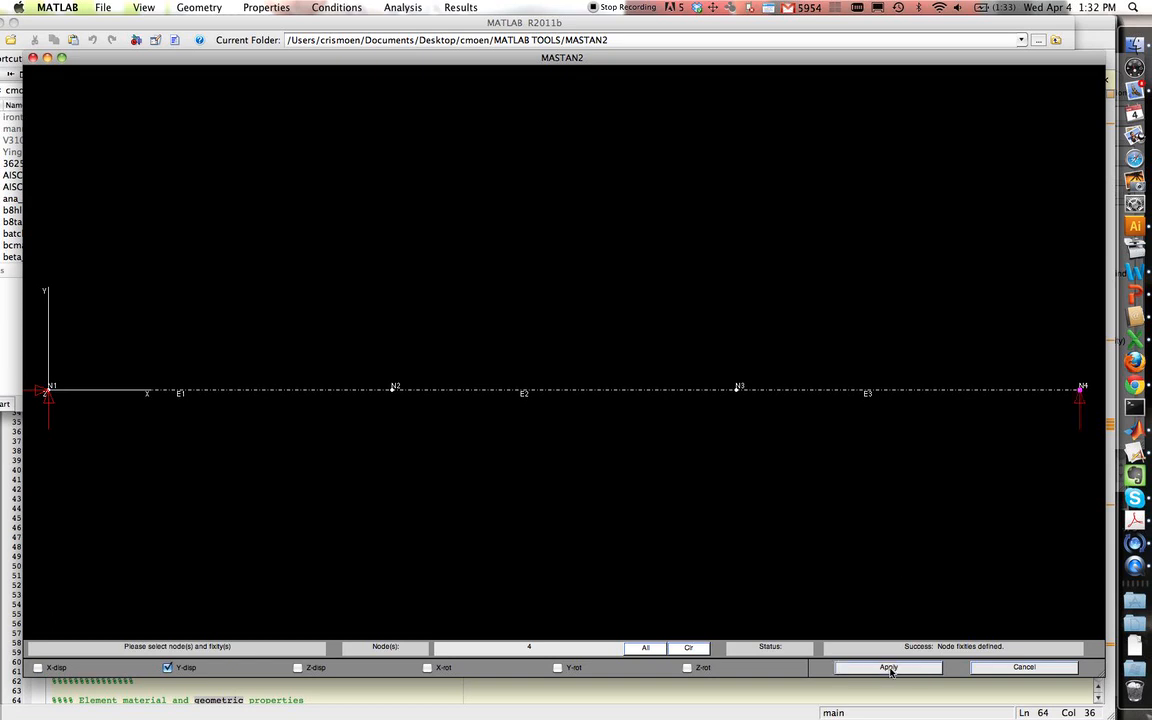
- Open the display and Properties menus, then dismiss them without choosing anything
left_click(143, 7)
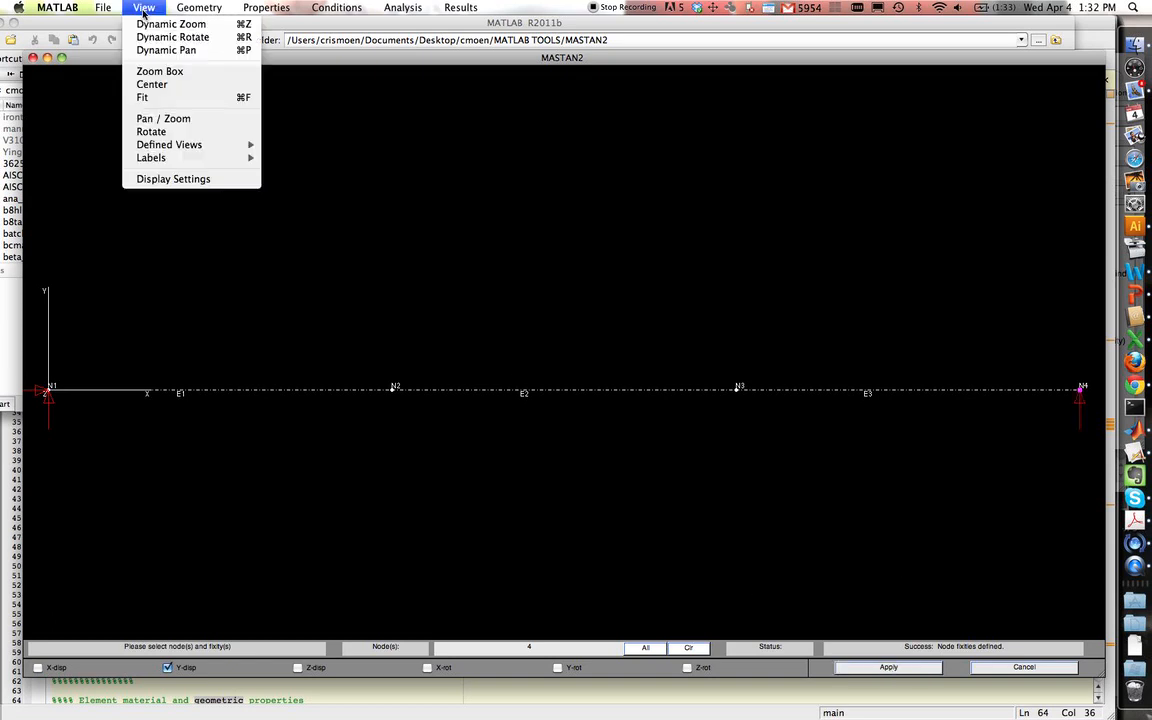
mouse_move(170, 24)
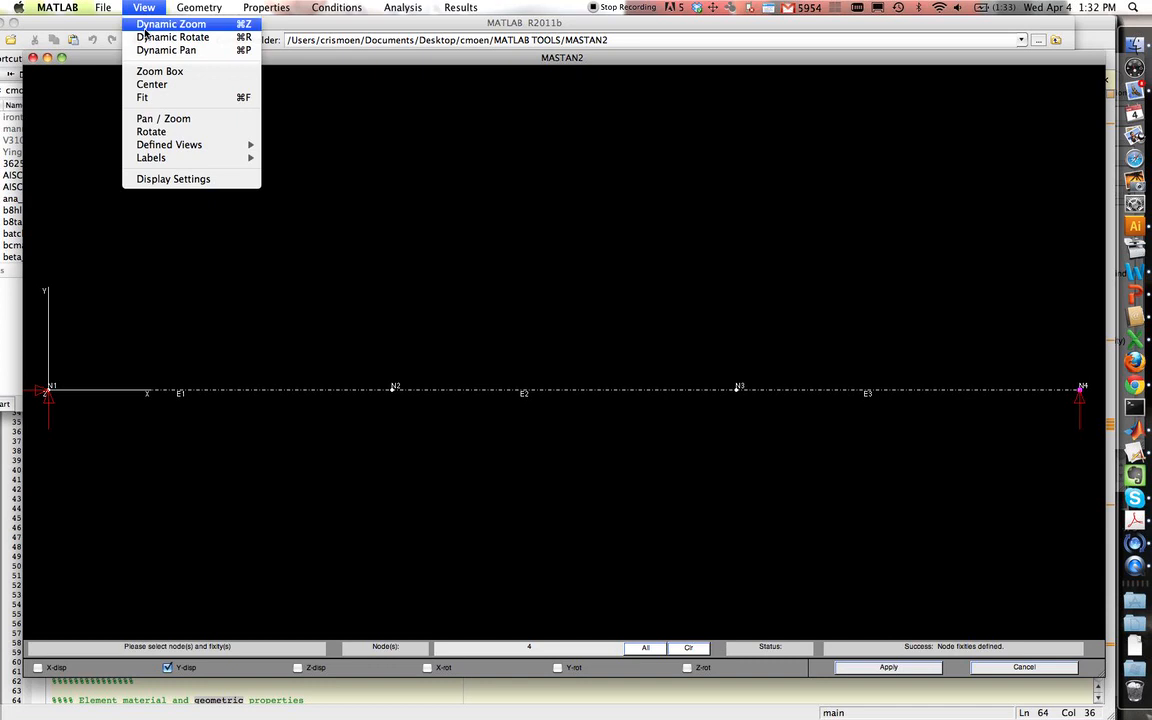
mouse_move(151, 157)
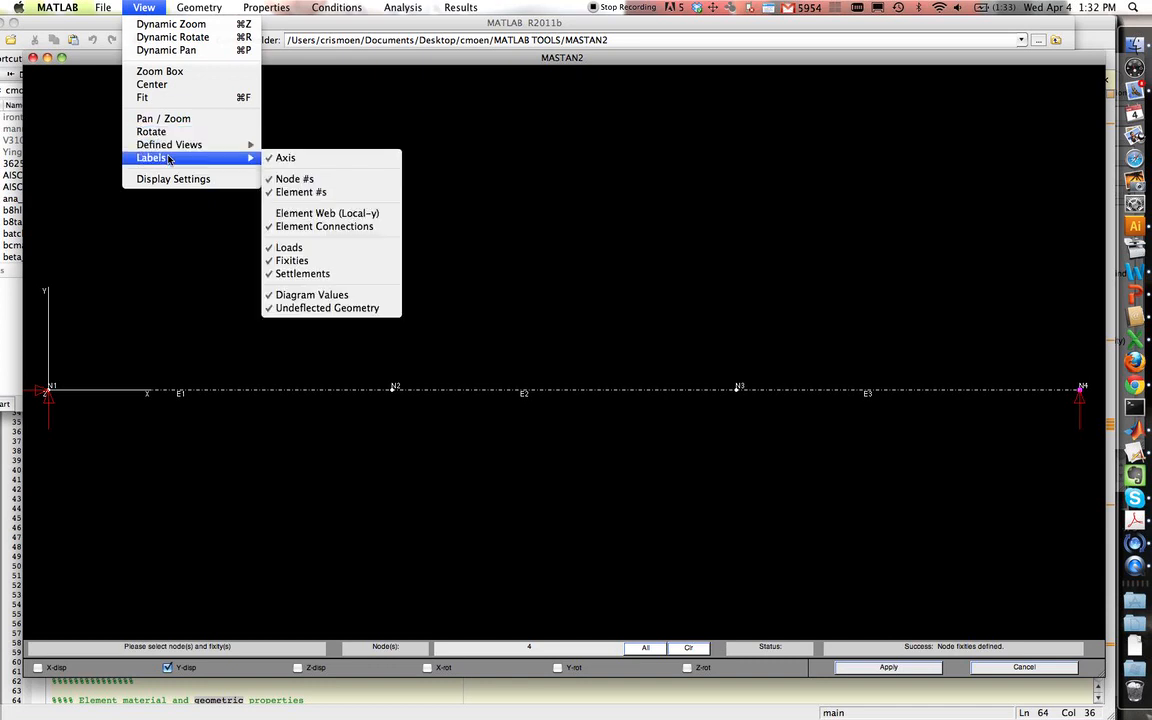
left_click(266, 7)
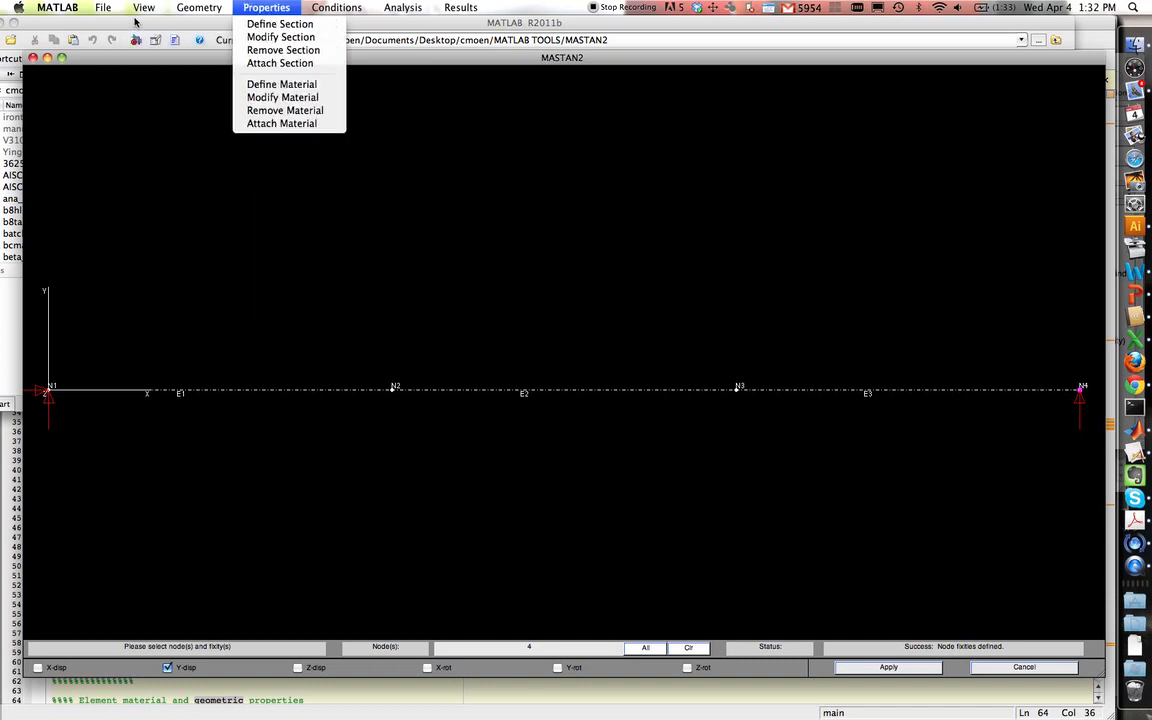
left_click(143, 7)
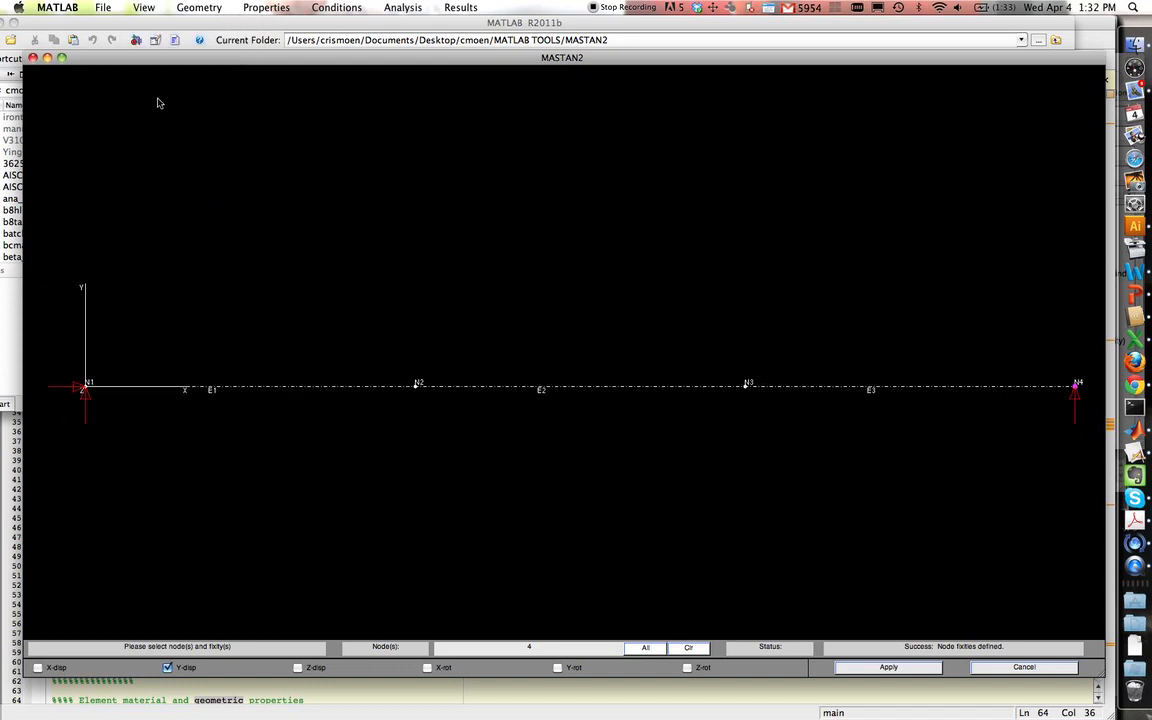
mouse_move(131, 345)
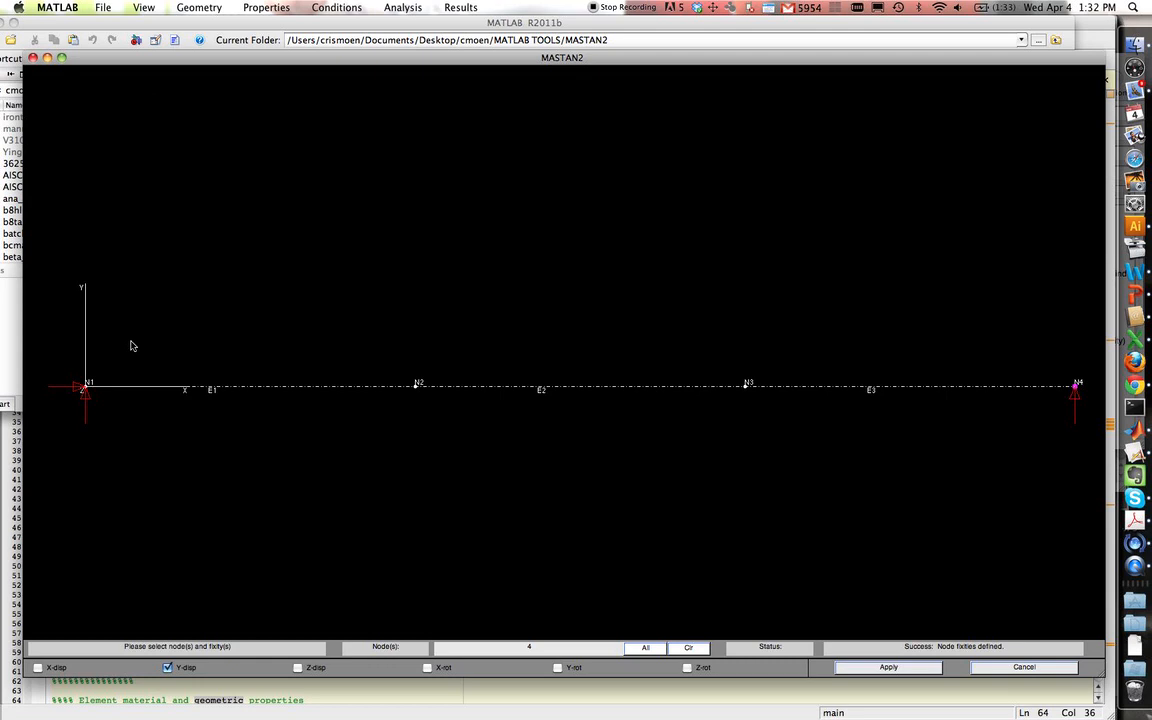
mouse_move(188, 388)
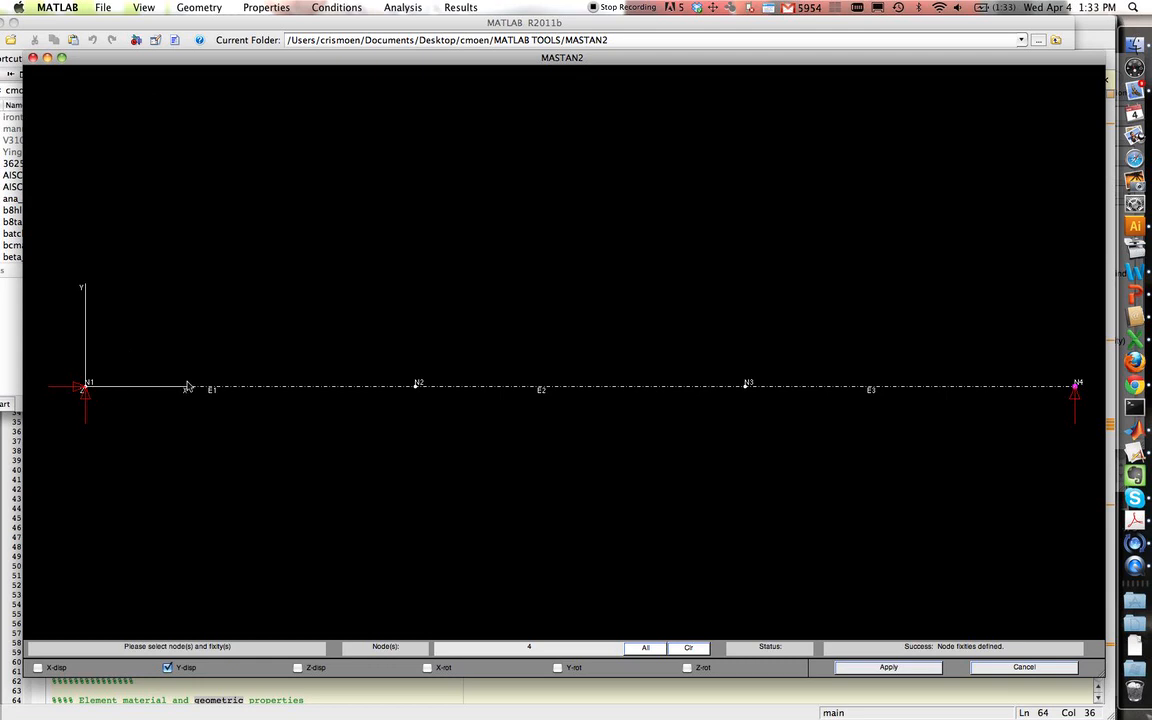
mouse_move(248, 448)
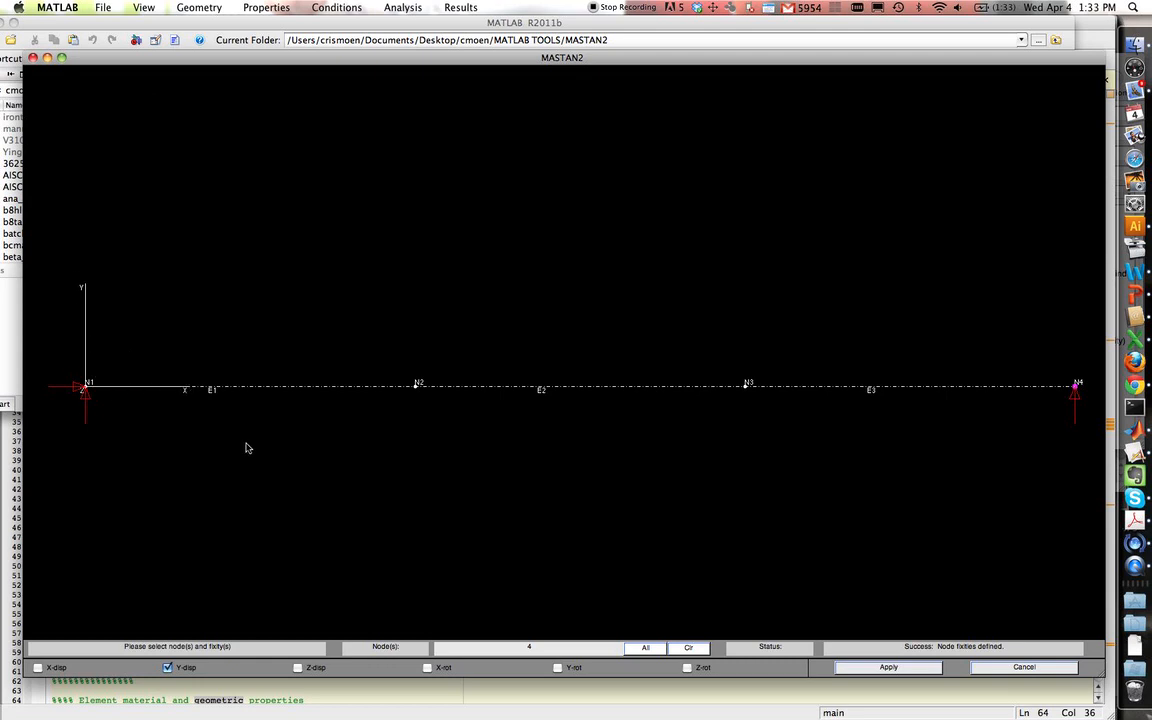
mouse_move(304, 604)
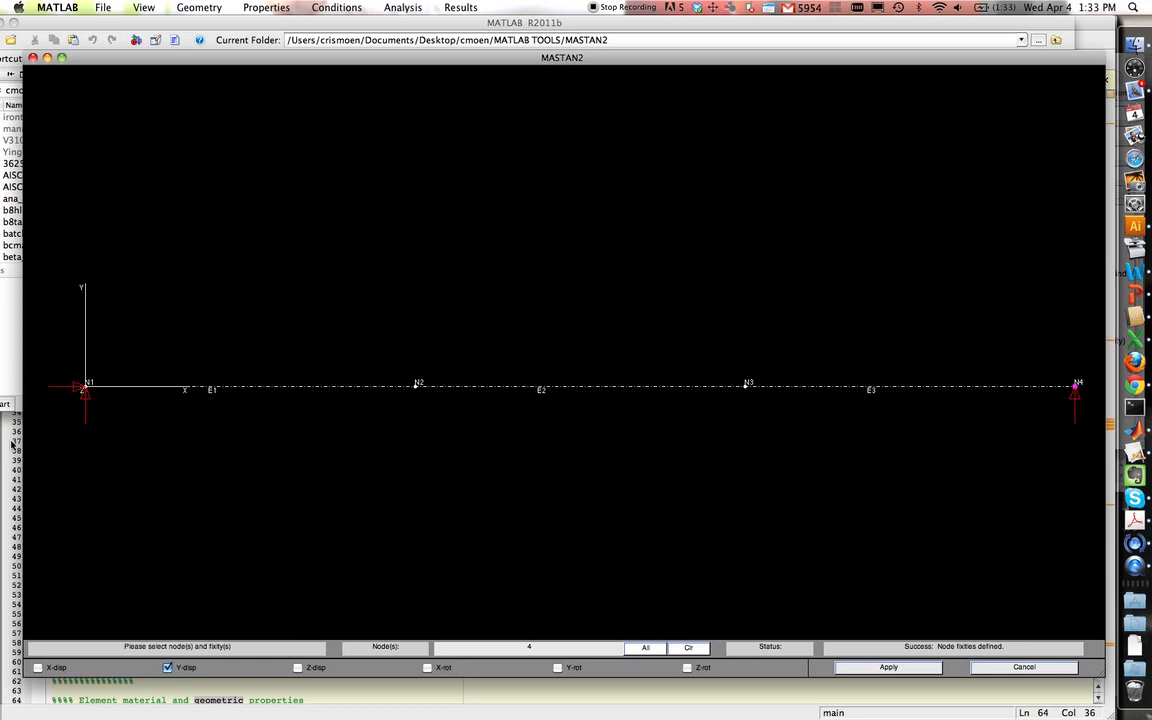
mouse_move(692, 524)
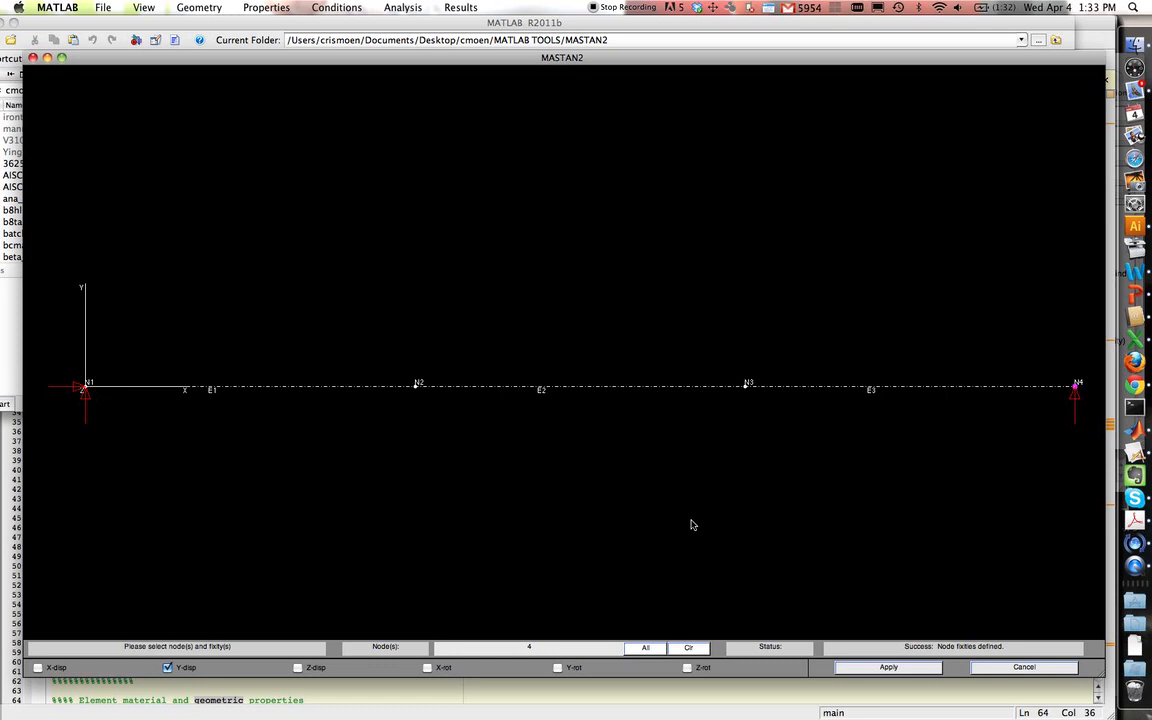
mouse_move(685, 423)
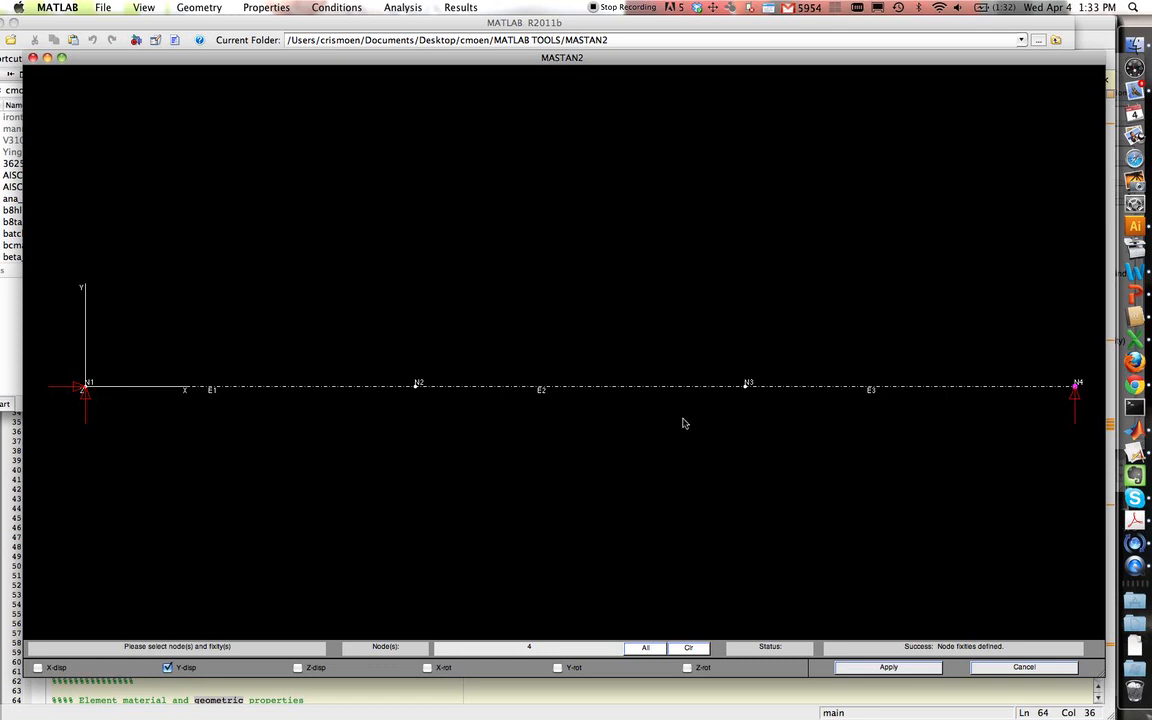
- Clear all restraints from node N4, removing its support
left_click(688, 647)
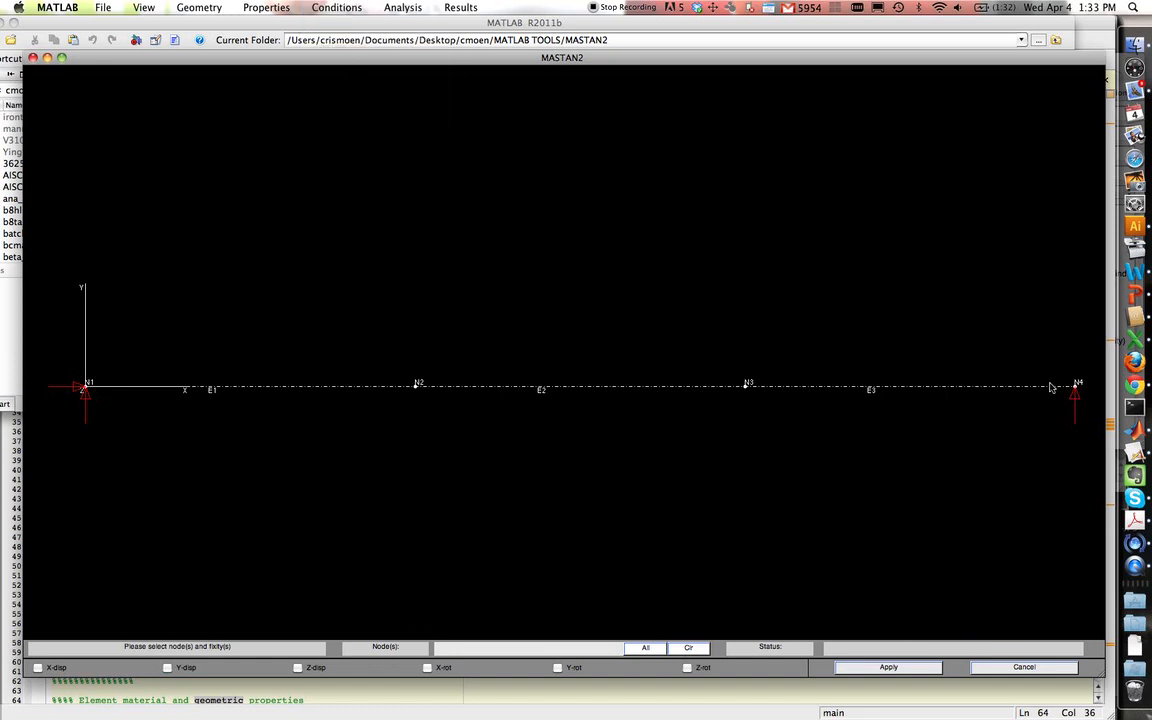
left_click(1077, 385)
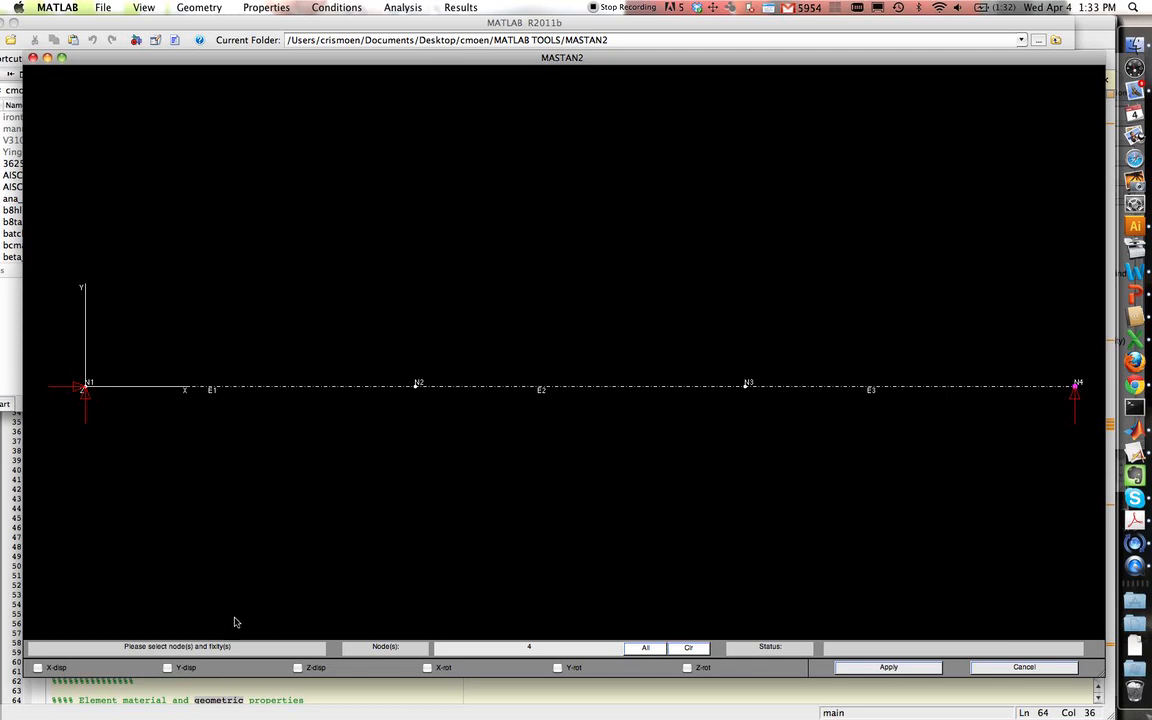
left_click(887, 667)
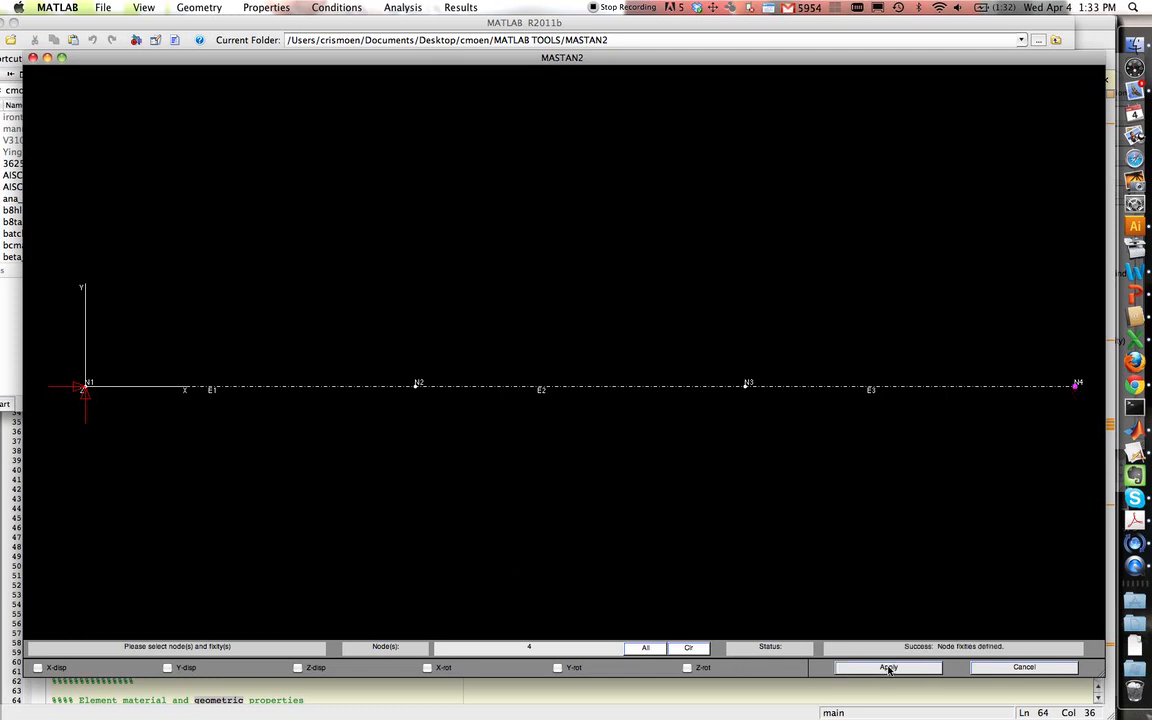
- Select node N3 and tick its y-displacement restraint
left_click(266, 7)
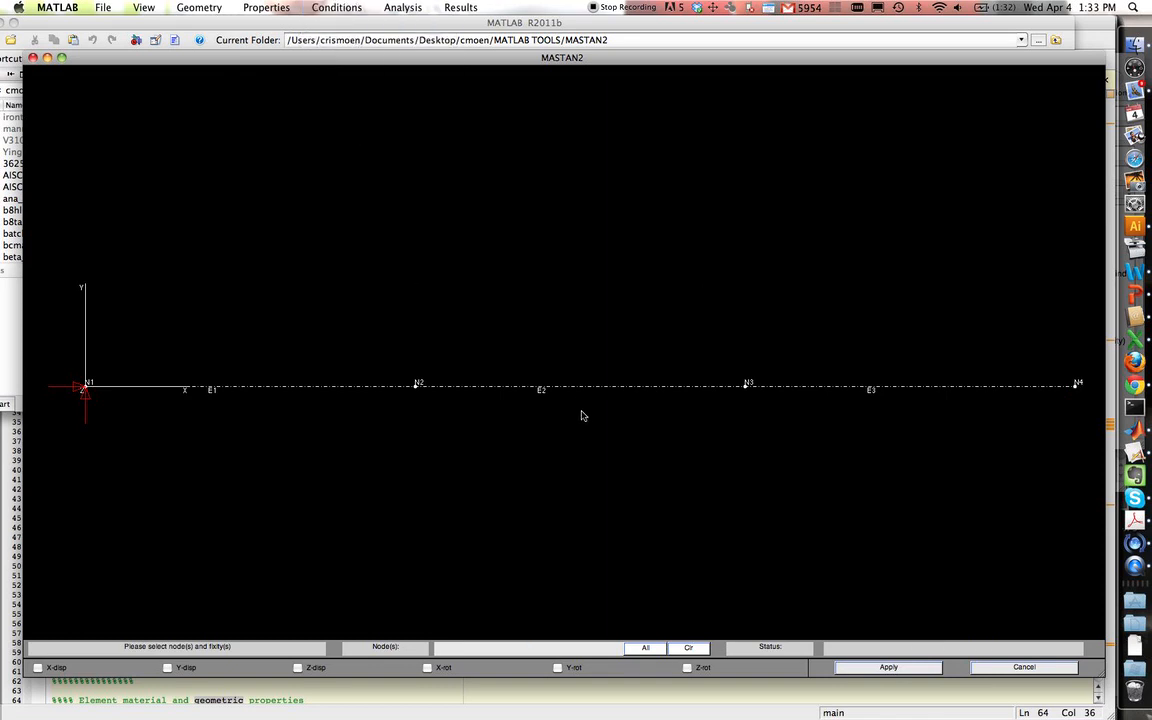
mouse_move(746, 392)
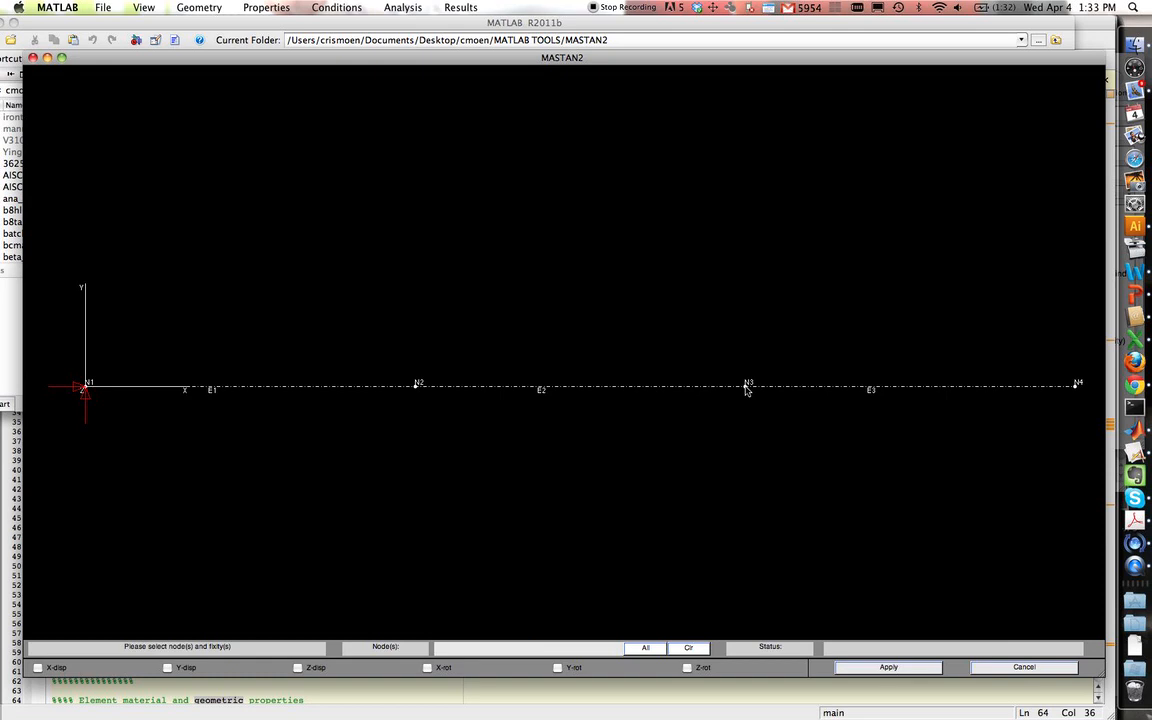
left_click(748, 385)
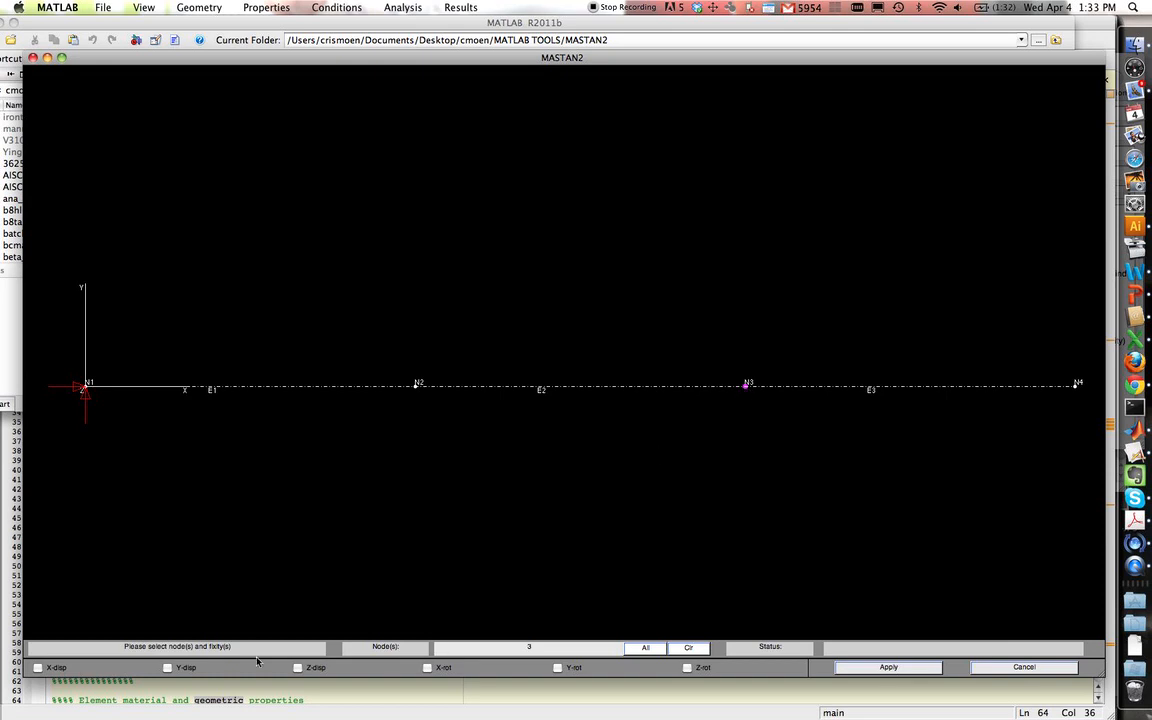
left_click(167, 667)
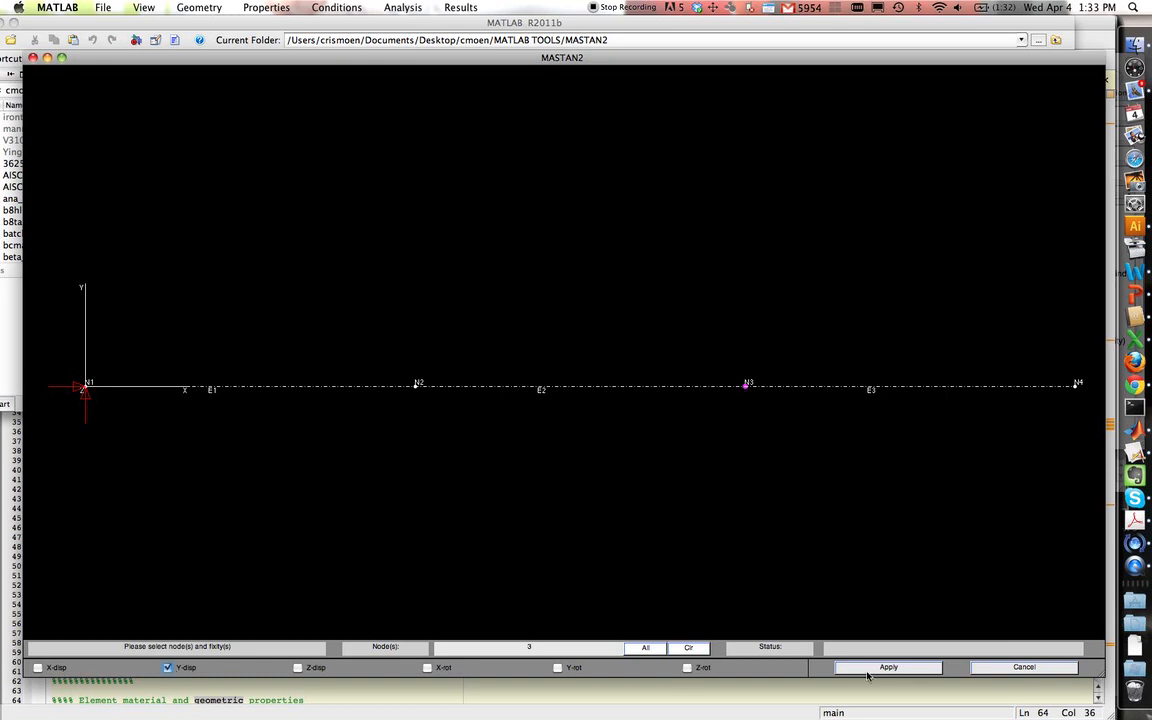
- Apply the vertical support at node N3 and start a new section definition
left_click(887, 667)
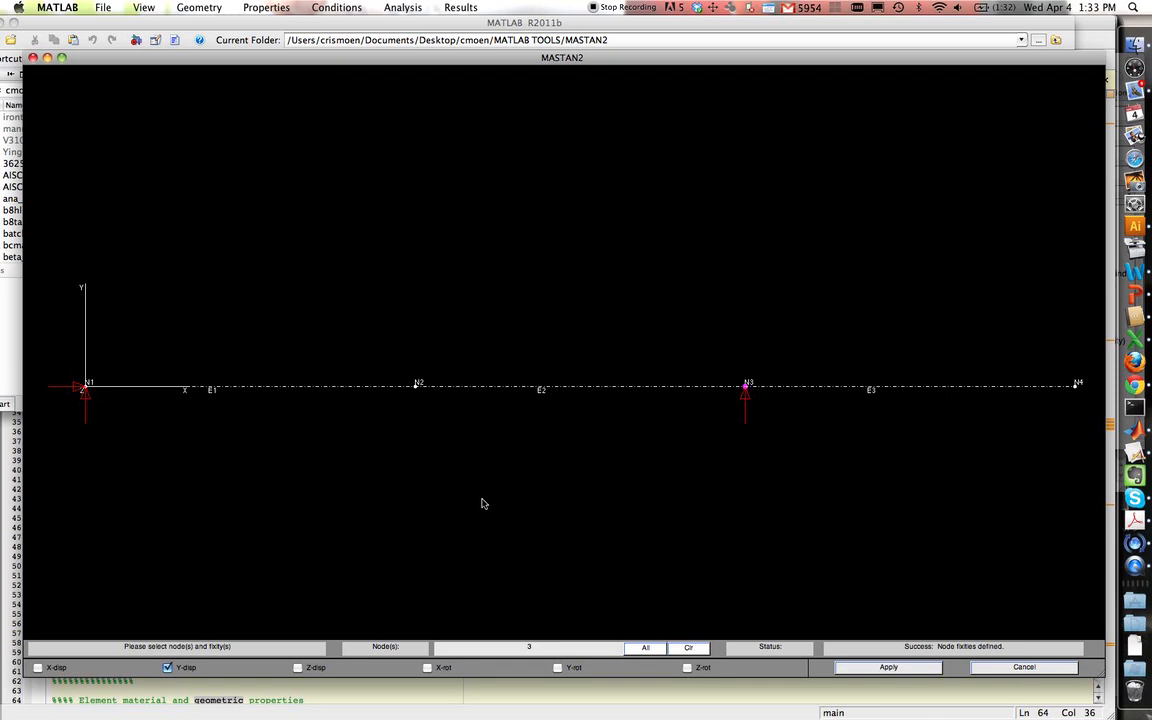
left_click(199, 8)
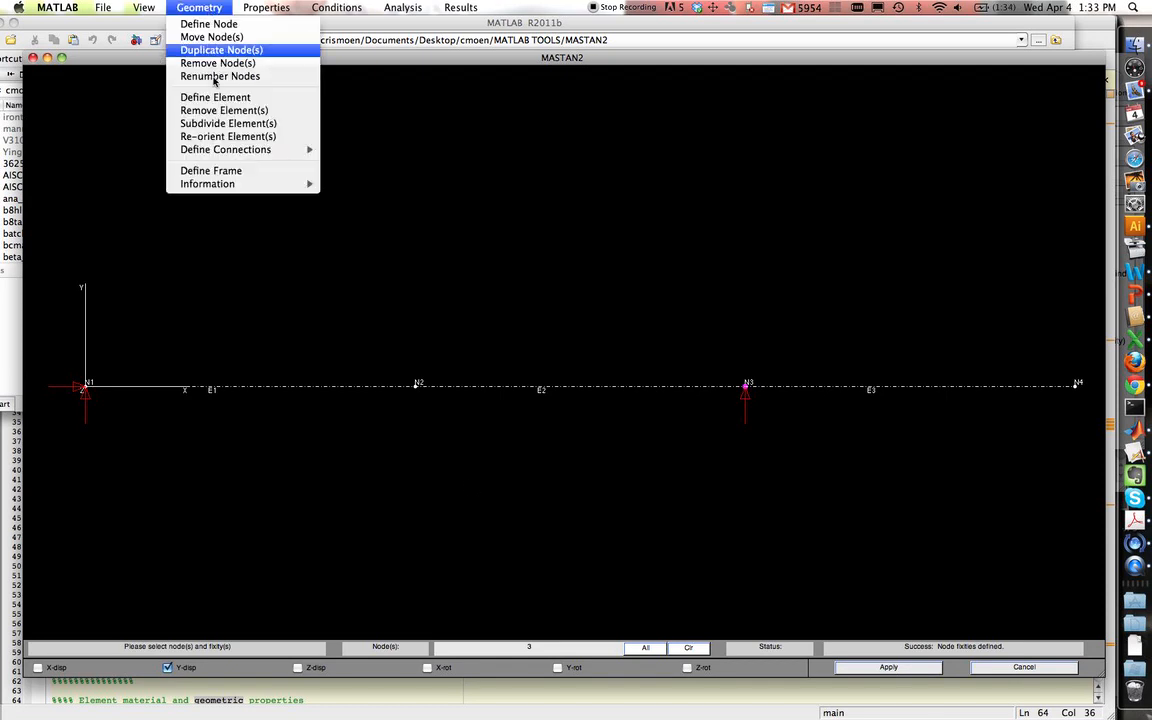
left_click(266, 7)
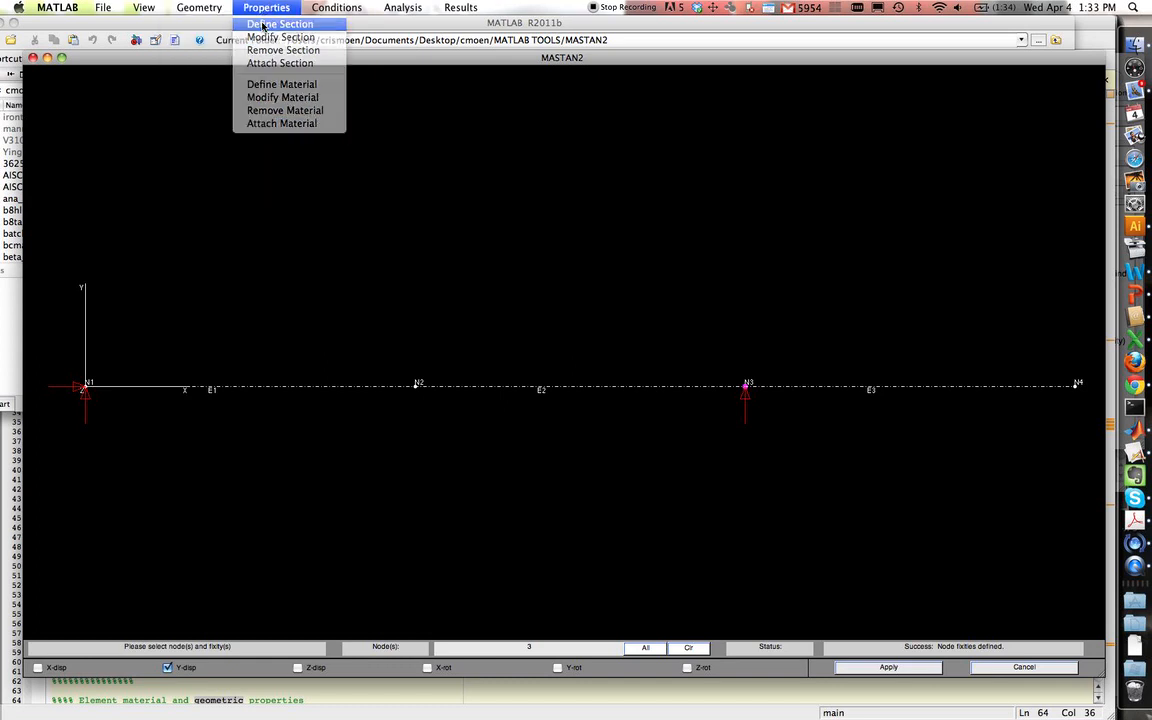
left_click(280, 23)
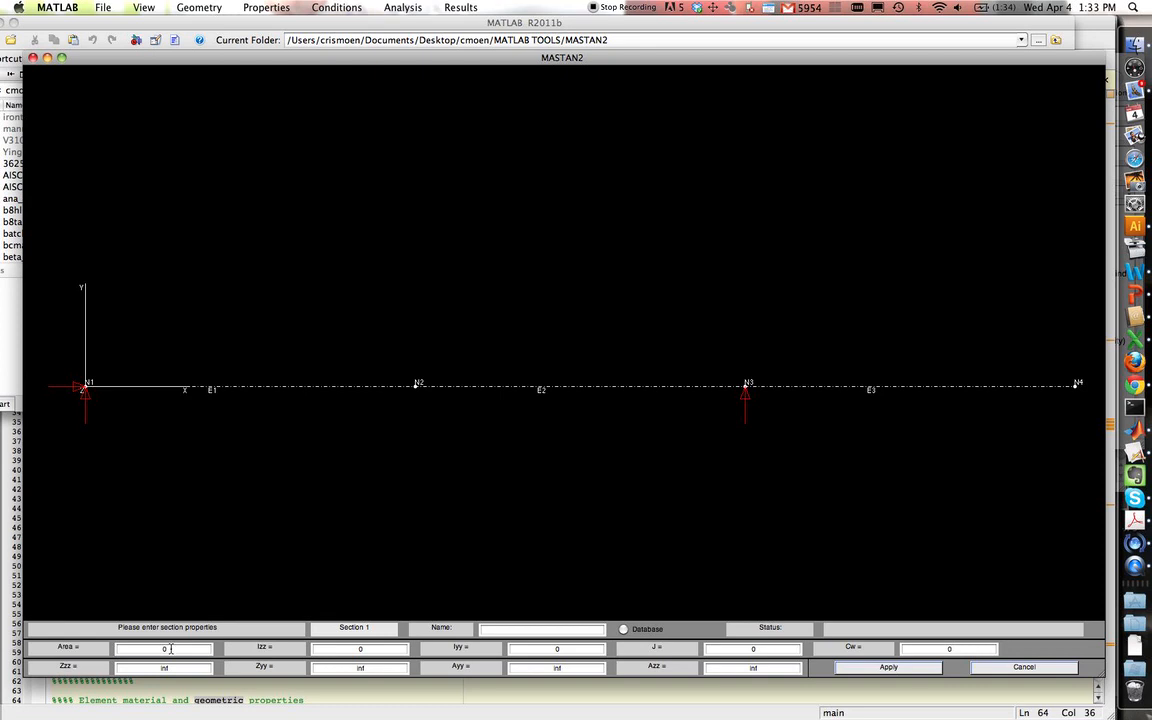
- Save Section 1 'skinny' with area 1, Izz and Iyy 1800, J and Cw 1
left_click(163, 648)
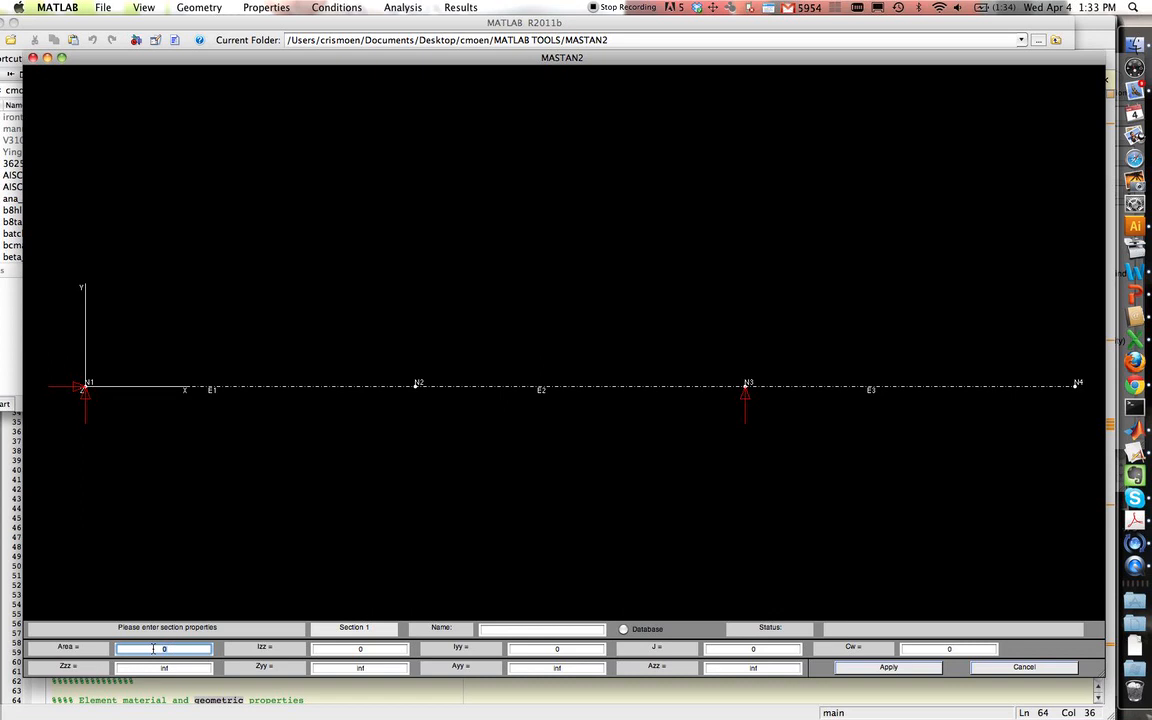
type("1")
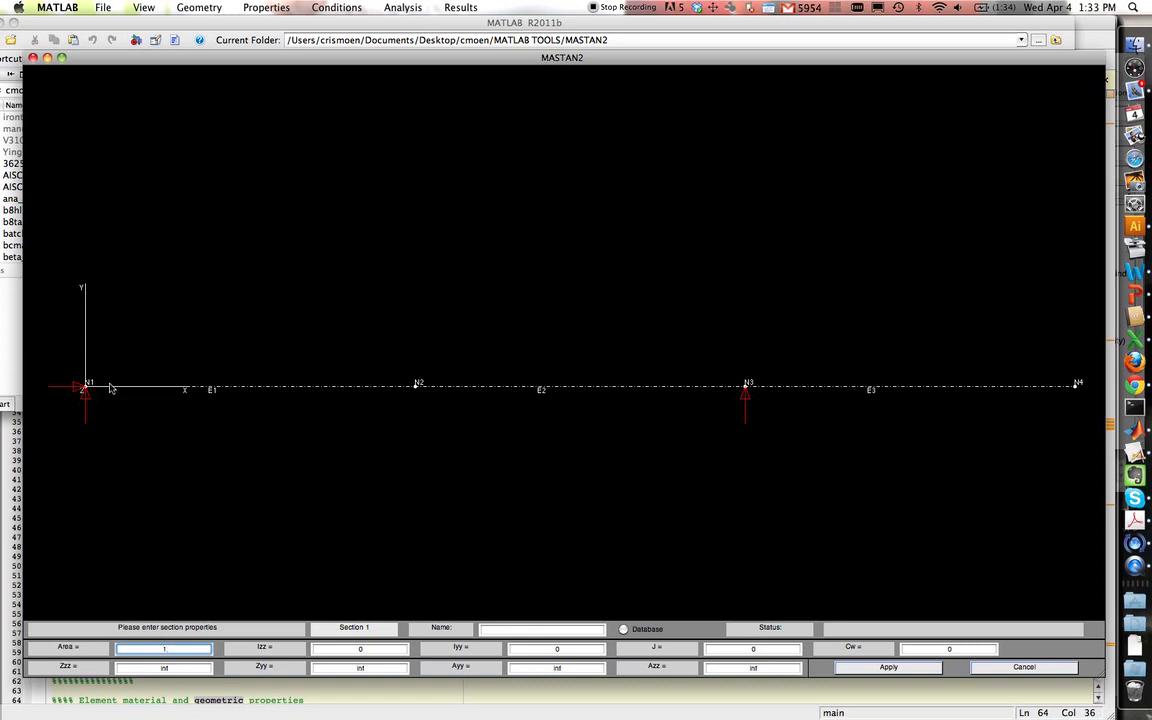
mouse_move(388, 538)
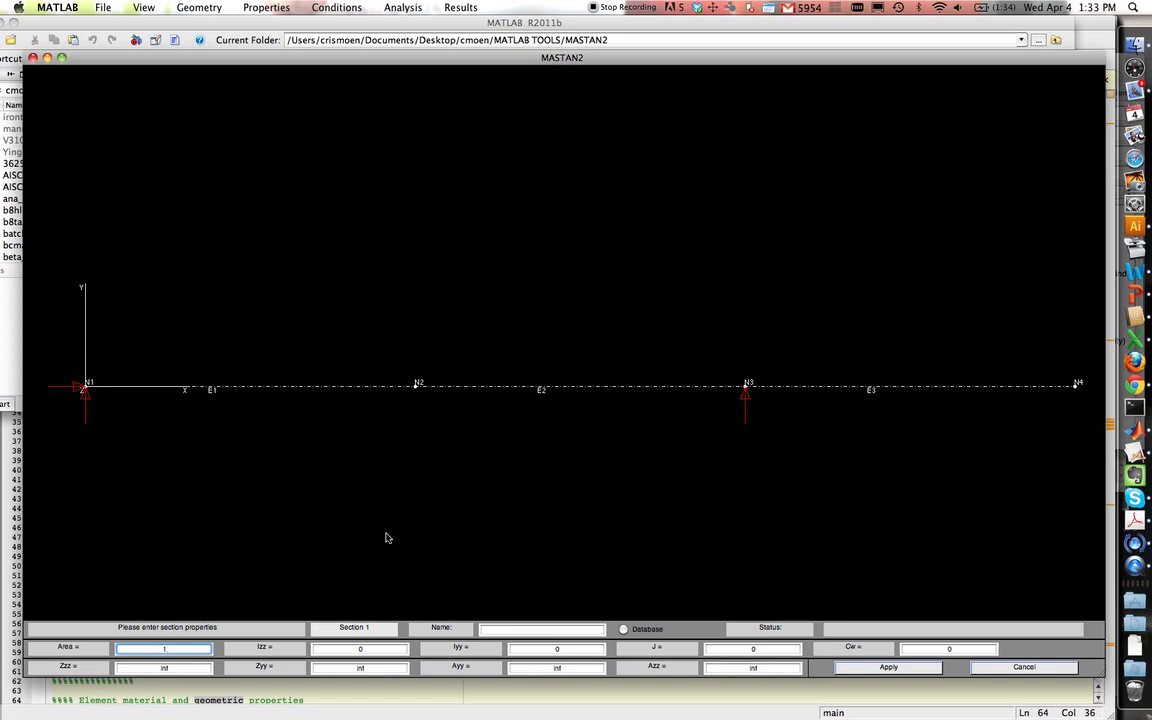
left_click(360, 648)
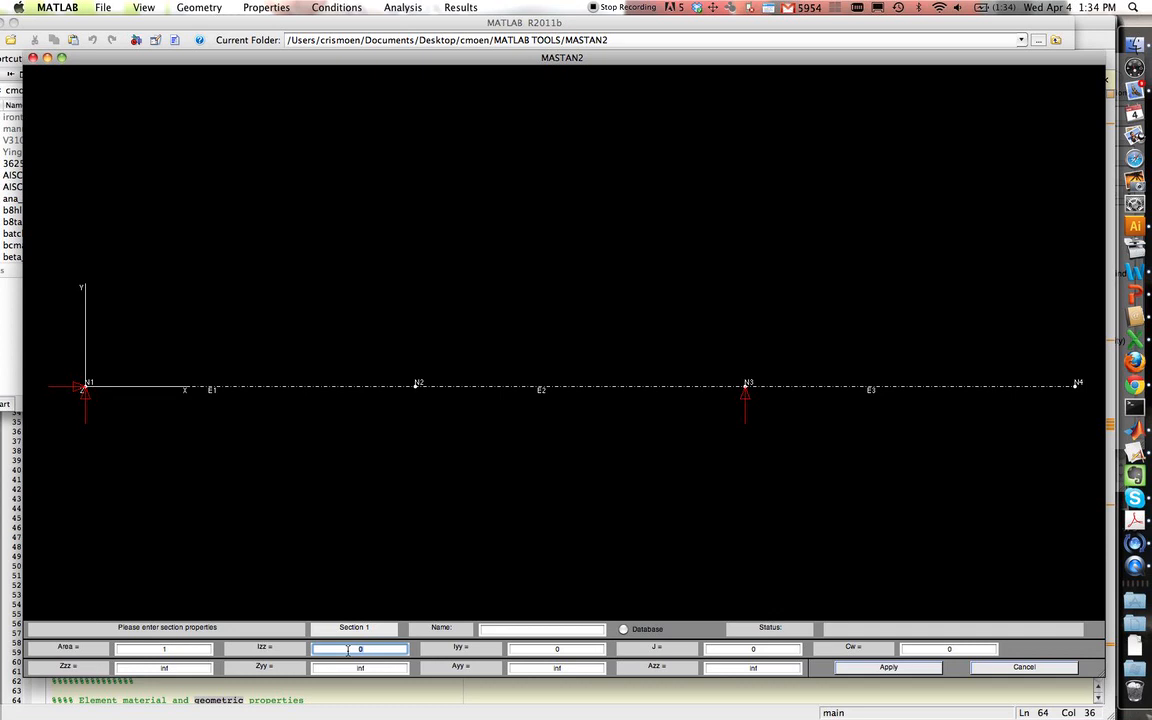
mouse_move(695, 430)
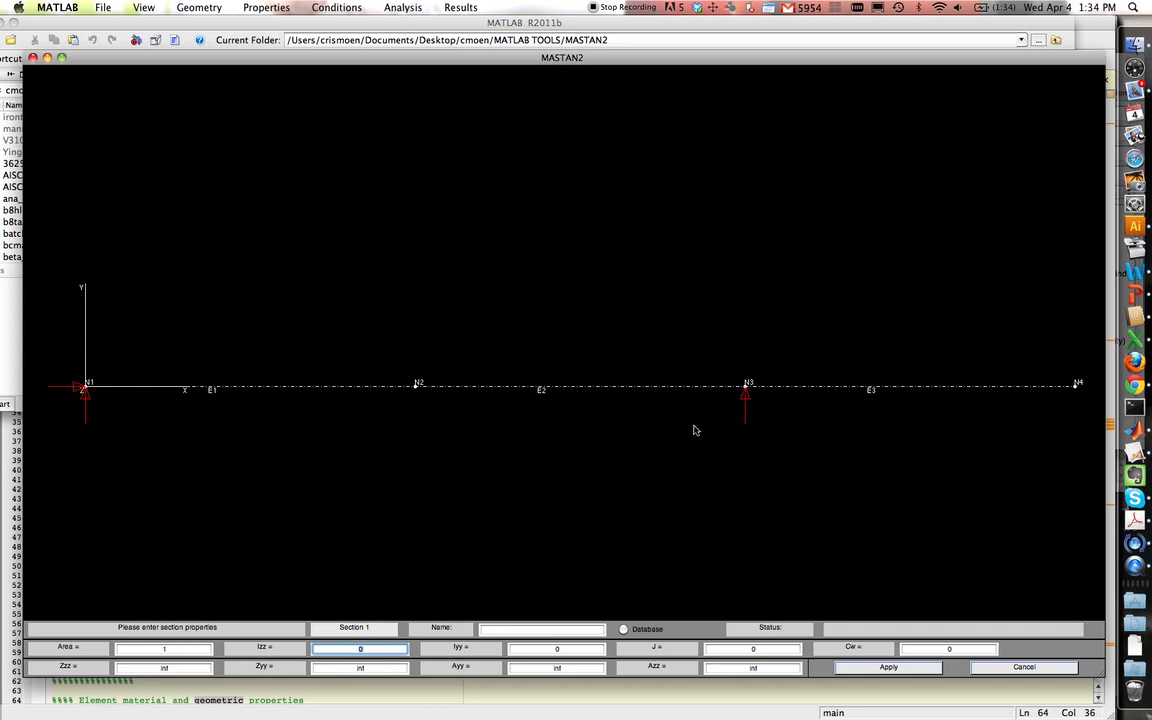
mouse_move(723, 395)
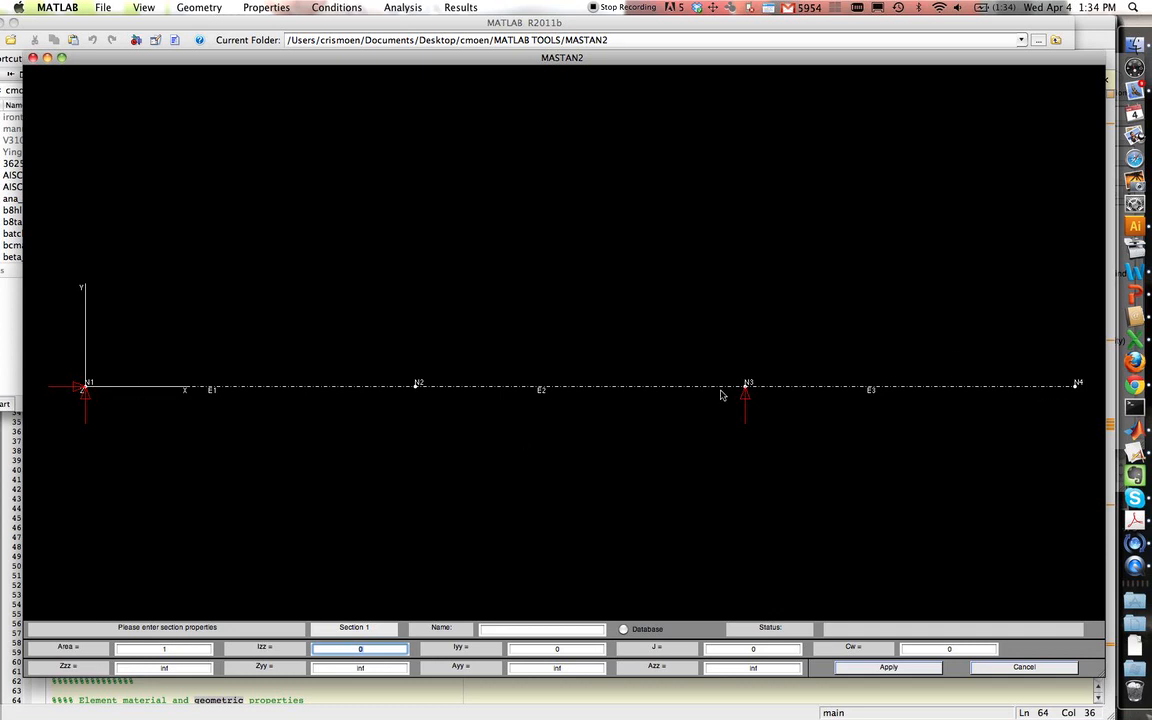
mouse_move(166, 404)
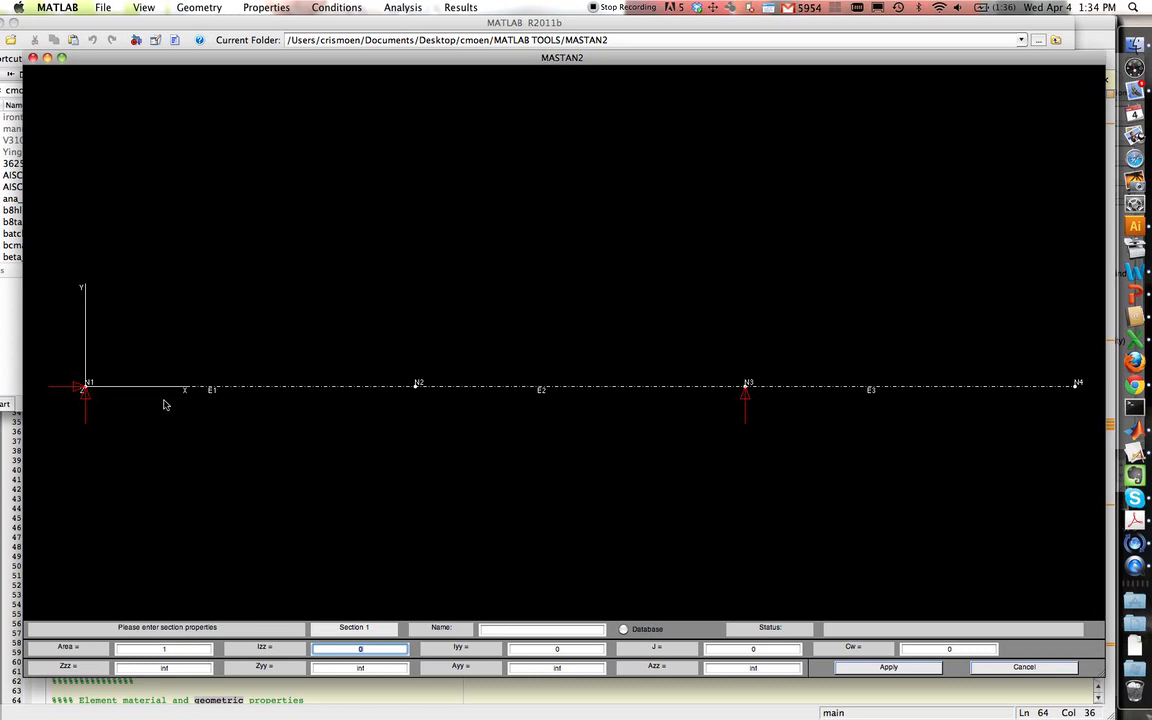
mouse_move(657, 362)
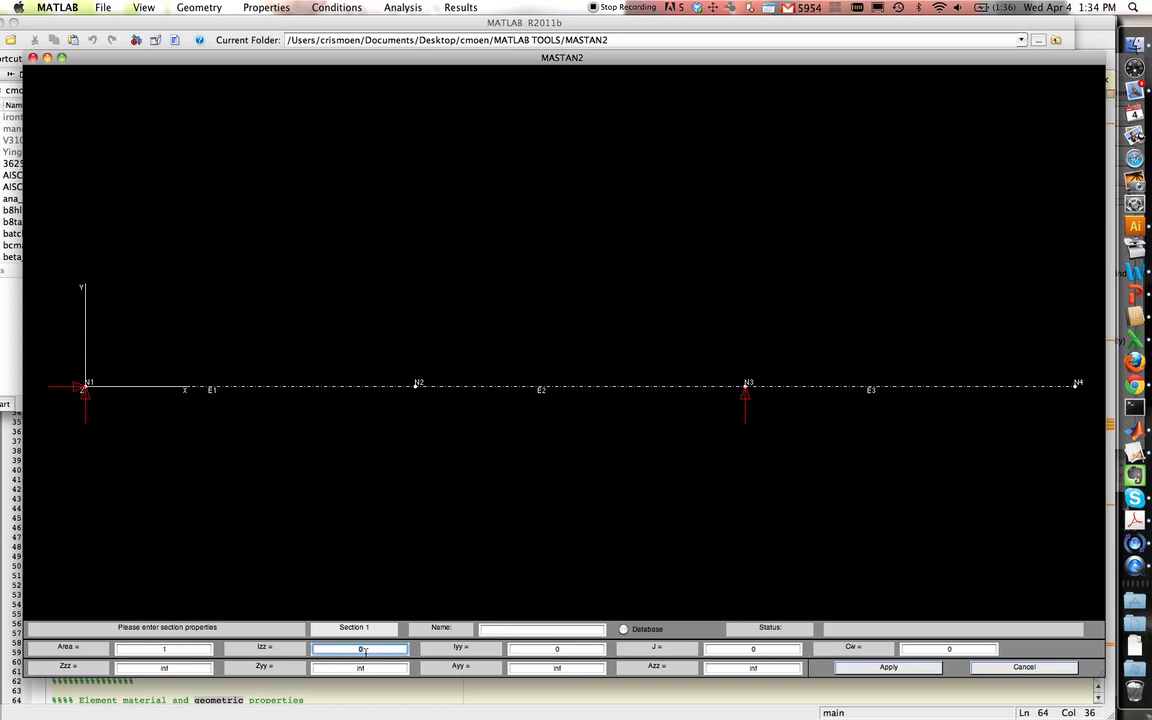
type("1800")
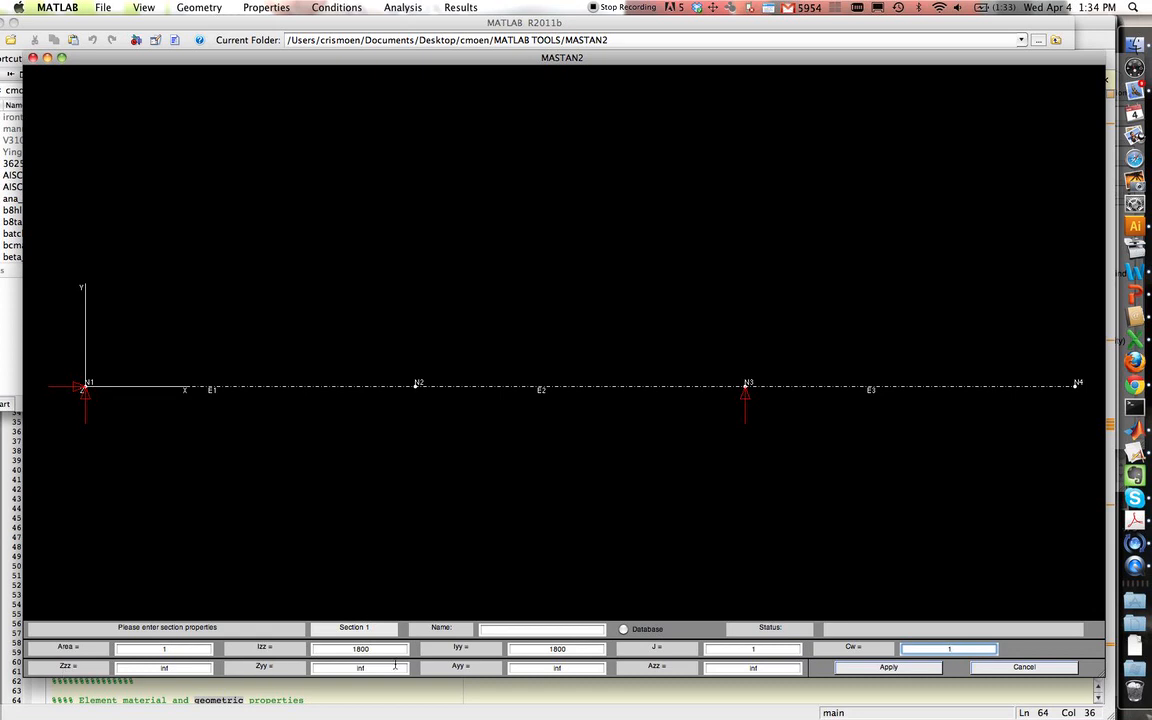
mouse_move(469, 669)
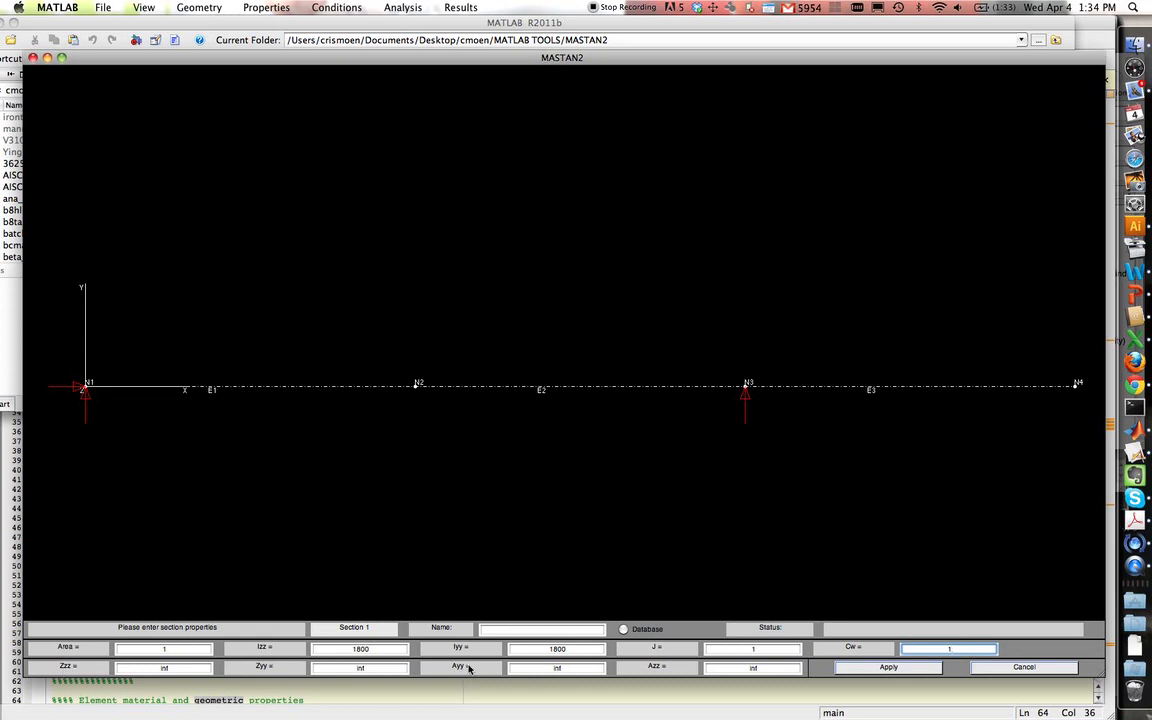
mouse_move(513, 672)
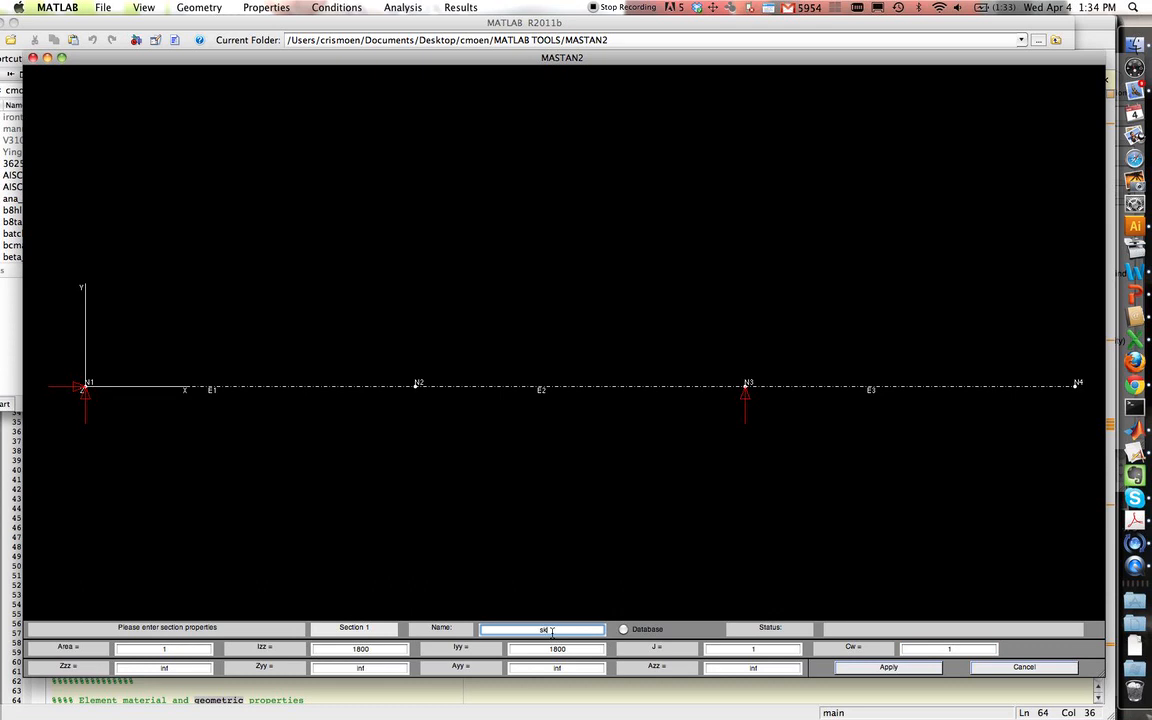
type("skinny")
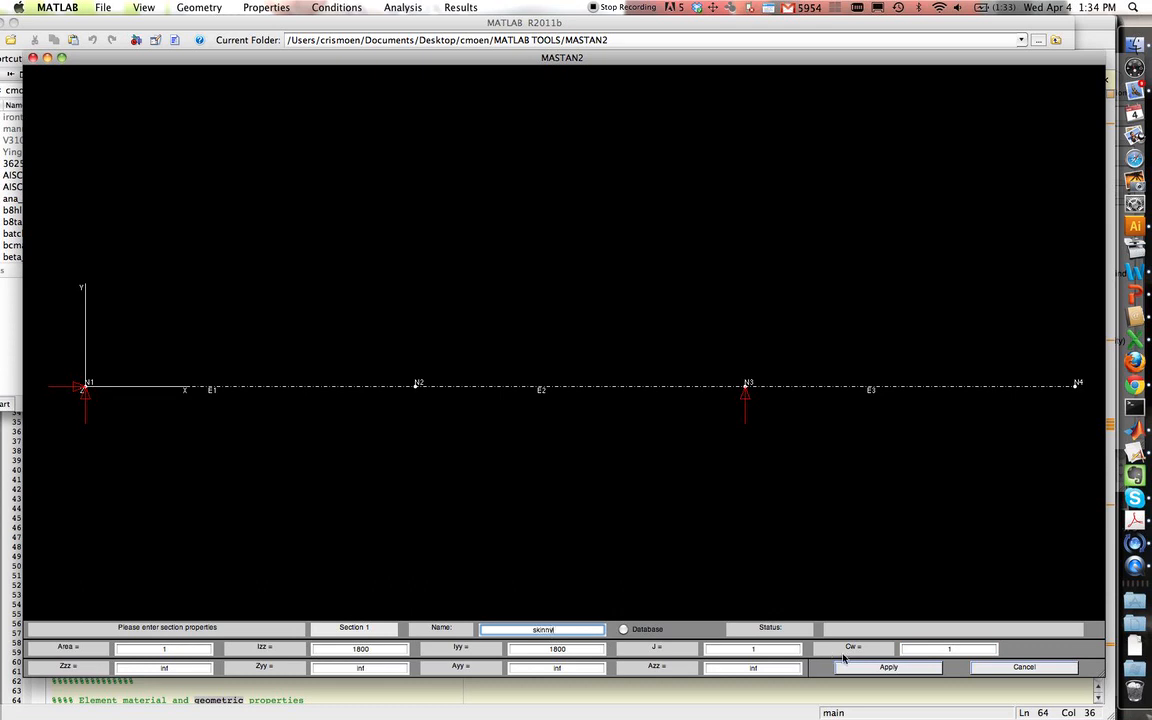
left_click(887, 667)
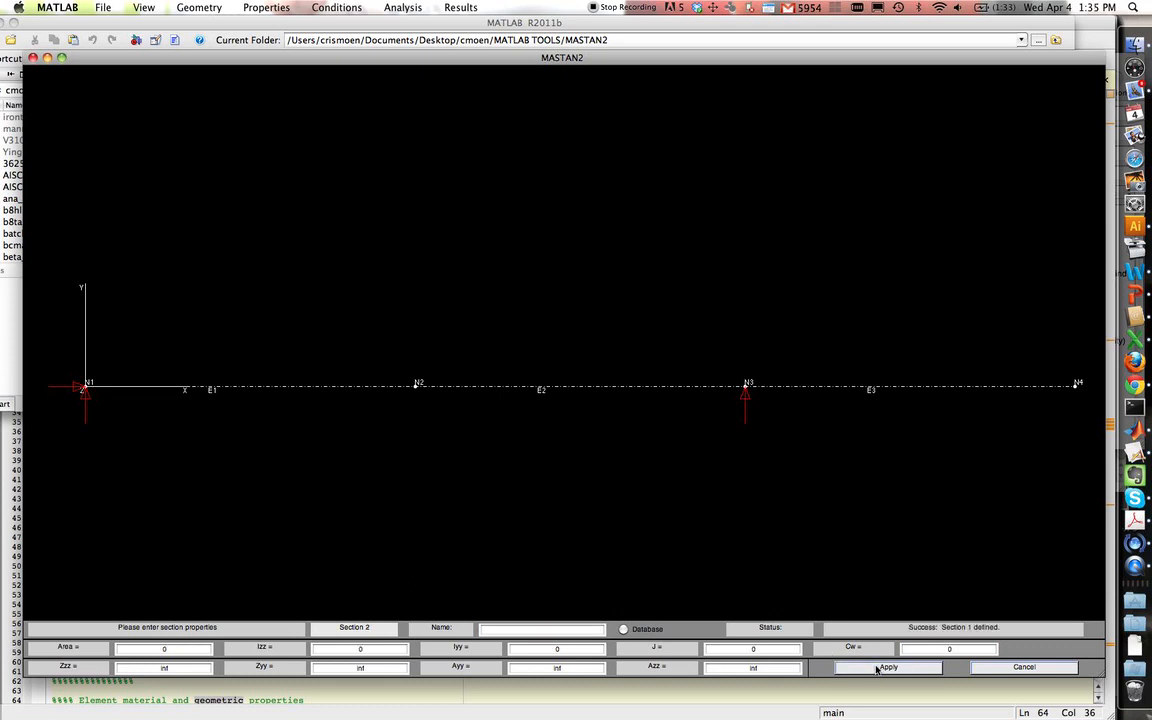
left_click(198, 7)
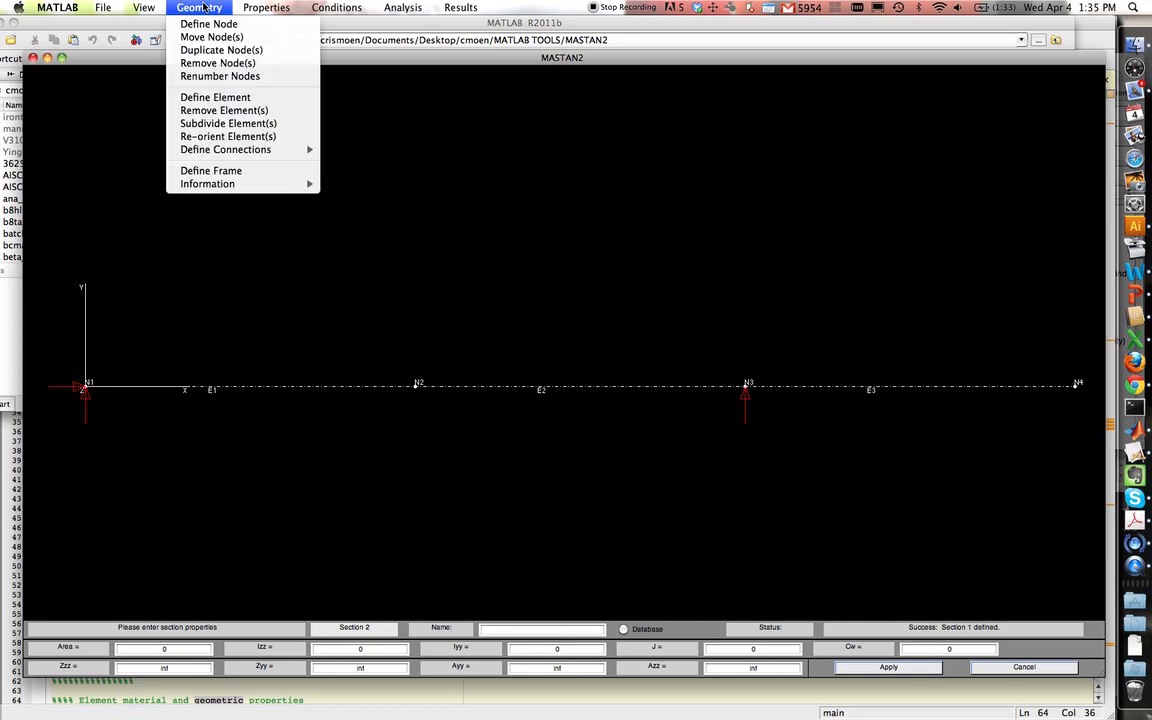
mouse_move(221, 50)
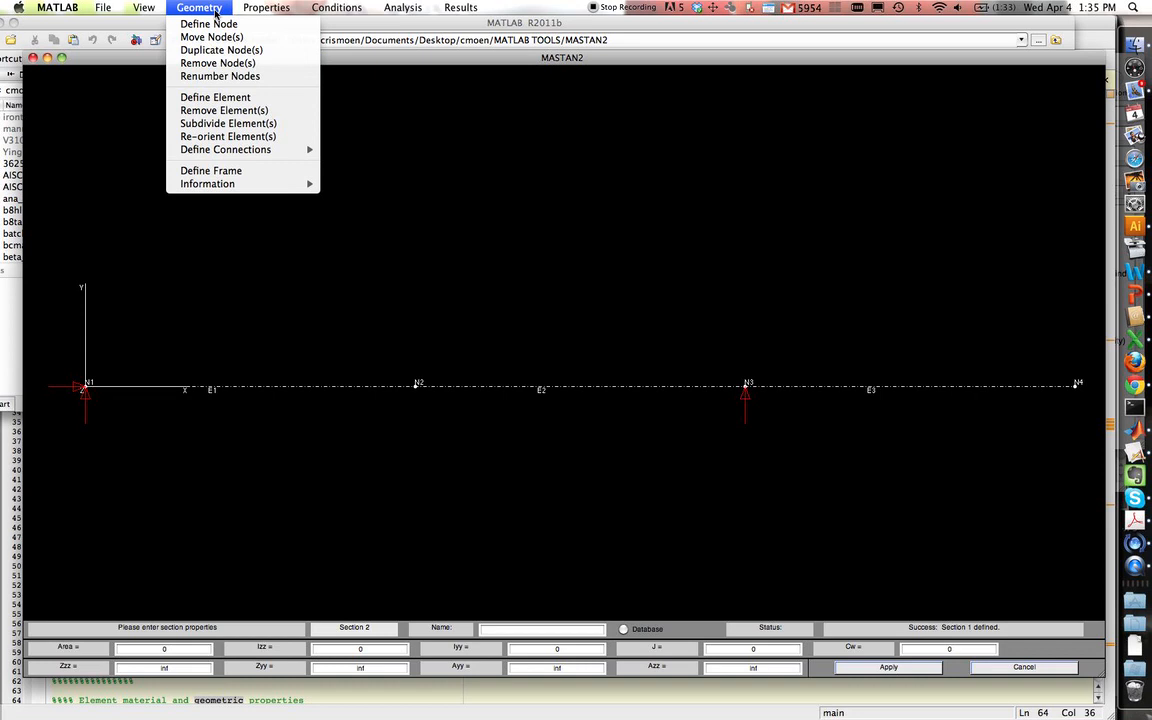
mouse_move(217, 63)
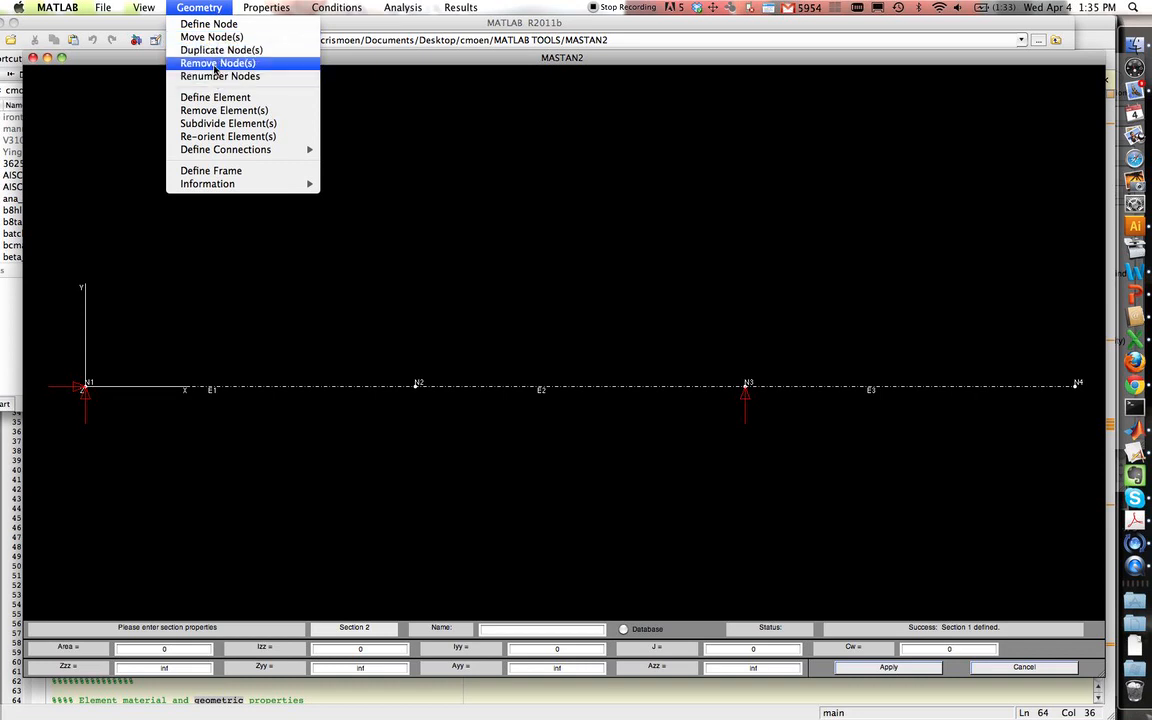
- Create Section 2 with area 1, Izz and Iyy 3600, J and Cw 1
left_click(266, 8)
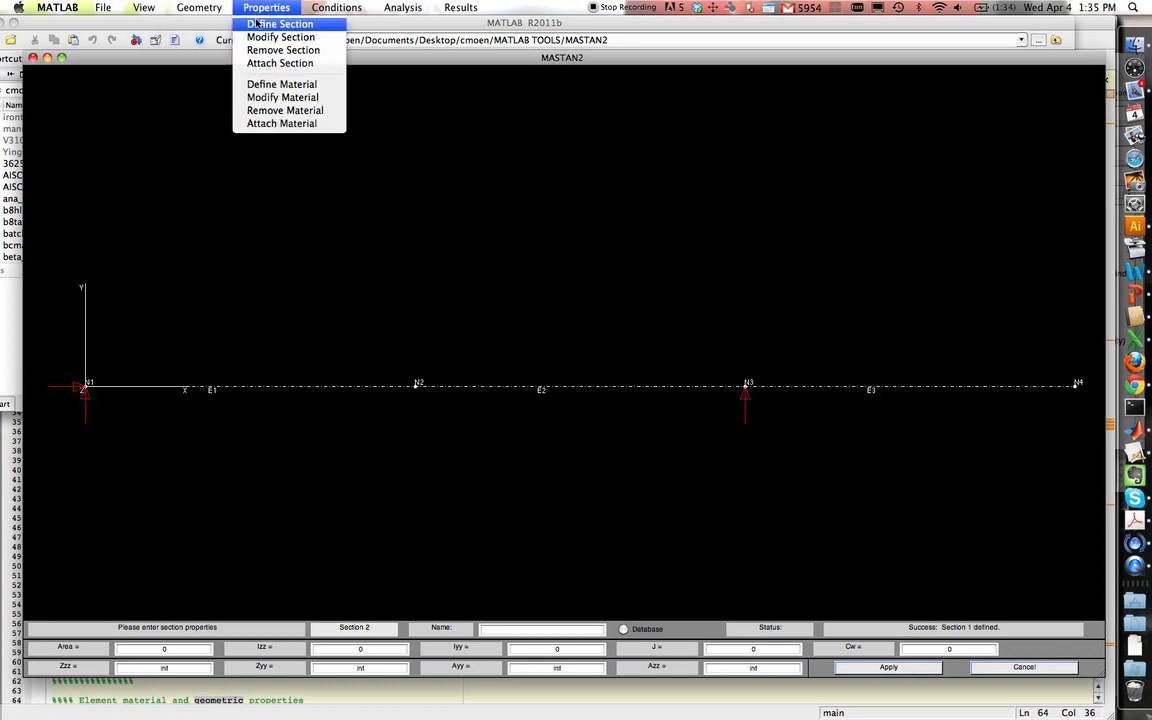
left_click(280, 23)
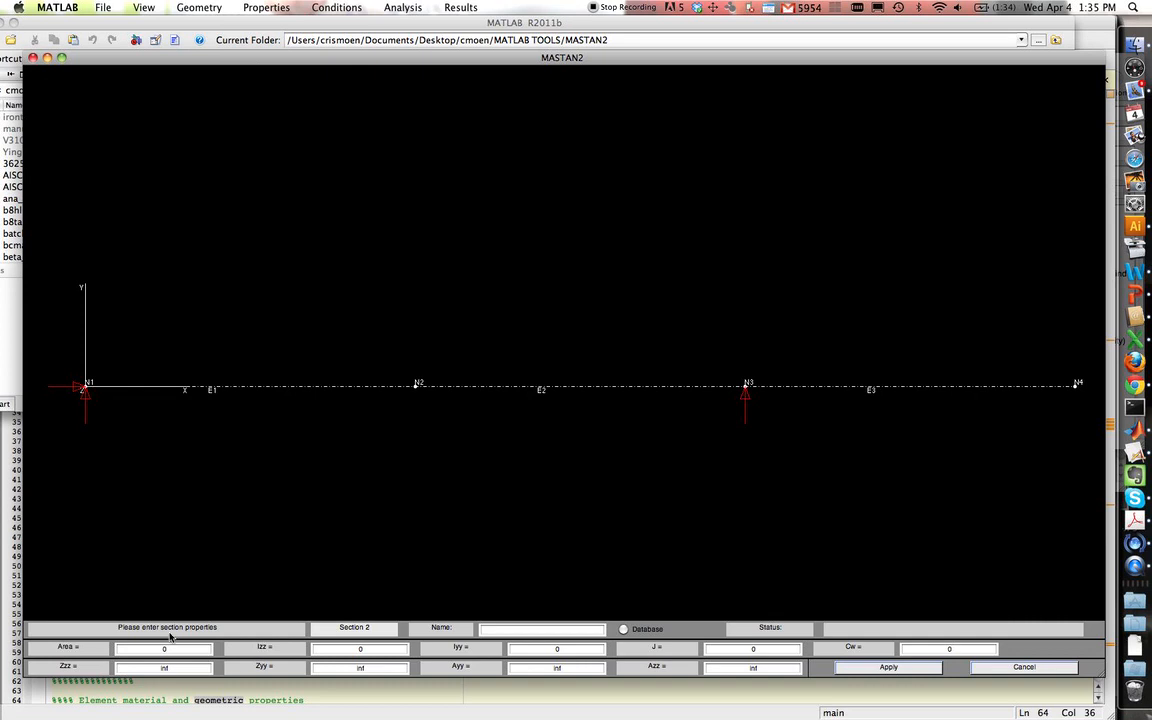
left_click(163, 648)
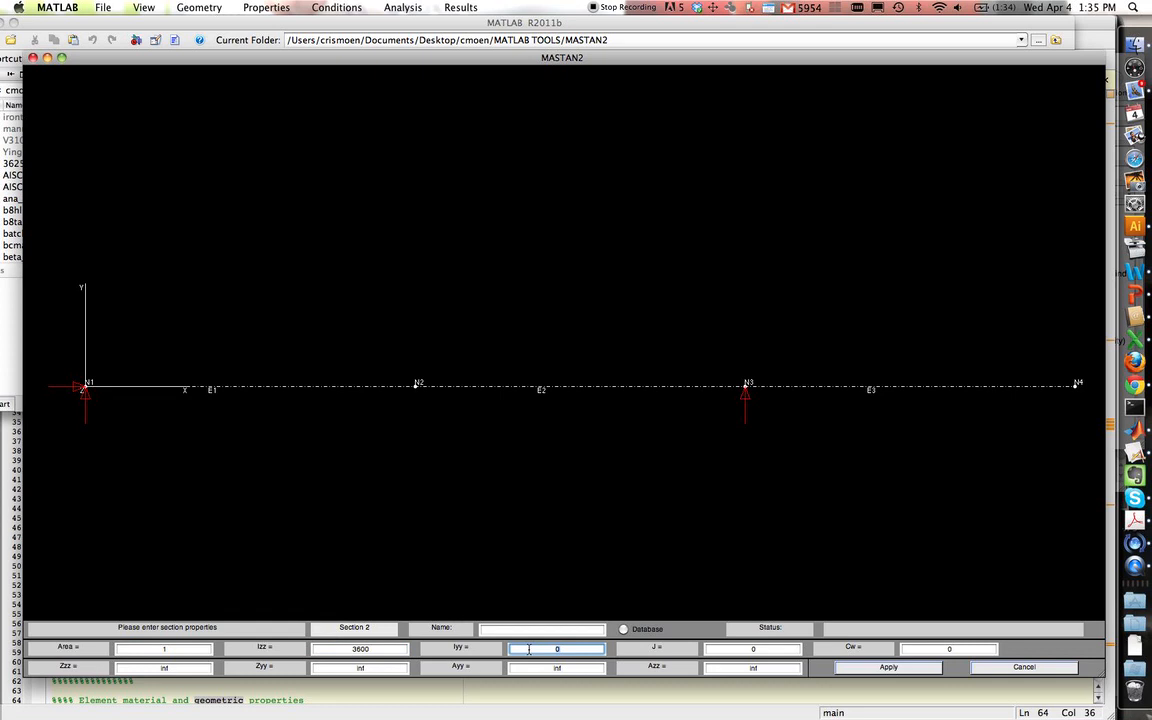
type("3600")
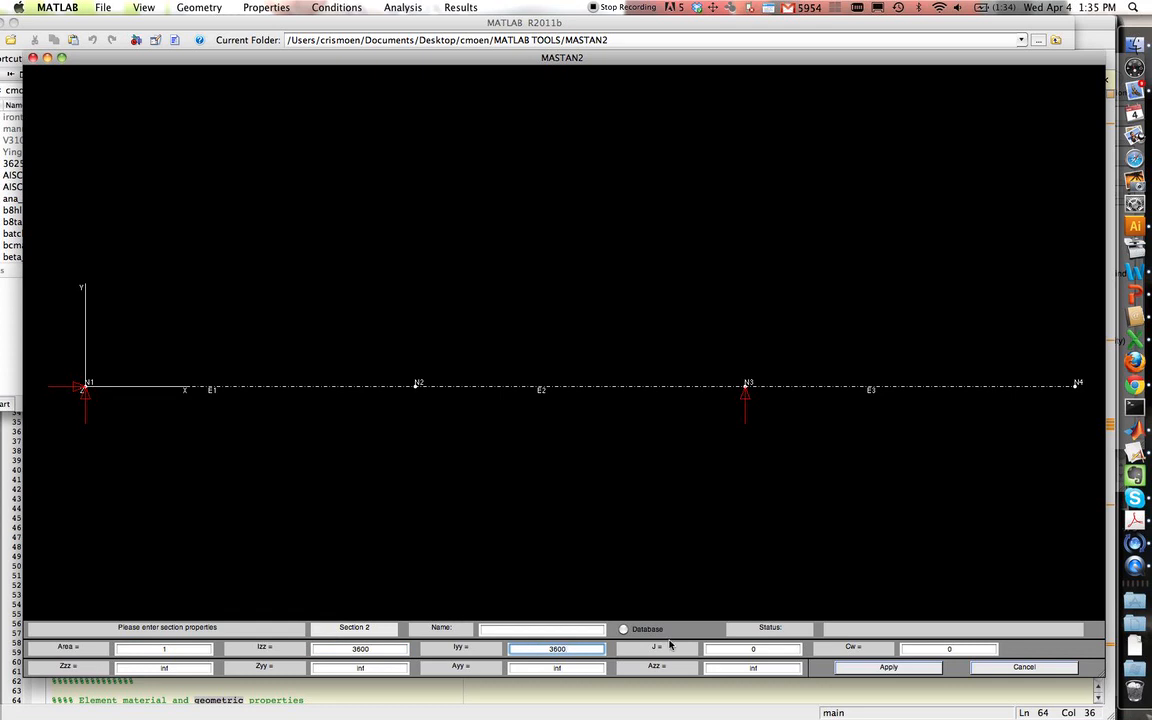
left_click(752, 648)
type("1")
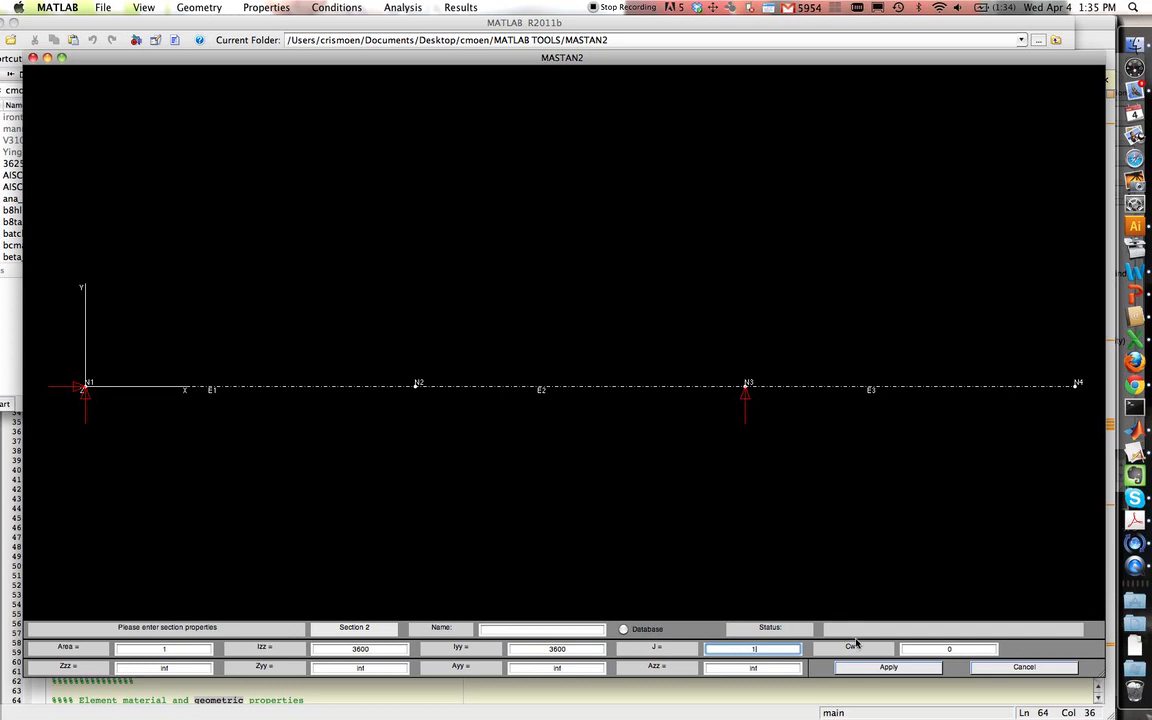
left_click(947, 648)
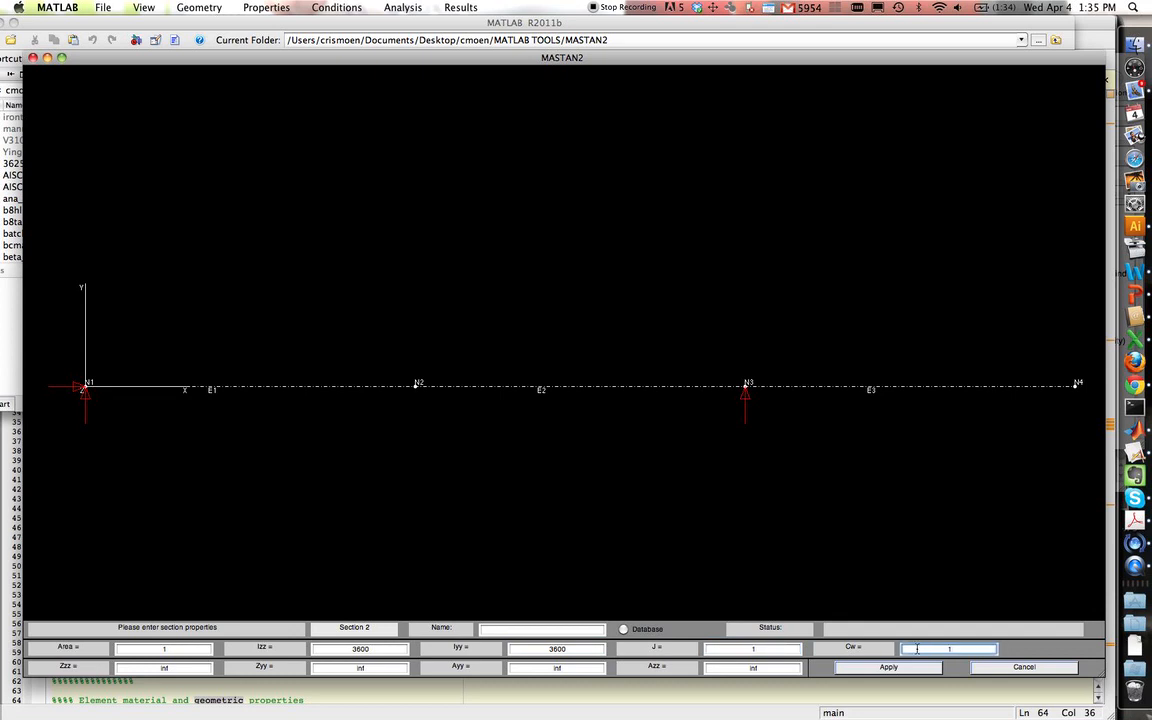
left_click(887, 667)
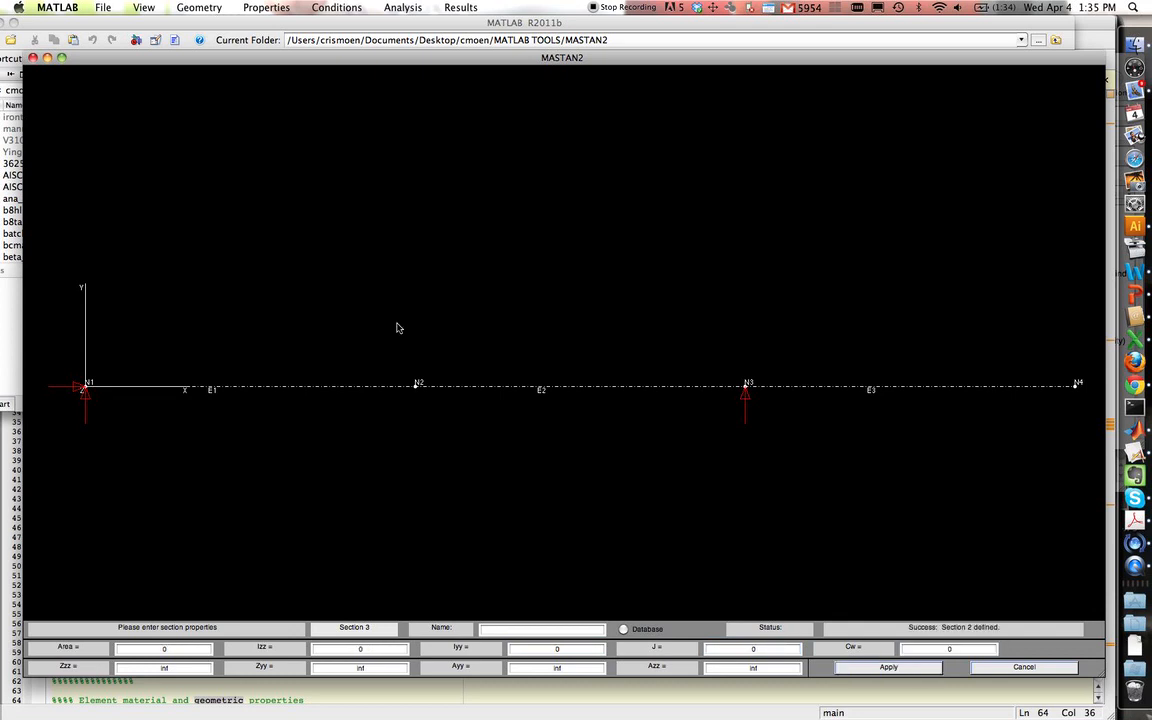
left_click(199, 7)
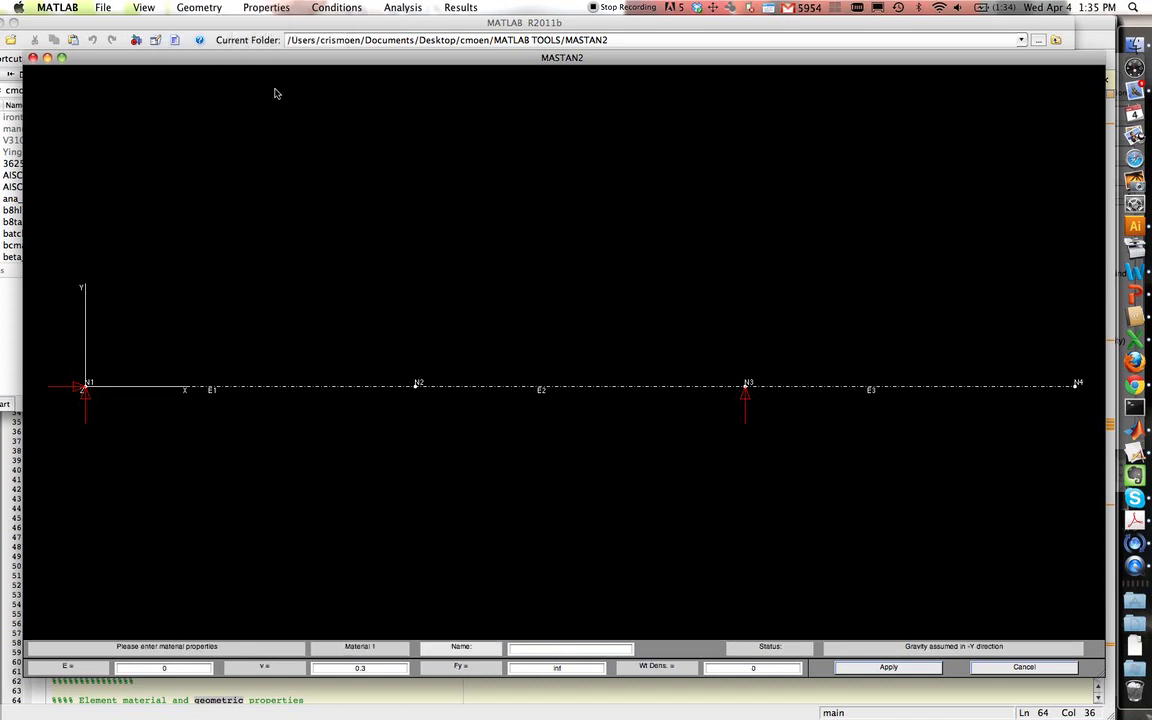
- Save Material 1 'steel' with E = 29000 and Poisson's ratio 0.3
left_click(570, 648)
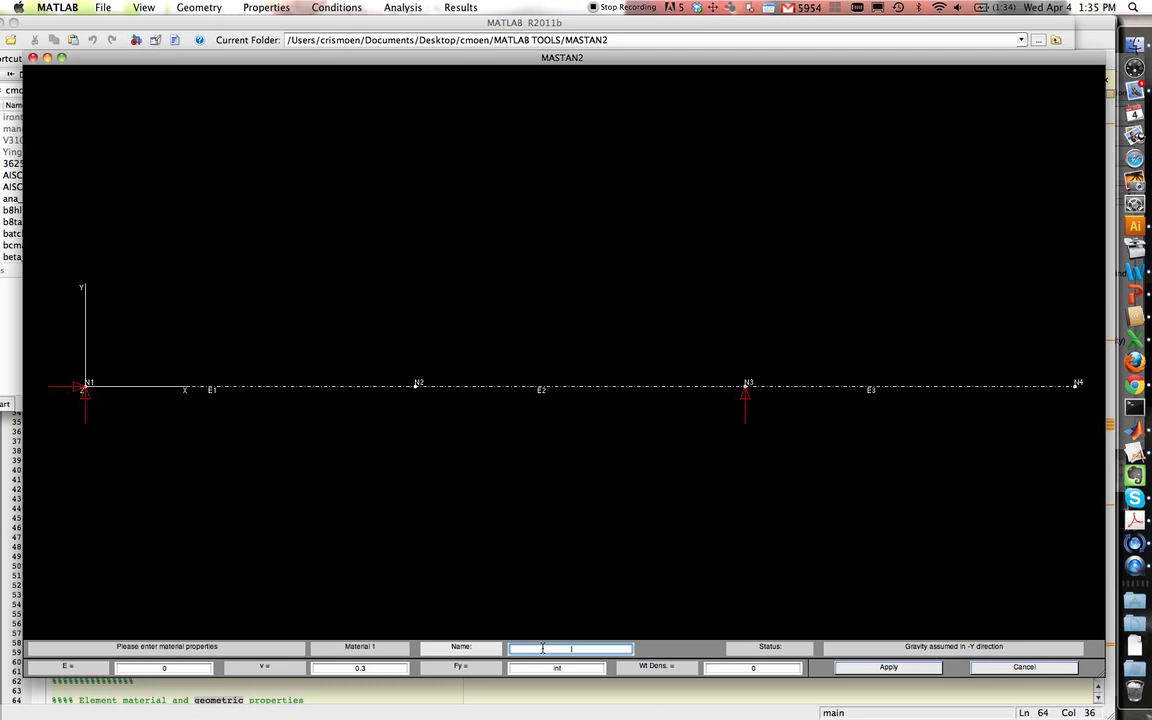
type("steel")
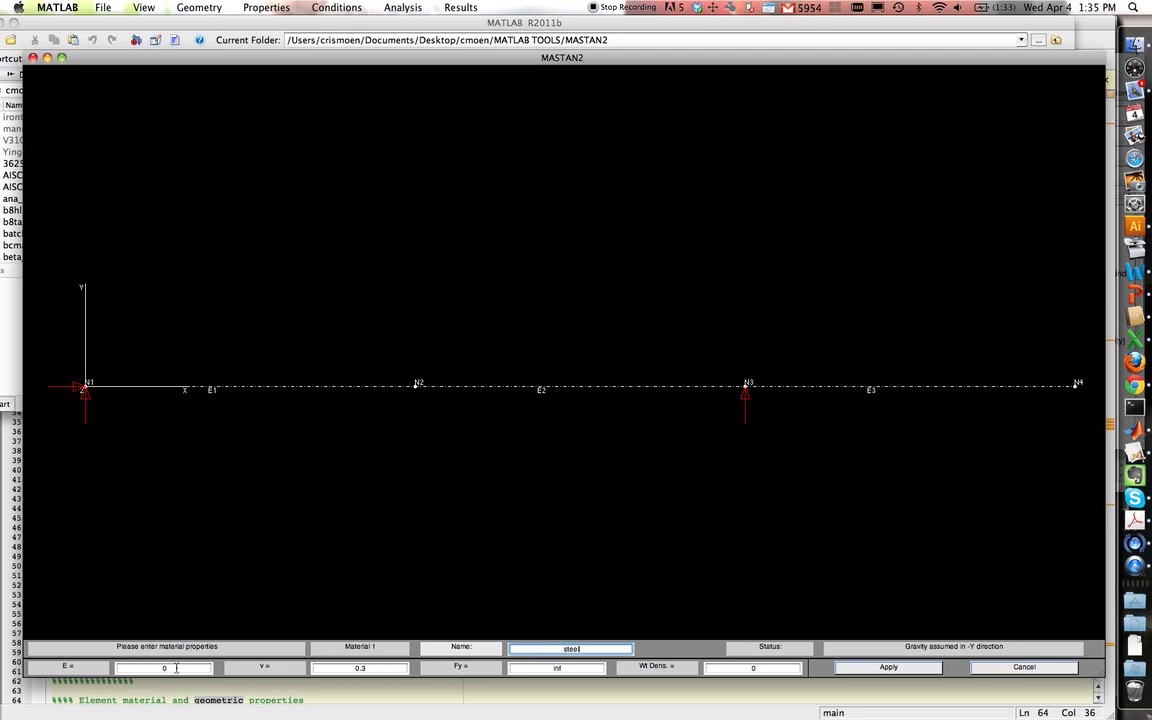
type("29000")
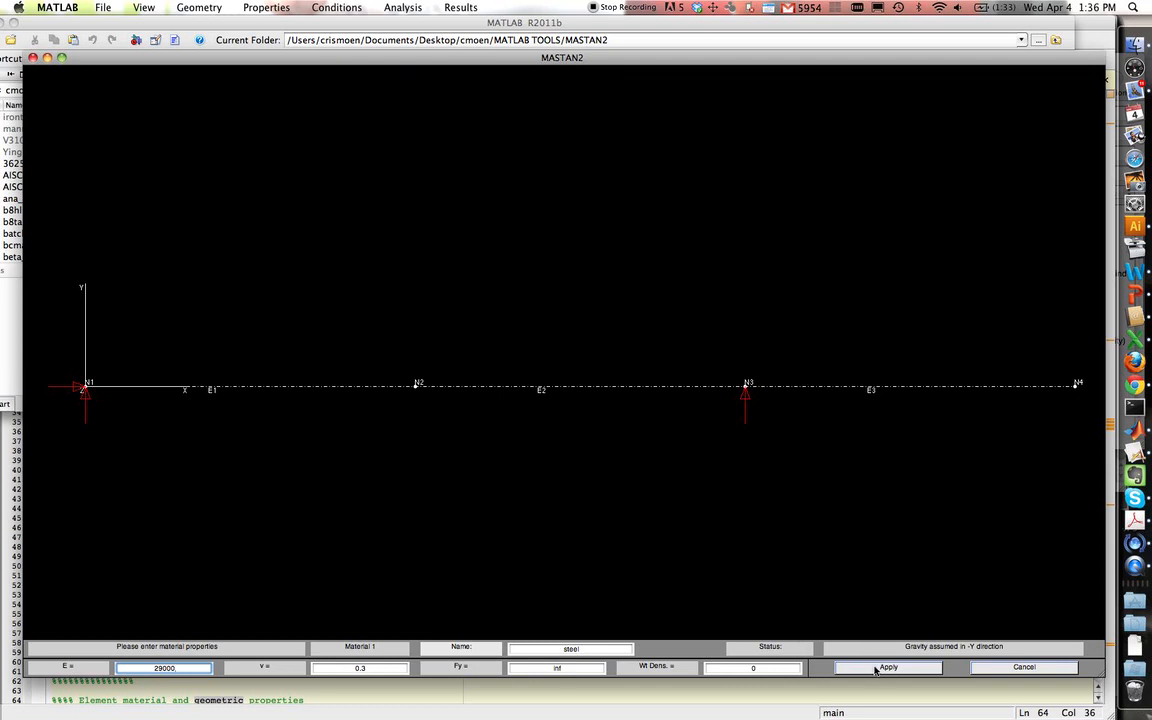
left_click(887, 667)
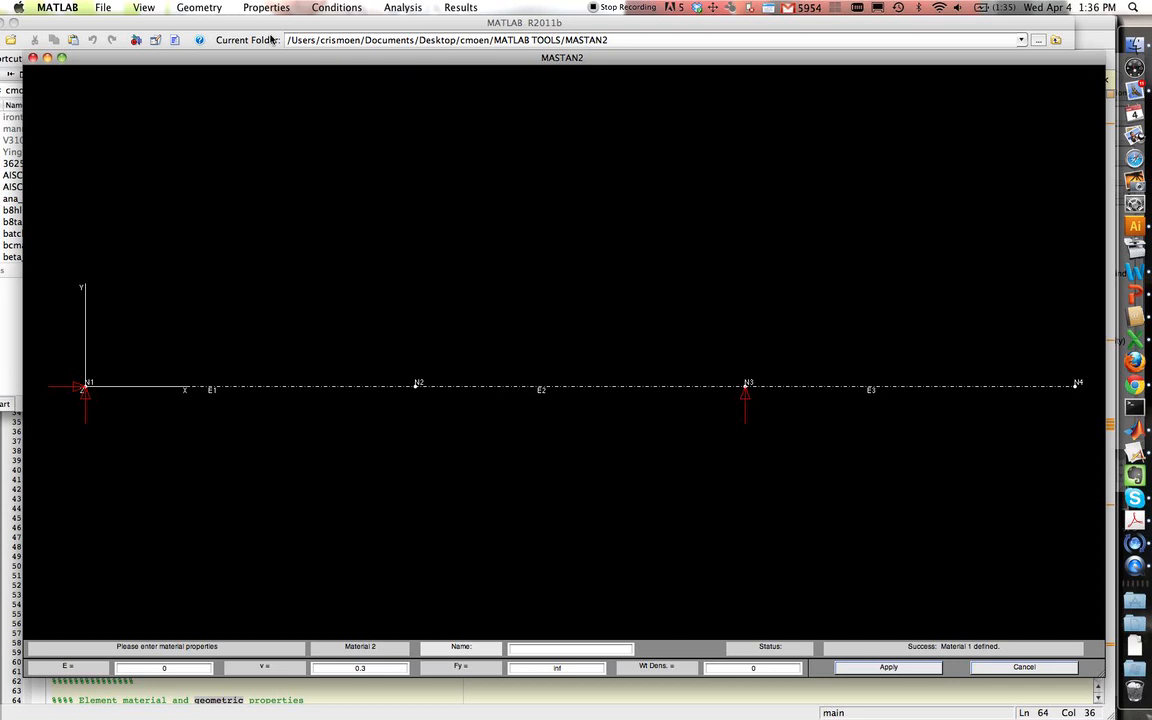
left_click(198, 7)
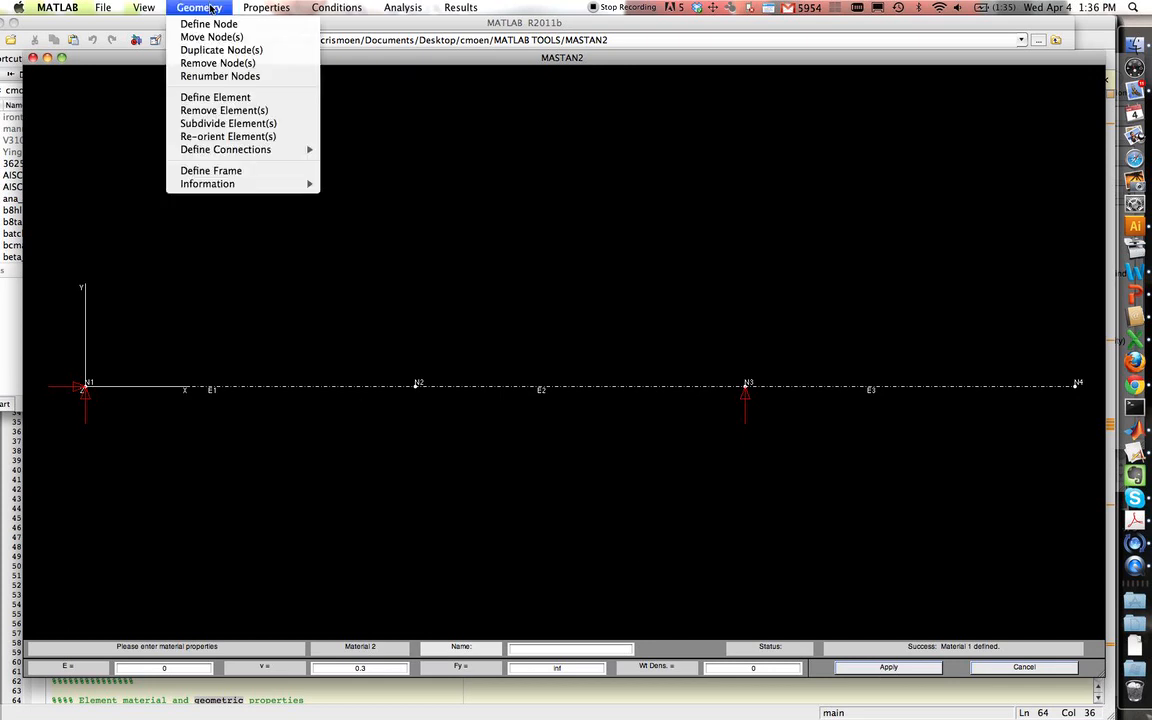
- Attach Material 1 'steel' to all three beam elements with Attach Material
left_click(266, 7)
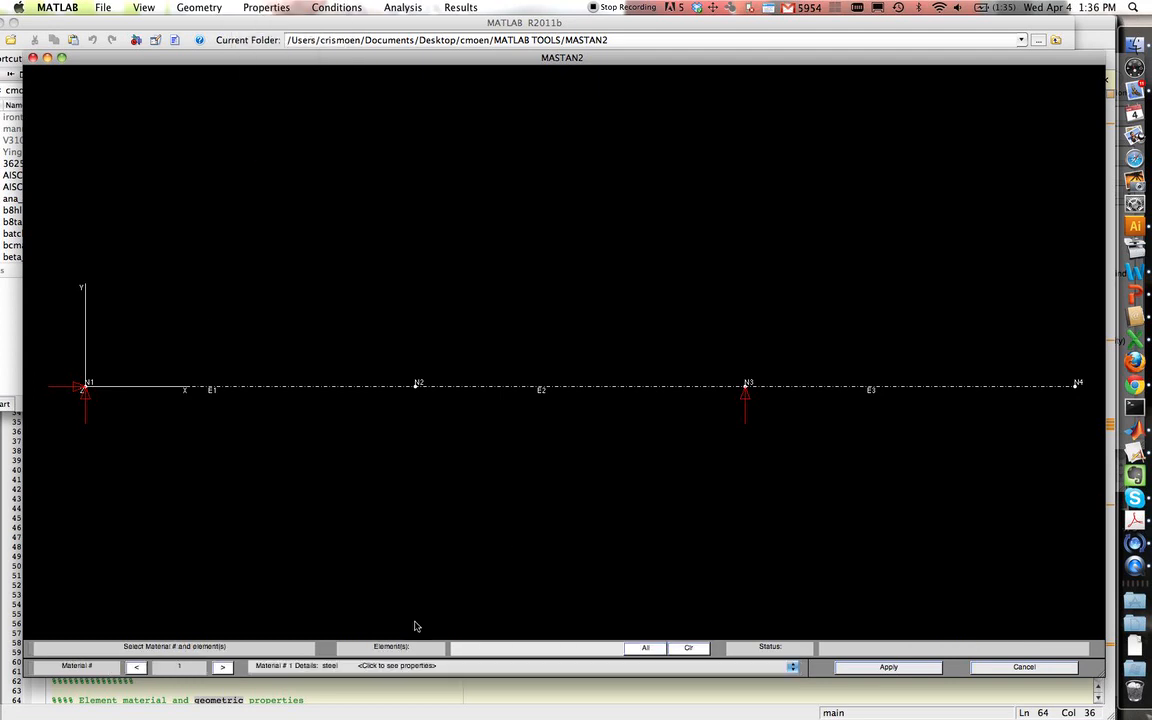
left_click(645, 647)
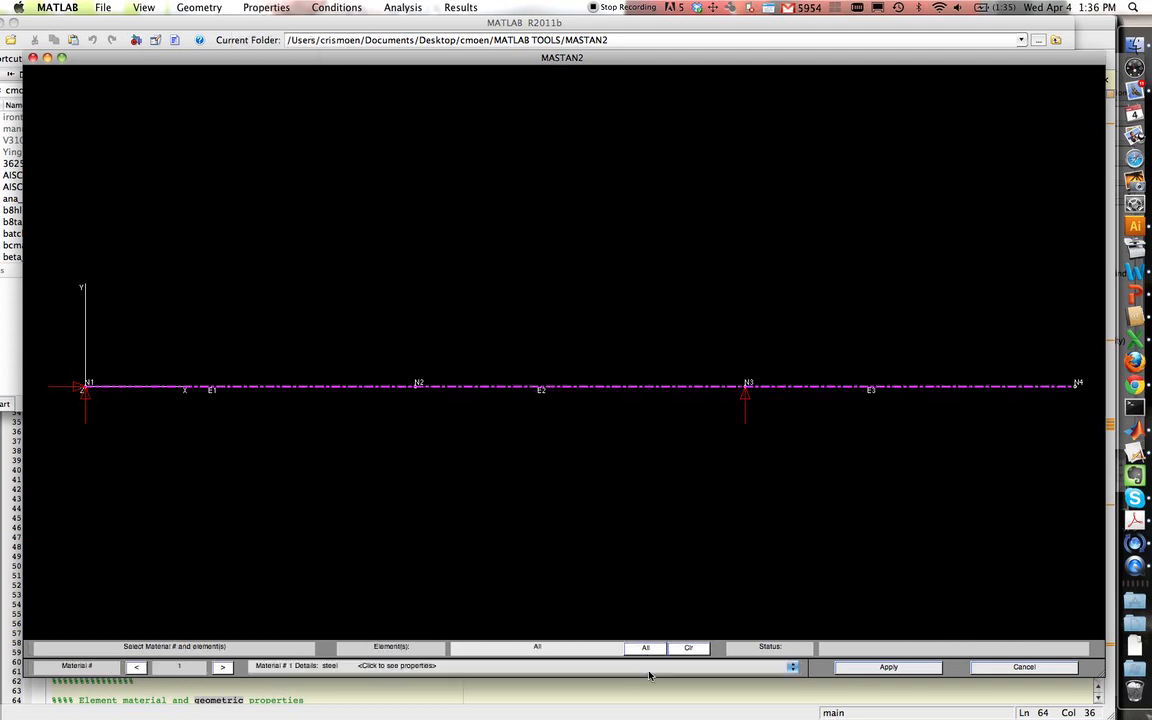
left_click(887, 667)
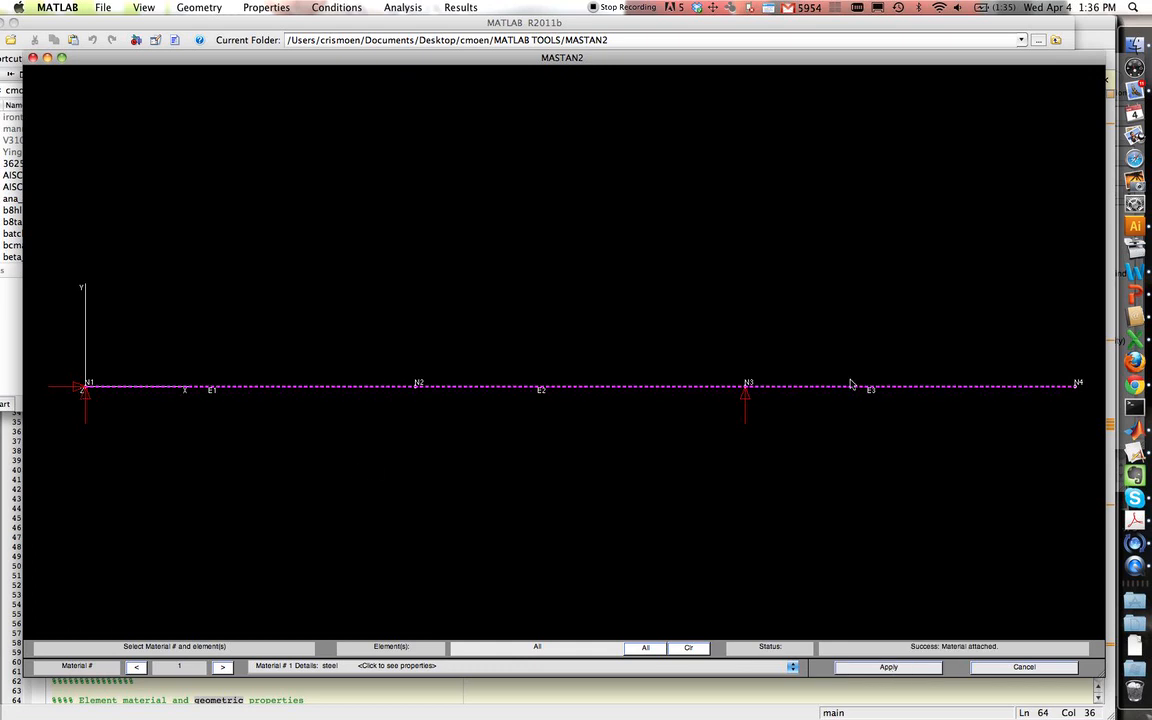
mouse_move(1010, 389)
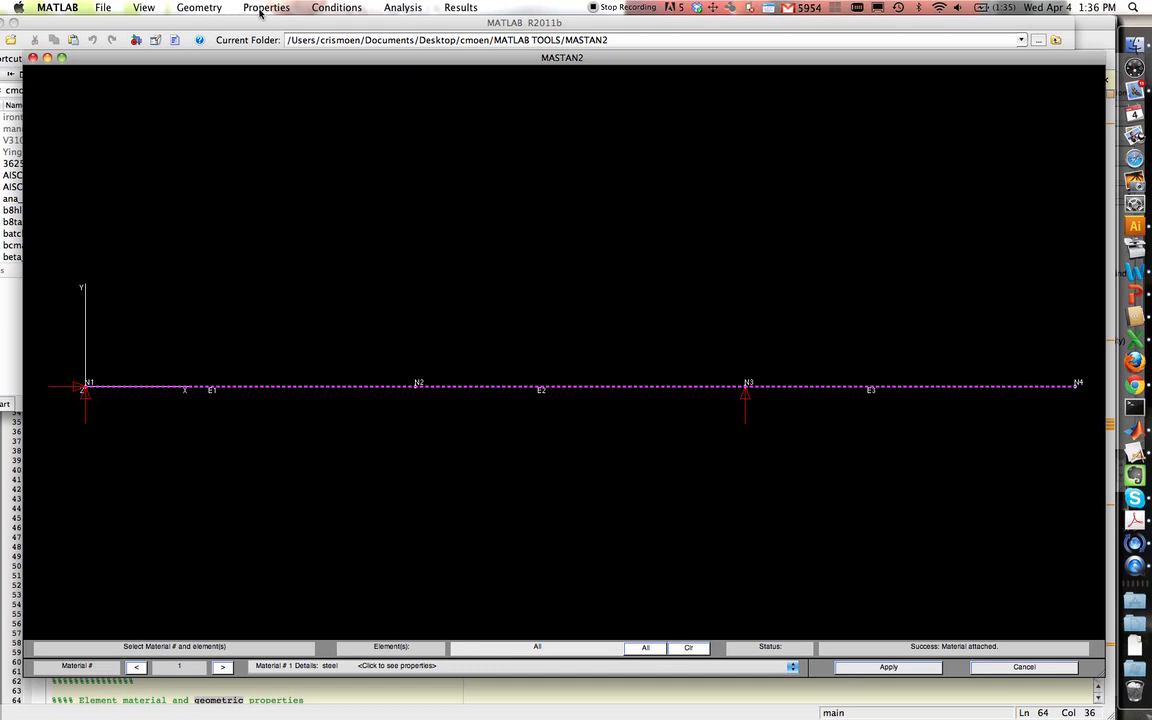
left_click(266, 7)
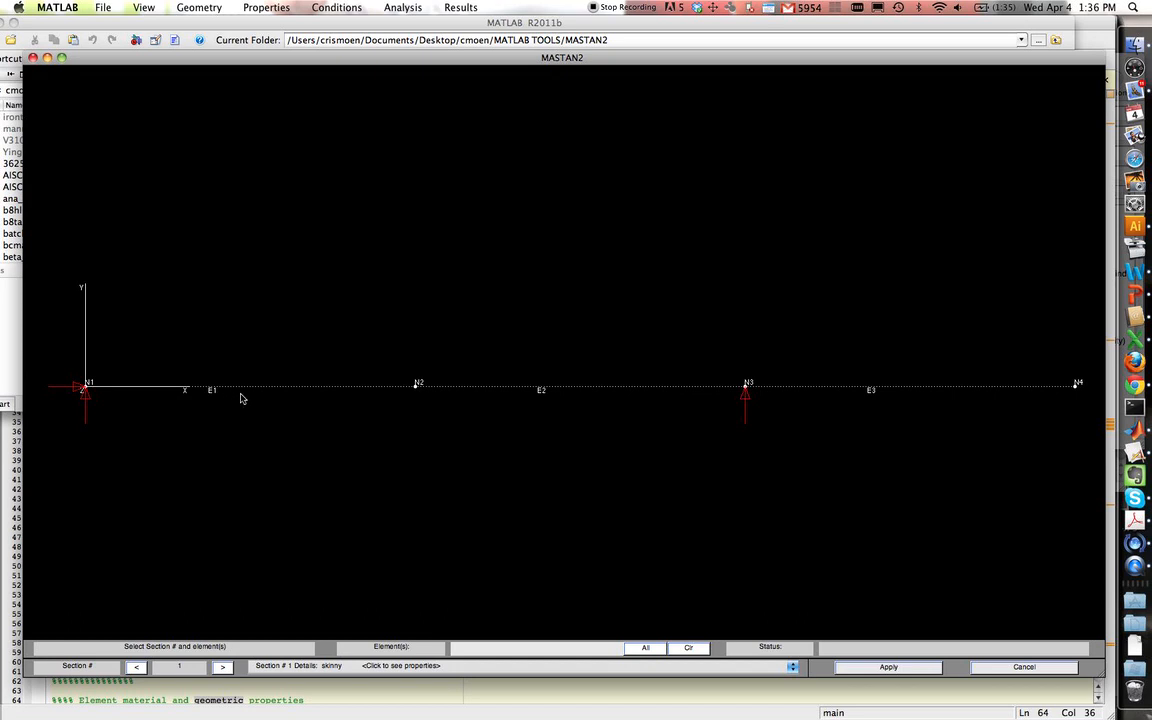
- Attach Section 1 'skinny' to element E1 and Section 2 to E2 and E3
left_click(247, 388)
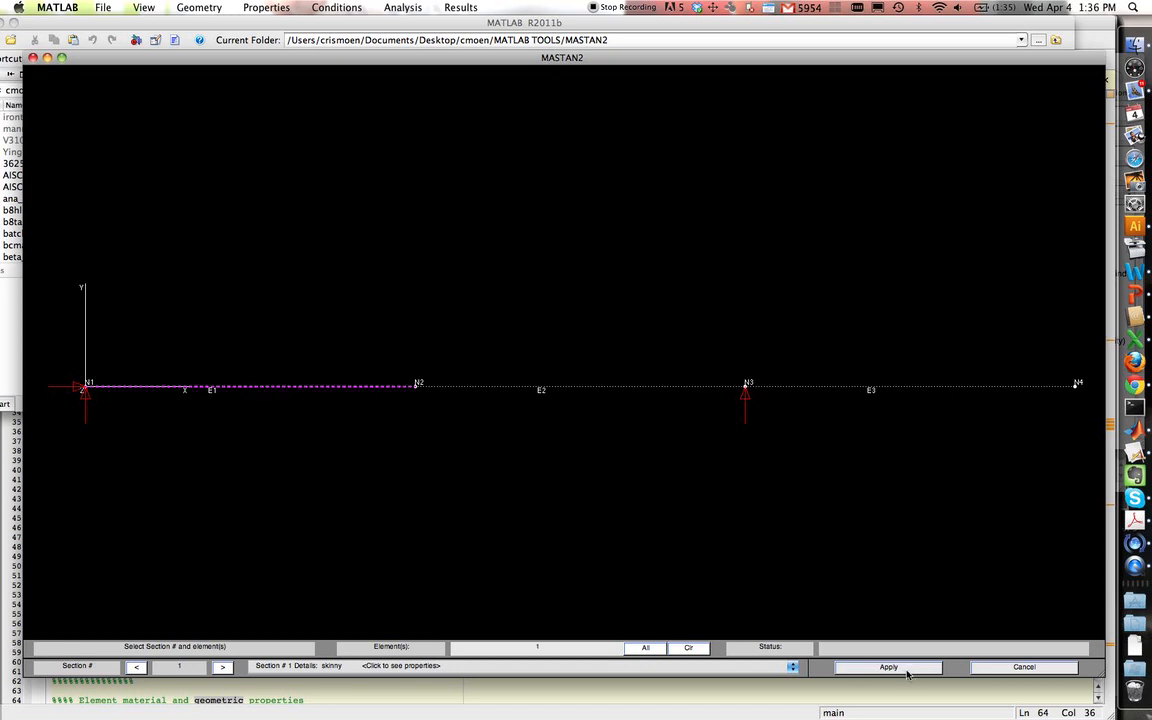
left_click(887, 666)
type("2 3")
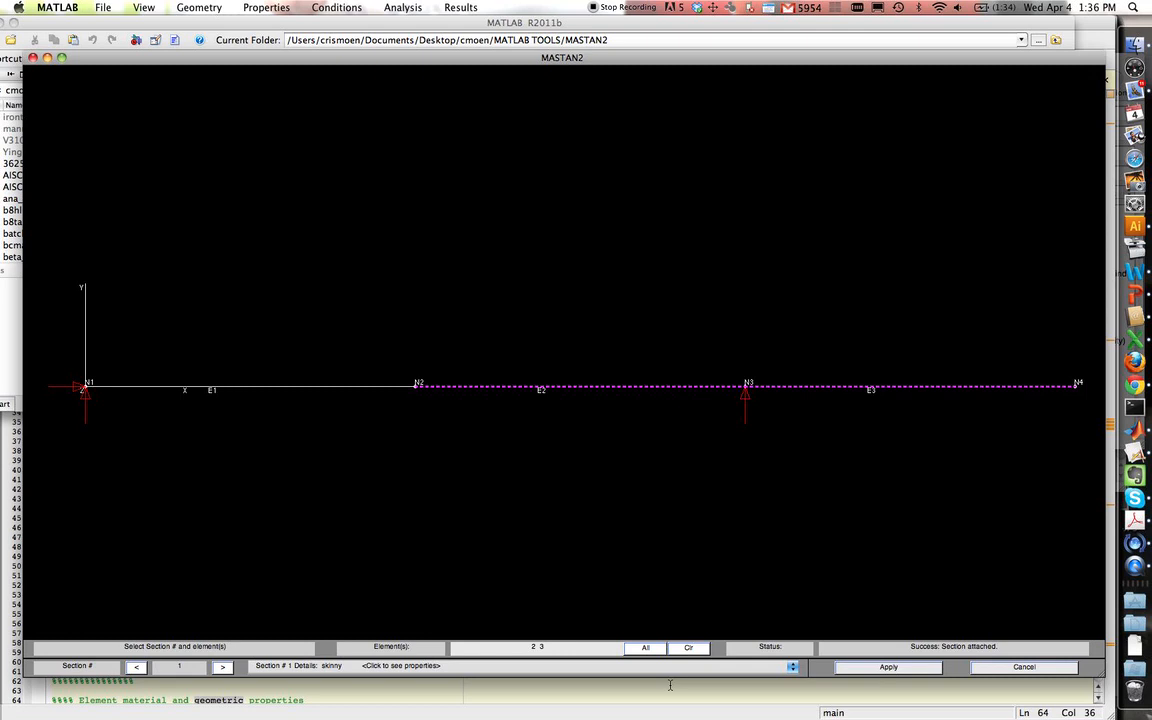
left_click(400, 665)
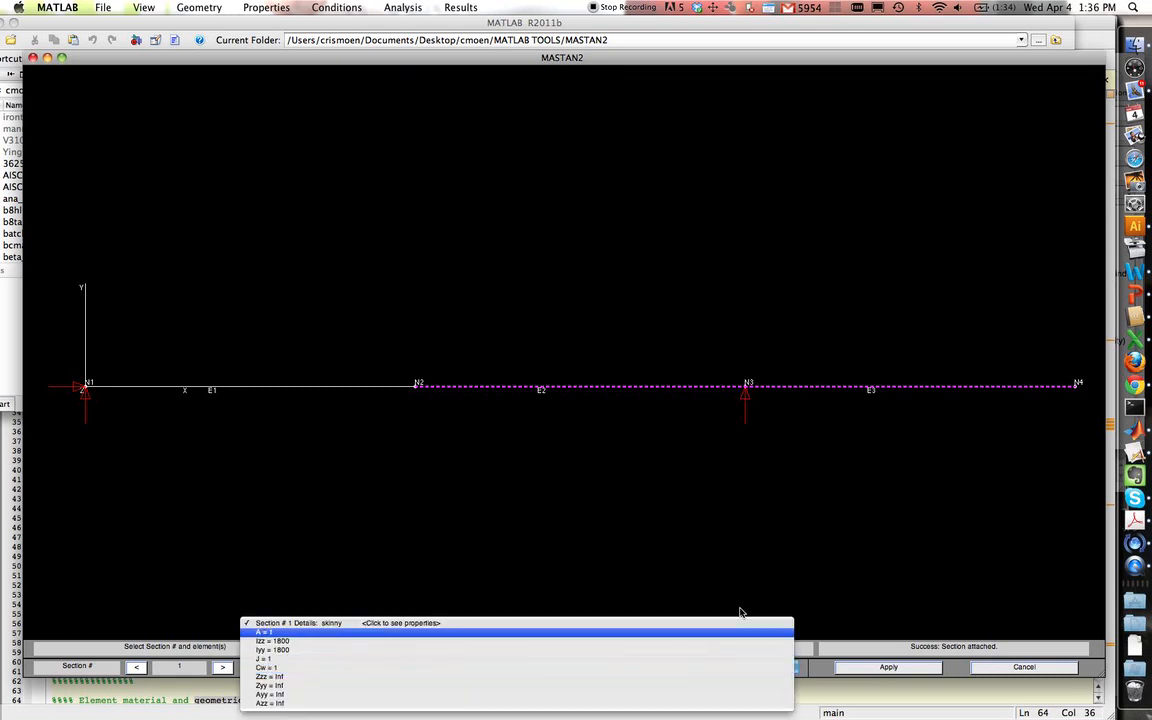
left_click(222, 666)
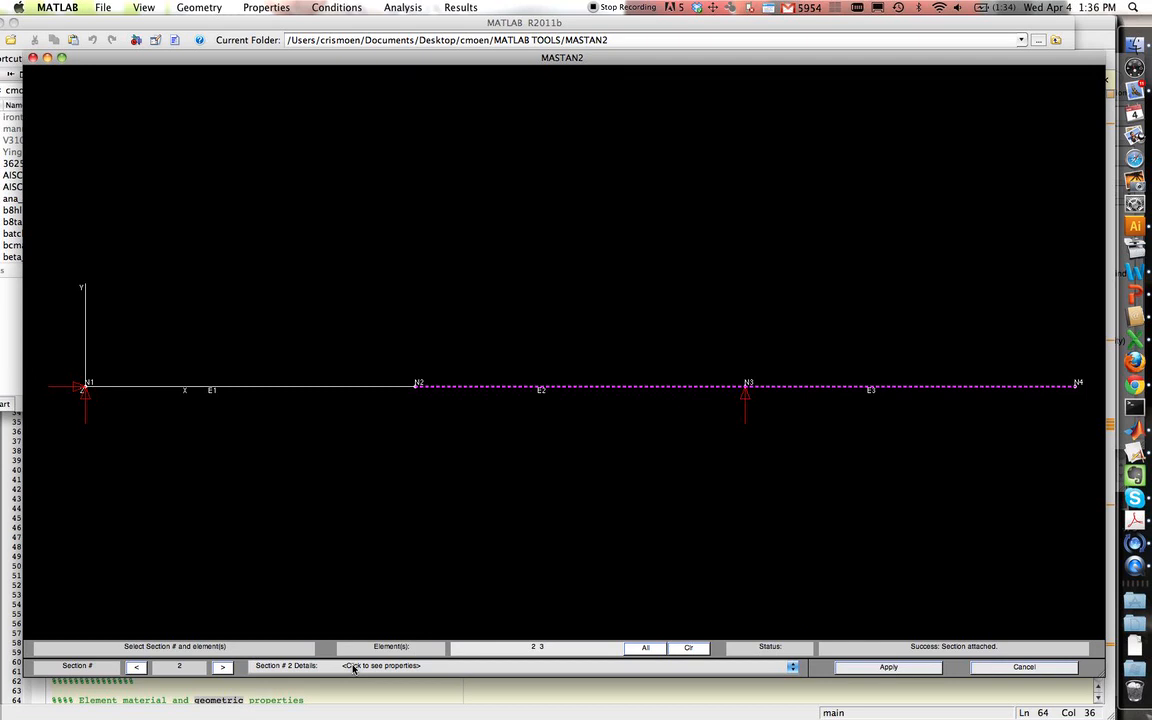
mouse_move(348, 669)
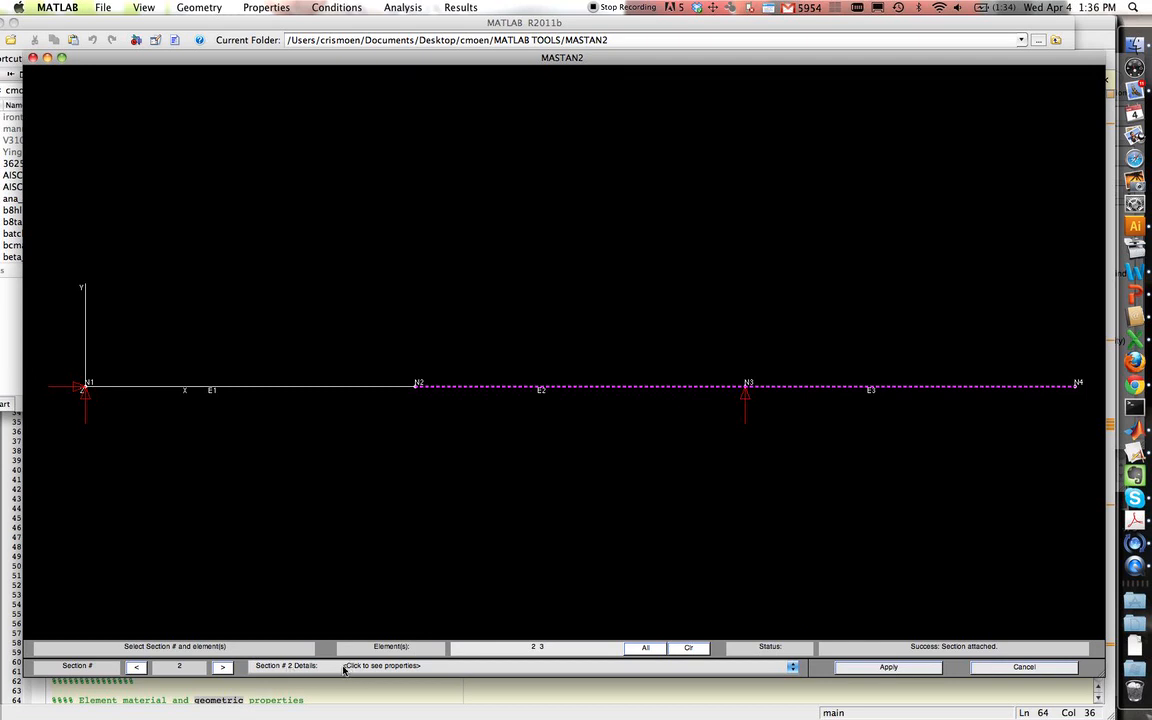
mouse_move(375, 671)
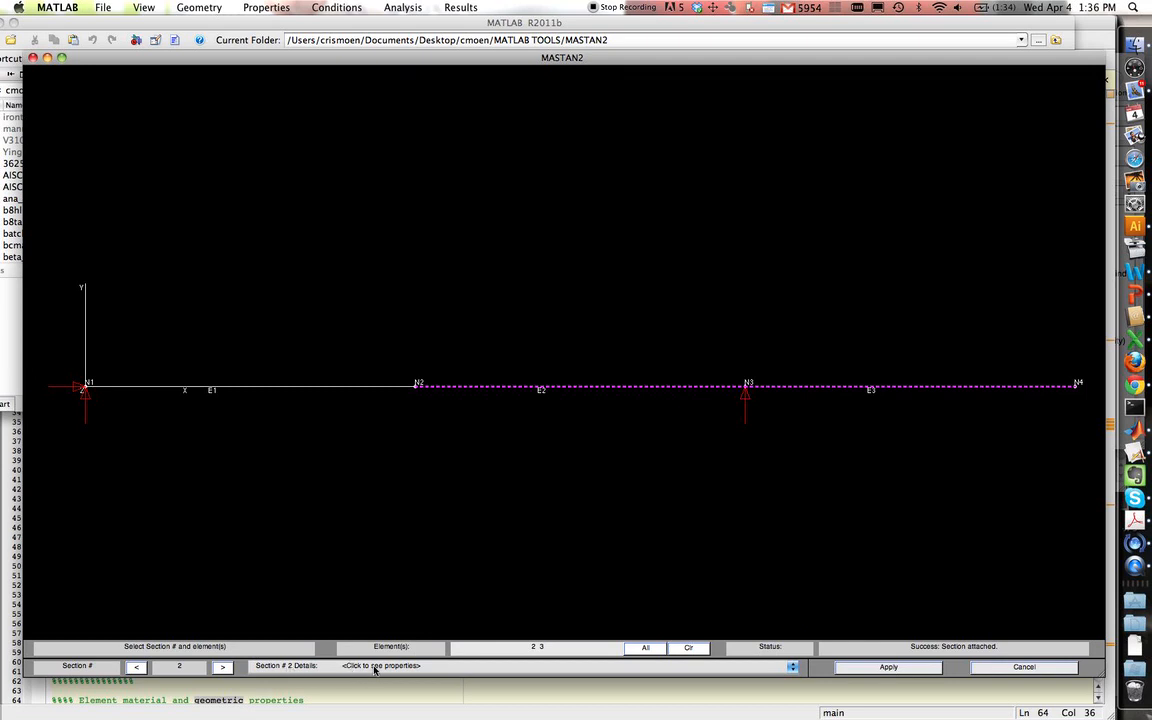
left_click(887, 667)
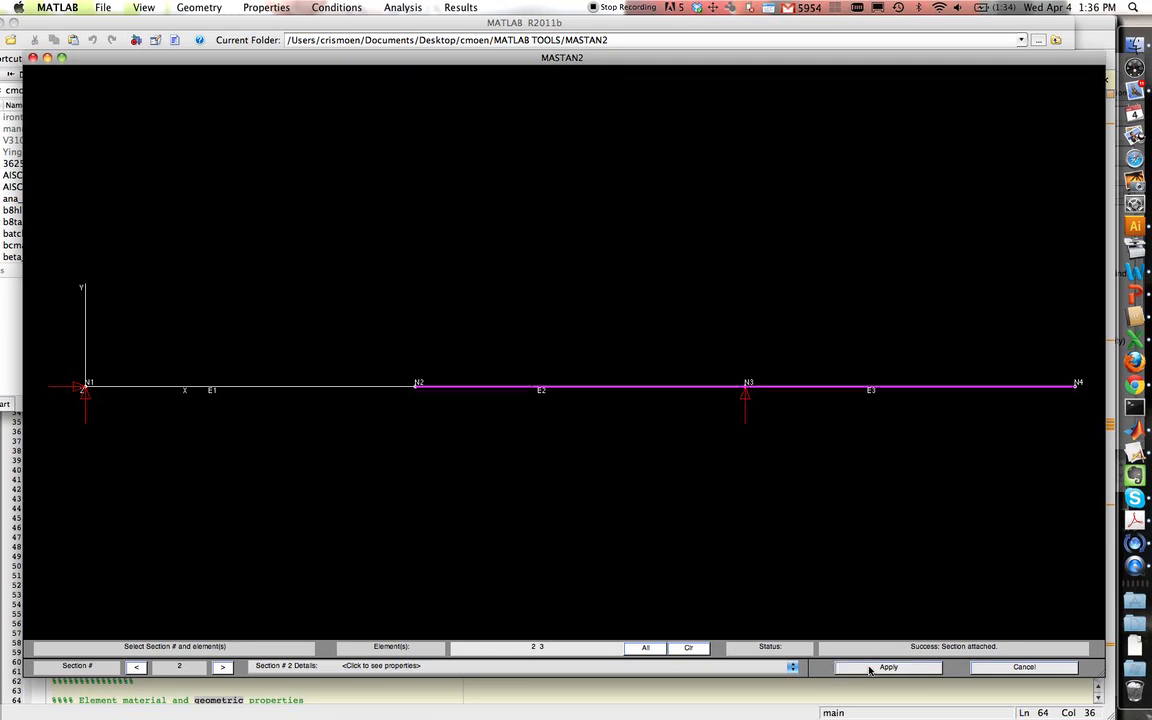
mouse_move(658, 393)
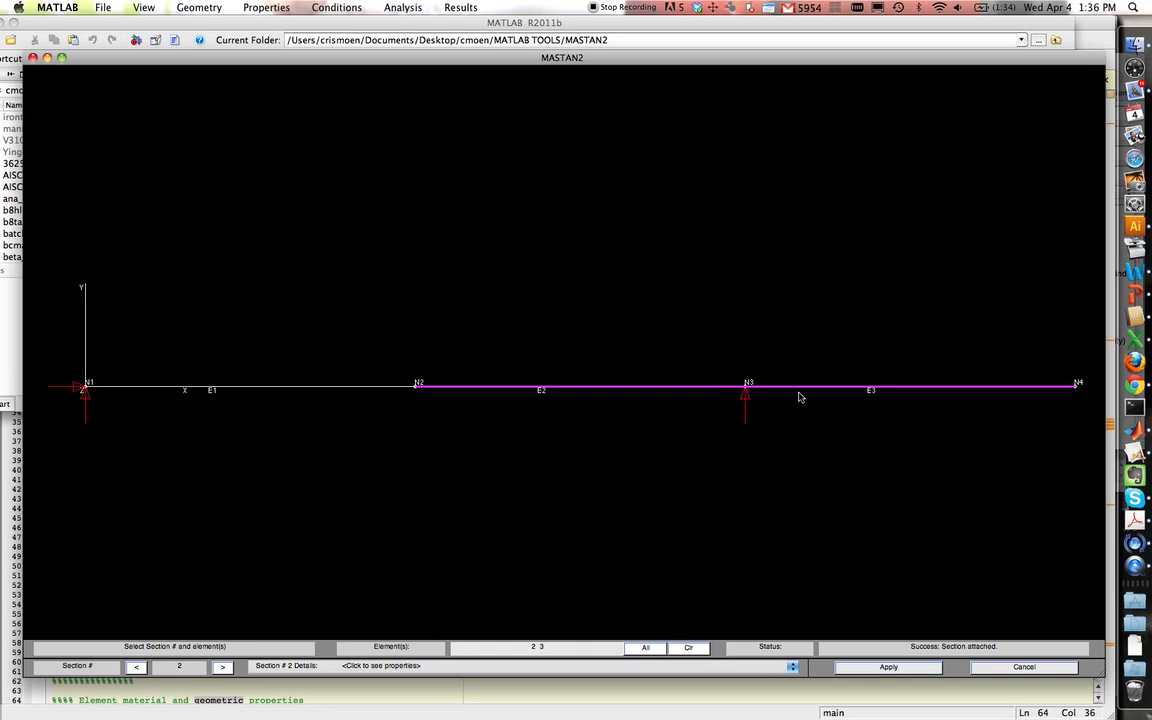
mouse_move(347, 392)
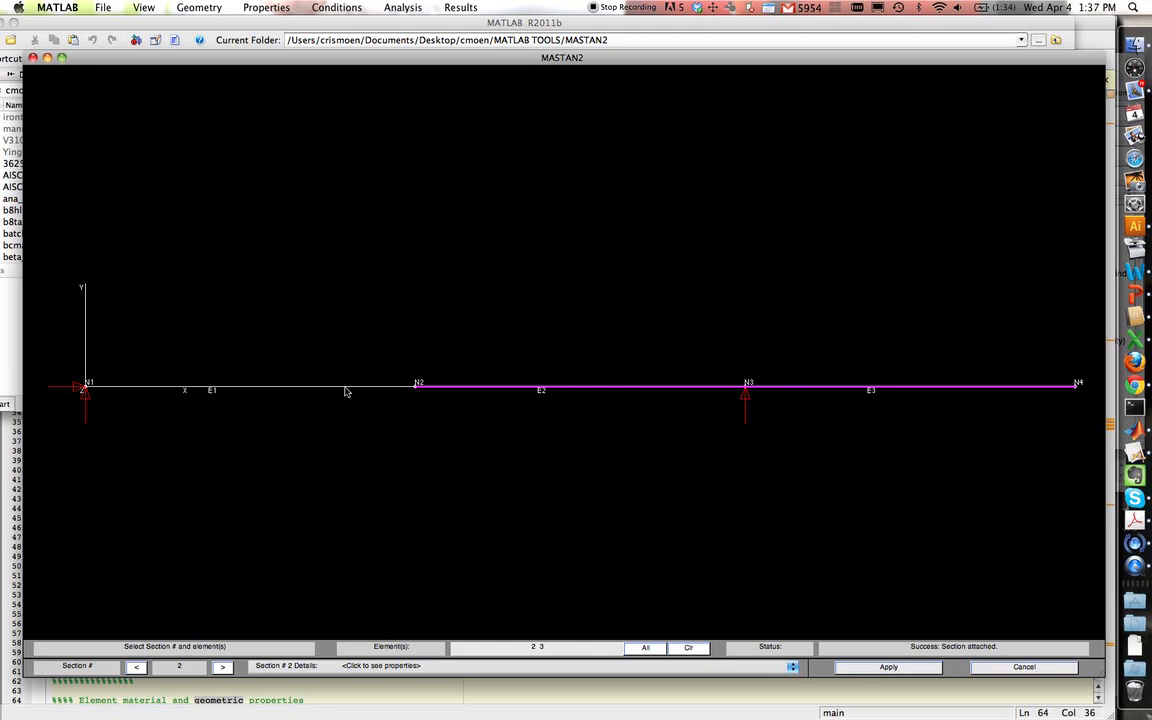
mouse_move(412, 389)
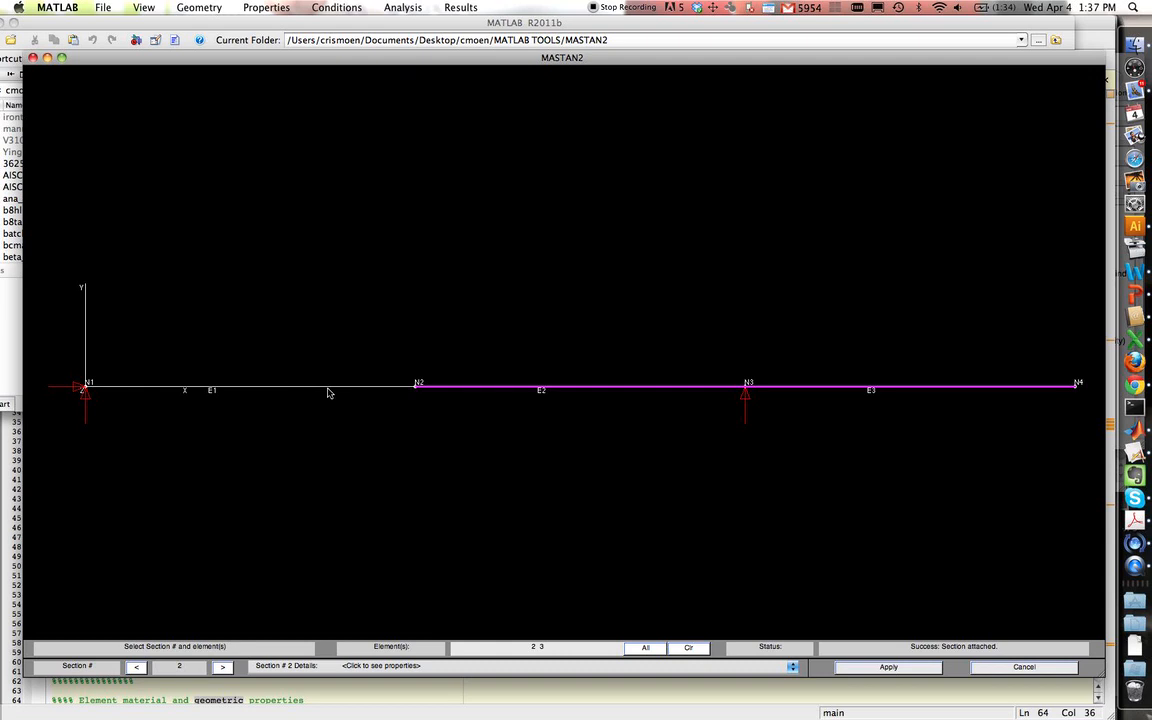
mouse_move(718, 398)
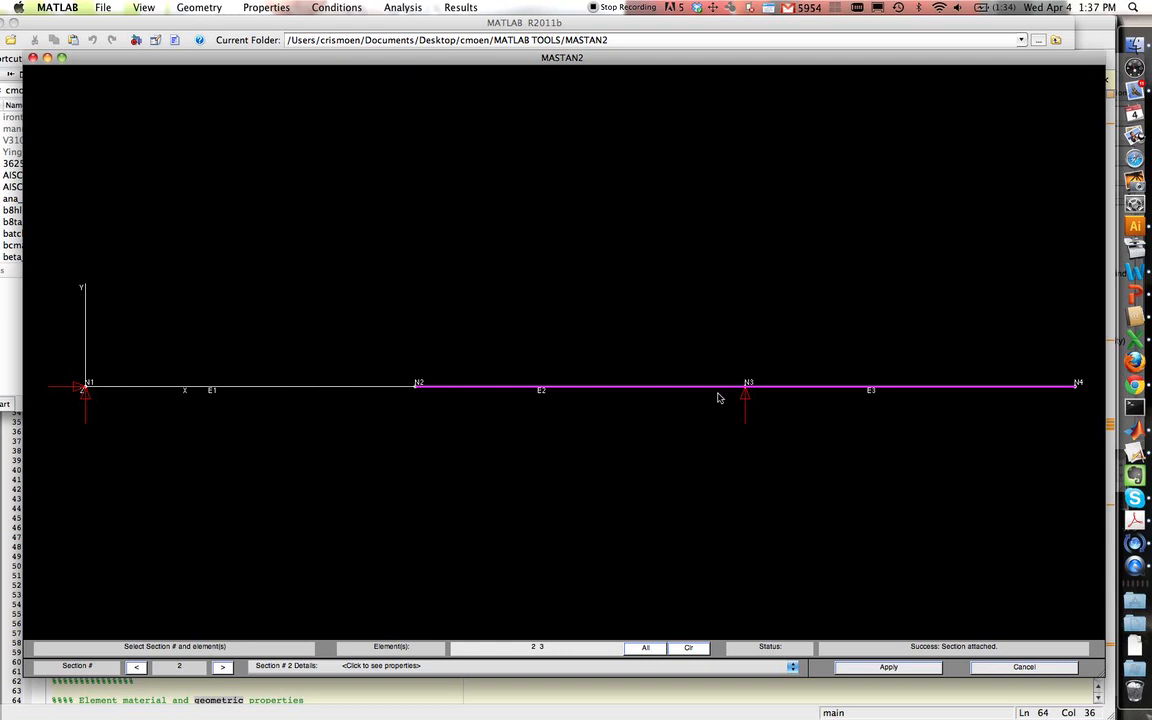
- Open Define Fixities at node N2, cancel without changes, and reopen Conditions
left_click(336, 7)
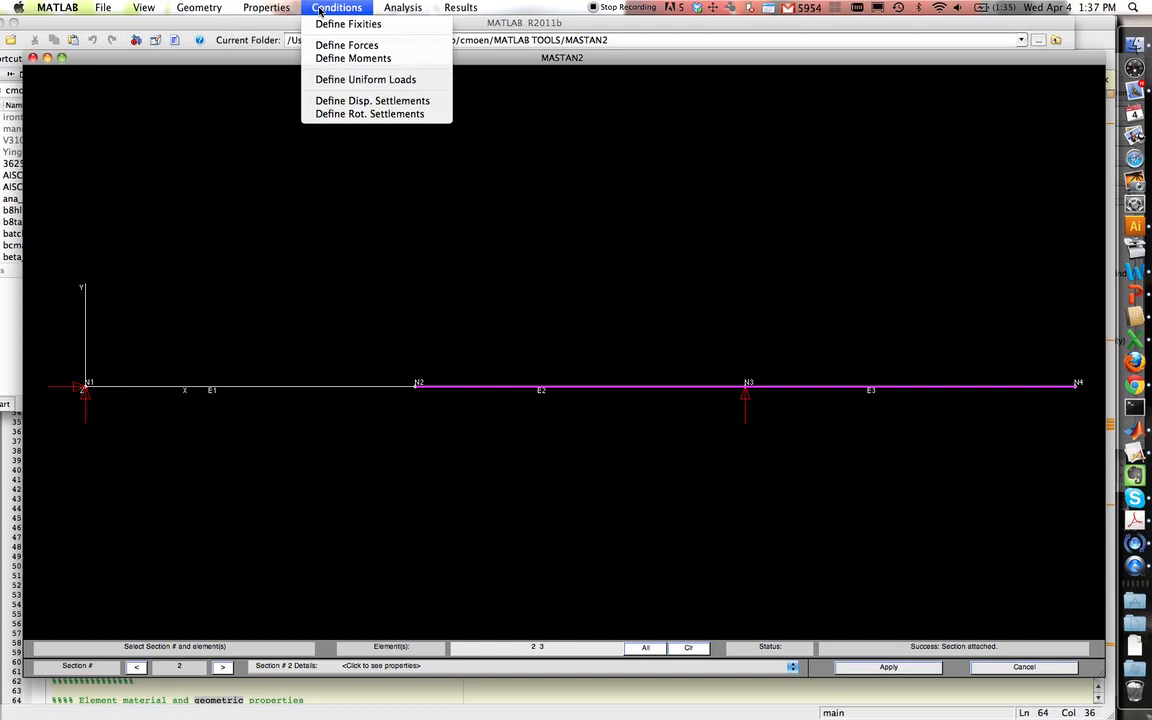
left_click(348, 23)
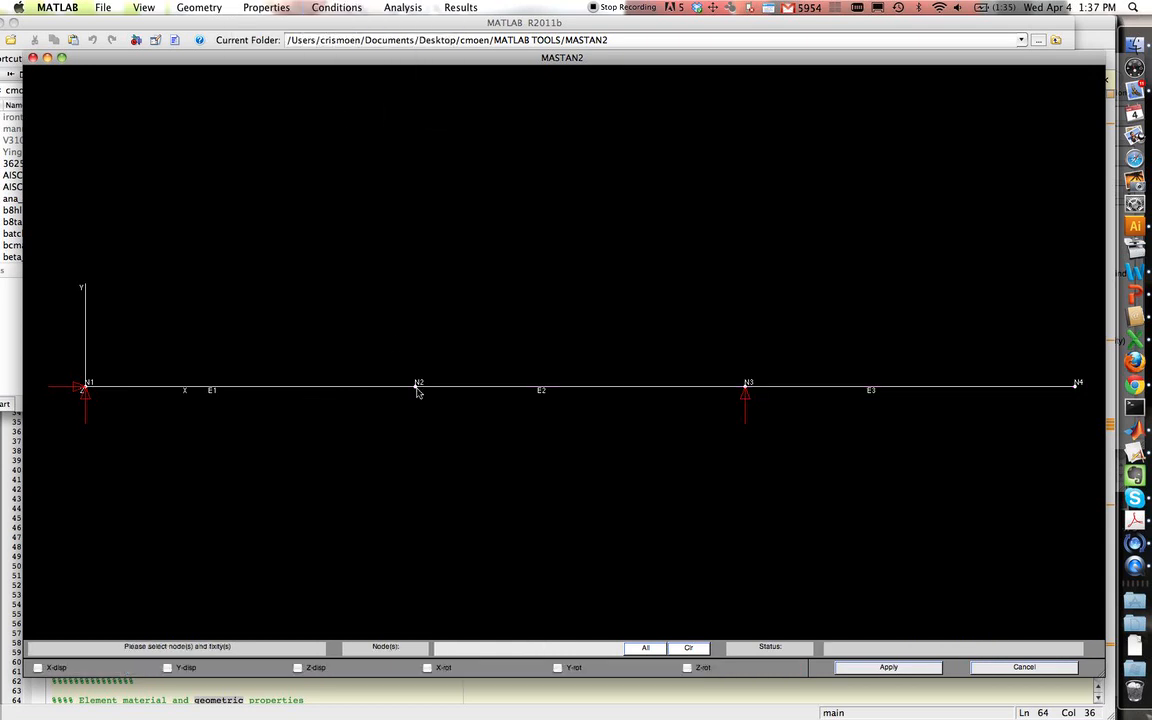
left_click(416, 388)
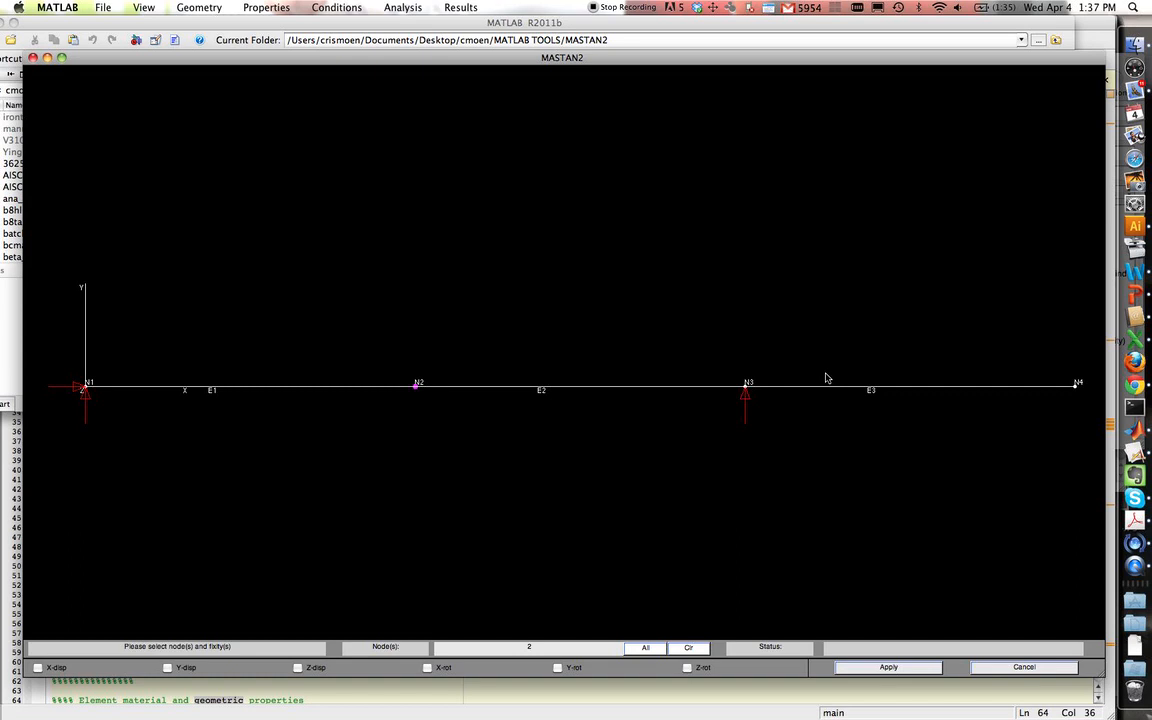
mouse_move(303, 653)
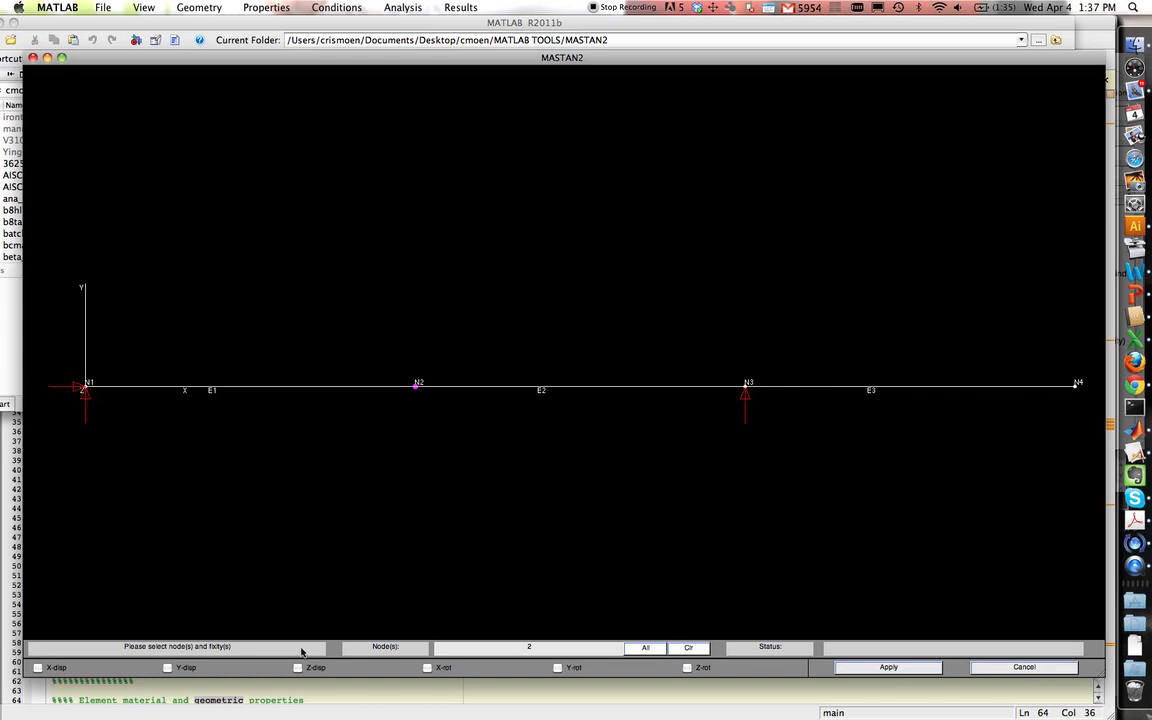
mouse_move(738, 631)
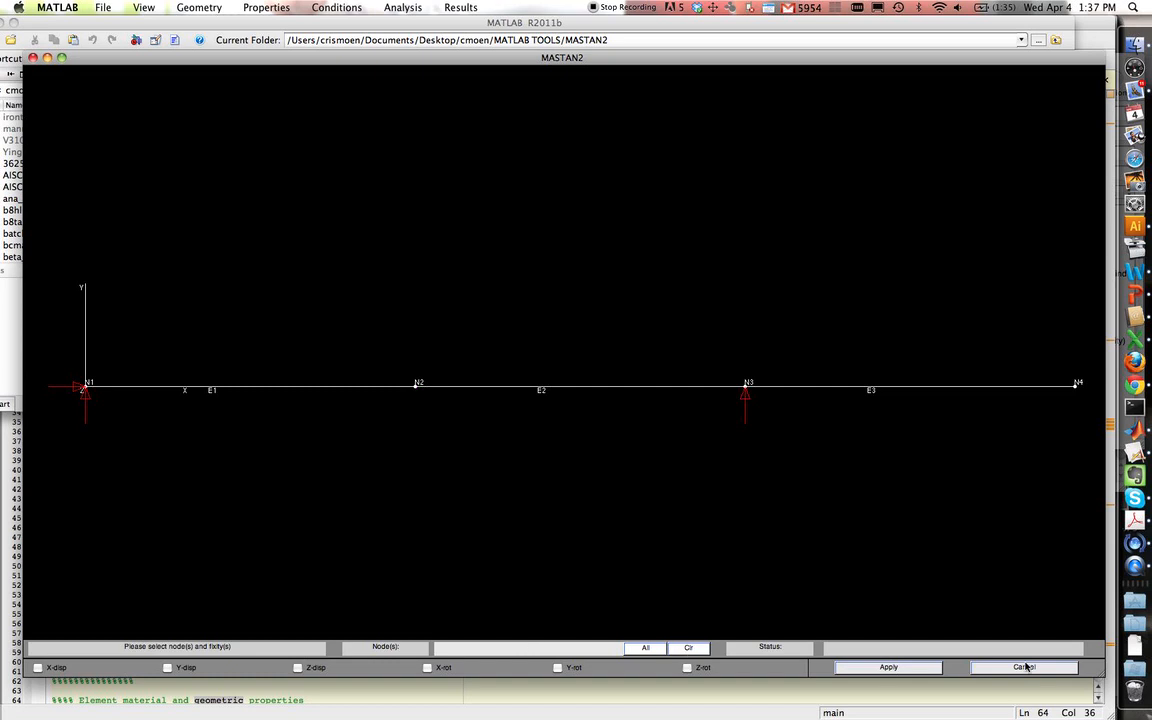
left_click(336, 7)
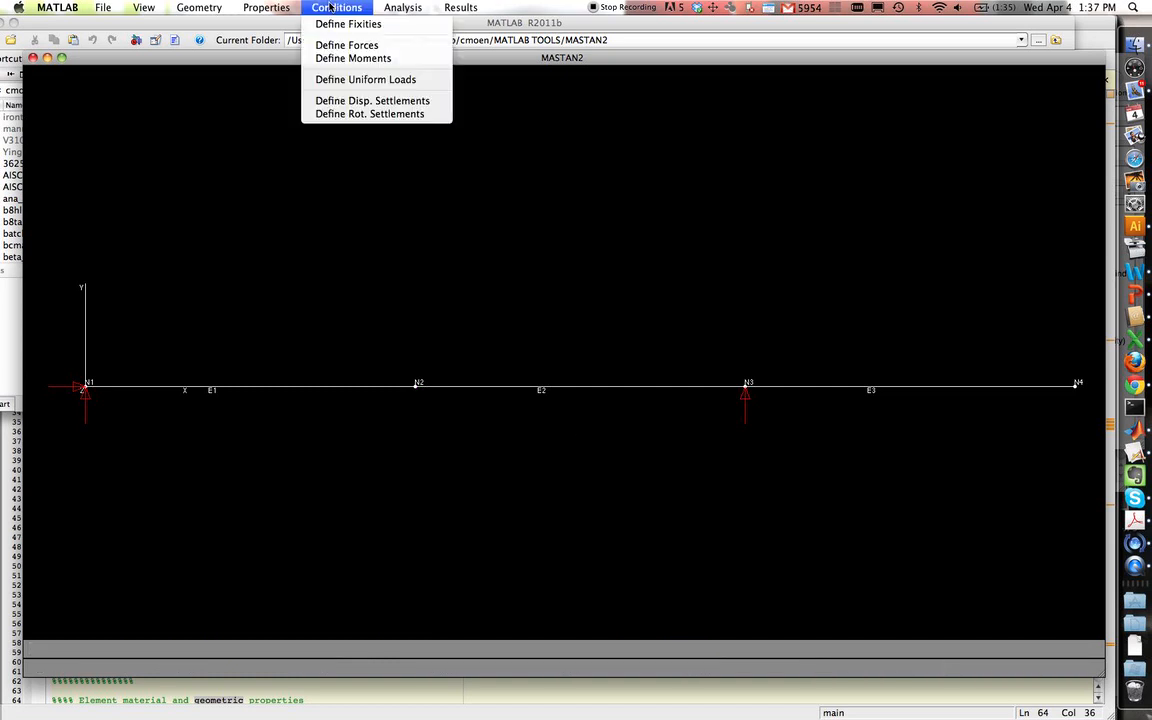
- Apply nodal forces PY = -60 at node N2 and PY = -40 at node N4
left_click(347, 45)
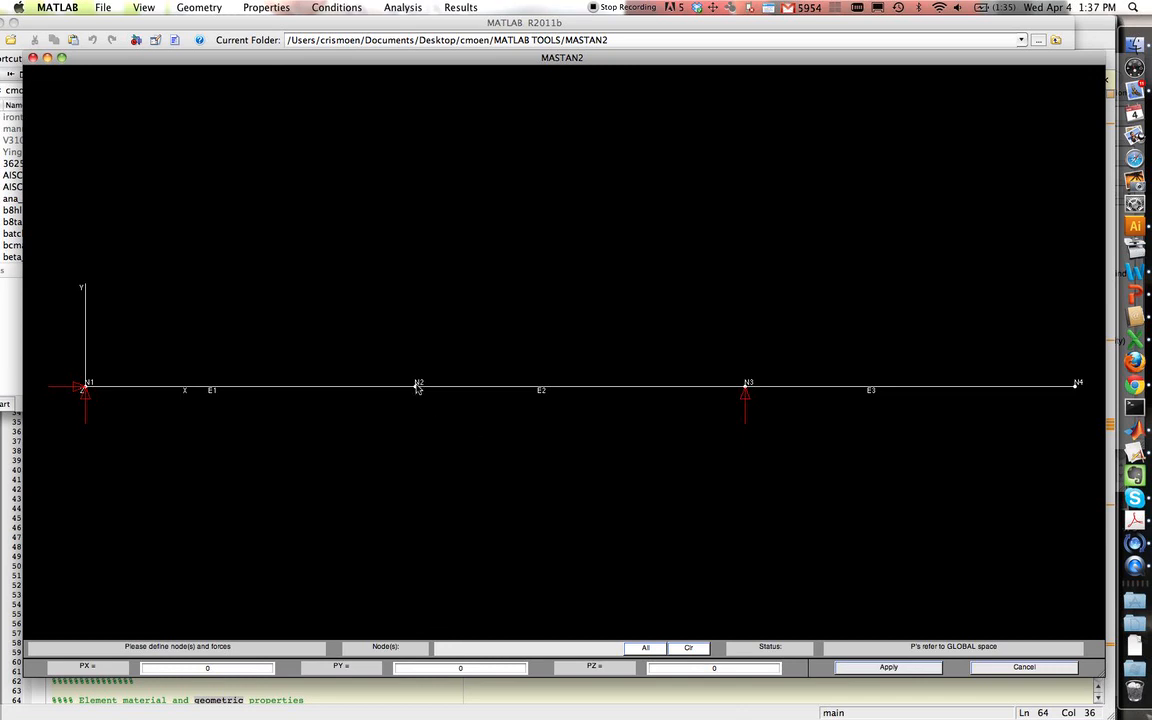
left_click(417, 387)
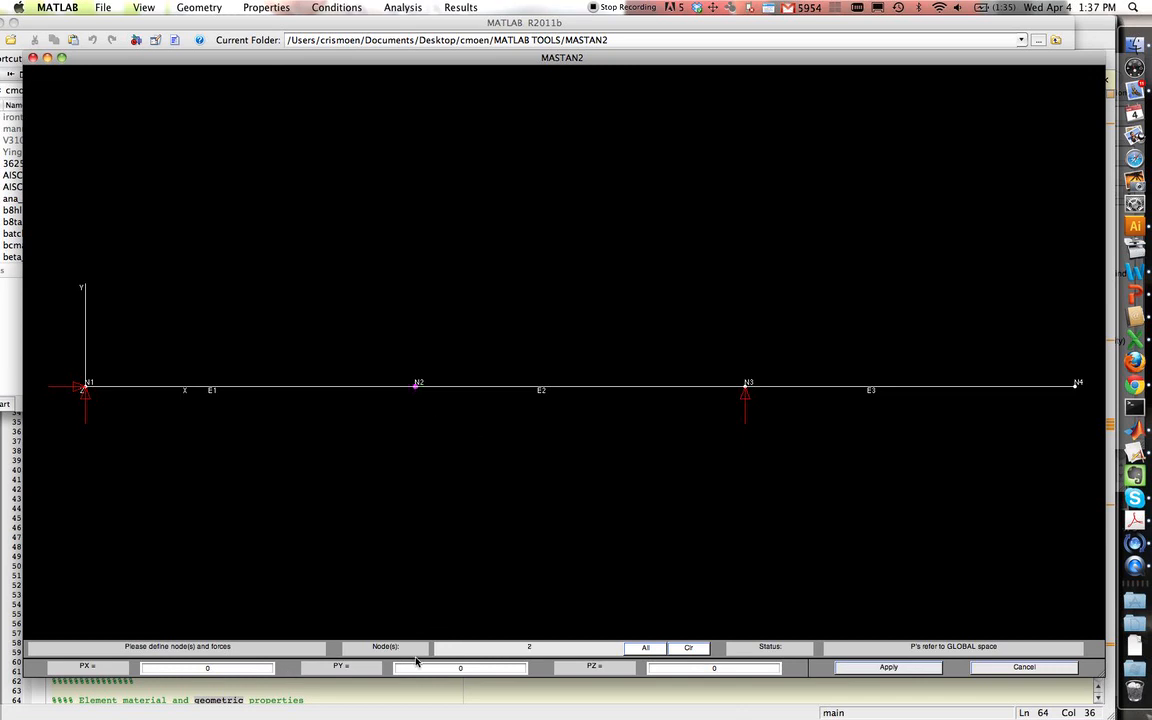
left_click(459, 667)
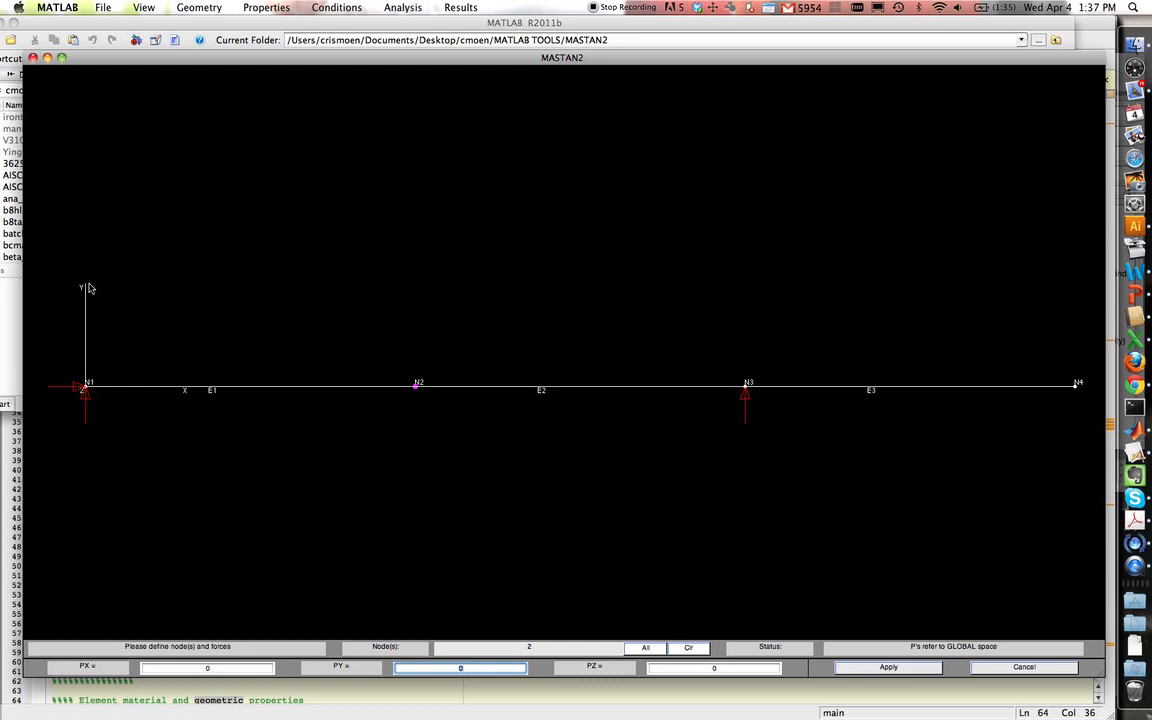
mouse_move(408, 570)
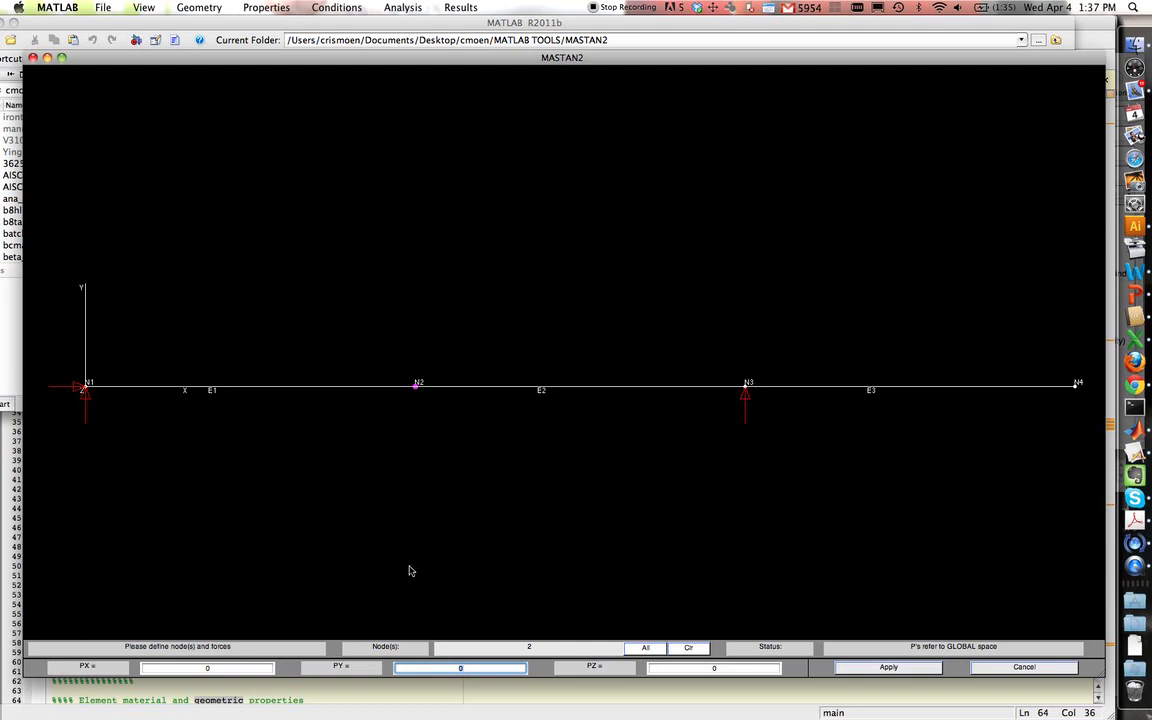
type("-60")
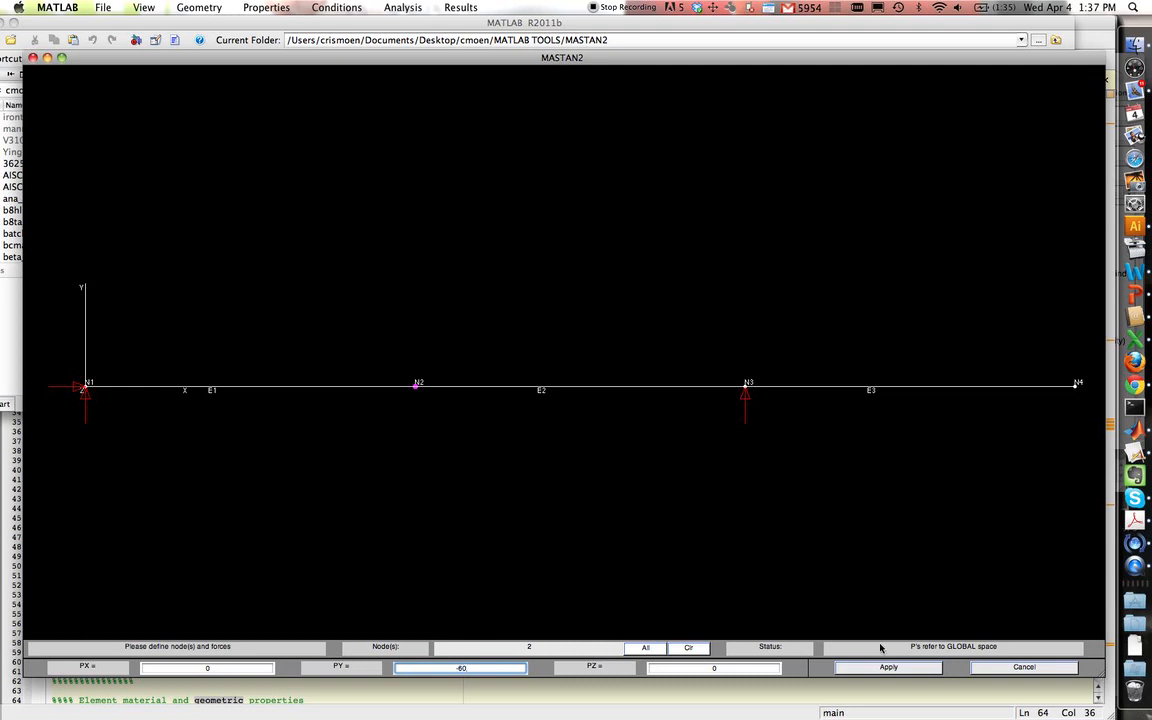
left_click(887, 667)
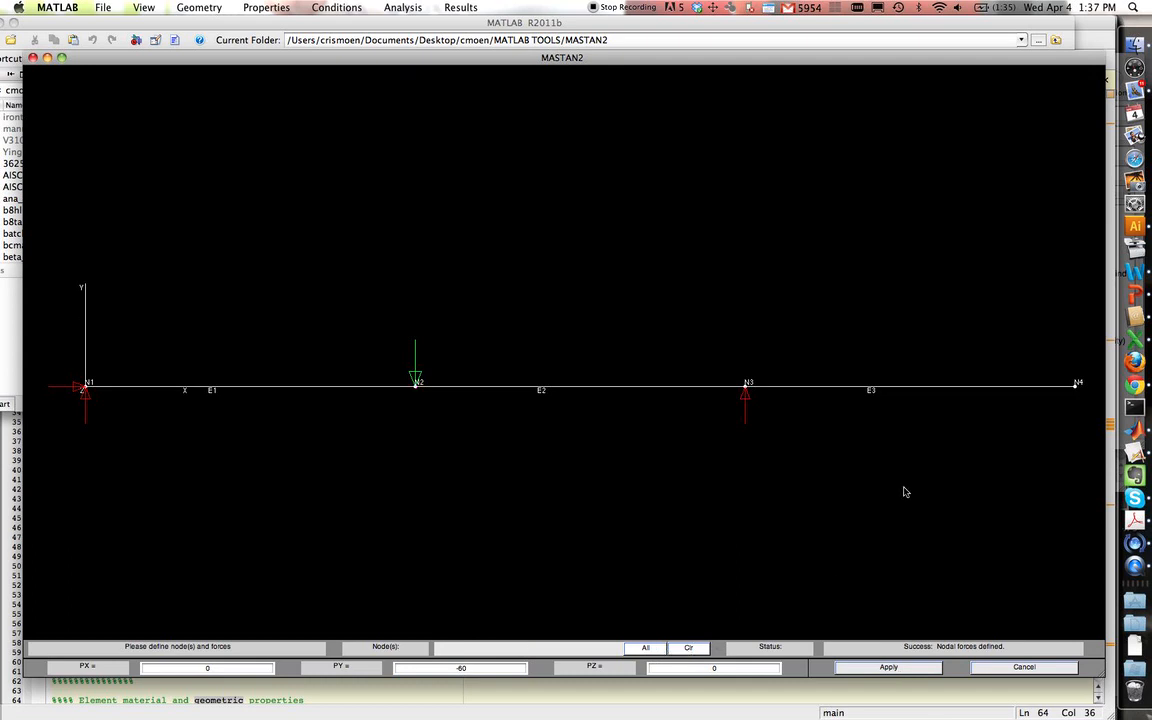
mouse_move(1075, 392)
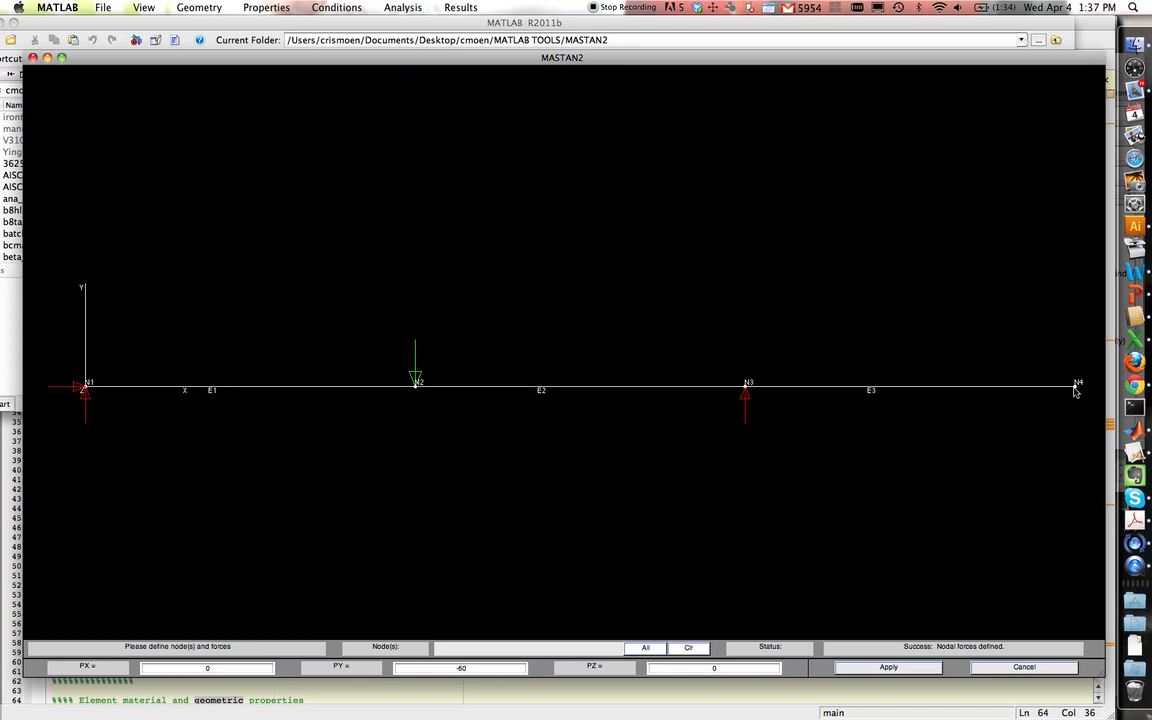
left_click(1075, 383)
type("-40")
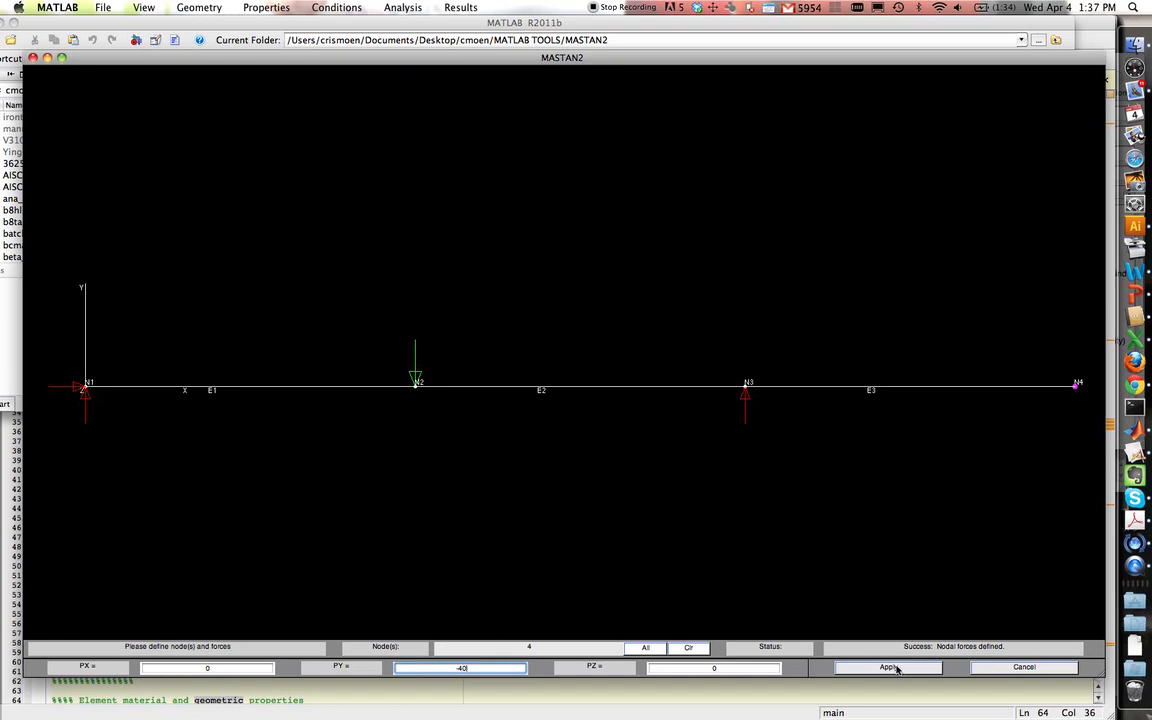
left_click(888, 667)
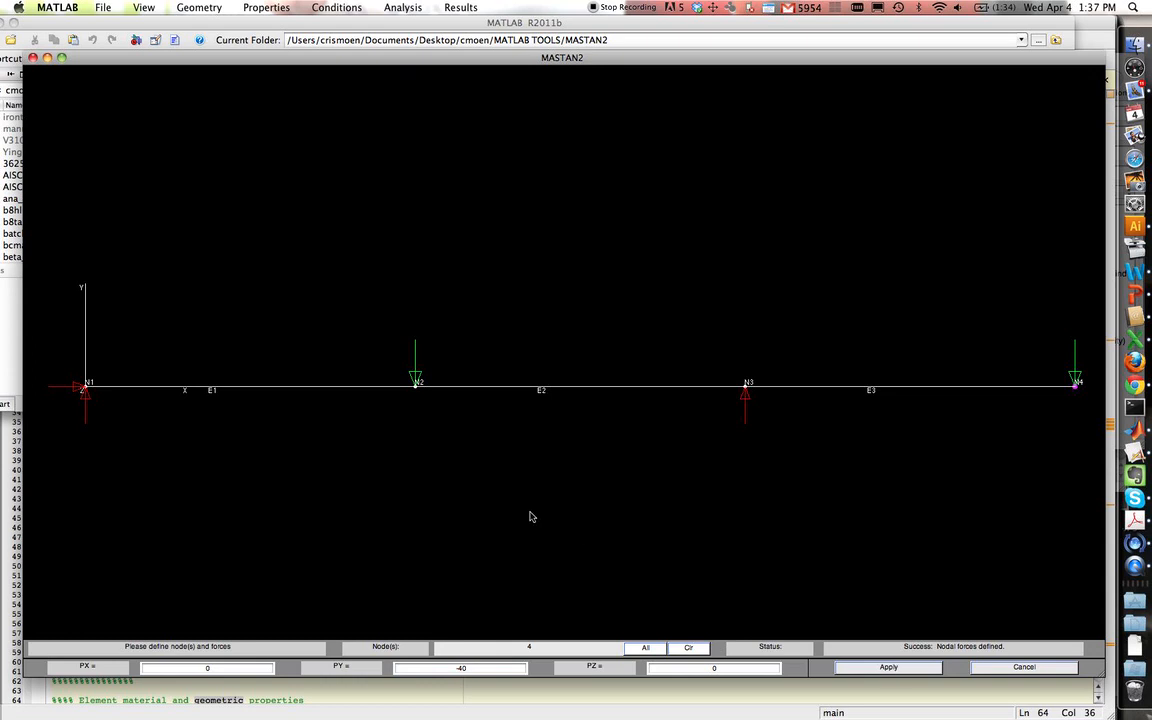
mouse_move(391, 327)
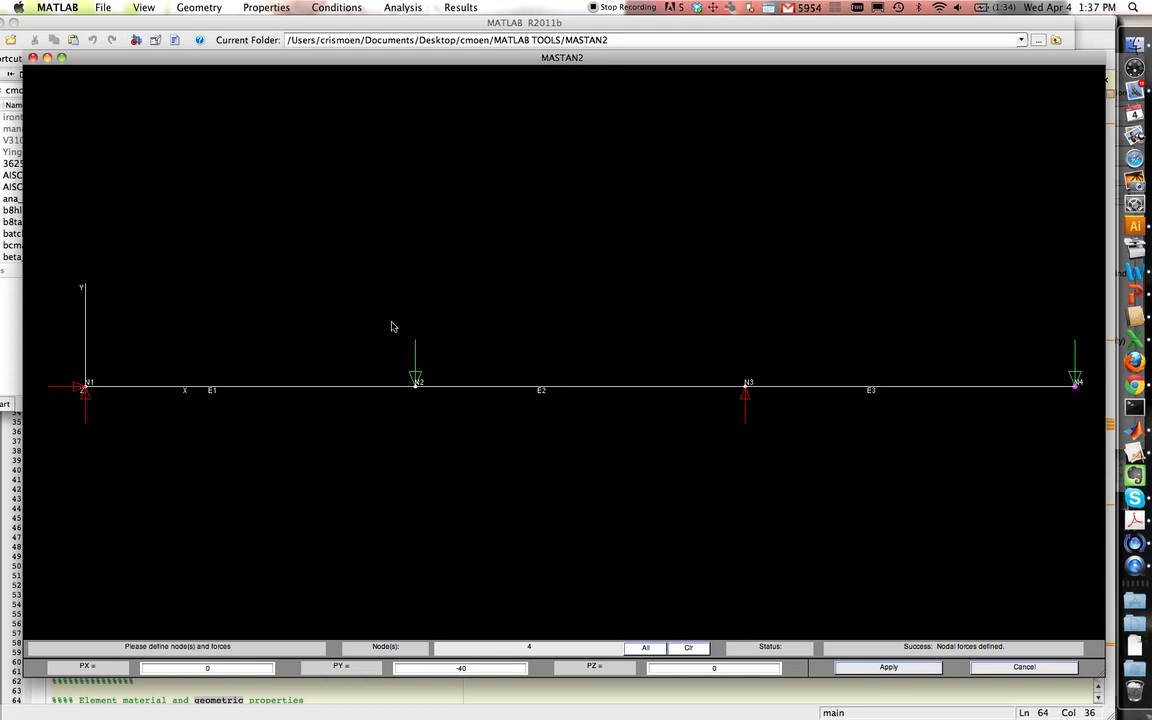
mouse_move(95, 391)
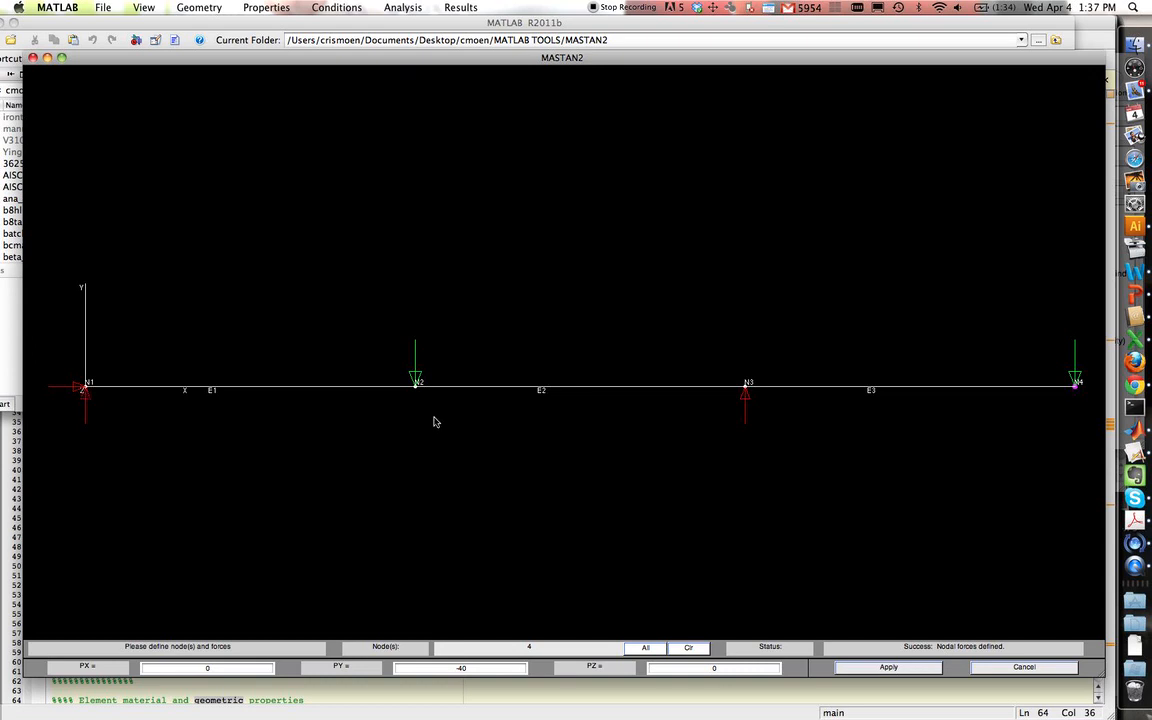
mouse_move(112, 400)
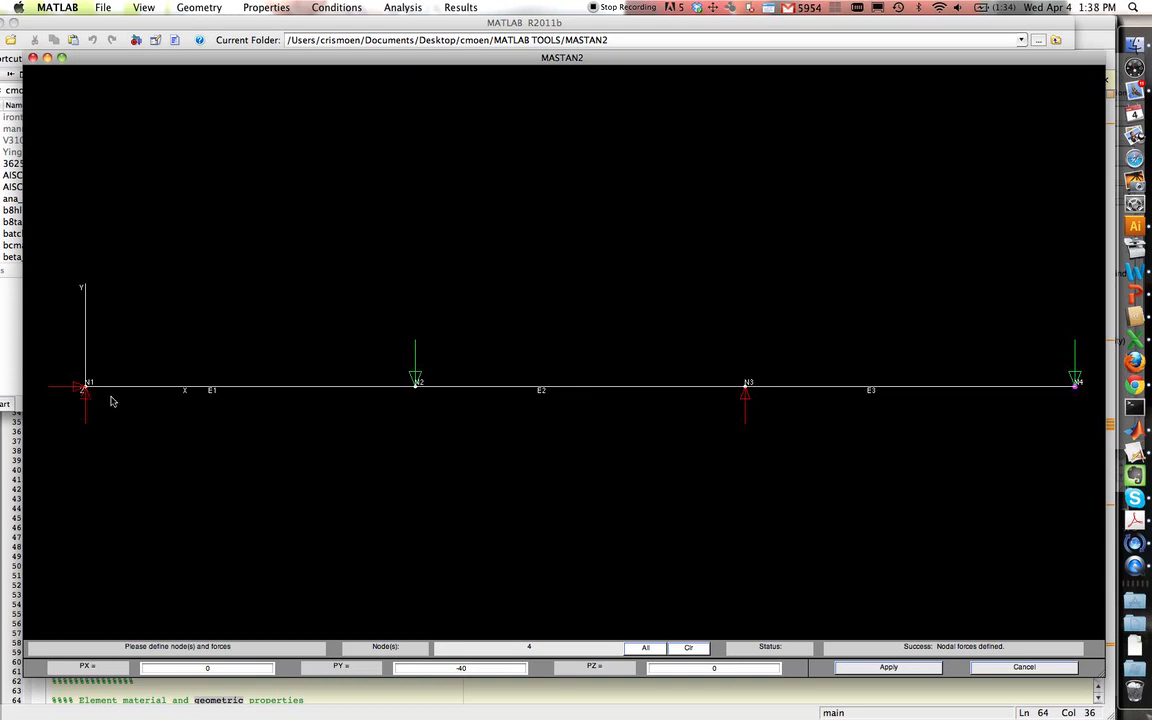
mouse_move(670, 444)
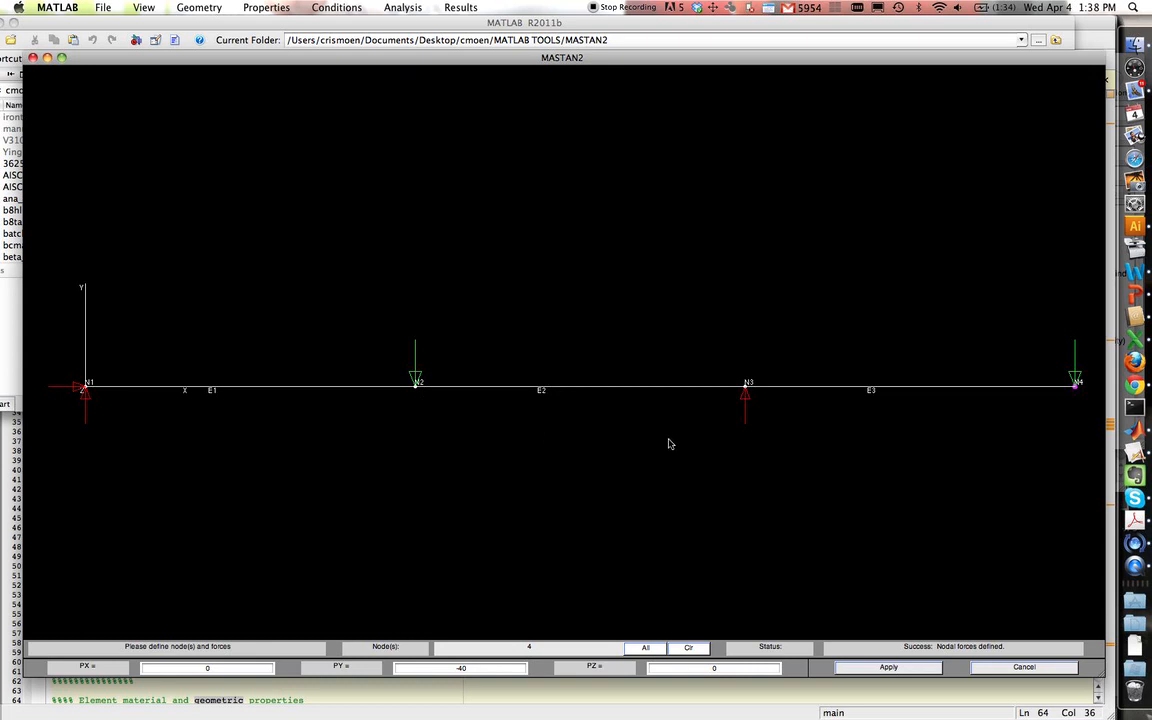
mouse_move(350, 404)
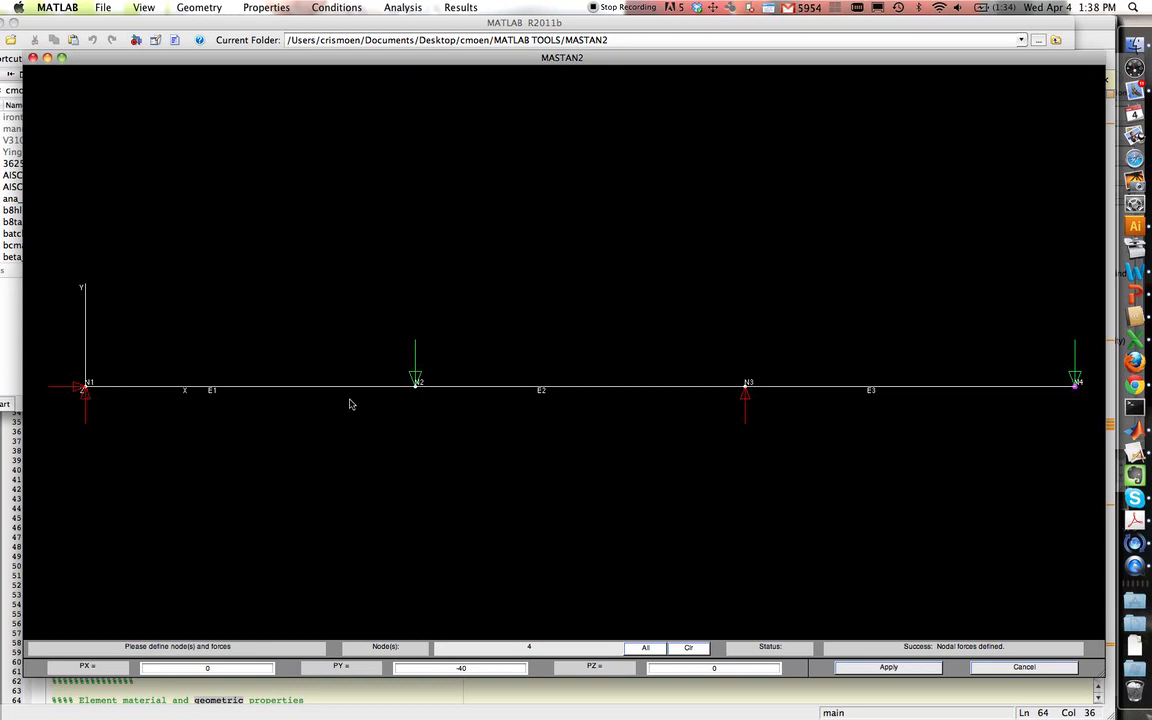
mouse_move(1021, 403)
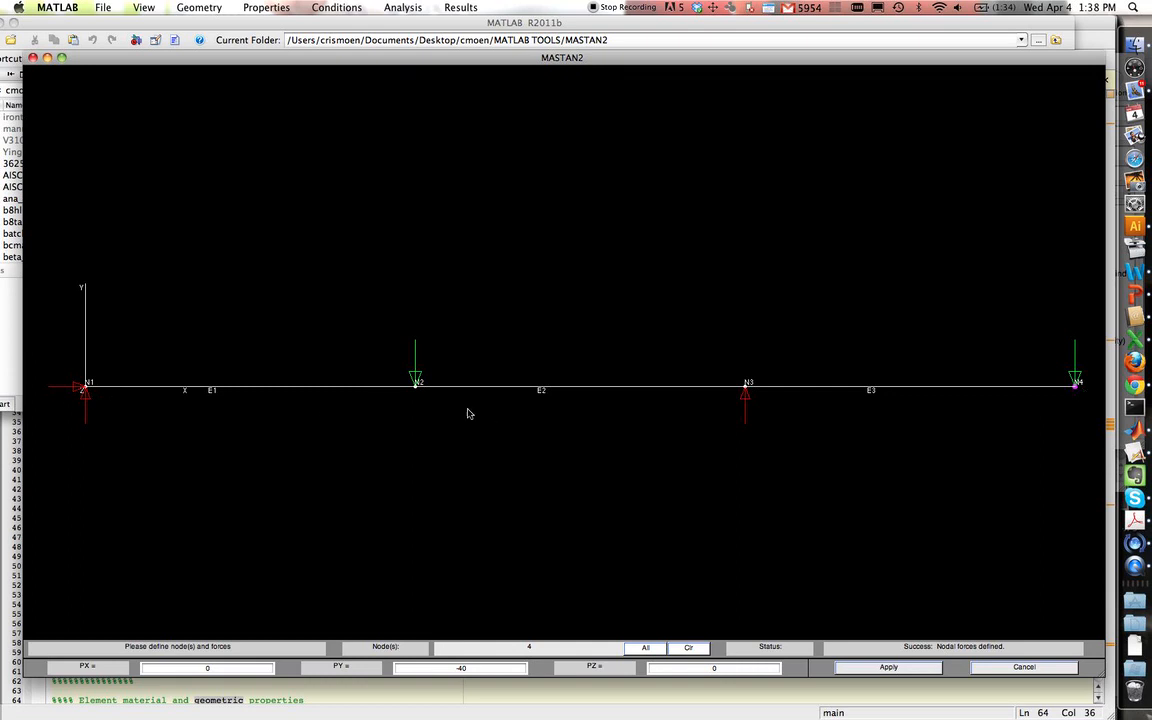
mouse_move(857, 426)
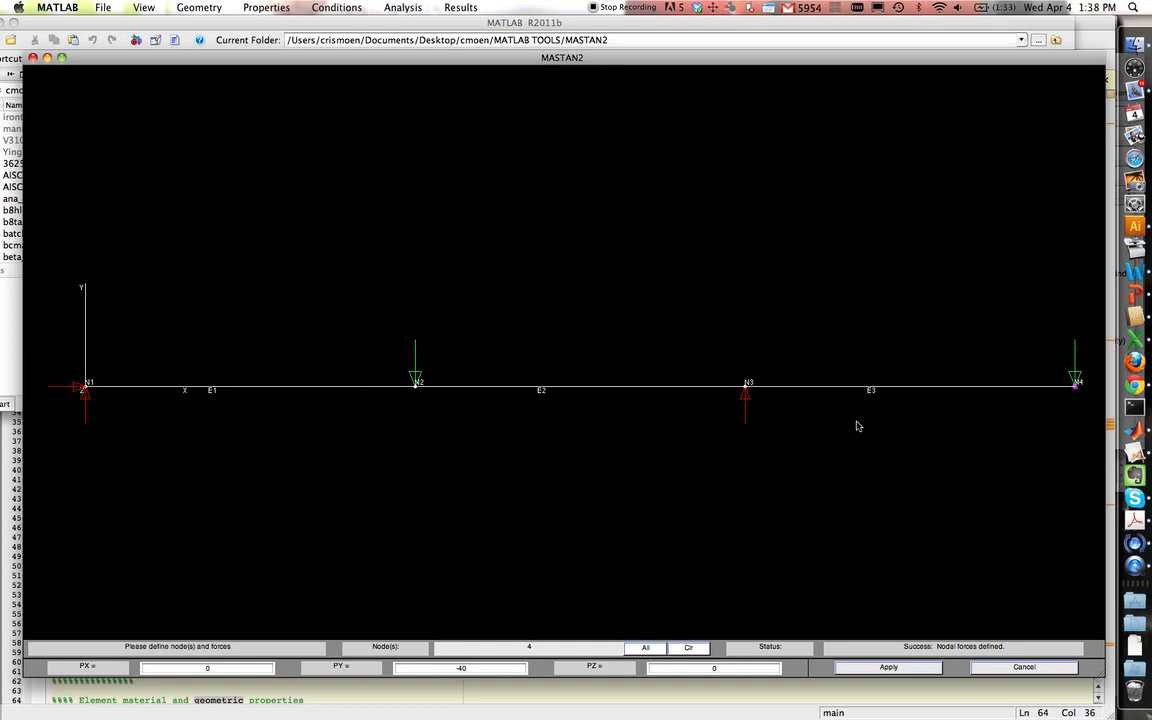
mouse_move(517, 475)
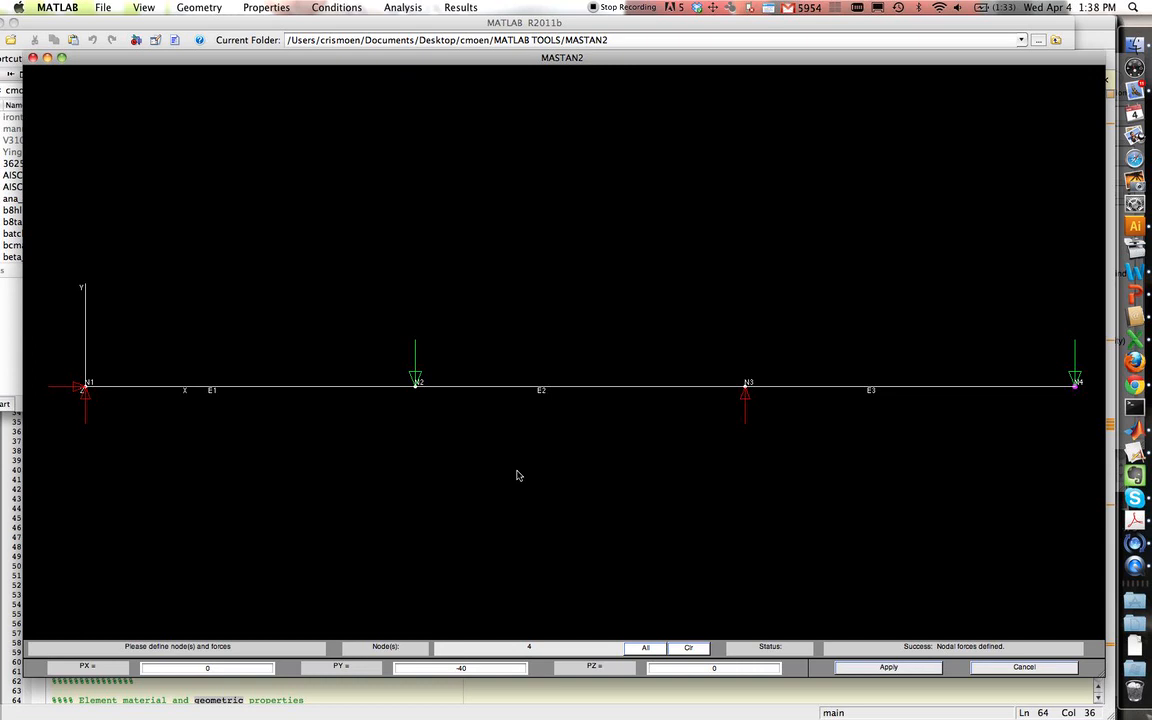
mouse_move(417, 374)
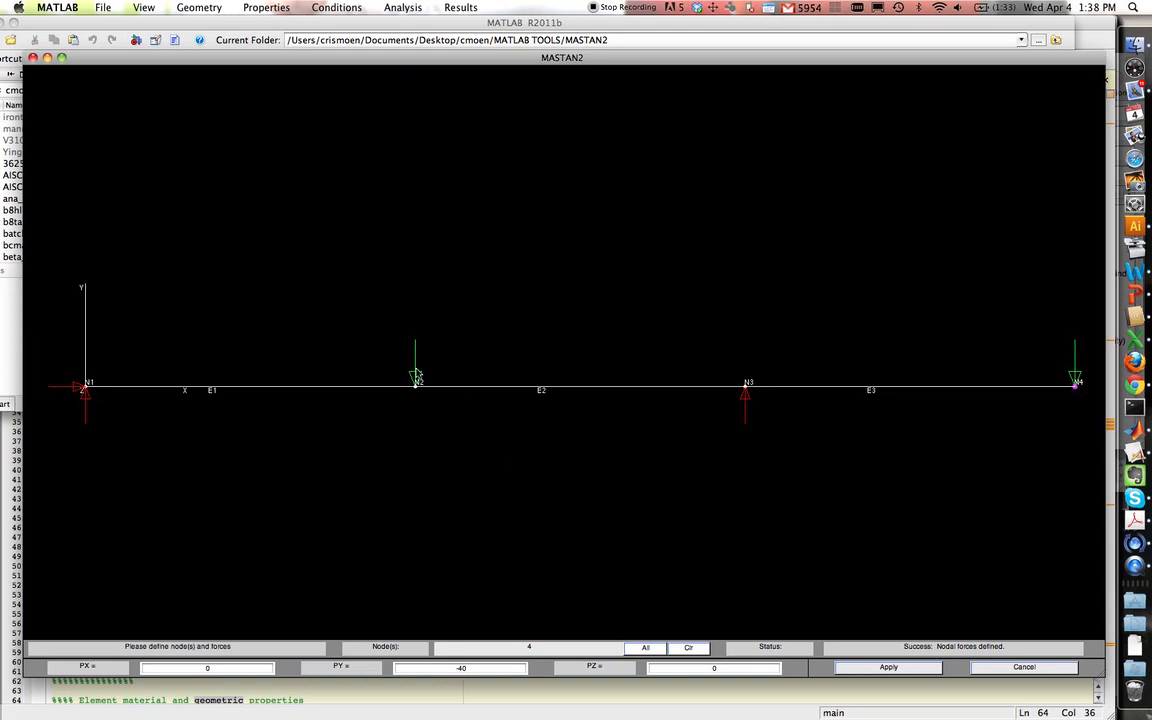
mouse_move(932, 419)
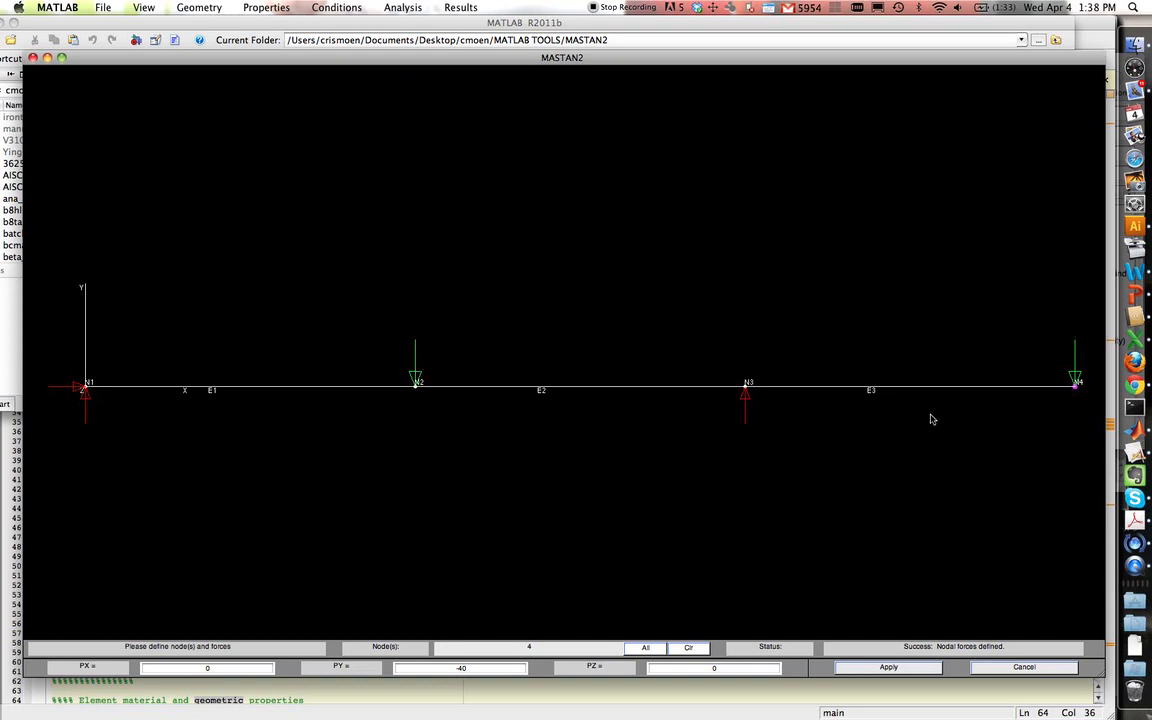
mouse_move(659, 507)
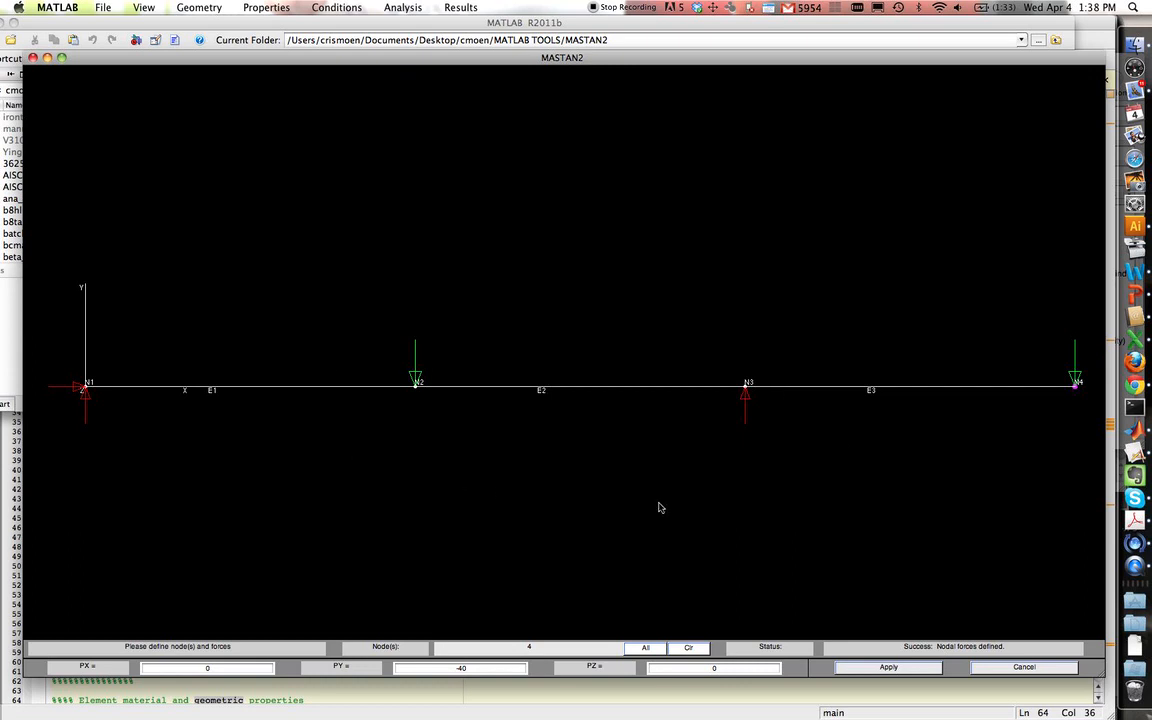
mouse_move(255, 363)
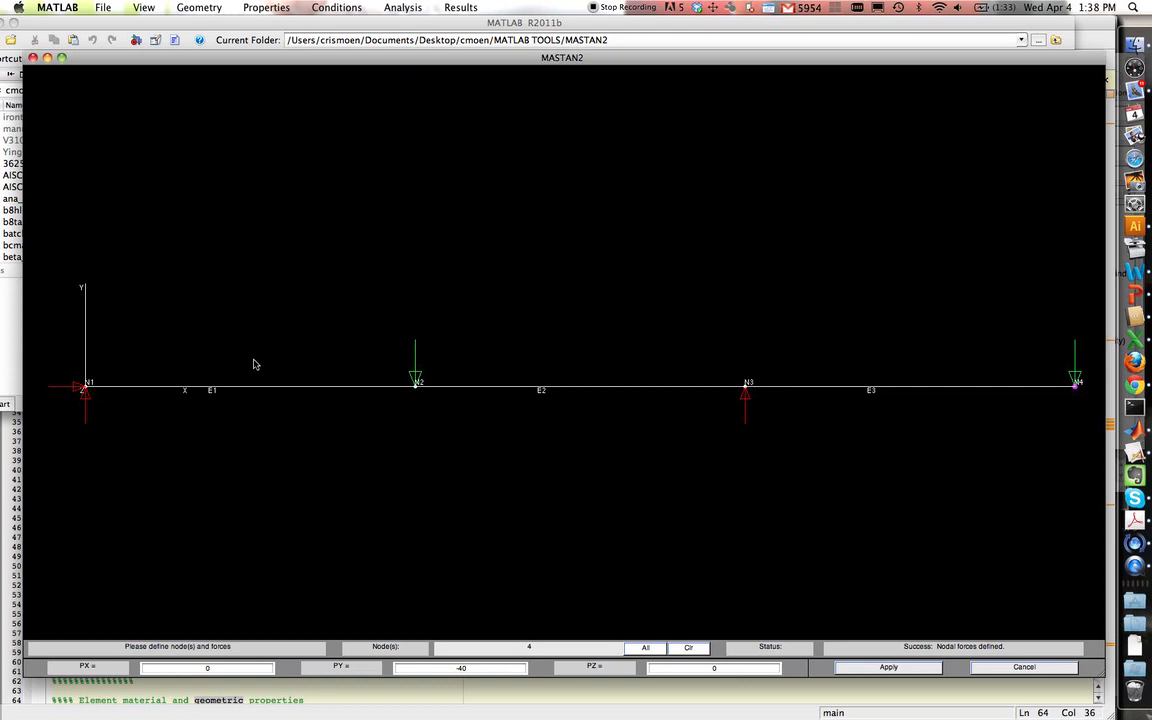
mouse_move(325, 440)
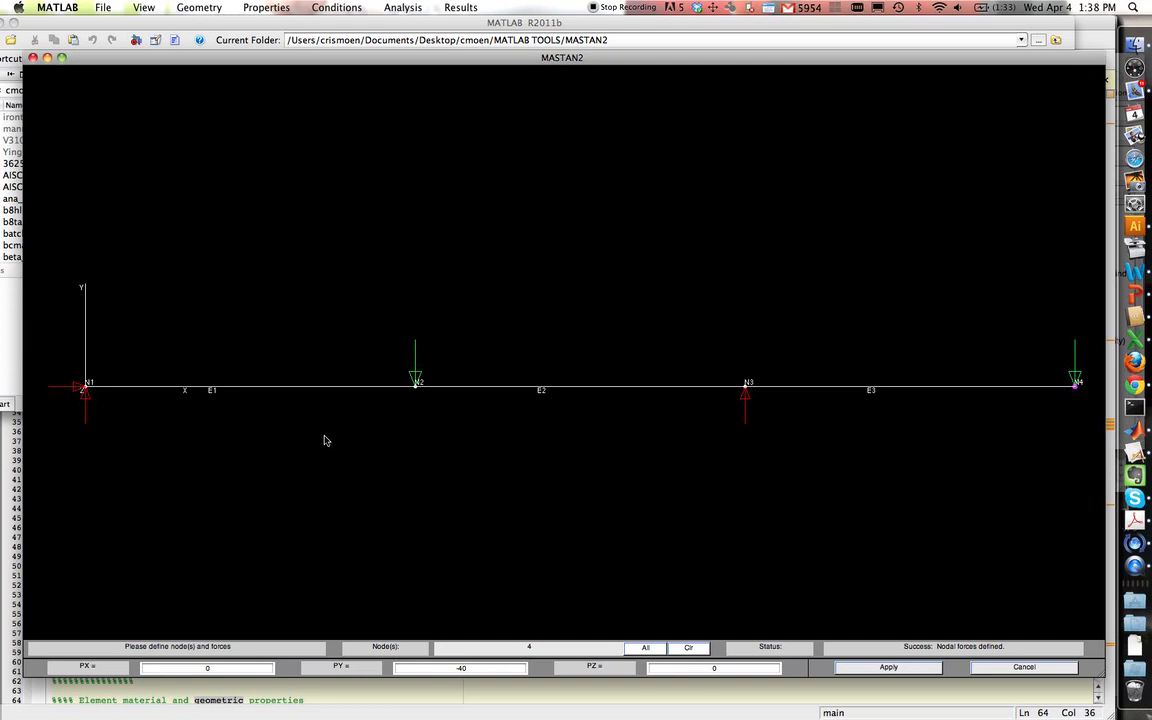
mouse_move(363, 410)
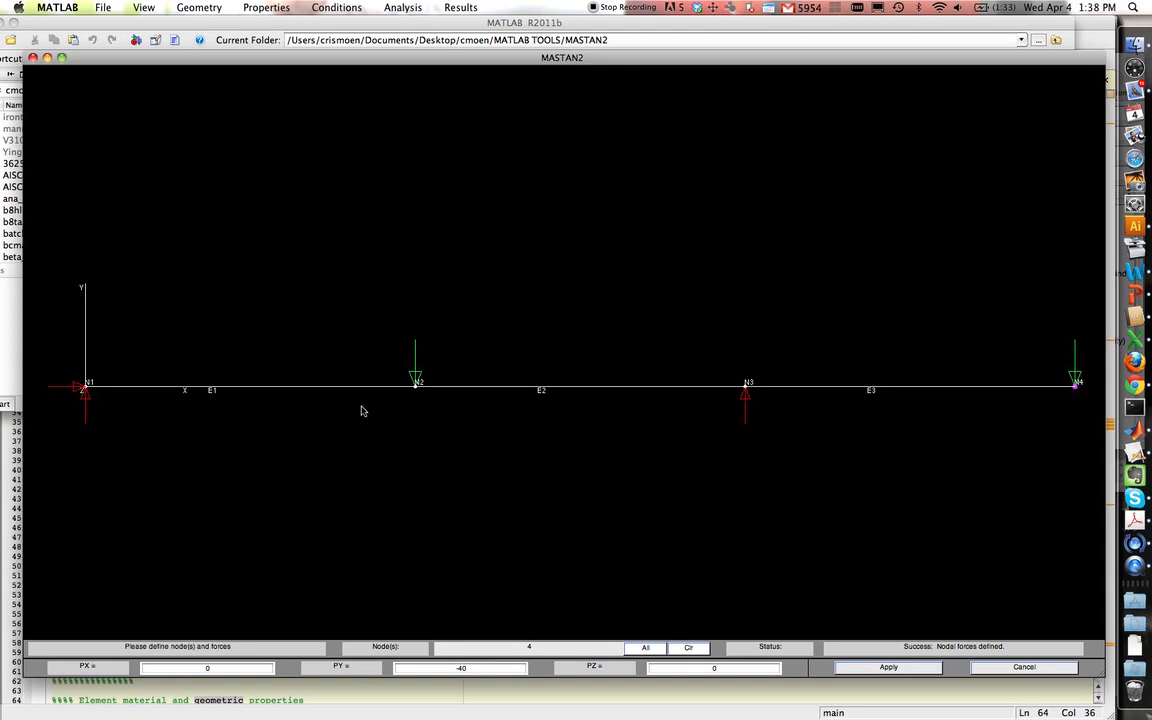
- Save the model as Exam2P2 in the Spring 2012/3404/Exams folder
left_click(102, 7)
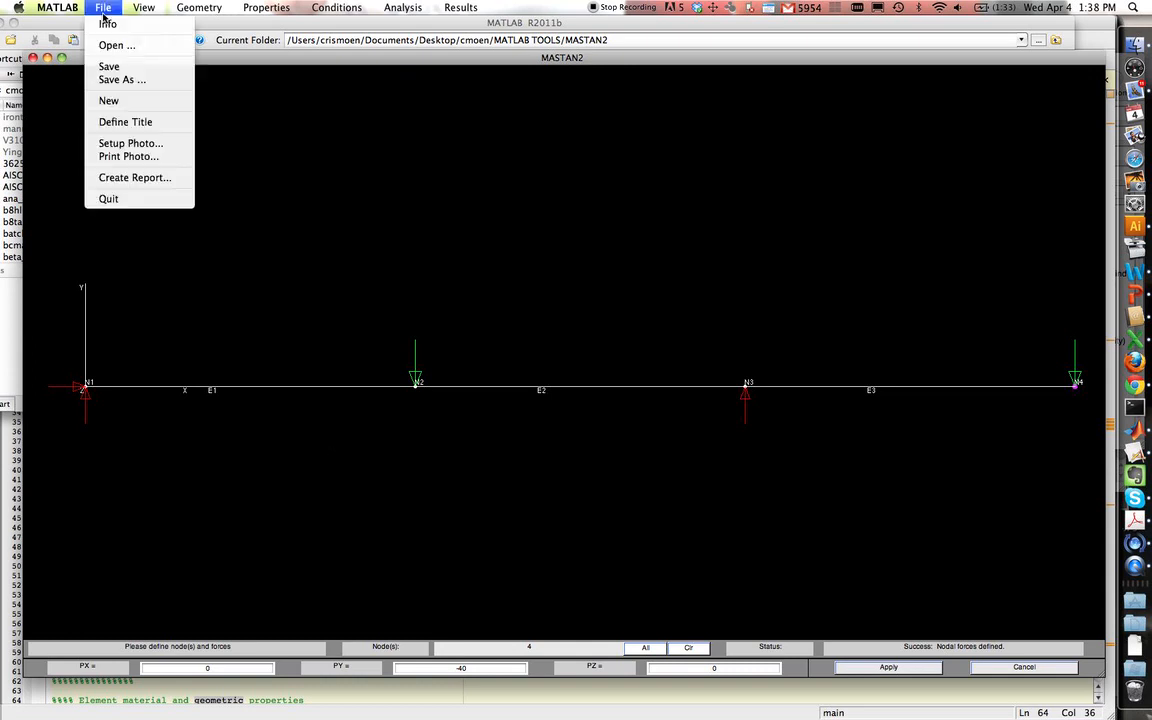
left_click(121, 79)
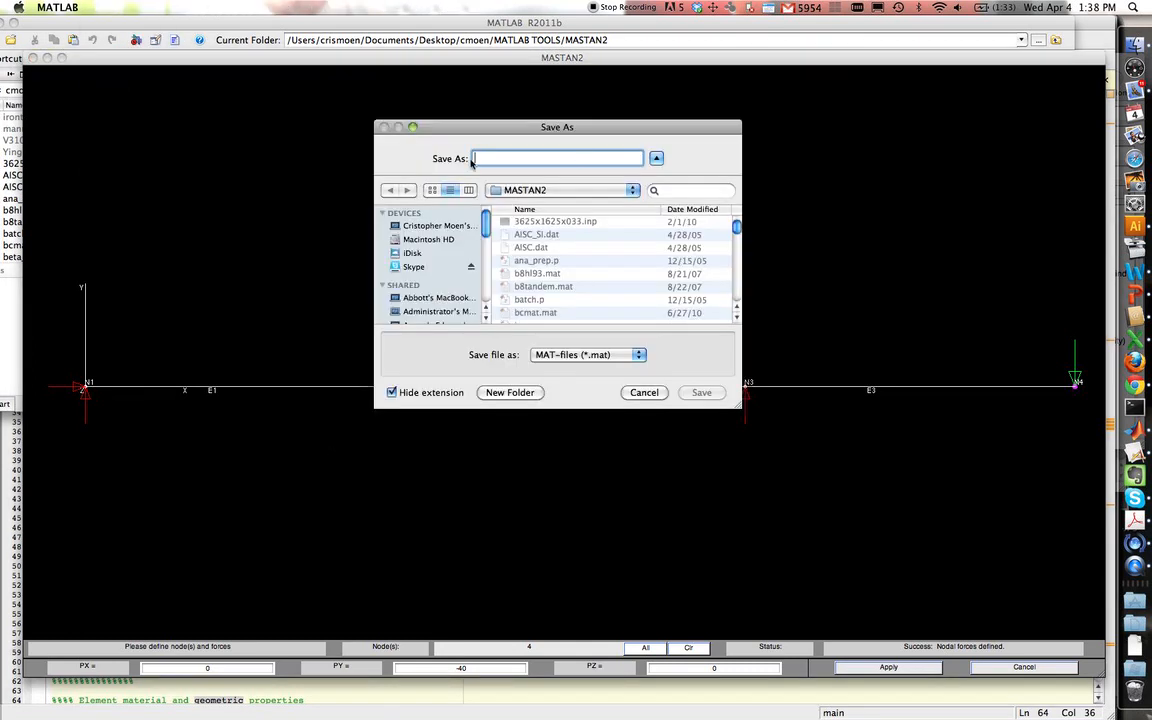
left_click(563, 190)
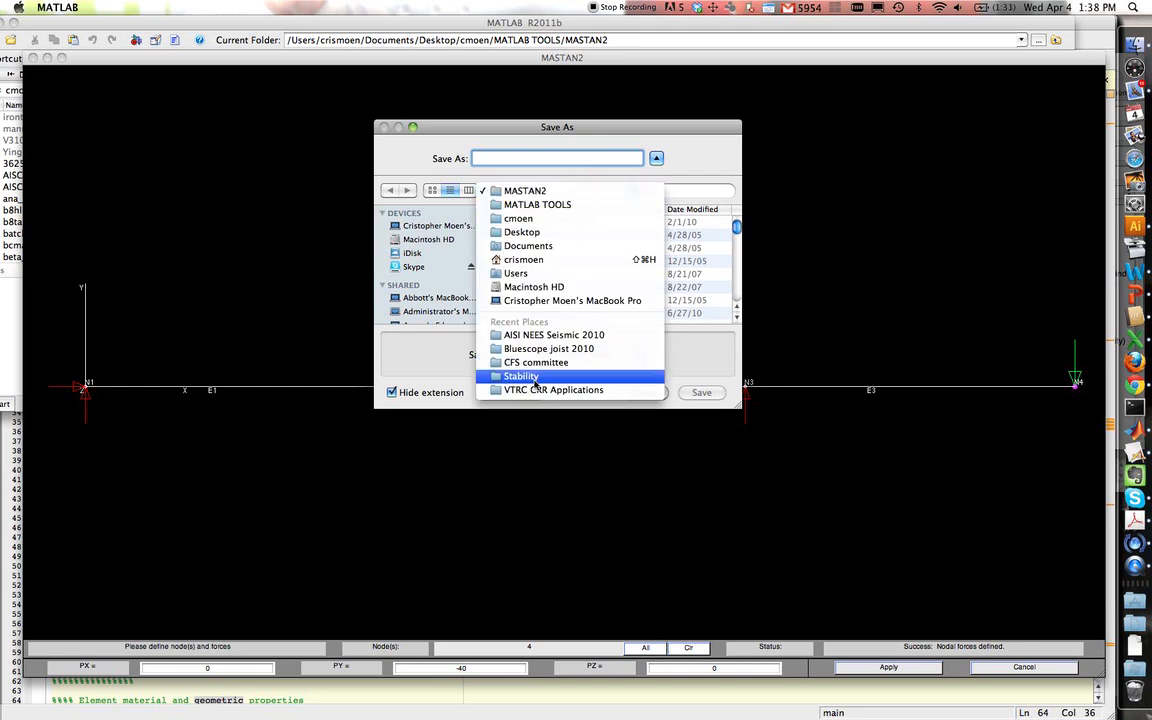
left_click(521, 376)
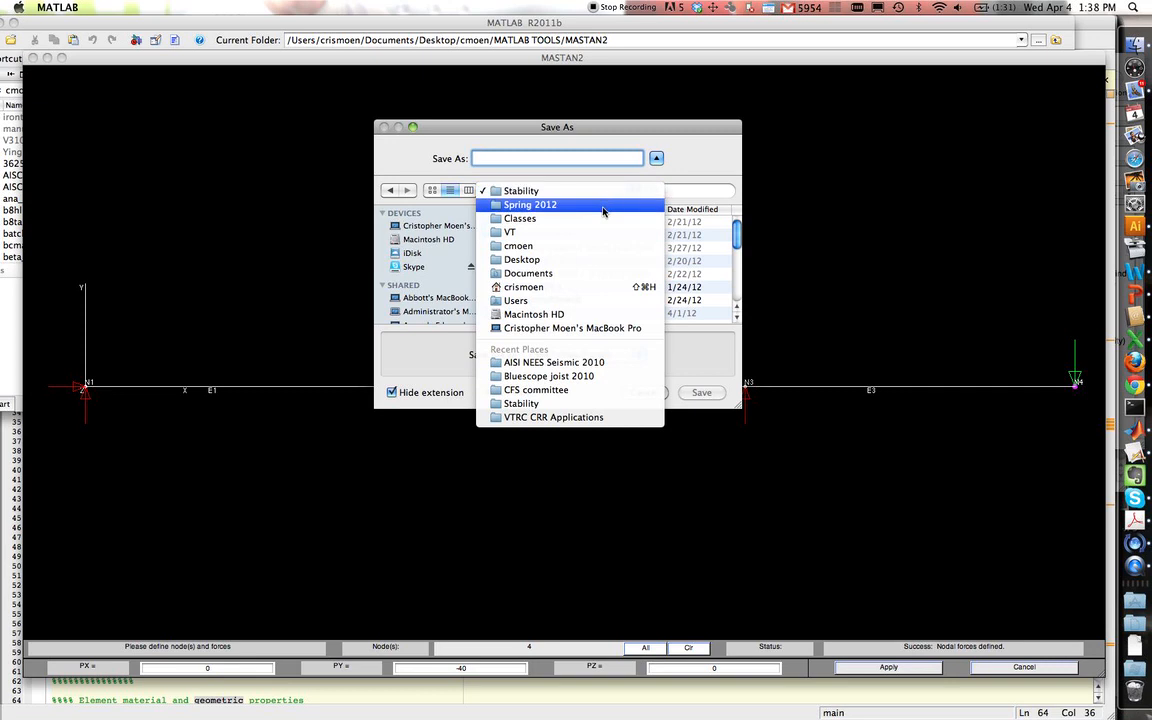
left_click(530, 204)
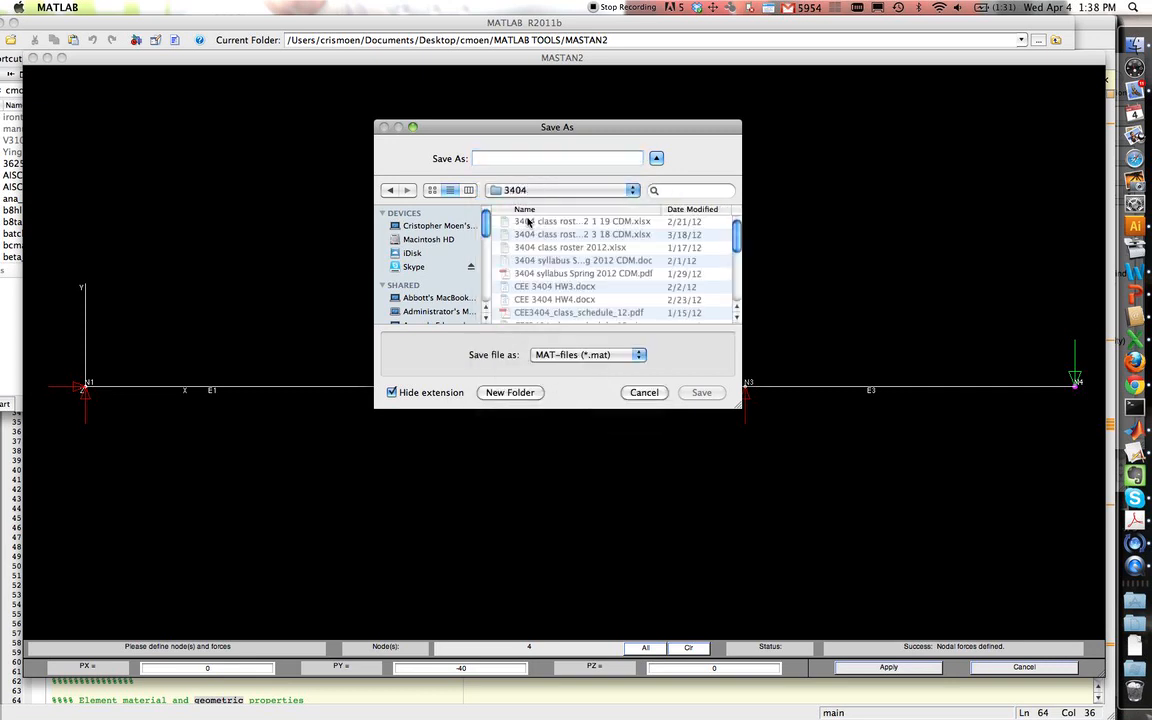
left_click(557, 158)
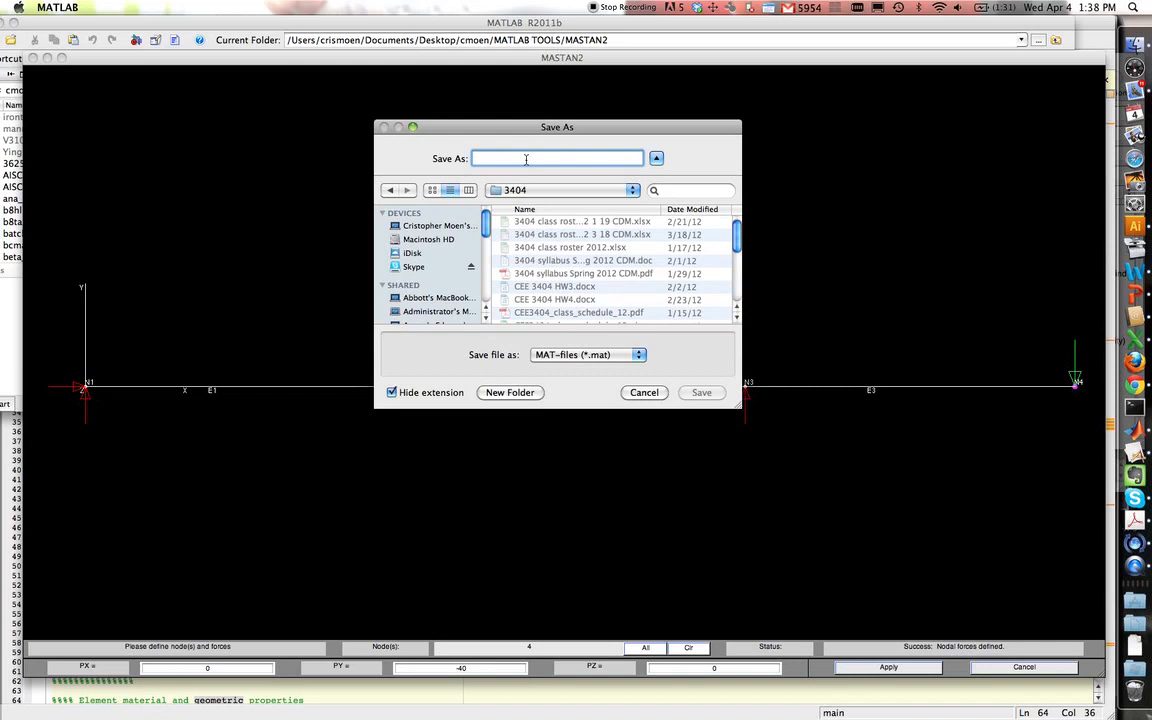
type("Exam2P")
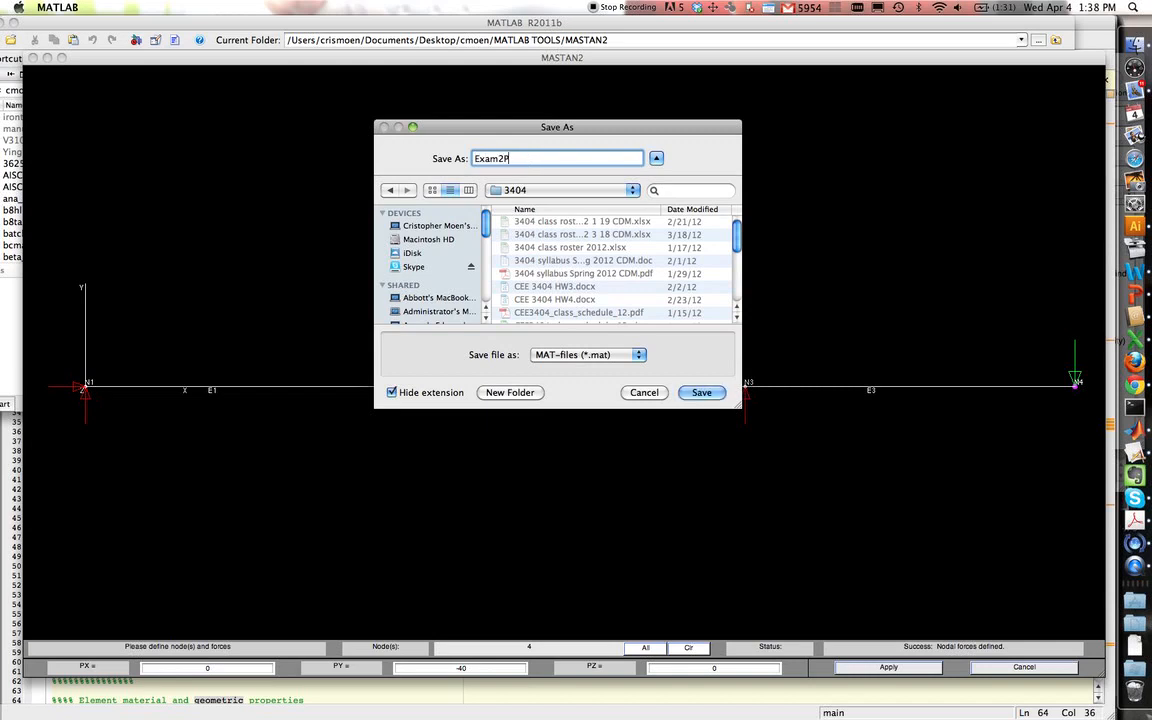
type("2")
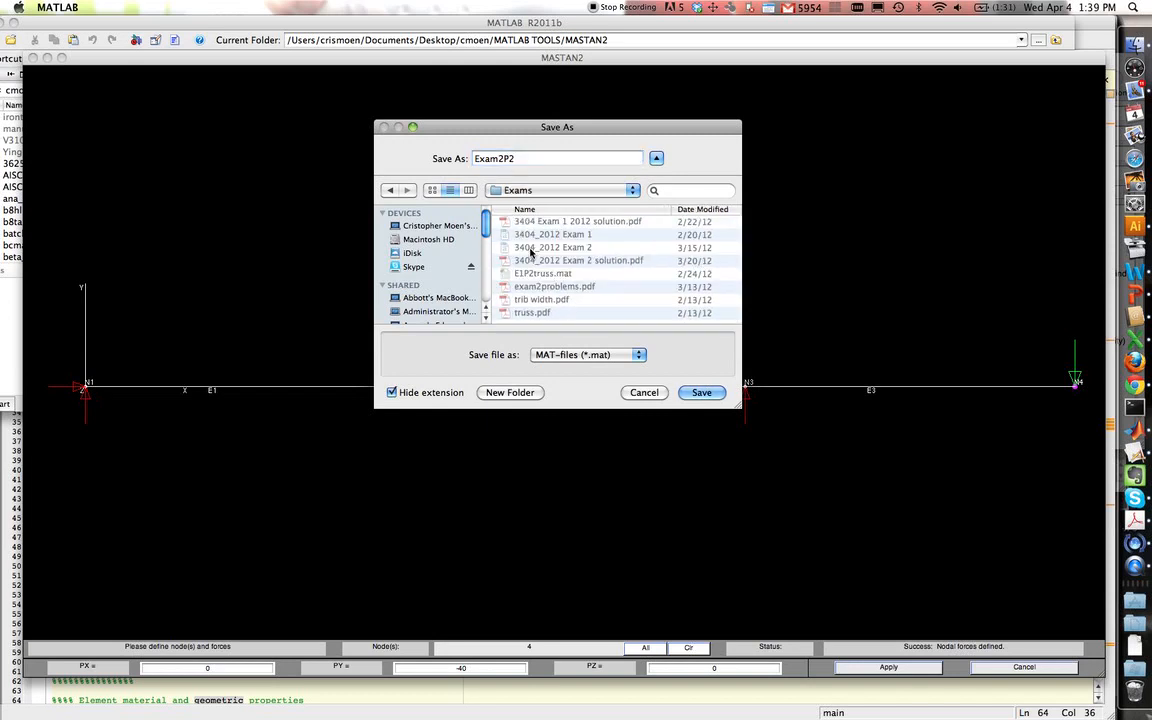
left_click(701, 392)
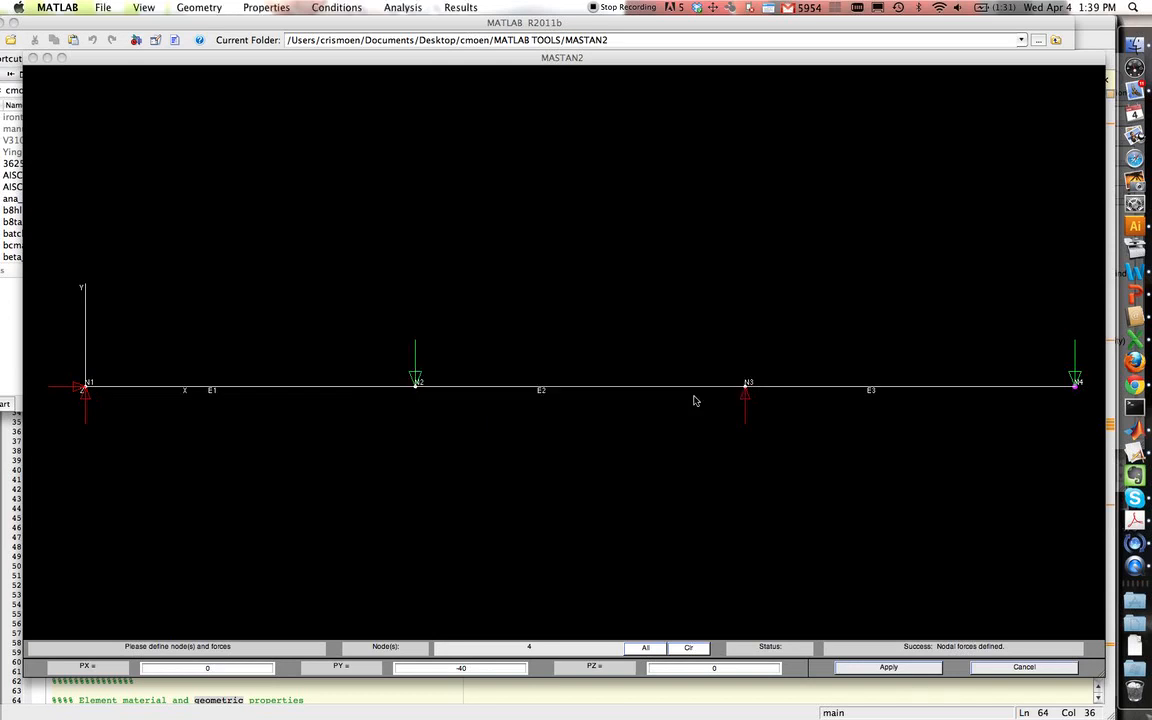
- Run a 1st-order elastic Planar Frame (x-y) analysis, giving load ratio 1.000
left_click(402, 7)
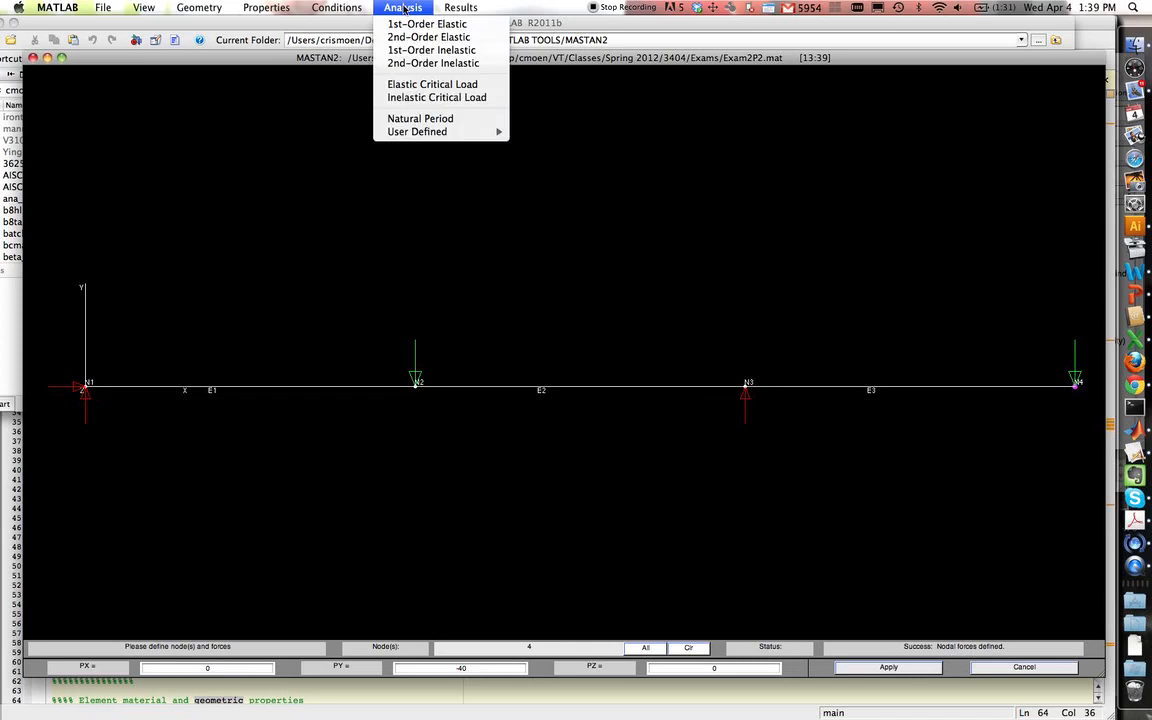
left_click(427, 23)
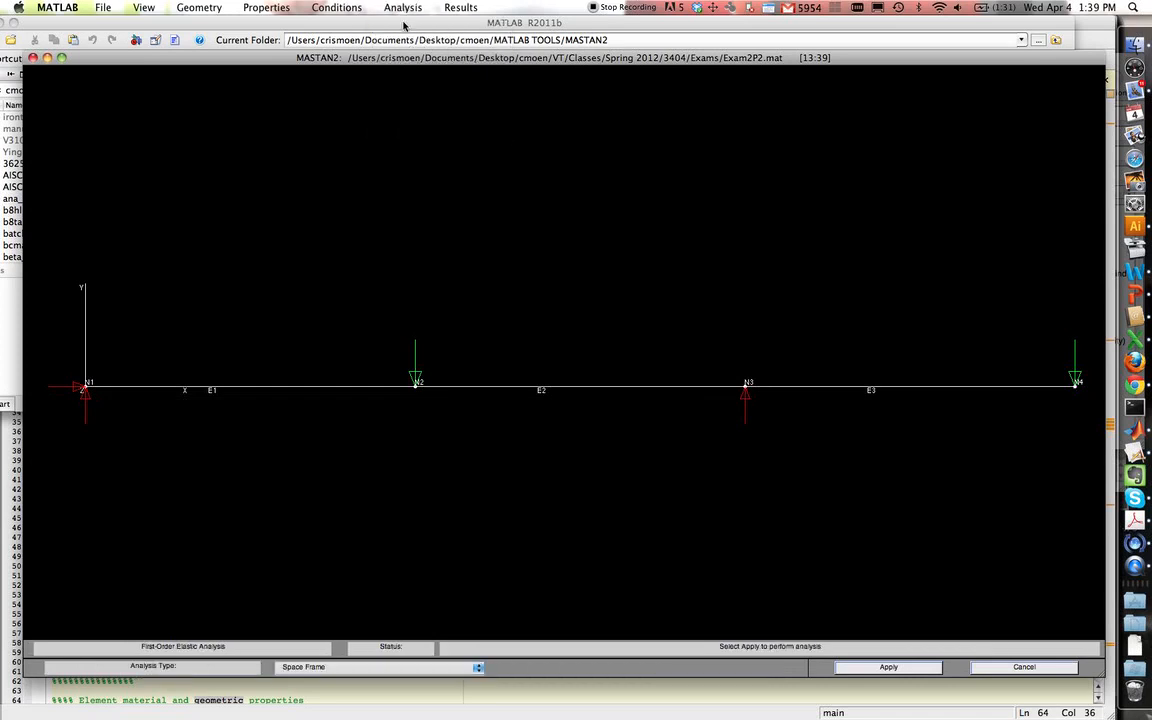
left_click(375, 667)
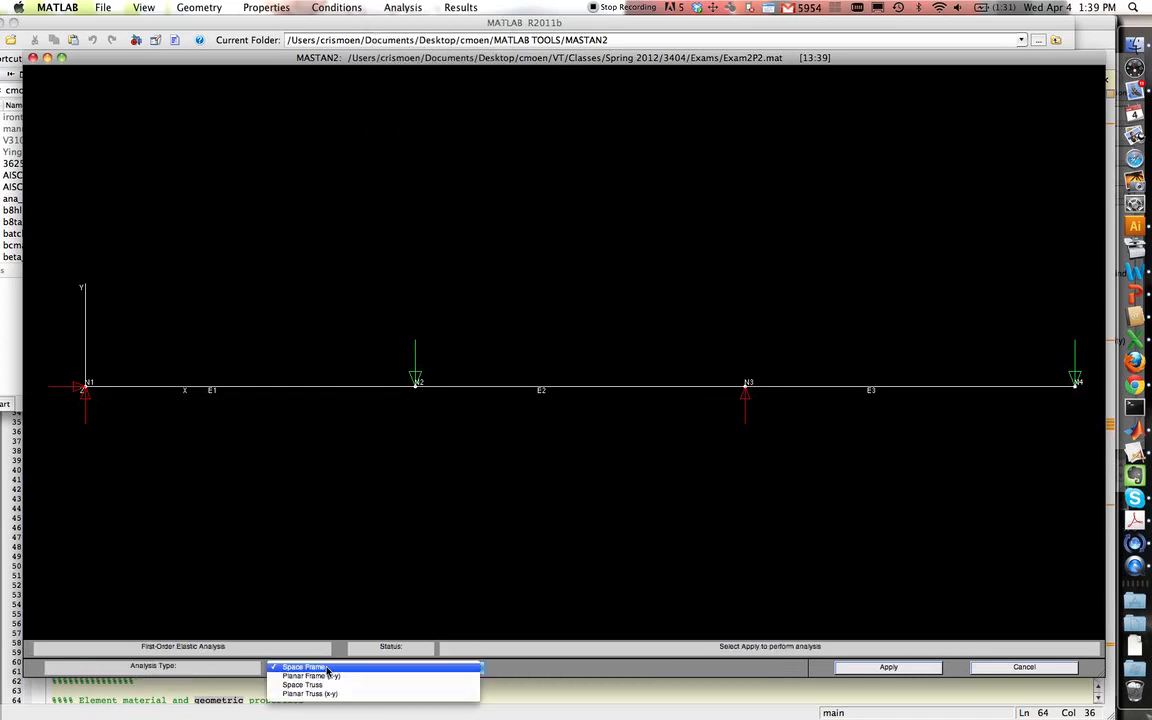
left_click(310, 675)
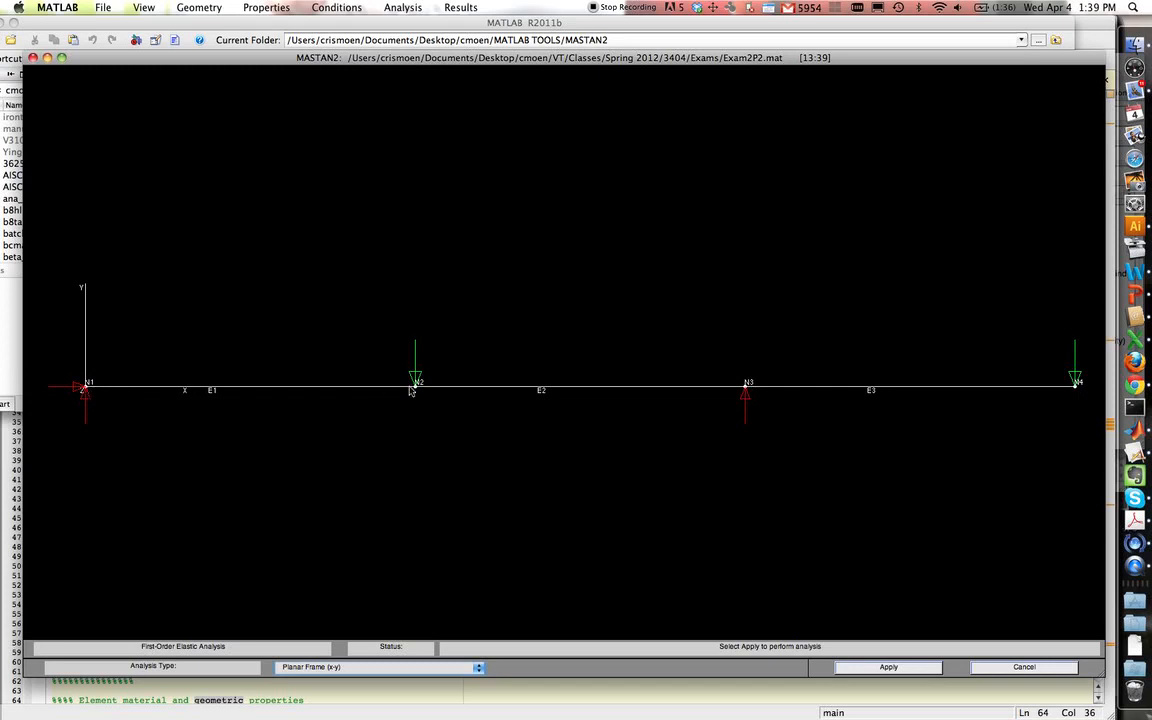
mouse_move(570, 385)
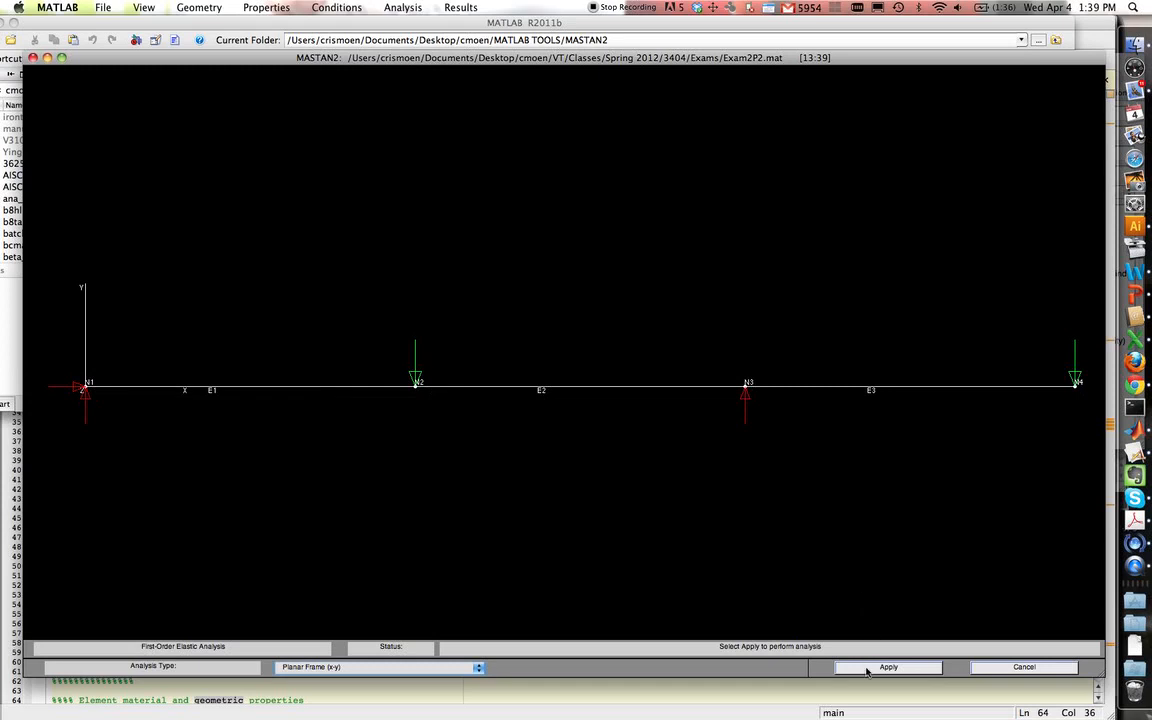
left_click(887, 667)
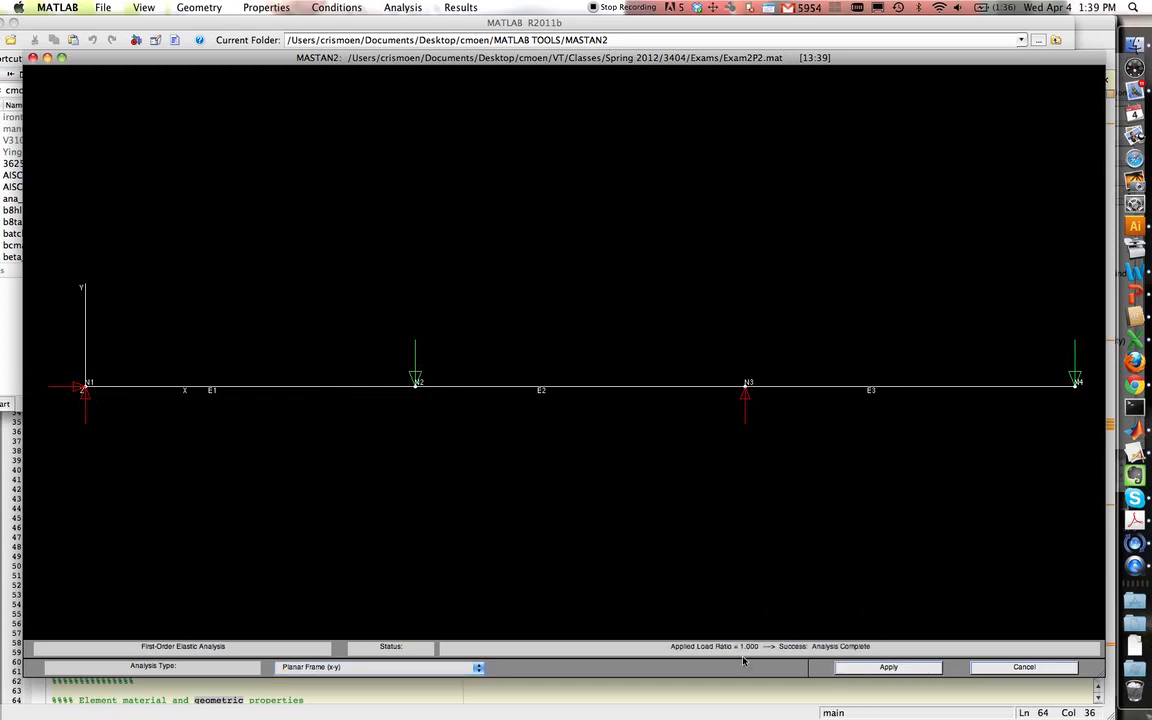
mouse_move(542, 295)
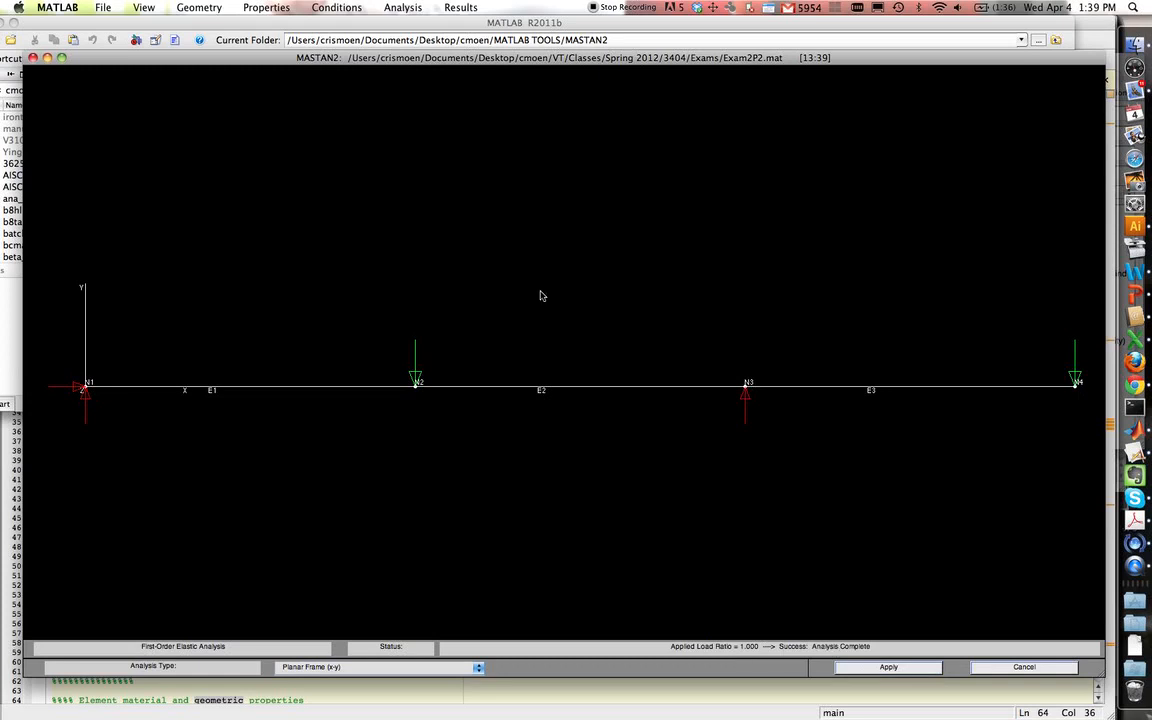
left_click(461, 8)
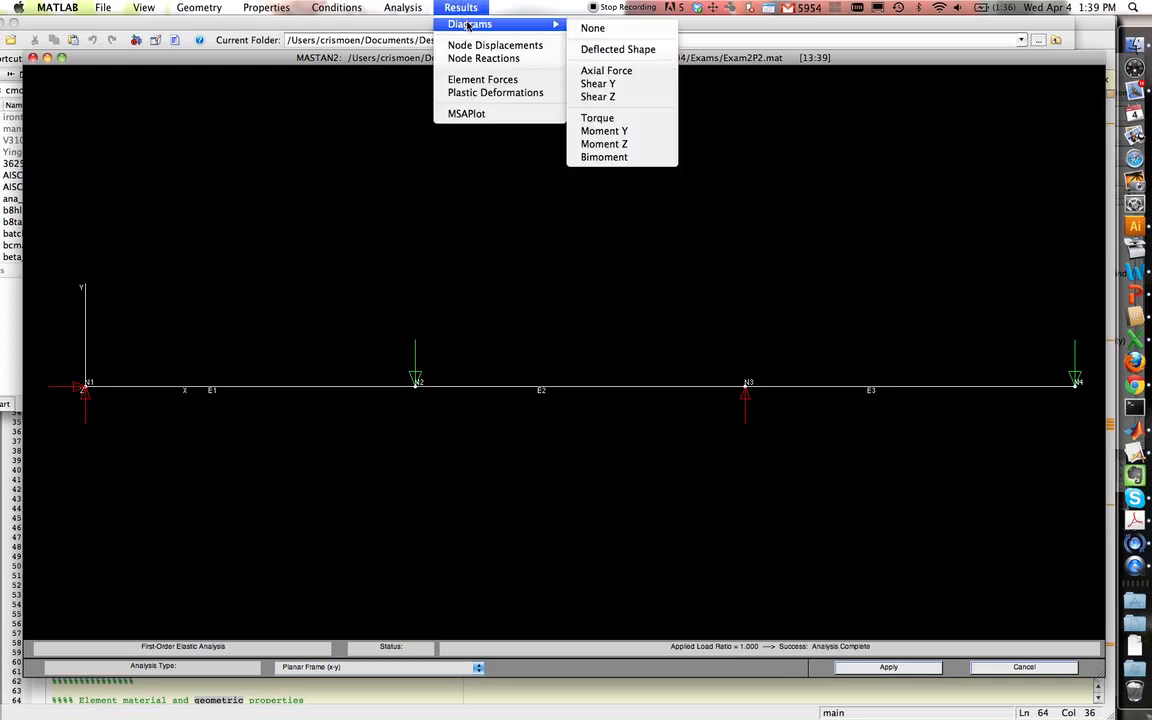
- Display the deflected shape at scale 100 with animation enabled
left_click(592, 28)
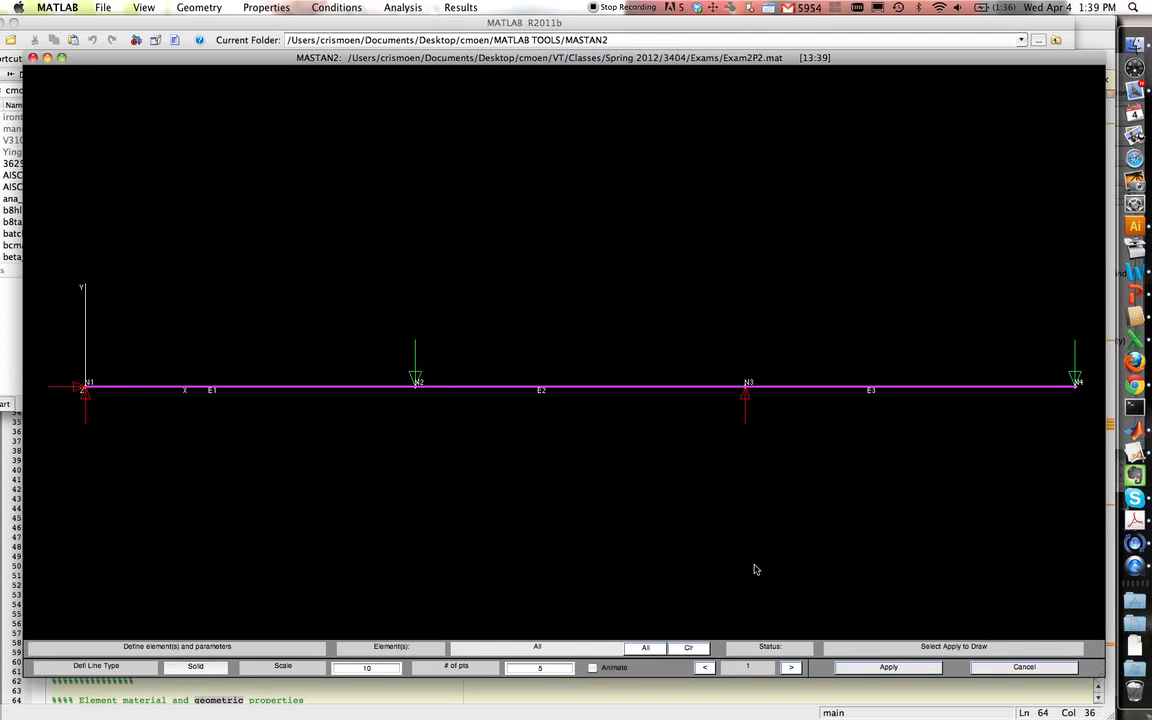
left_click(887, 667)
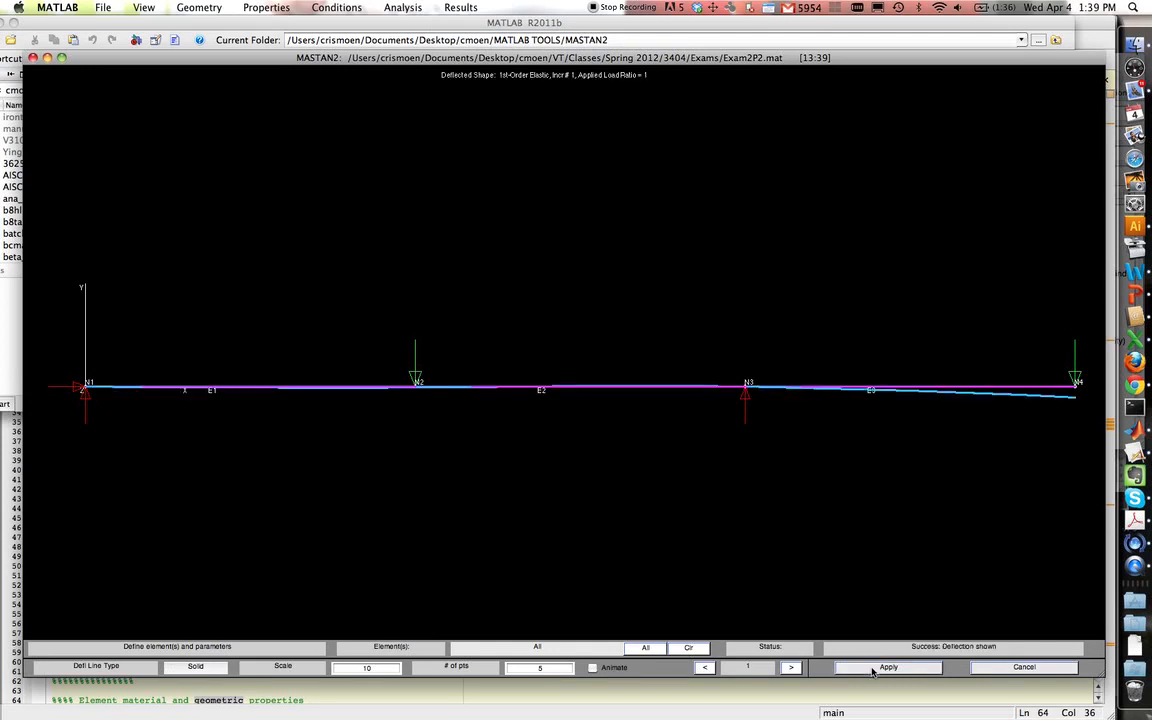
left_click(366, 667)
type("0")
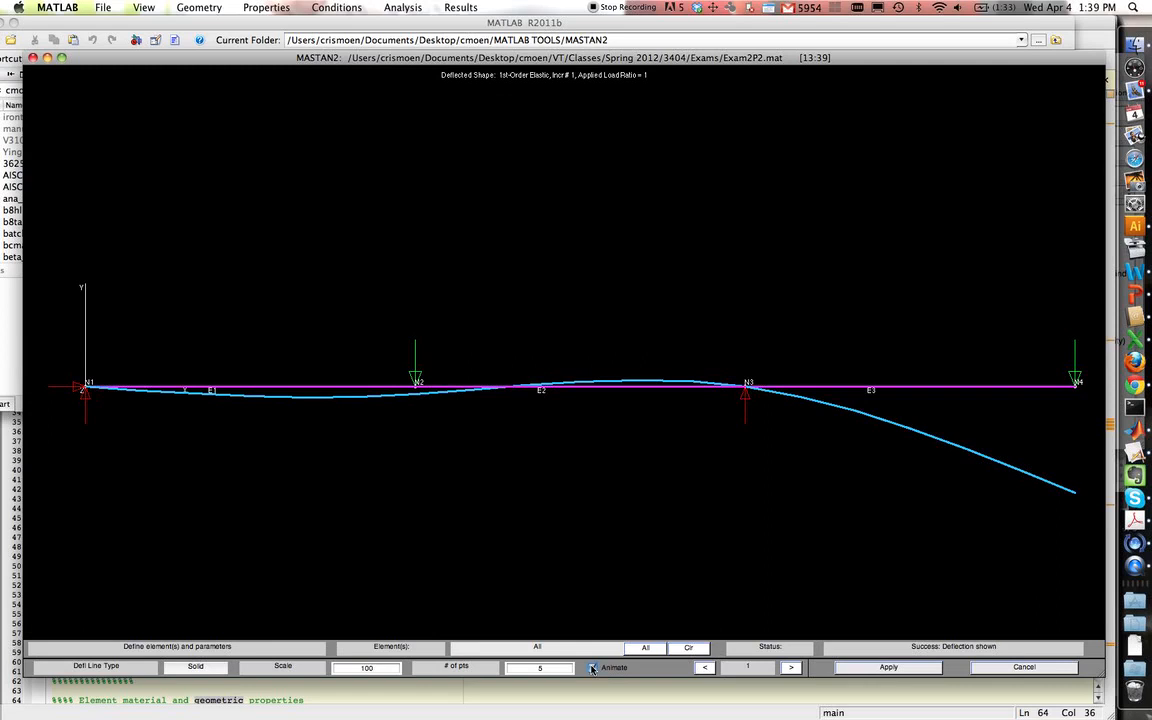
left_click(888, 667)
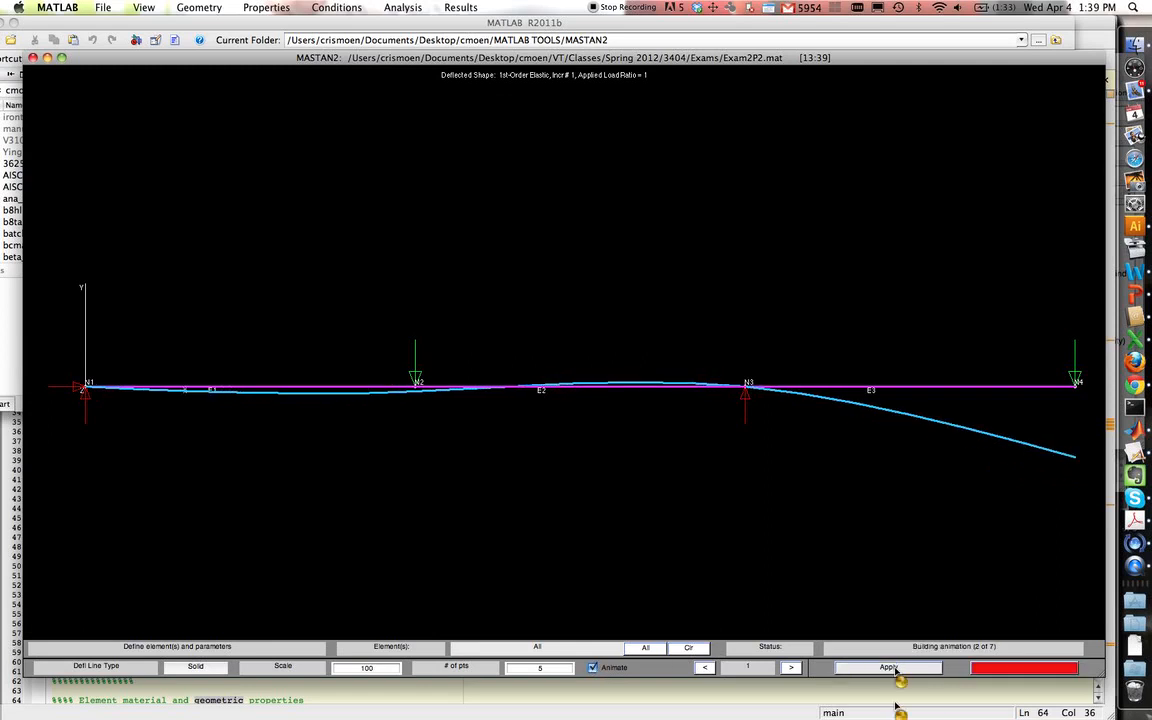
left_click(888, 667)
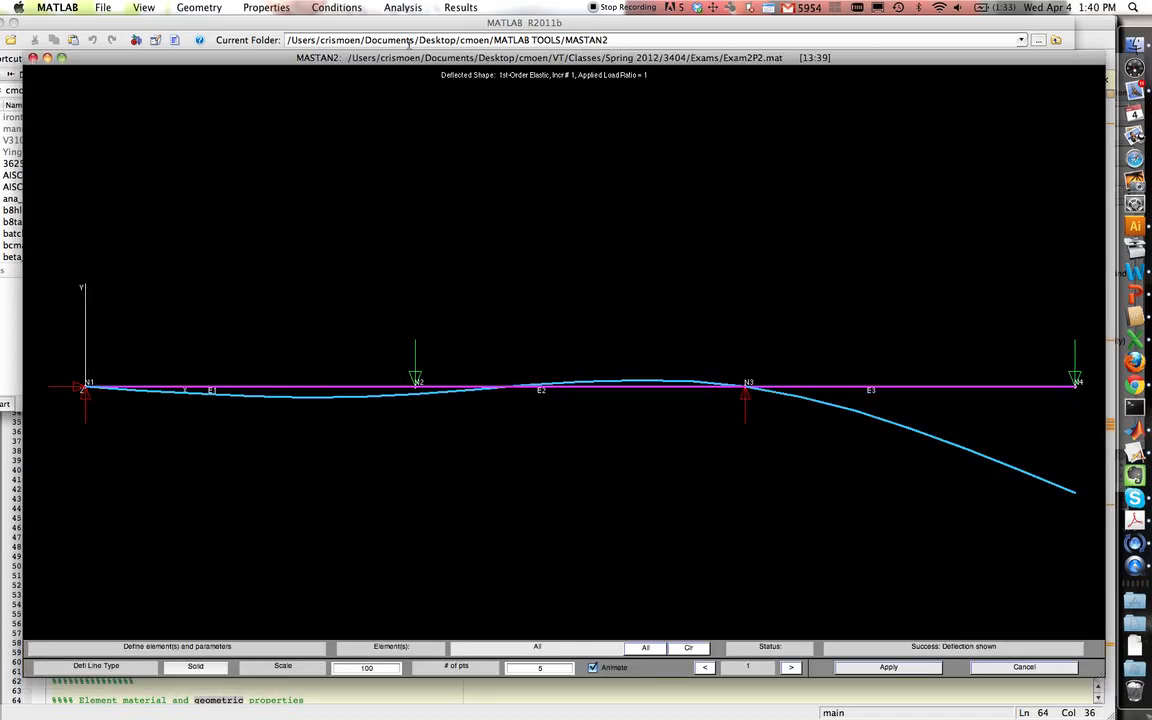
- Draw the Shear Y diagram showing 10, -50 and 40 along the elements
left_click(460, 8)
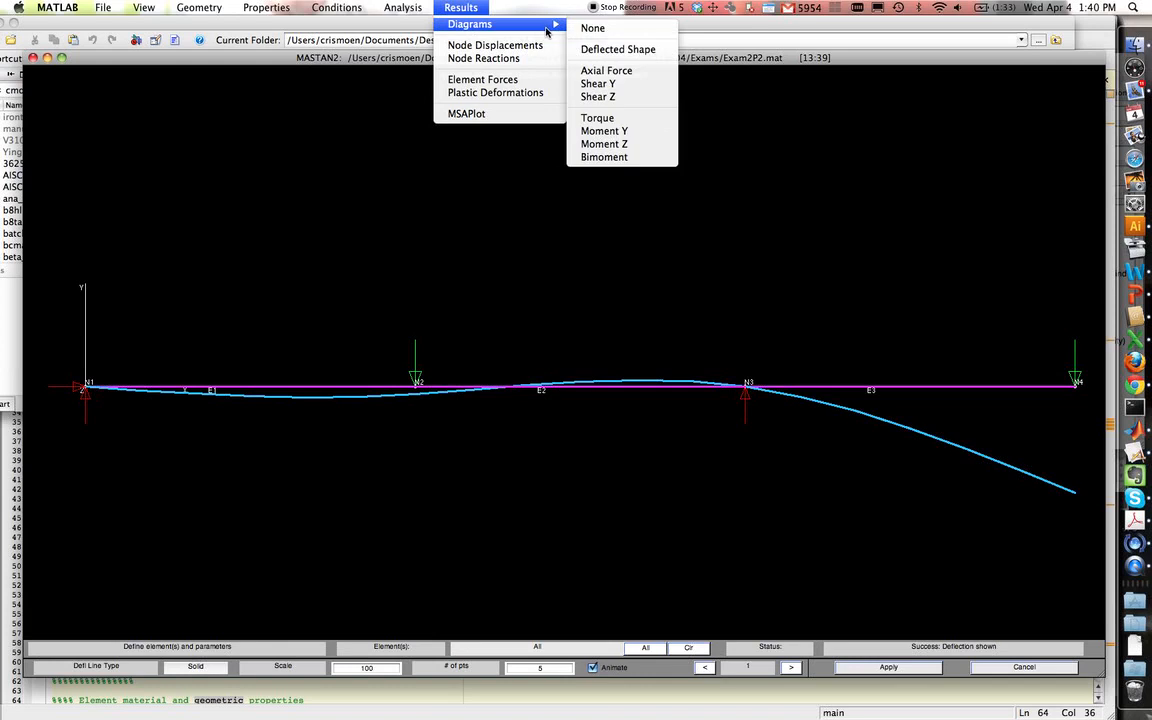
mouse_move(598, 83)
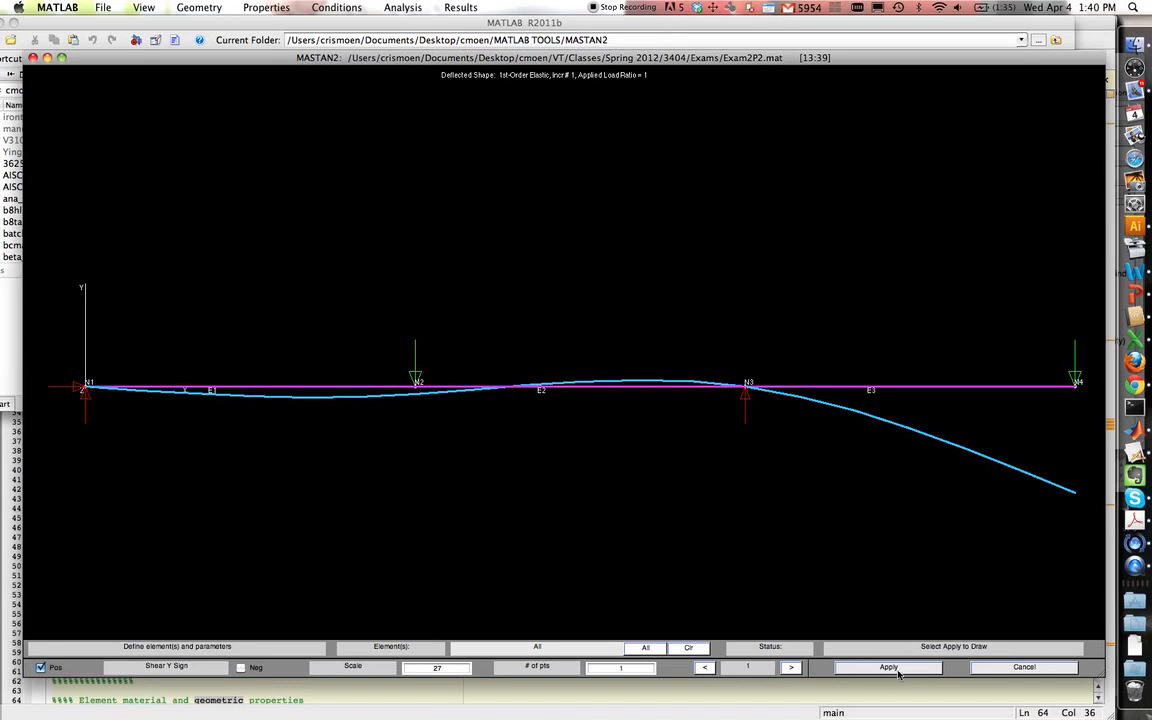
left_click(888, 667)
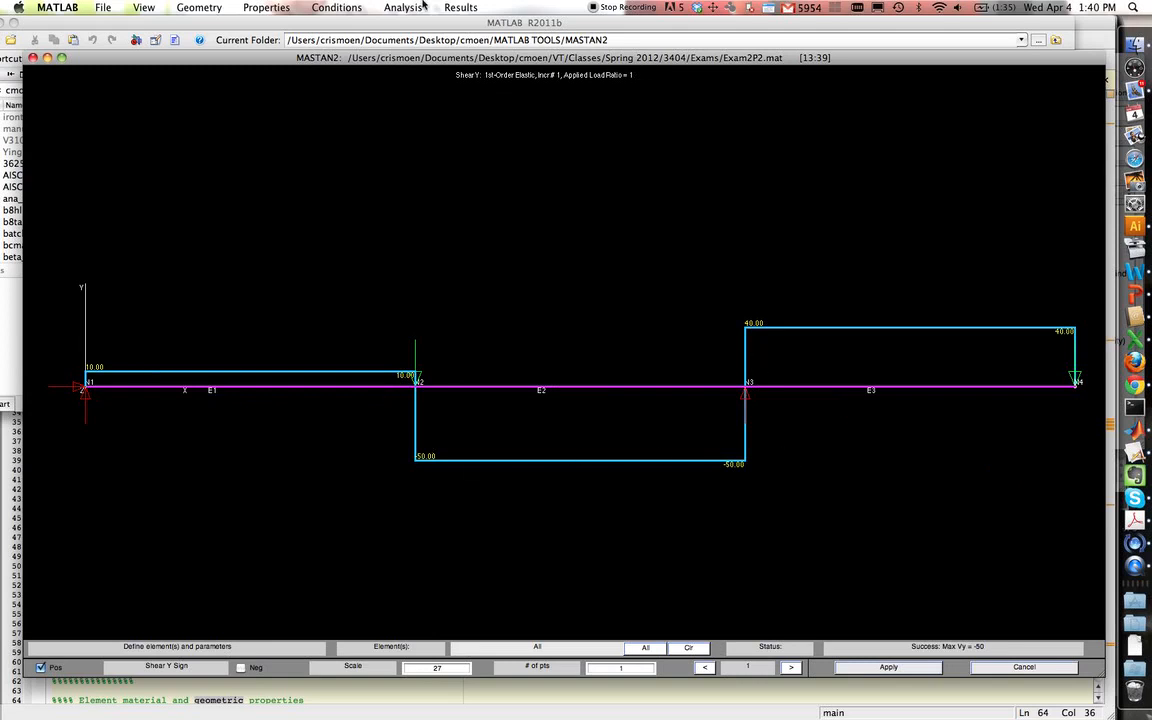
- Plot the Moment Z diagram, flip it to the tension side, then restore compression side
left_click(460, 8)
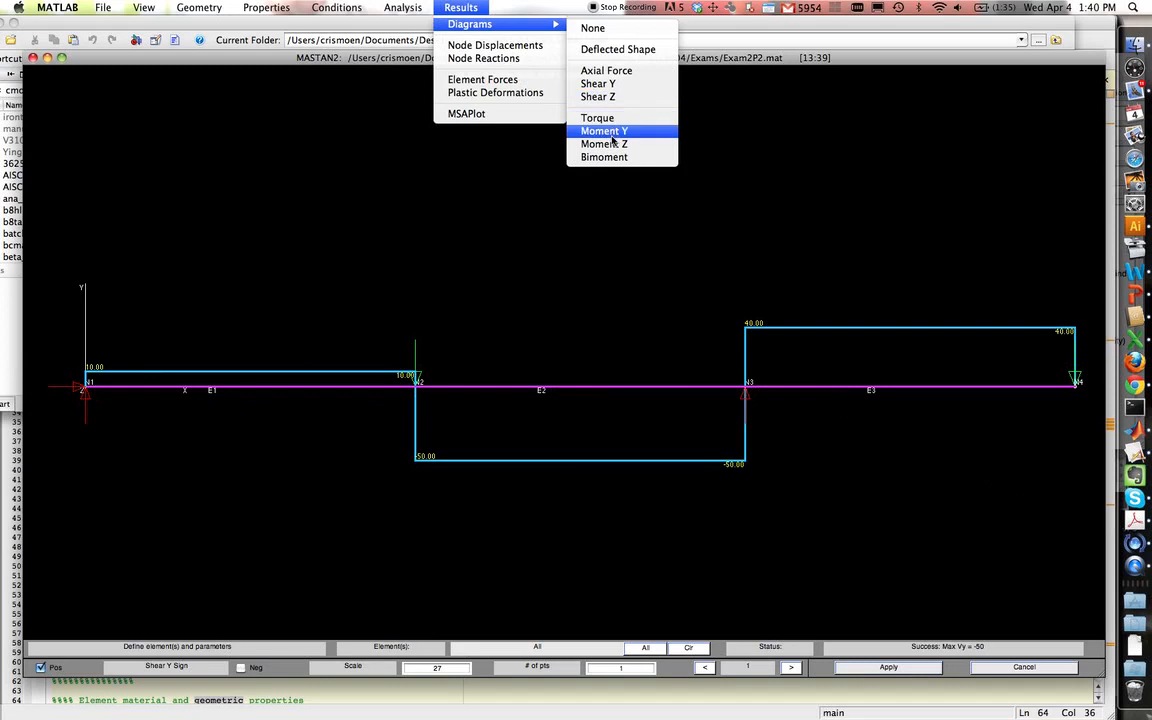
left_click(604, 131)
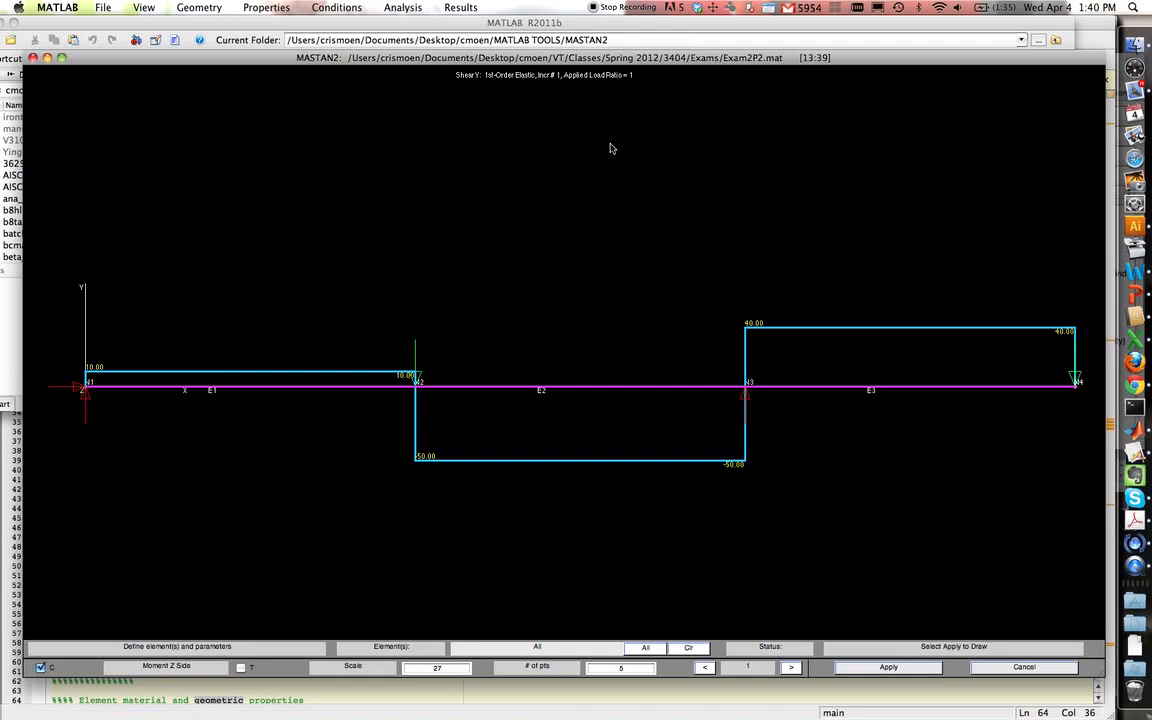
mouse_move(840, 630)
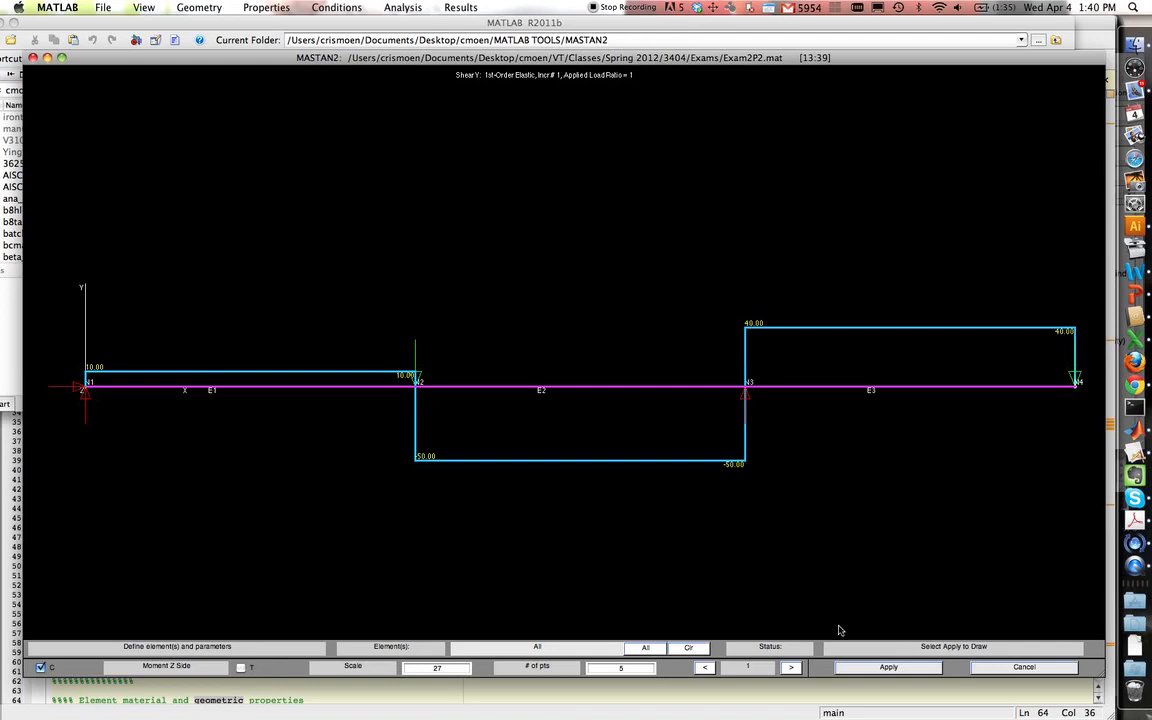
left_click(887, 667)
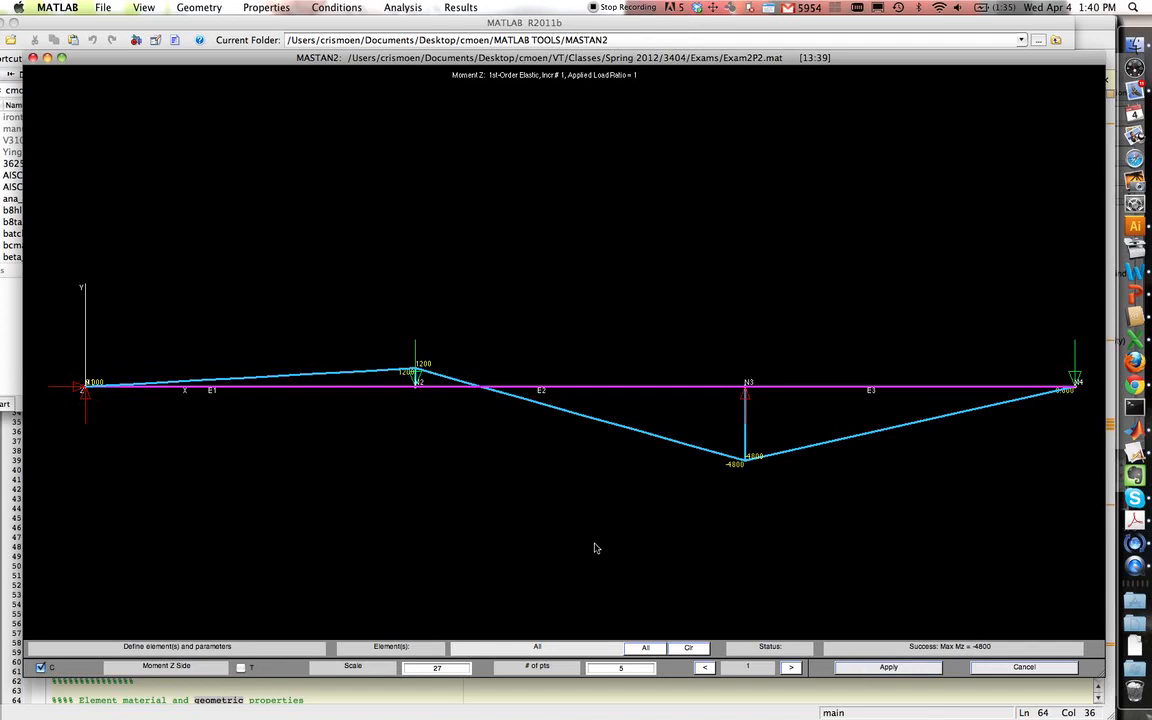
mouse_move(194, 383)
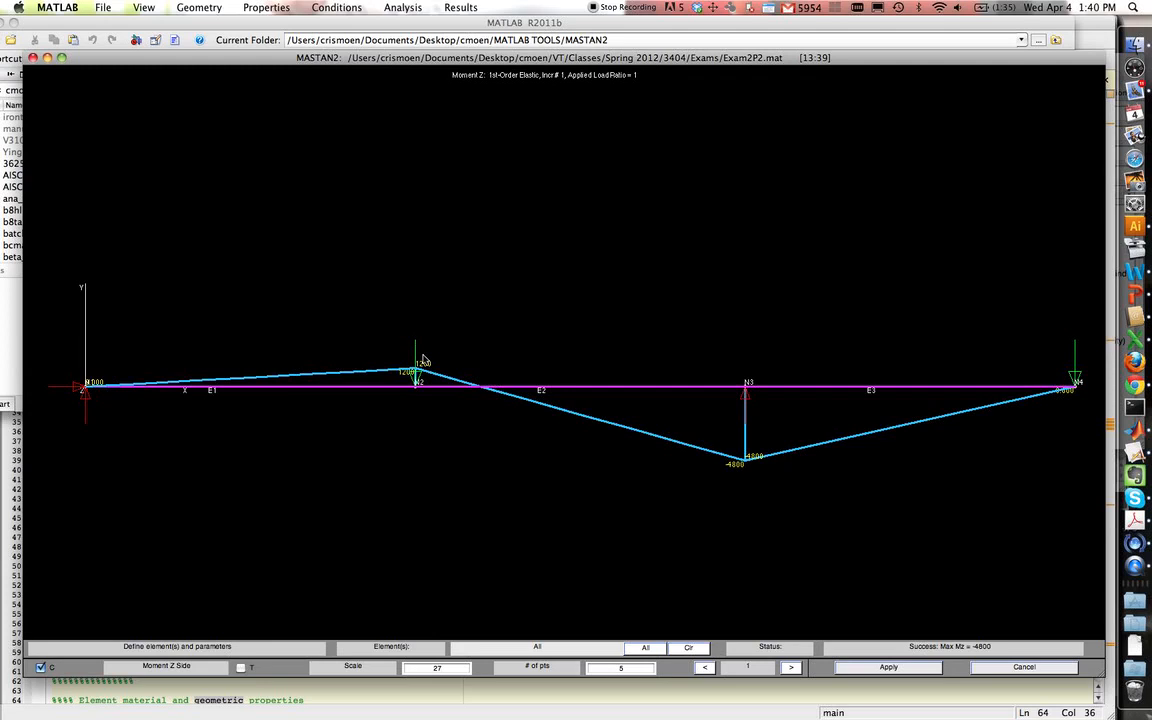
mouse_move(363, 377)
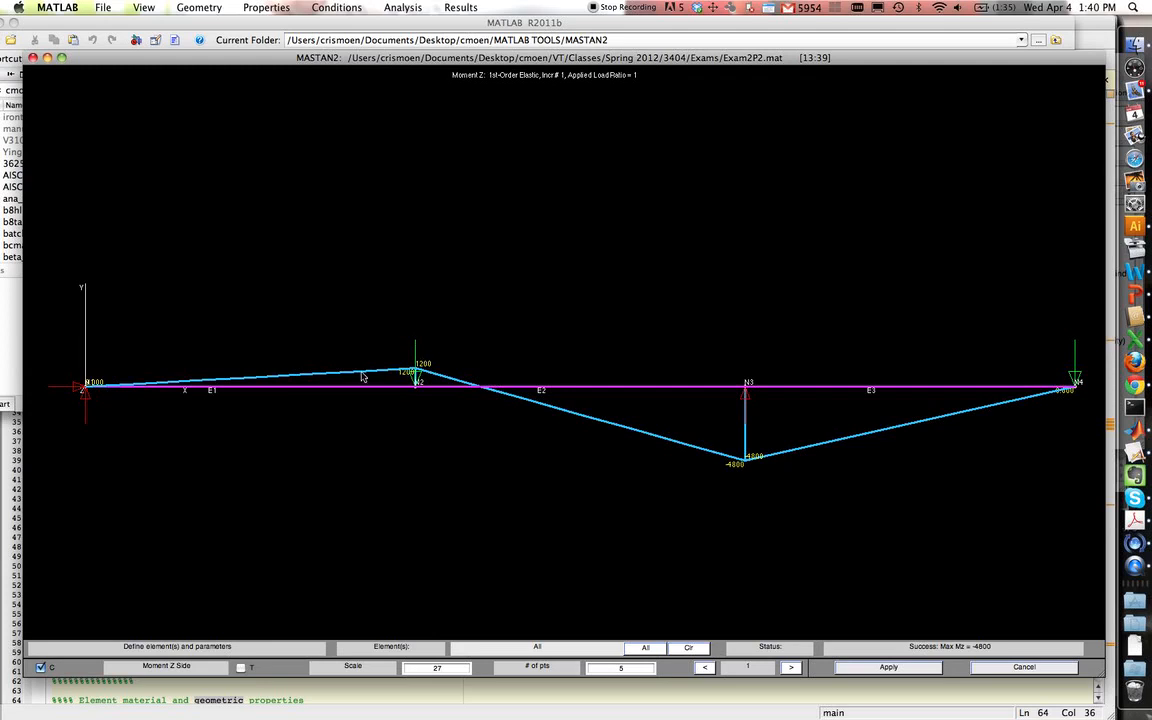
mouse_move(467, 393)
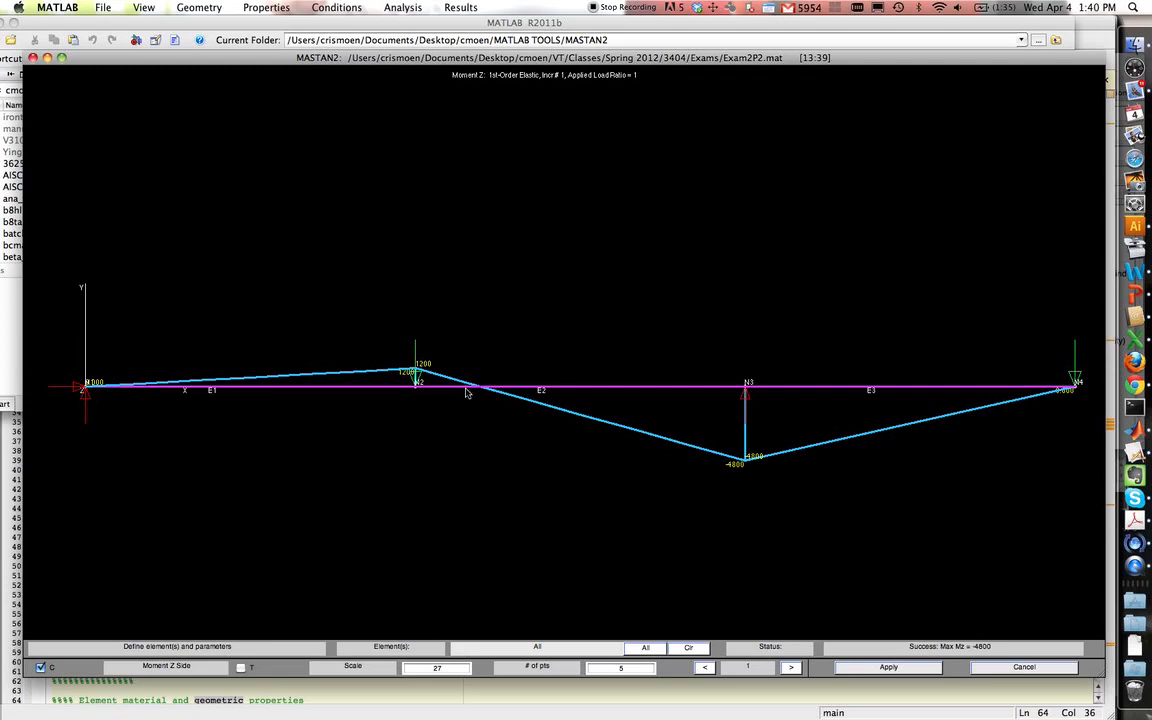
mouse_move(1073, 404)
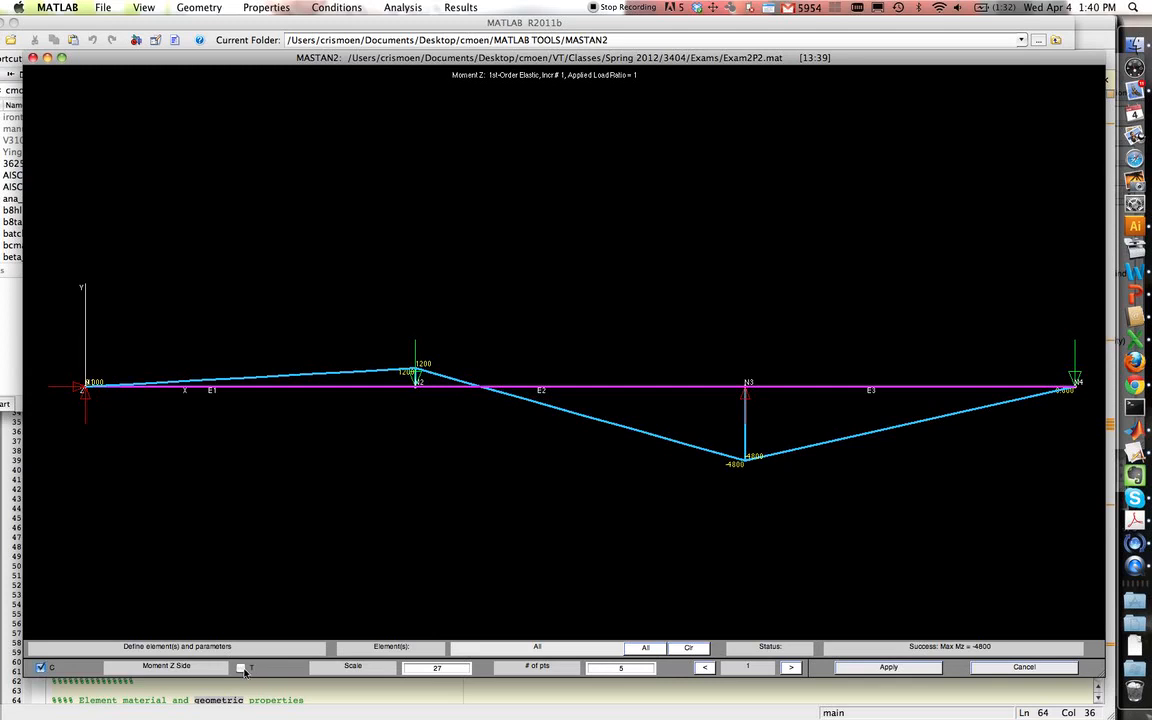
left_click(240, 667)
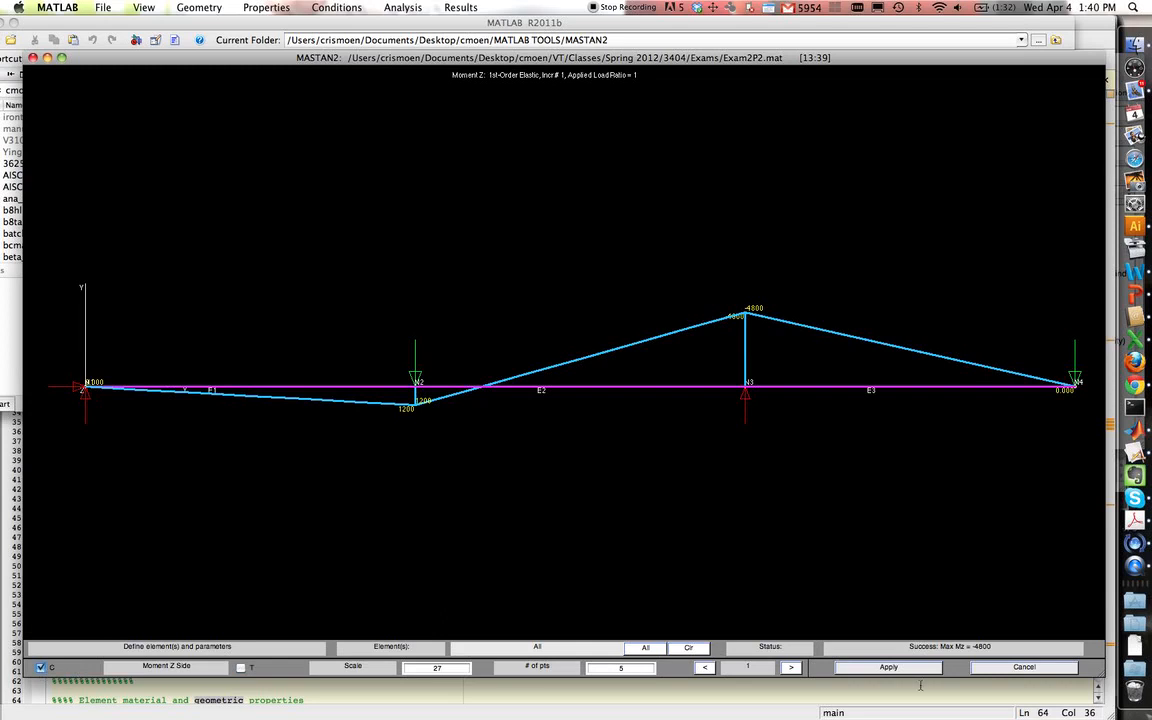
left_click(887, 667)
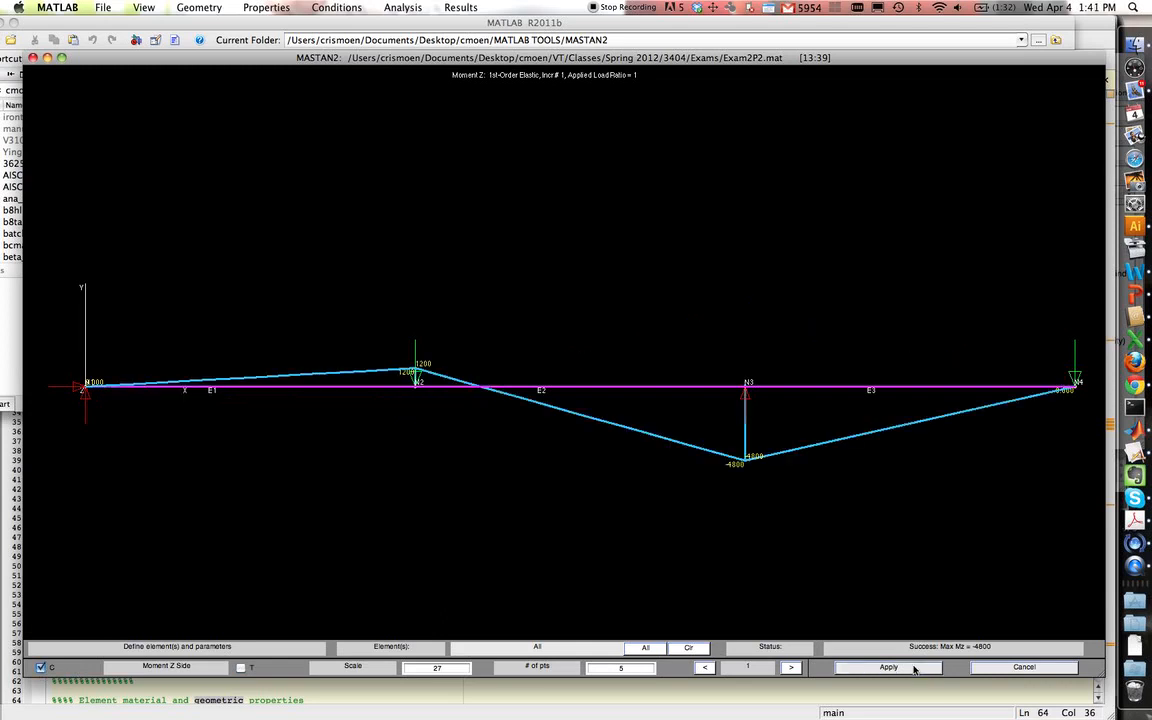
left_click(460, 7)
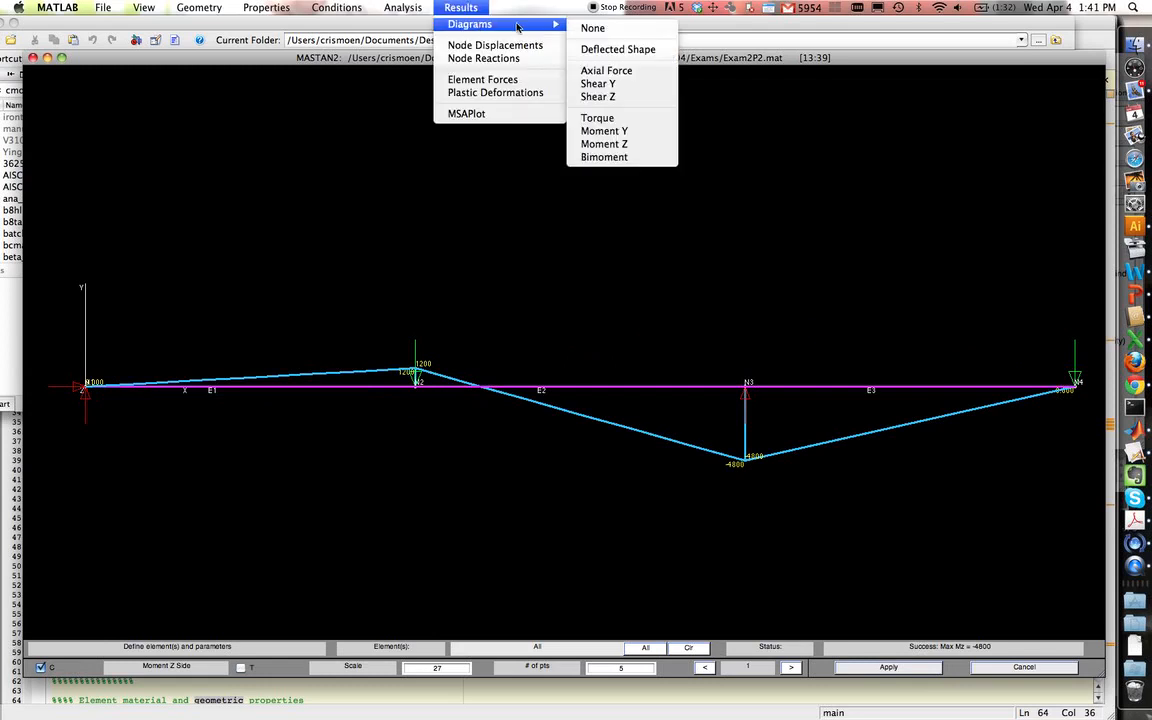
mouse_move(494, 45)
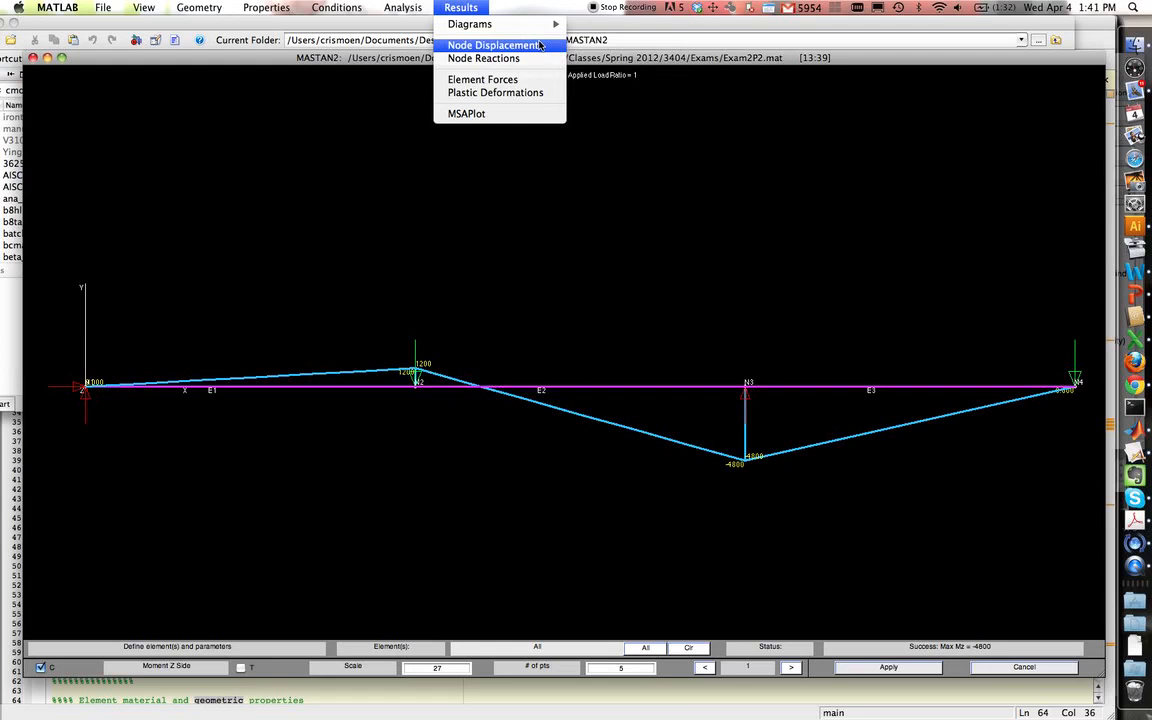
- Check node 1 in Node Displacements: Disp X and Y zero, Rot Z -0.0006897
left_click(494, 45)
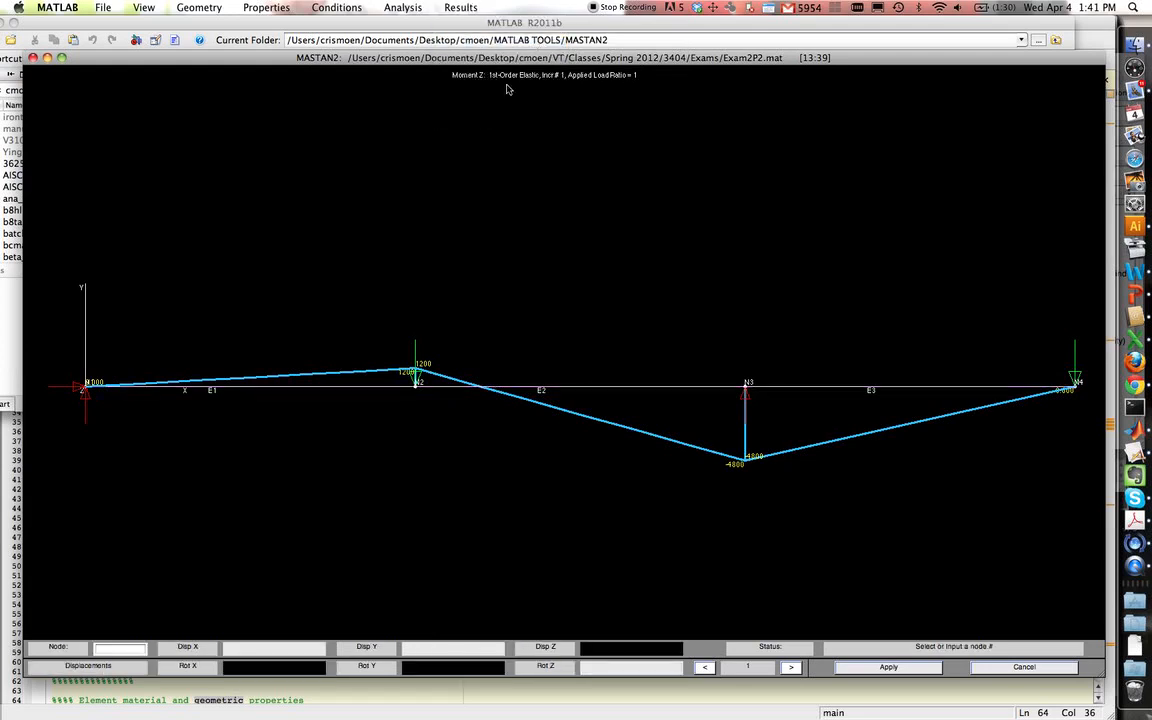
mouse_move(212, 345)
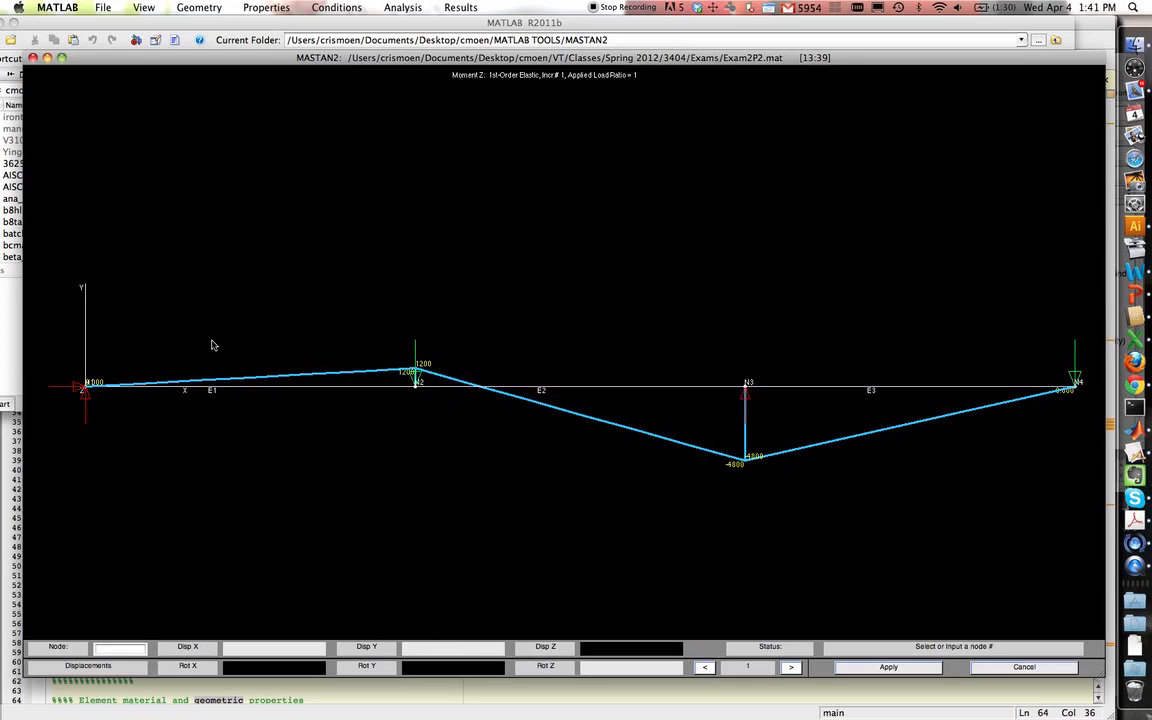
mouse_move(113, 393)
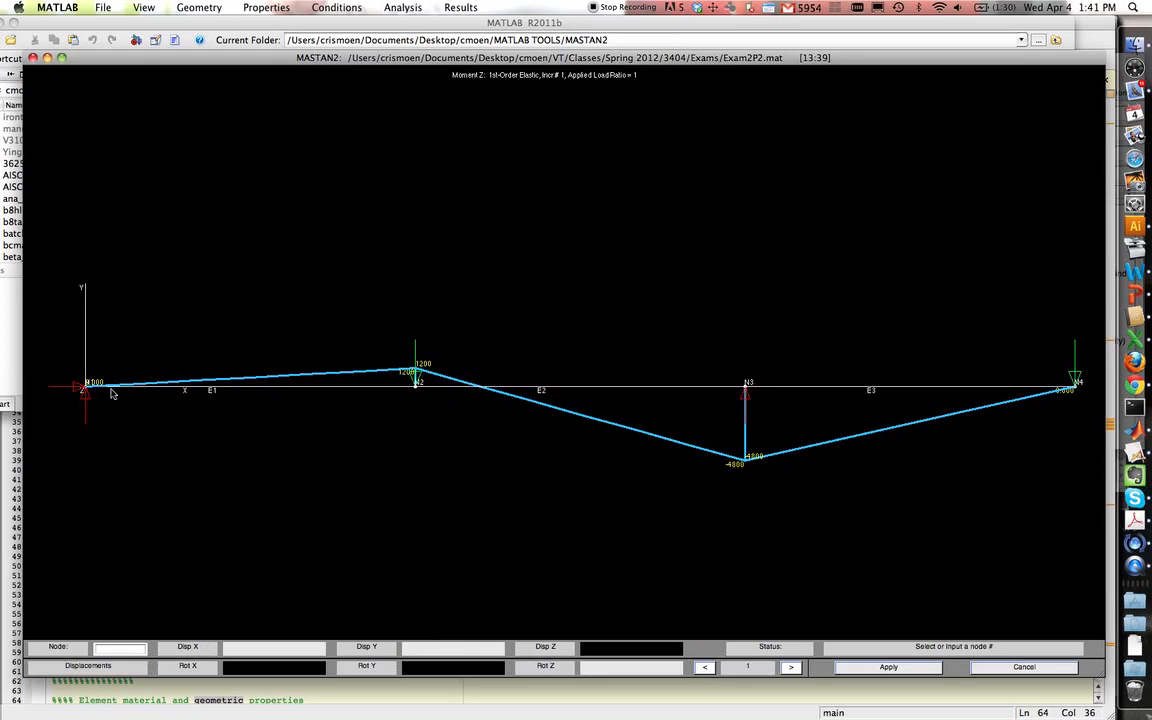
mouse_move(86, 391)
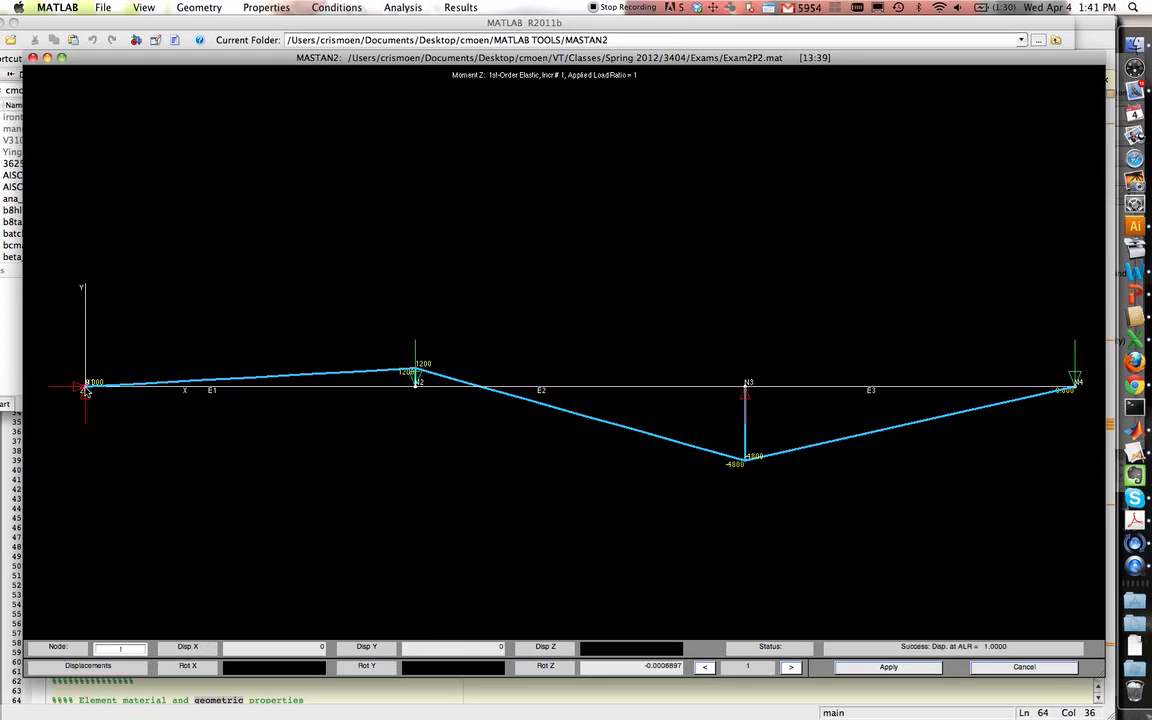
mouse_move(562, 665)
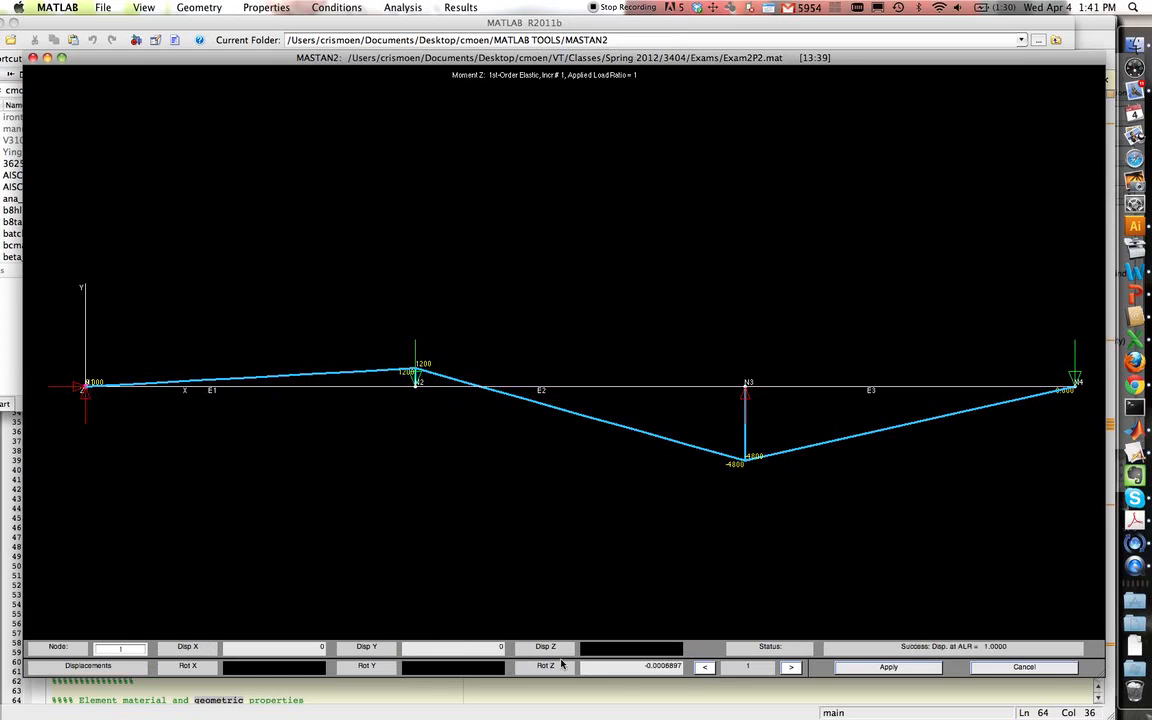
mouse_move(478, 516)
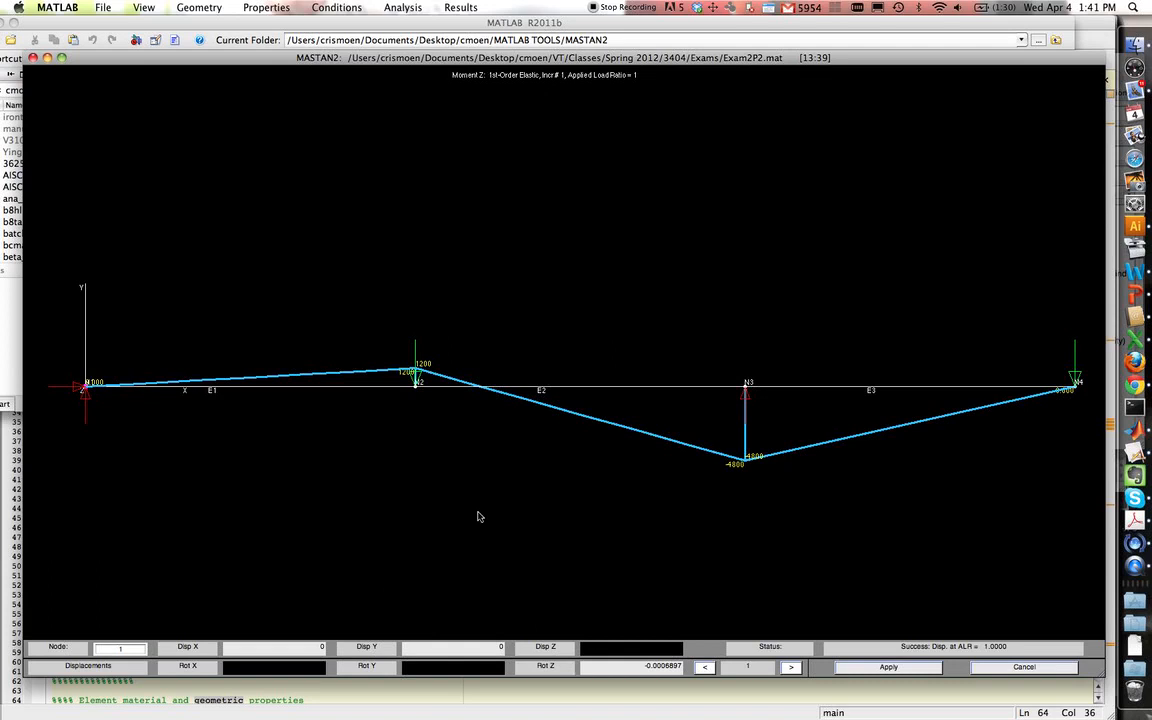
left_click(461, 8)
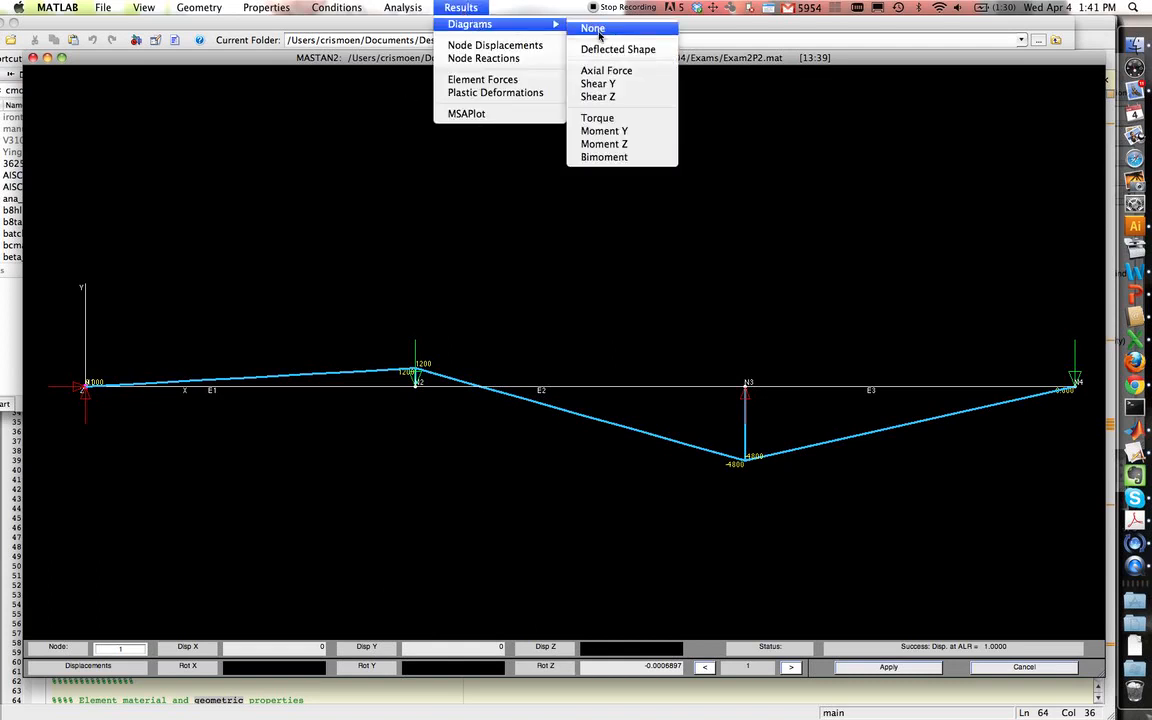
- Plot the deflected shape and show node 1 displacements (zero X, Y; rotation -0.0006897)
left_click(604, 143)
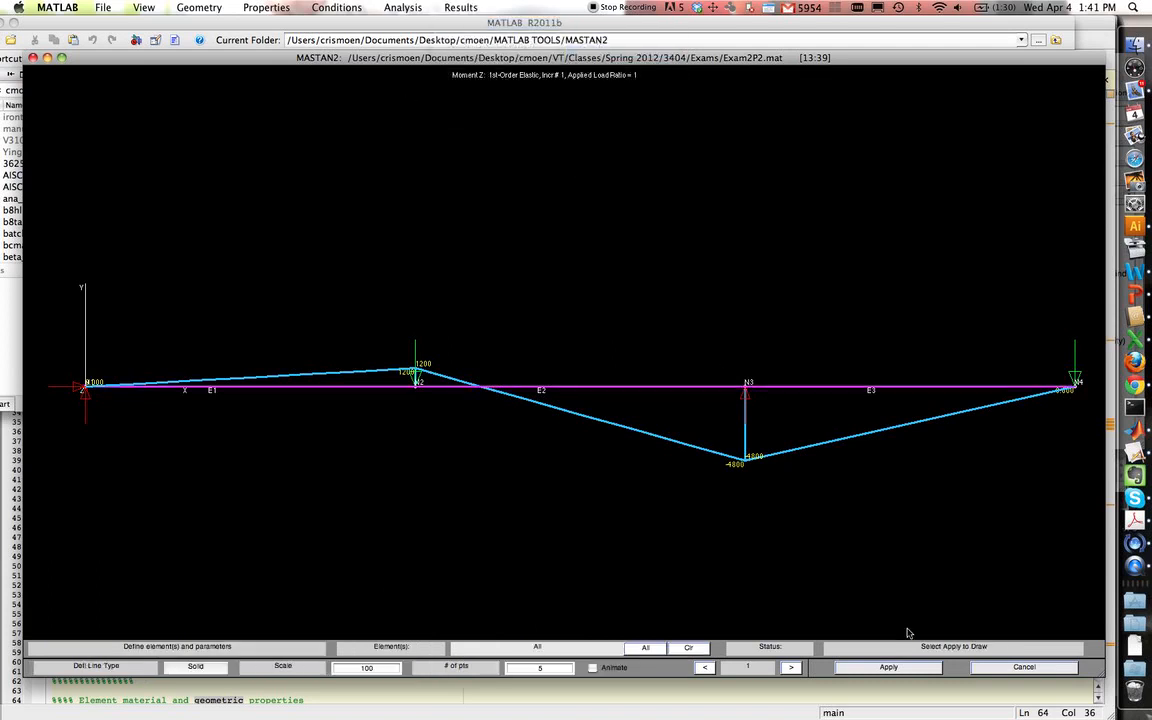
left_click(888, 667)
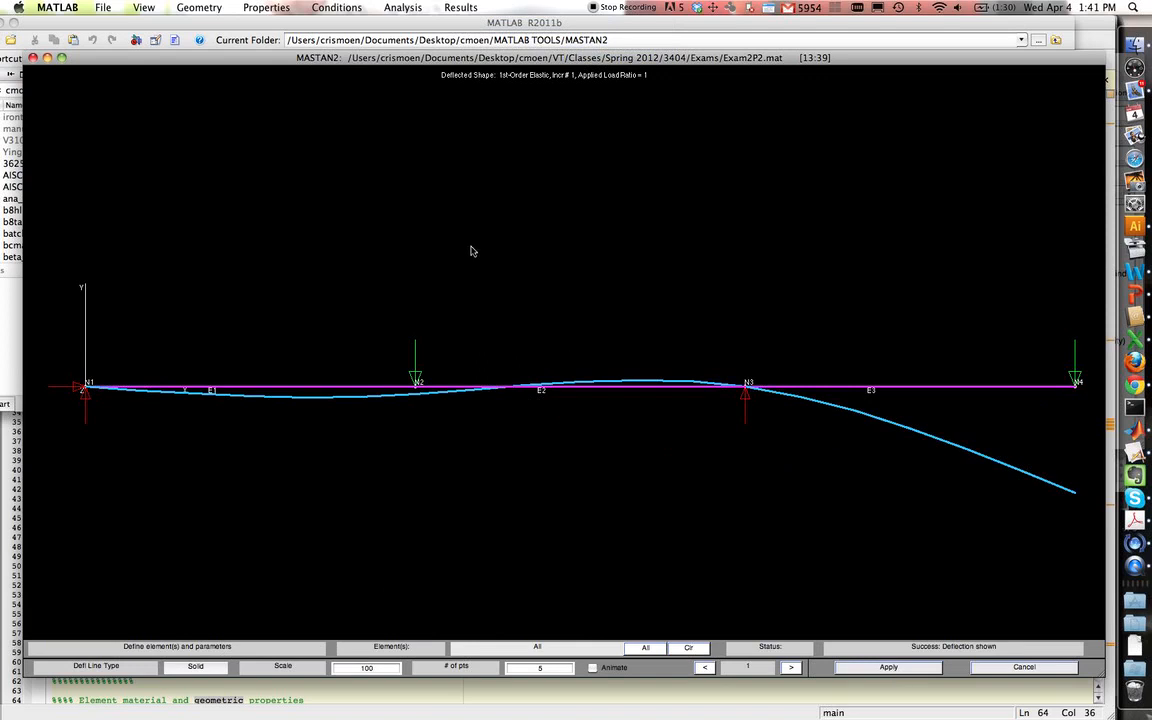
left_click(461, 7)
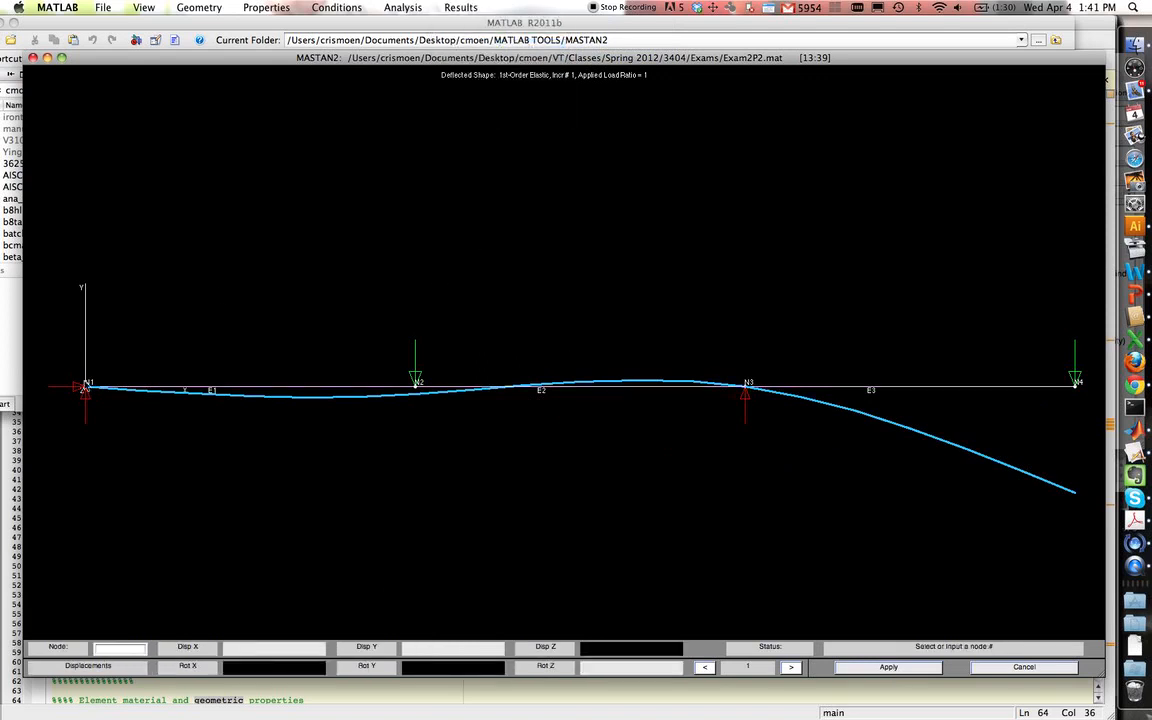
left_click(85, 388)
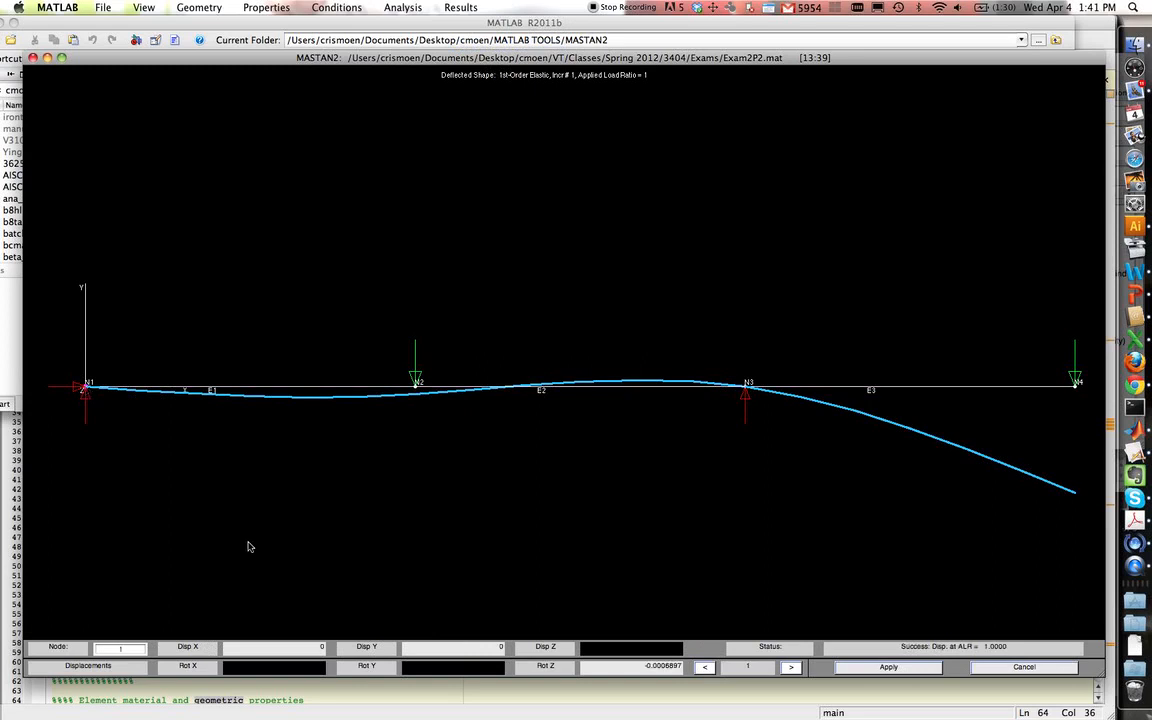
mouse_move(336, 647)
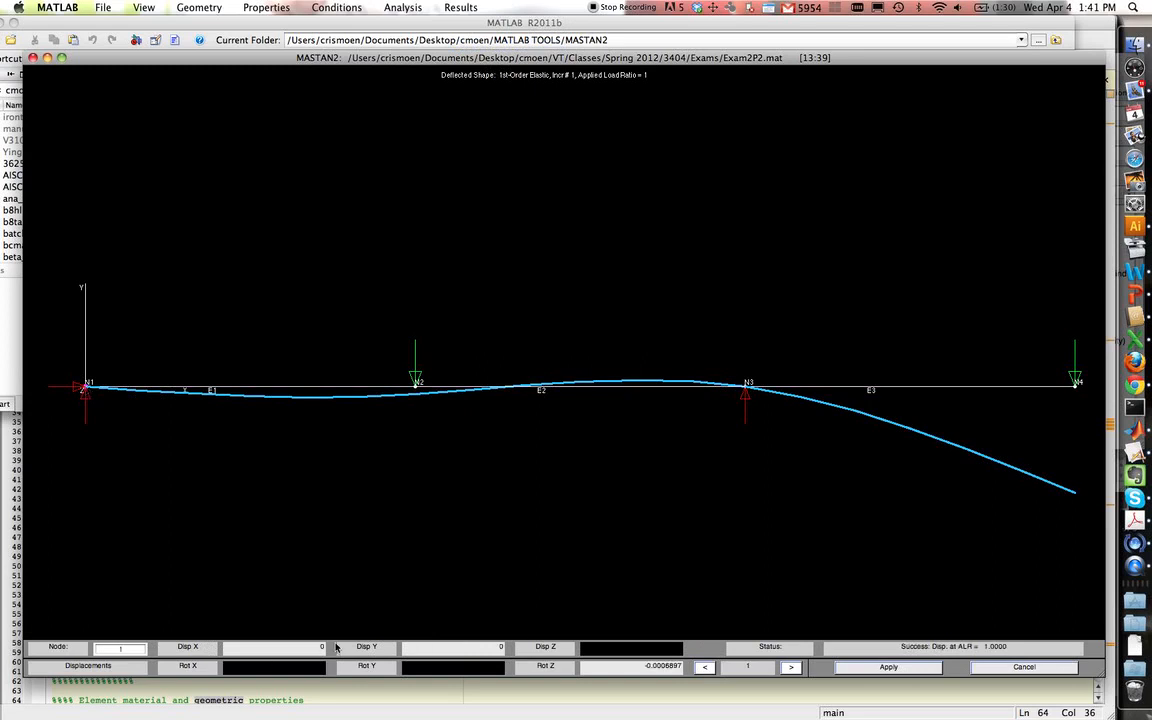
mouse_move(516, 651)
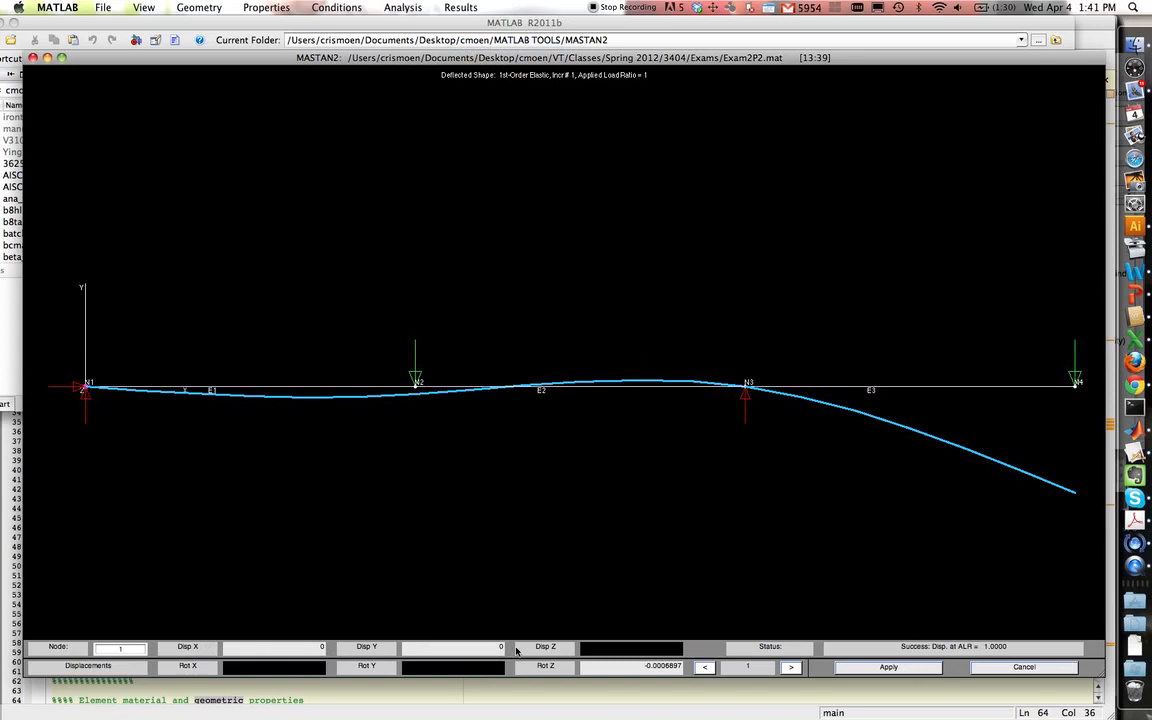
mouse_move(661, 674)
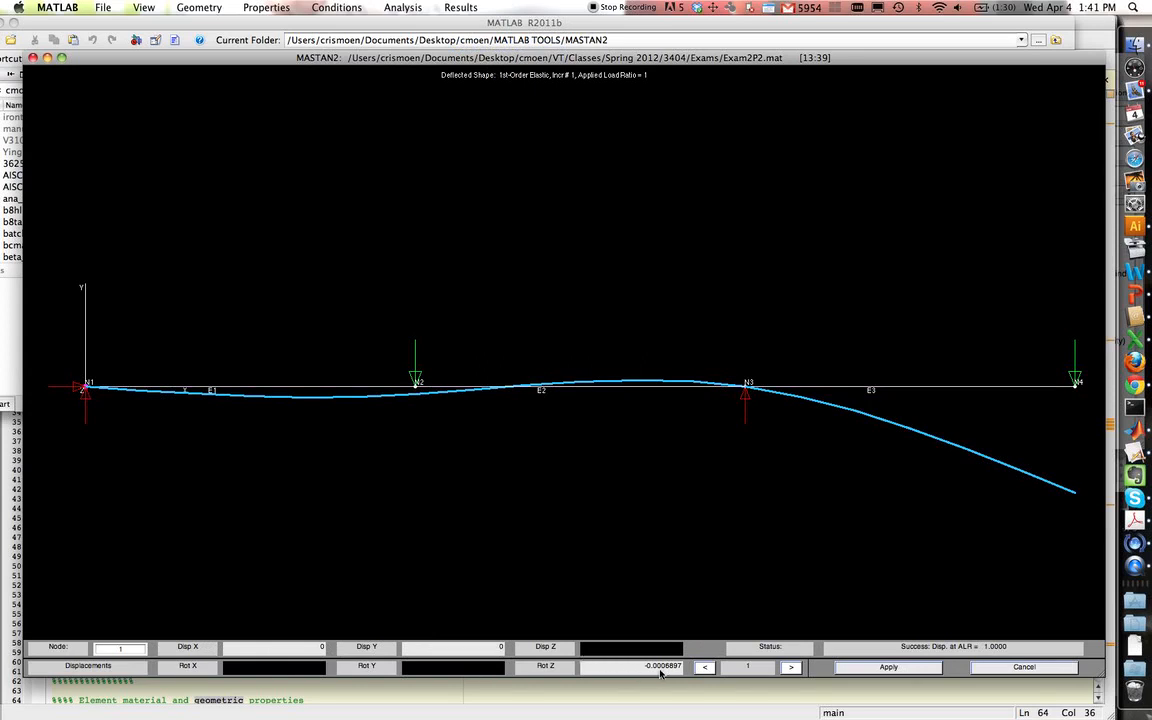
mouse_move(660, 673)
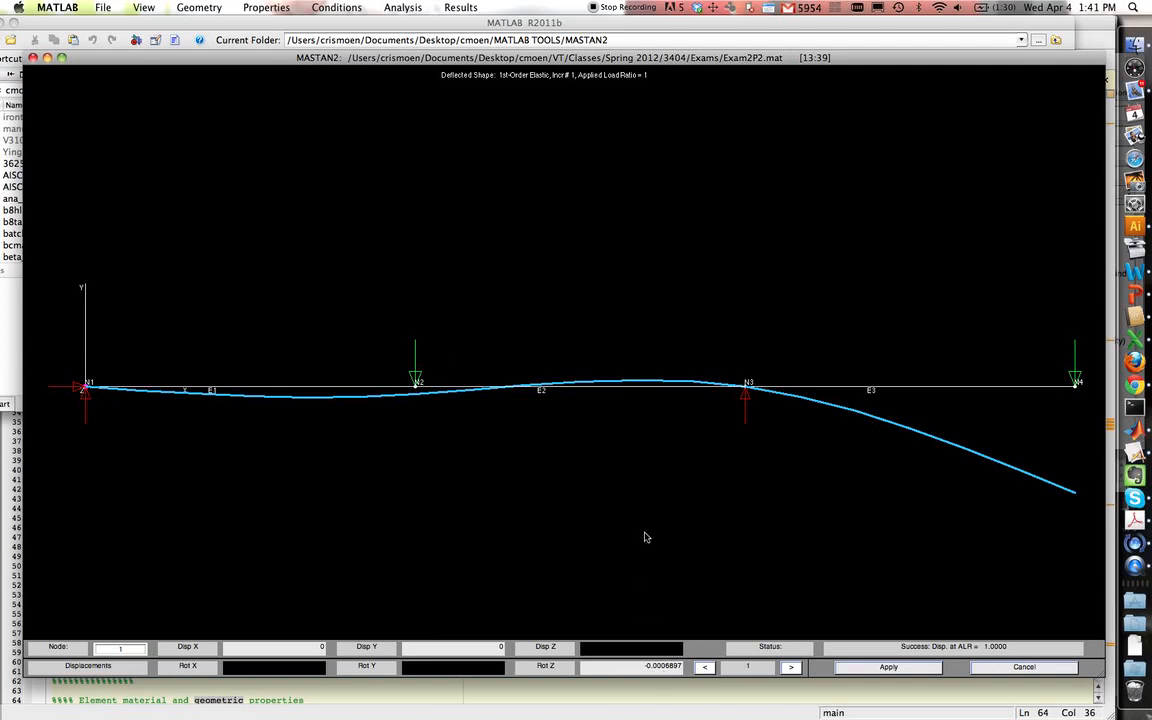
left_click(460, 7)
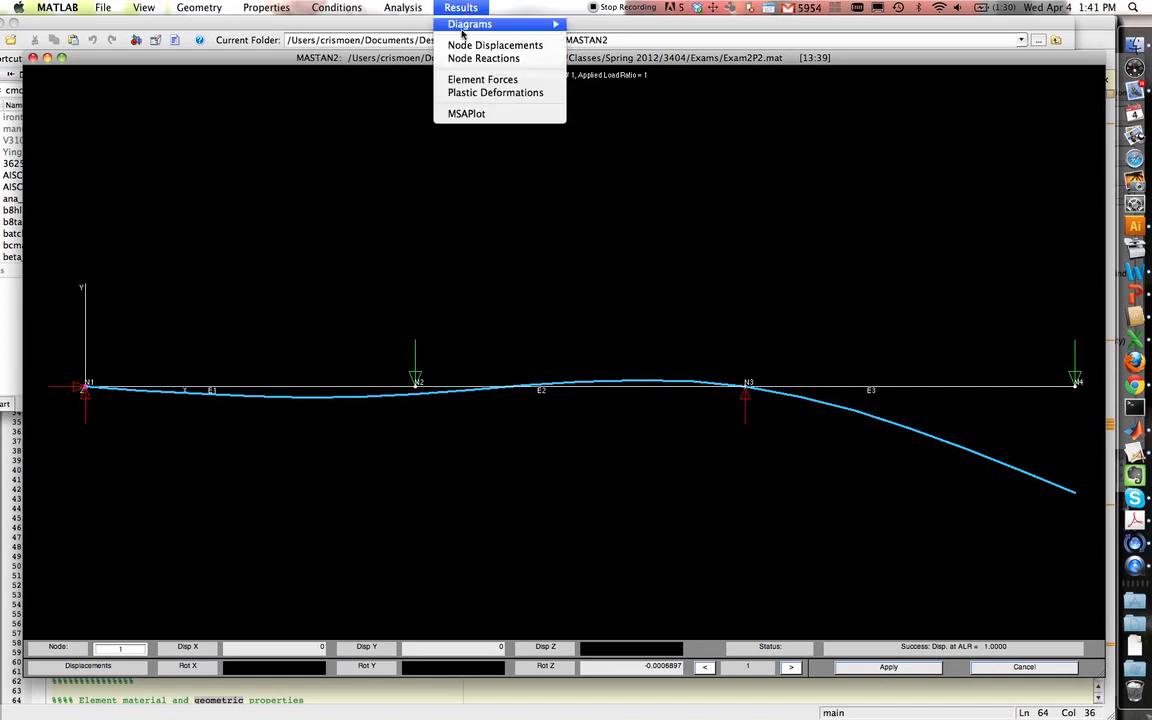
- Show node reactions: node 1 Fx 0 and Fy 10, node 3 Fy 90
left_click(483, 58)
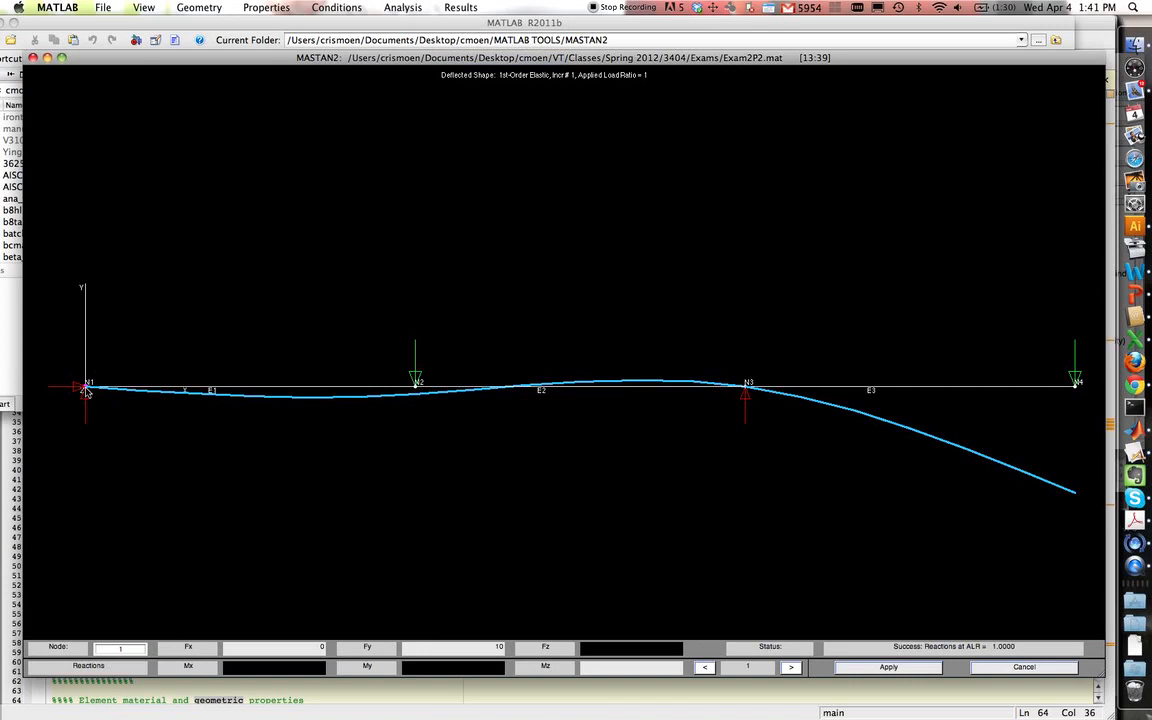
mouse_move(465, 655)
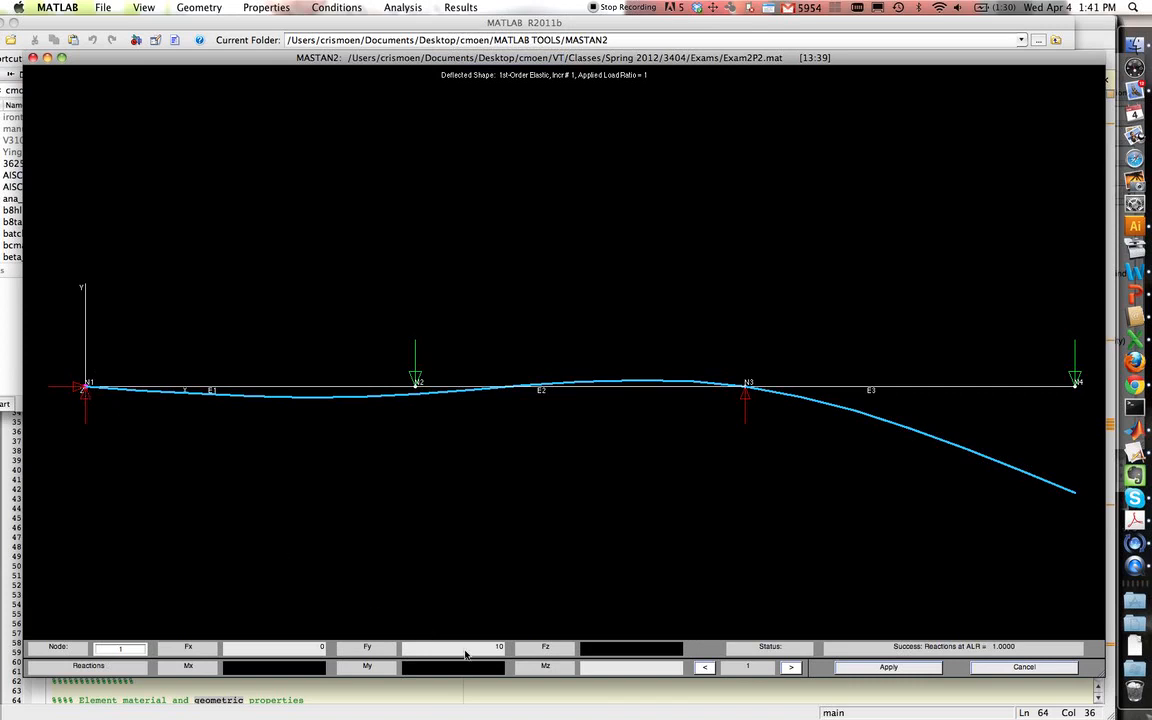
mouse_move(104, 333)
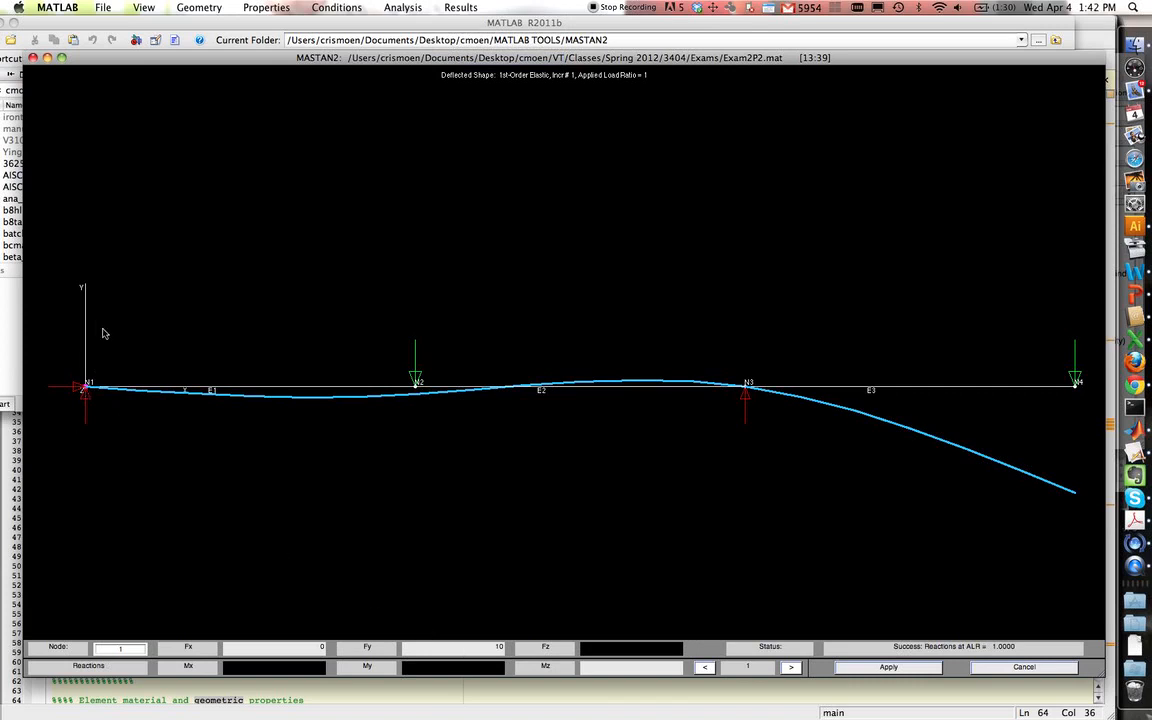
mouse_move(659, 430)
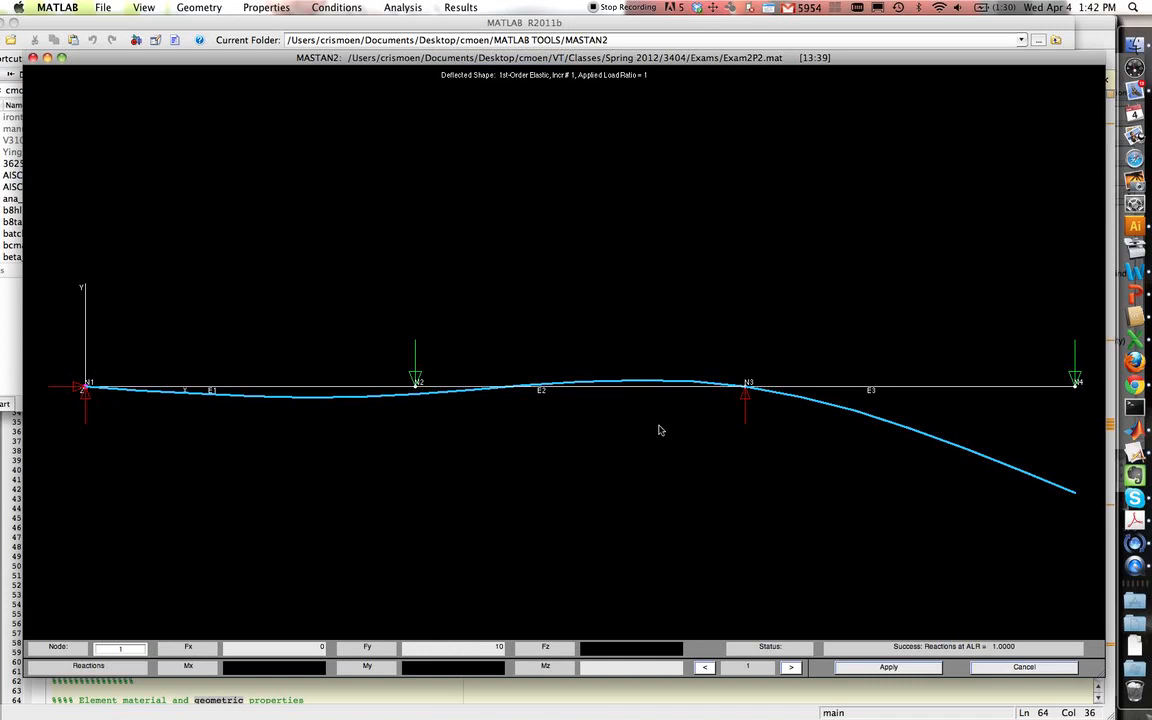
left_click(748, 384)
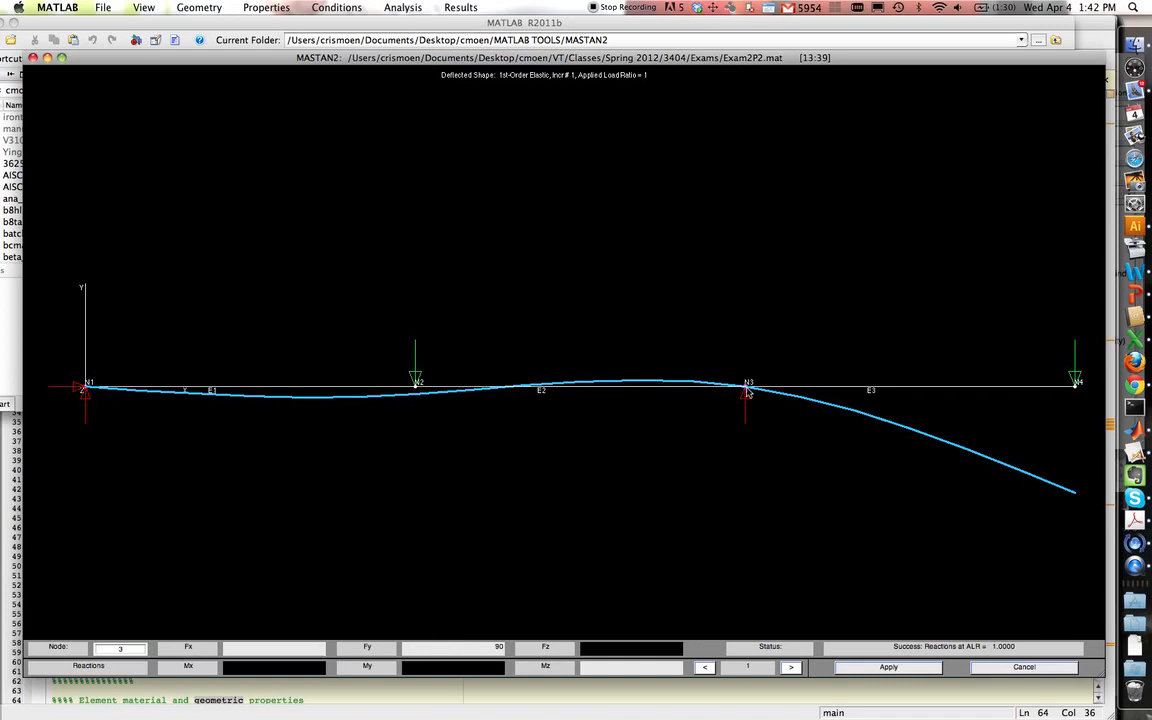